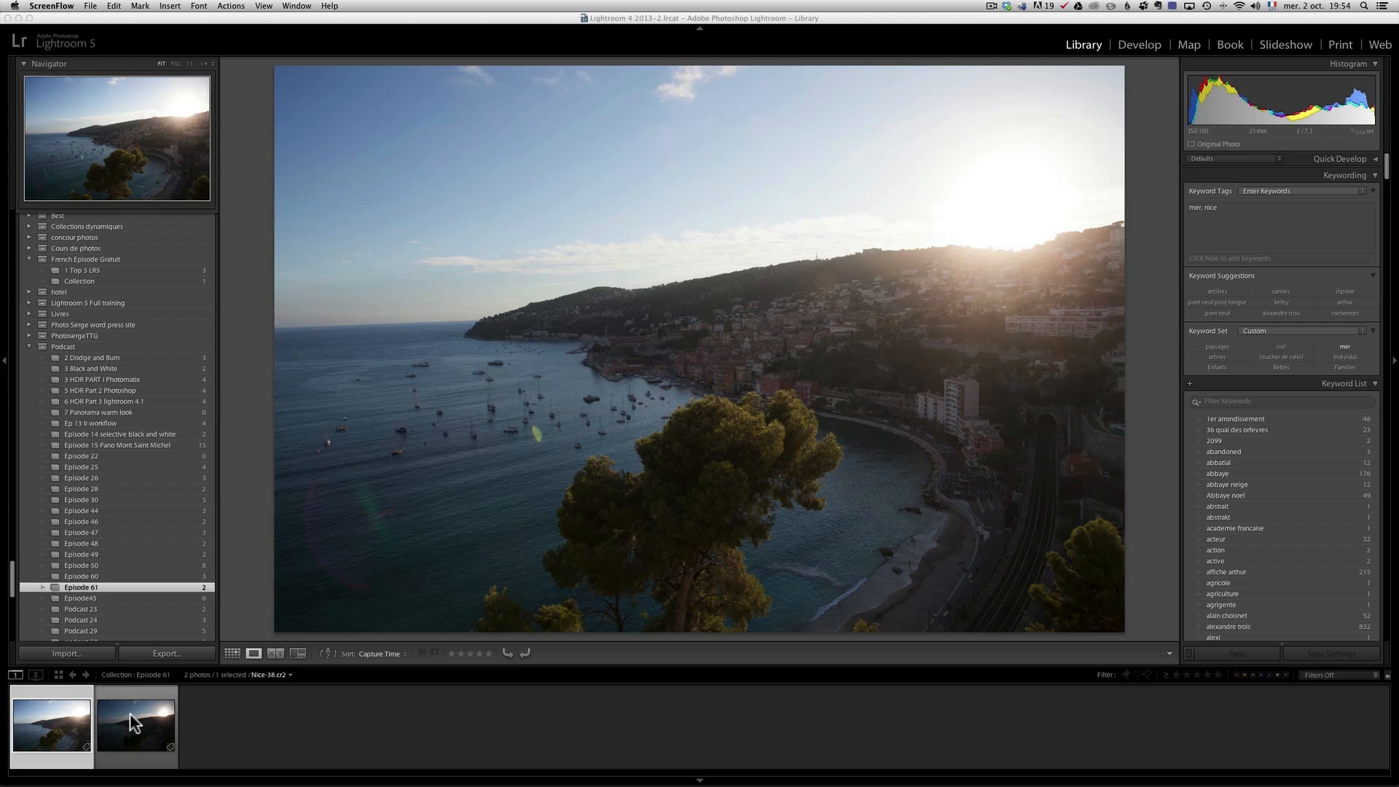
Select the sunset bay photo in the filmstrip and move to the Develop module
{"action": "left_click", "coordinate": [44, 726]}
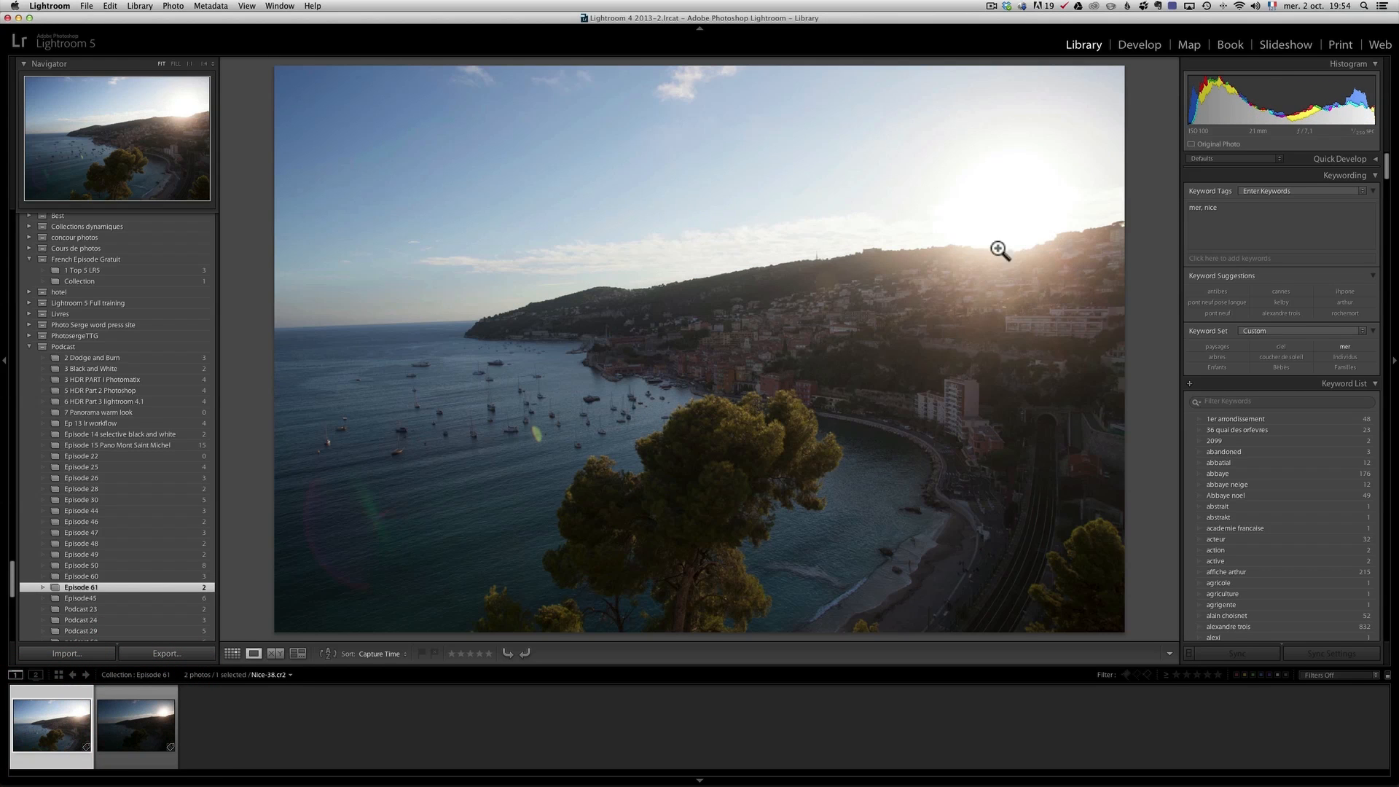
{"action": "mouse_move", "coordinate": [1008, 233]}
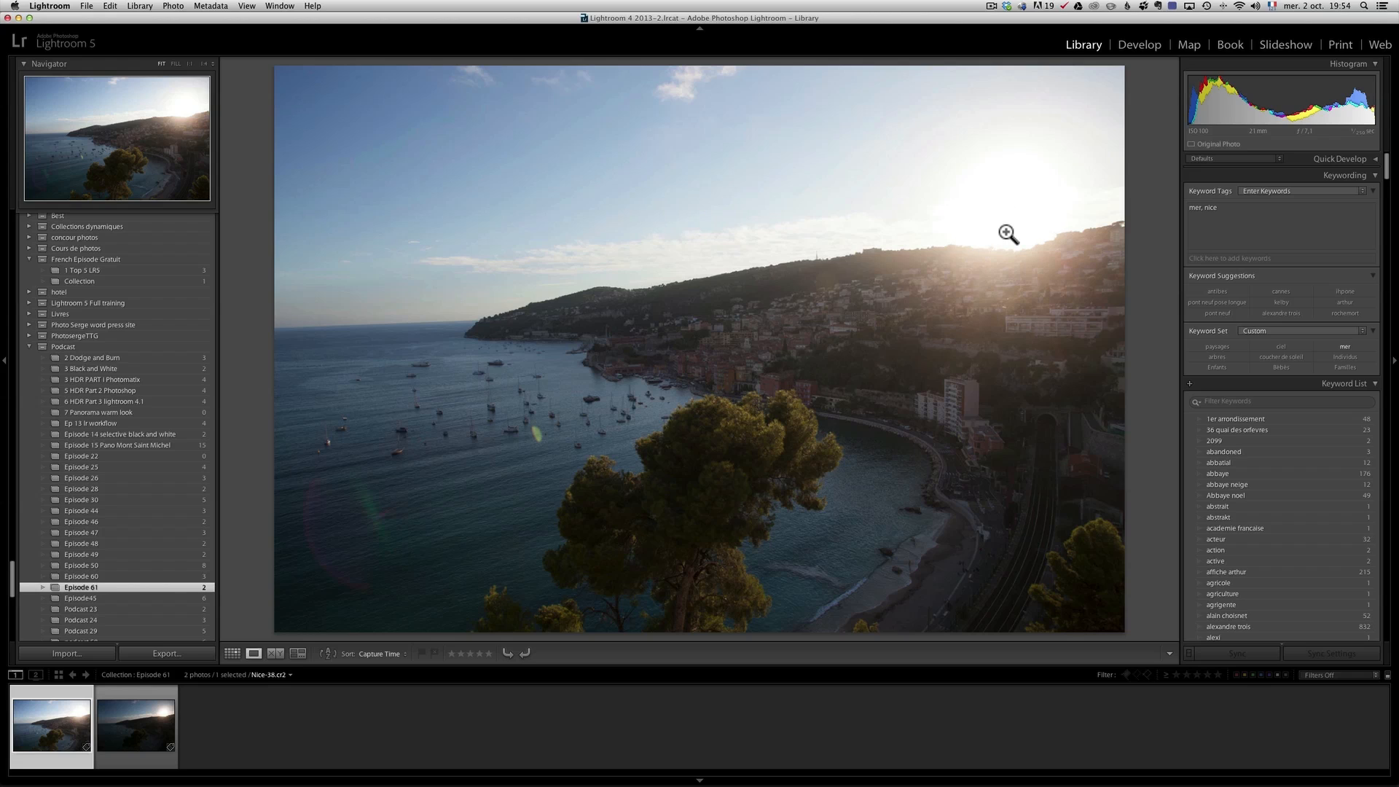
{"action": "mouse_move", "coordinate": [1028, 204]}
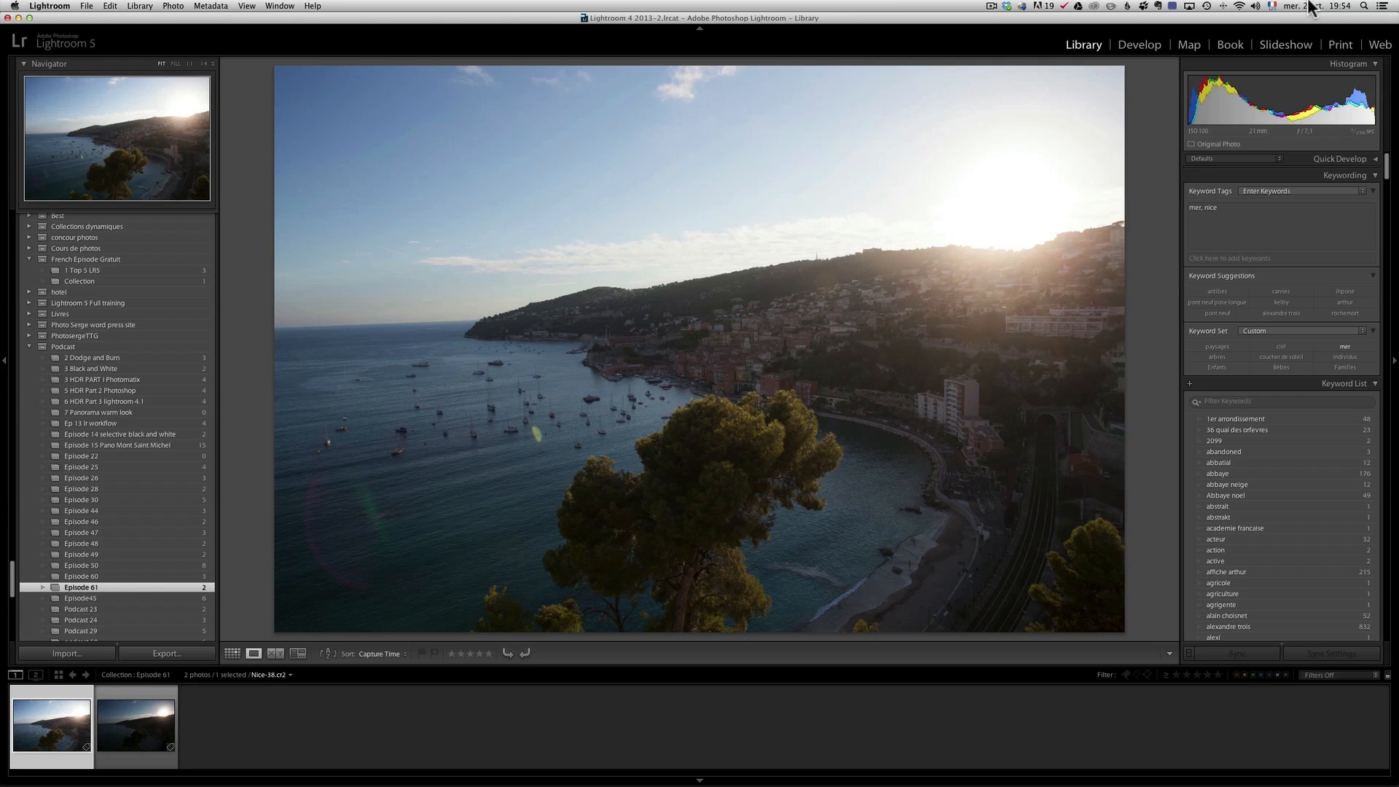
{"action": "left_click", "coordinate": [1140, 44]}
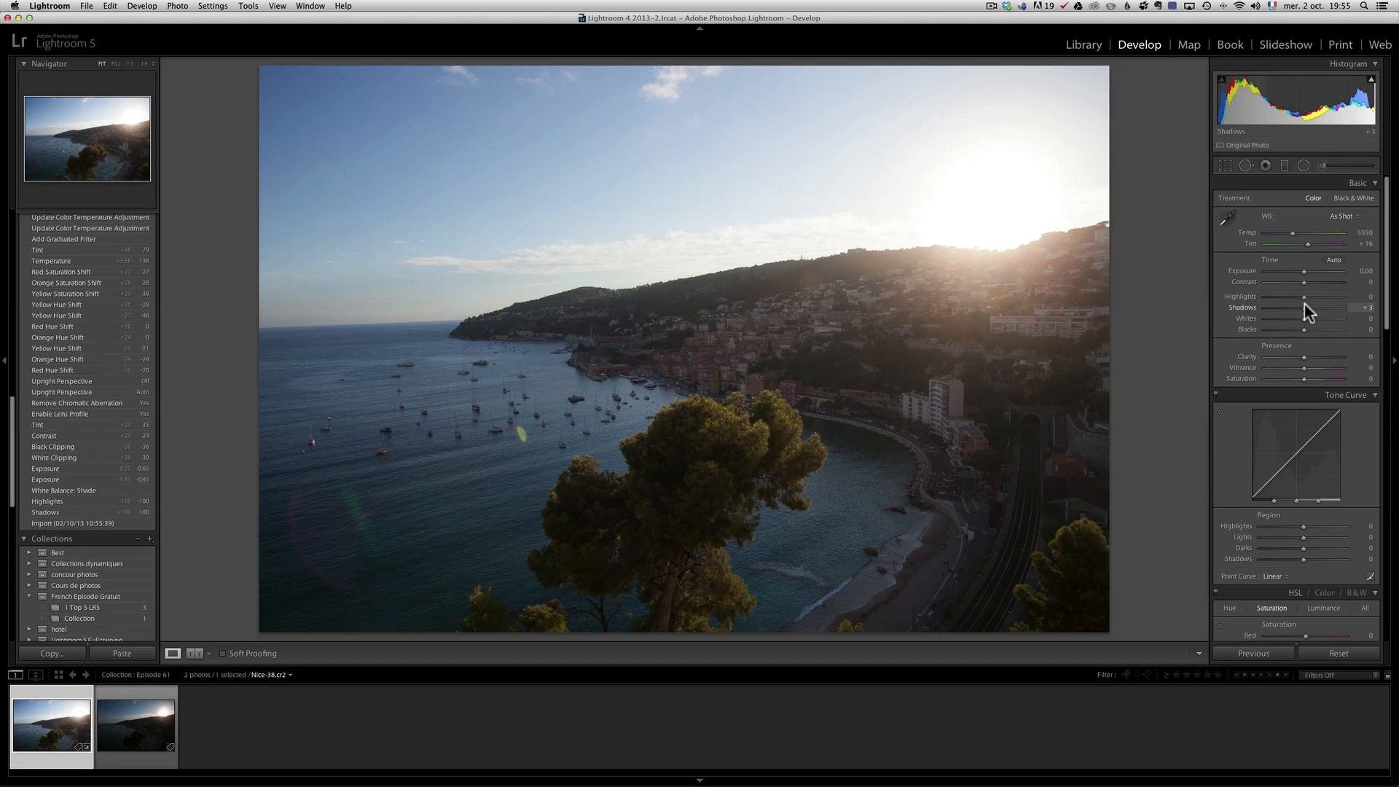
Set Shadows to +100 and Highlights to -100, checking the town detail zoomed in
{"action": "left_click_drag", "start_coordinate": [1307, 308], "coordinate": [1325, 308]}
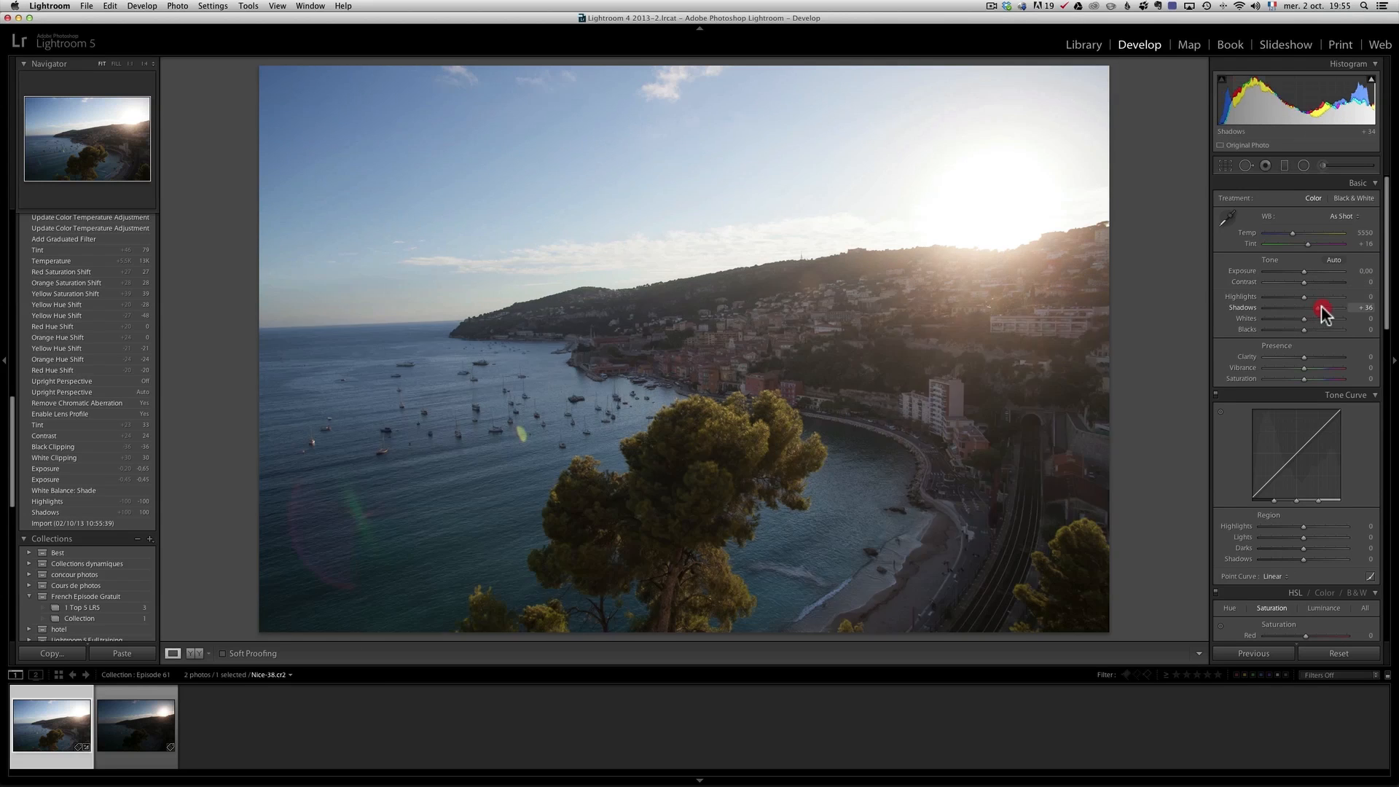
{"action": "left_click_drag", "start_coordinate": [1324, 307], "coordinate": [1346, 307]}
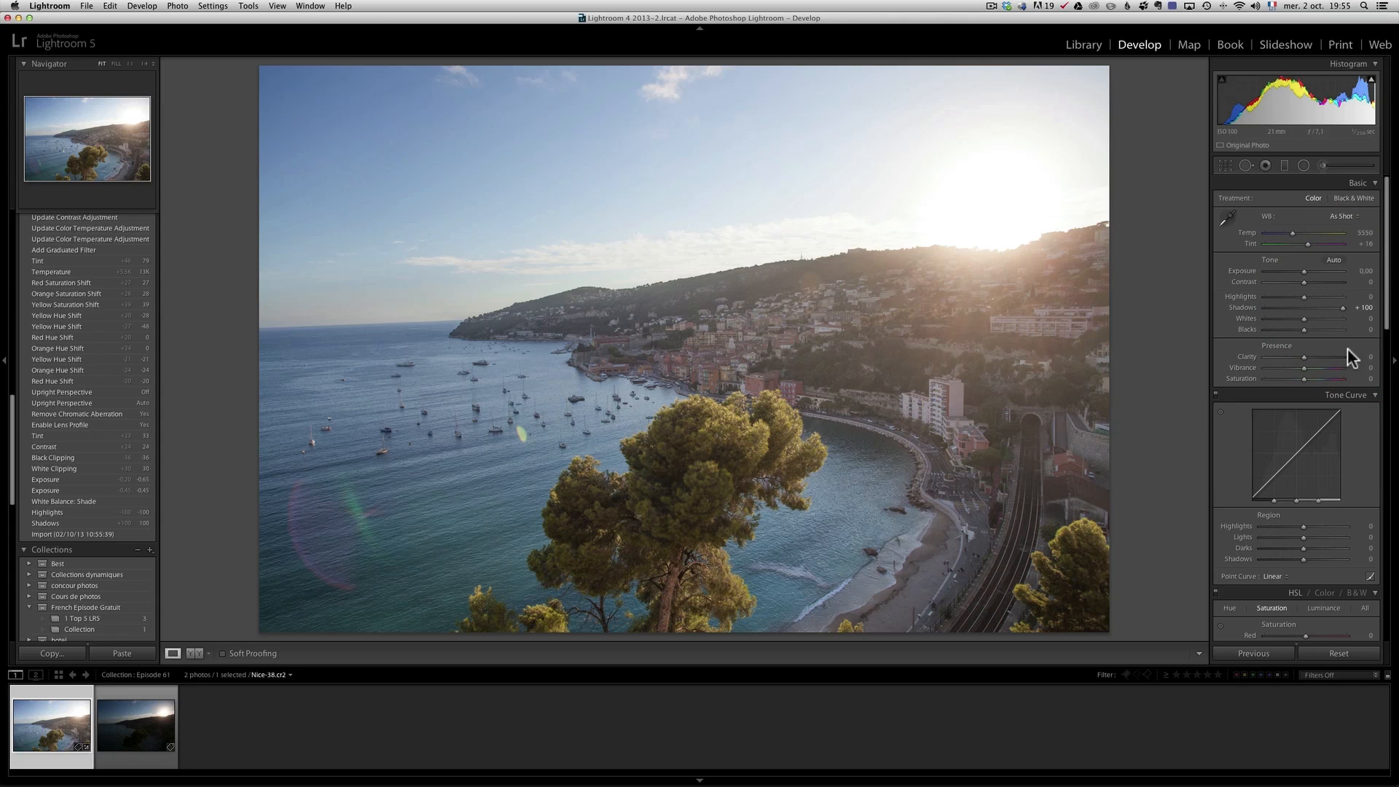
{"action": "mouse_move", "coordinate": [1346, 315]}
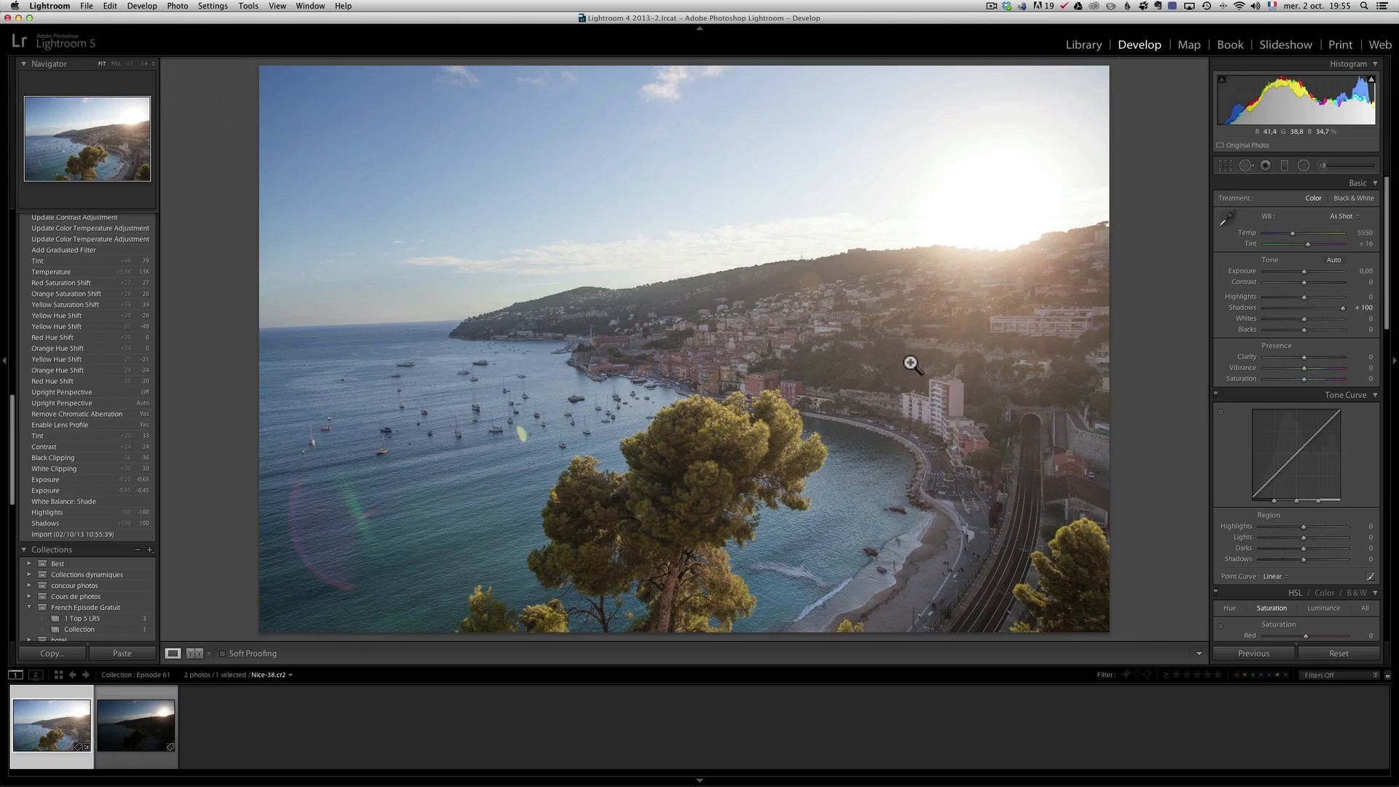
{"action": "left_click", "coordinate": [911, 364]}
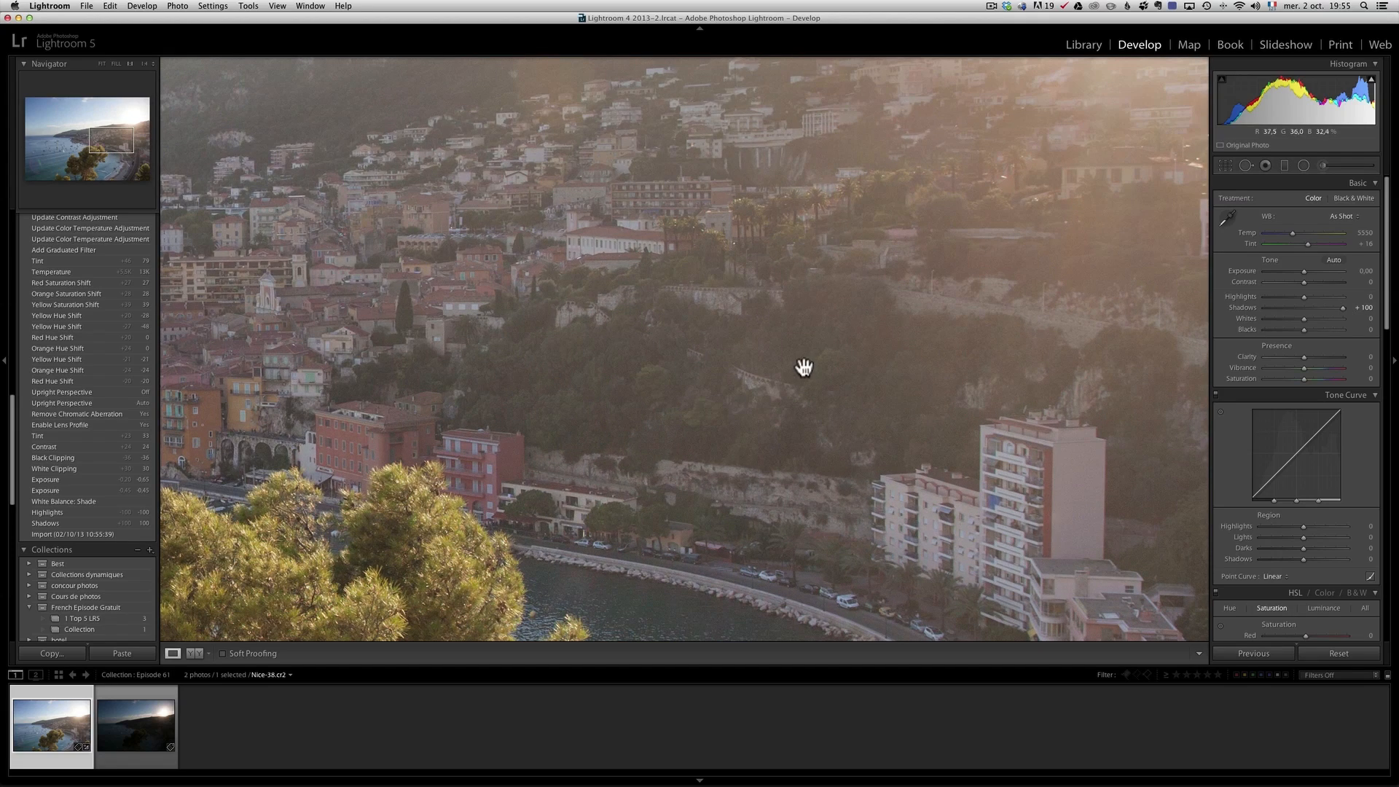
{"action": "left_click_drag", "start_coordinate": [803, 366], "coordinate": [643, 366]}
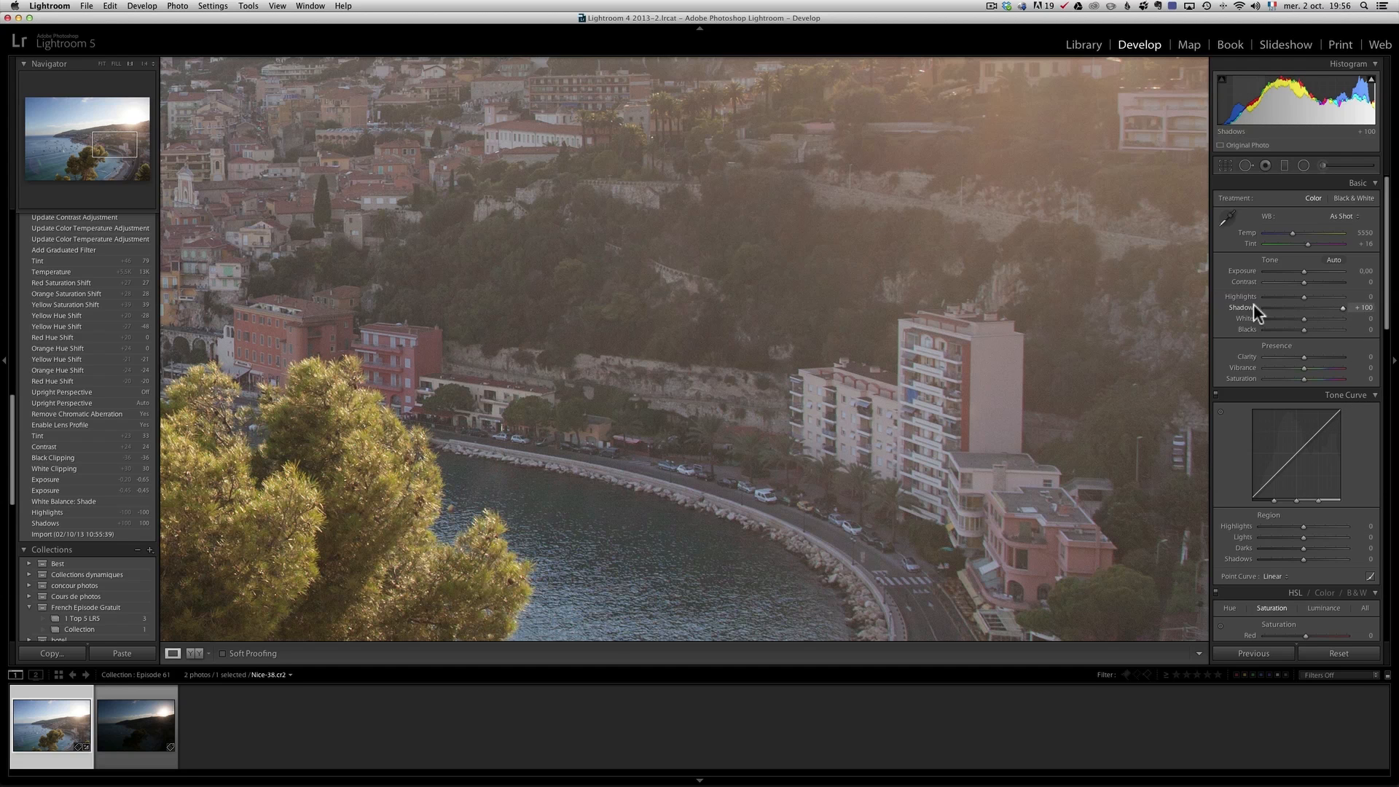
{"action": "left_click_drag", "start_coordinate": [1327, 296], "coordinate": [1285, 295]}
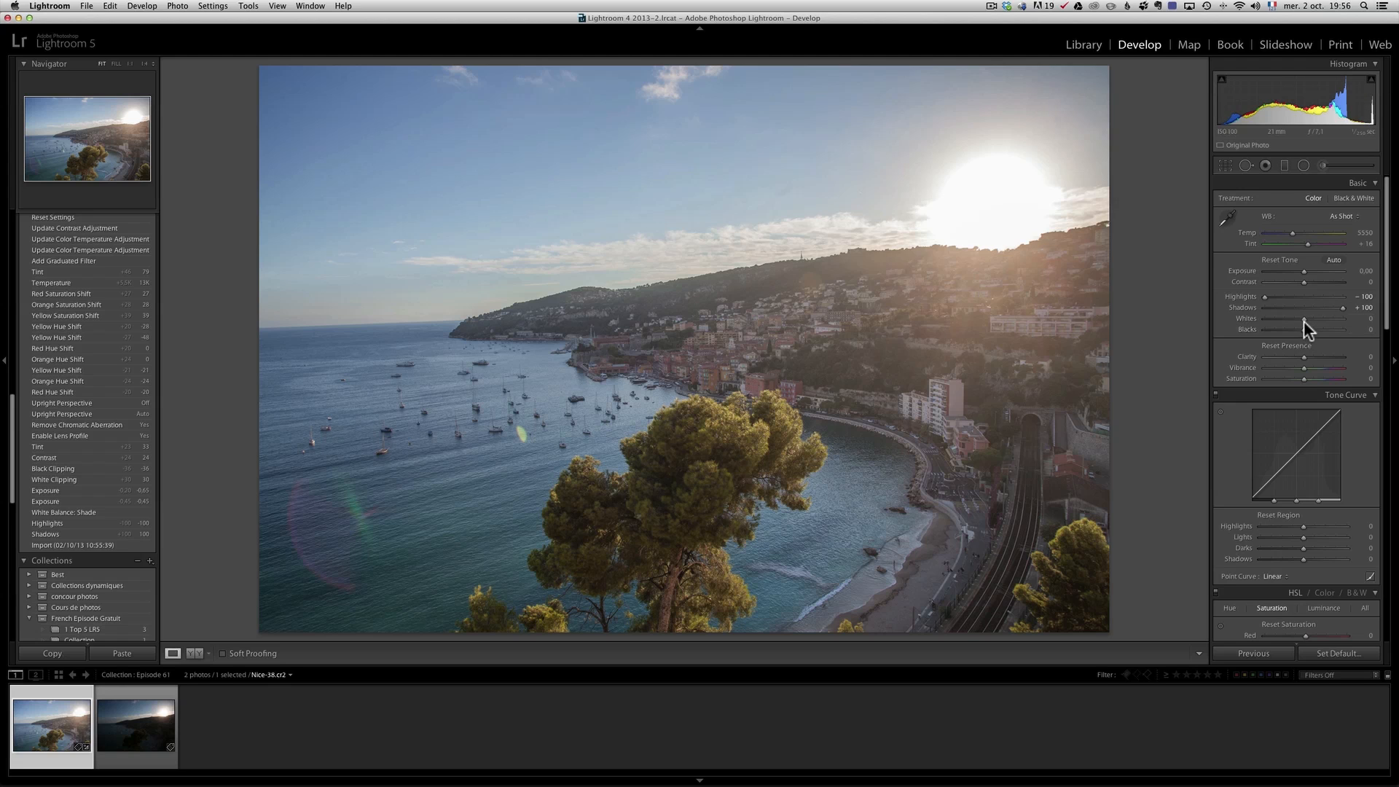
Set Whites to about +22 and Blacks to about -79 using the clipping preview
{"action": "left_click_drag", "start_coordinate": [1305, 319], "coordinate": [1320, 319]}
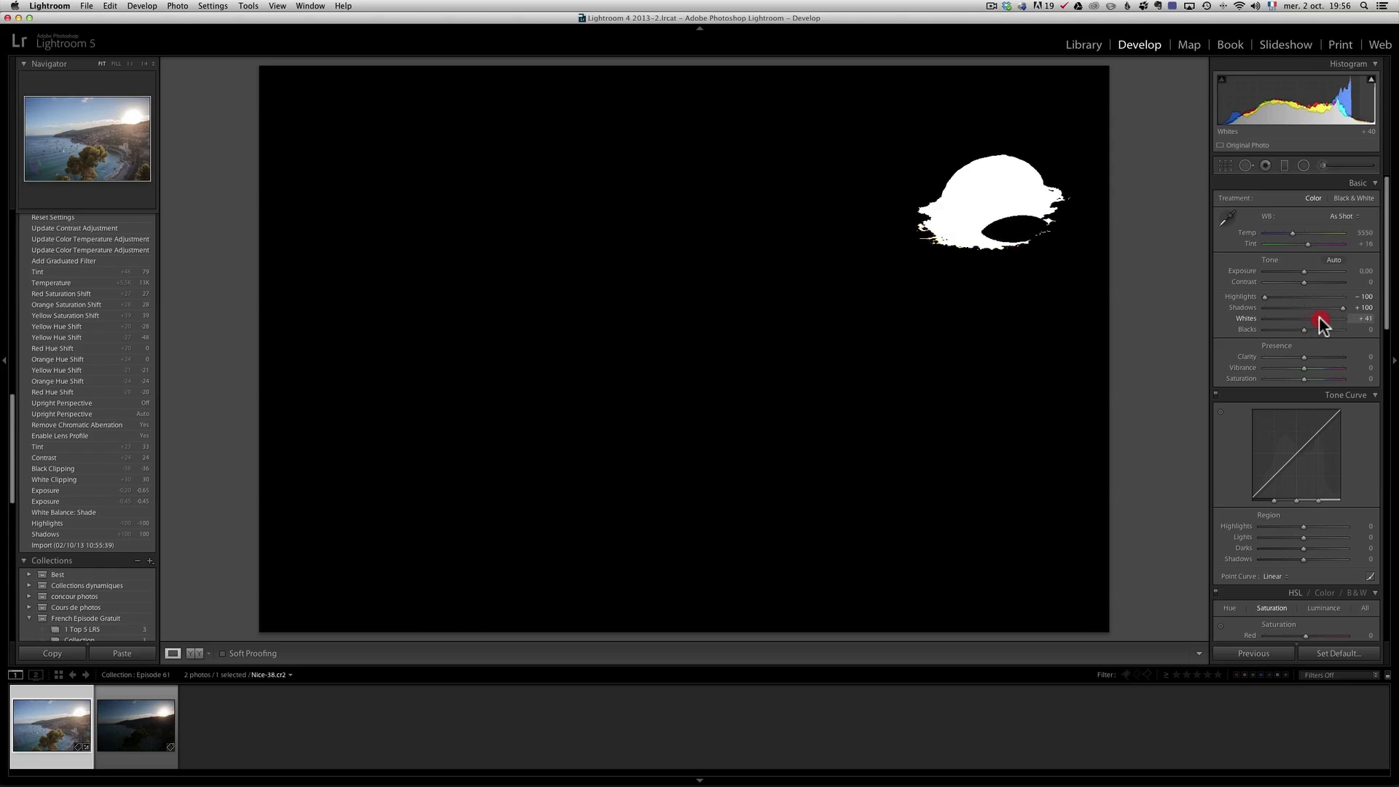
{"action": "left_click_drag", "start_coordinate": [1320, 320], "coordinate": [1328, 319]}
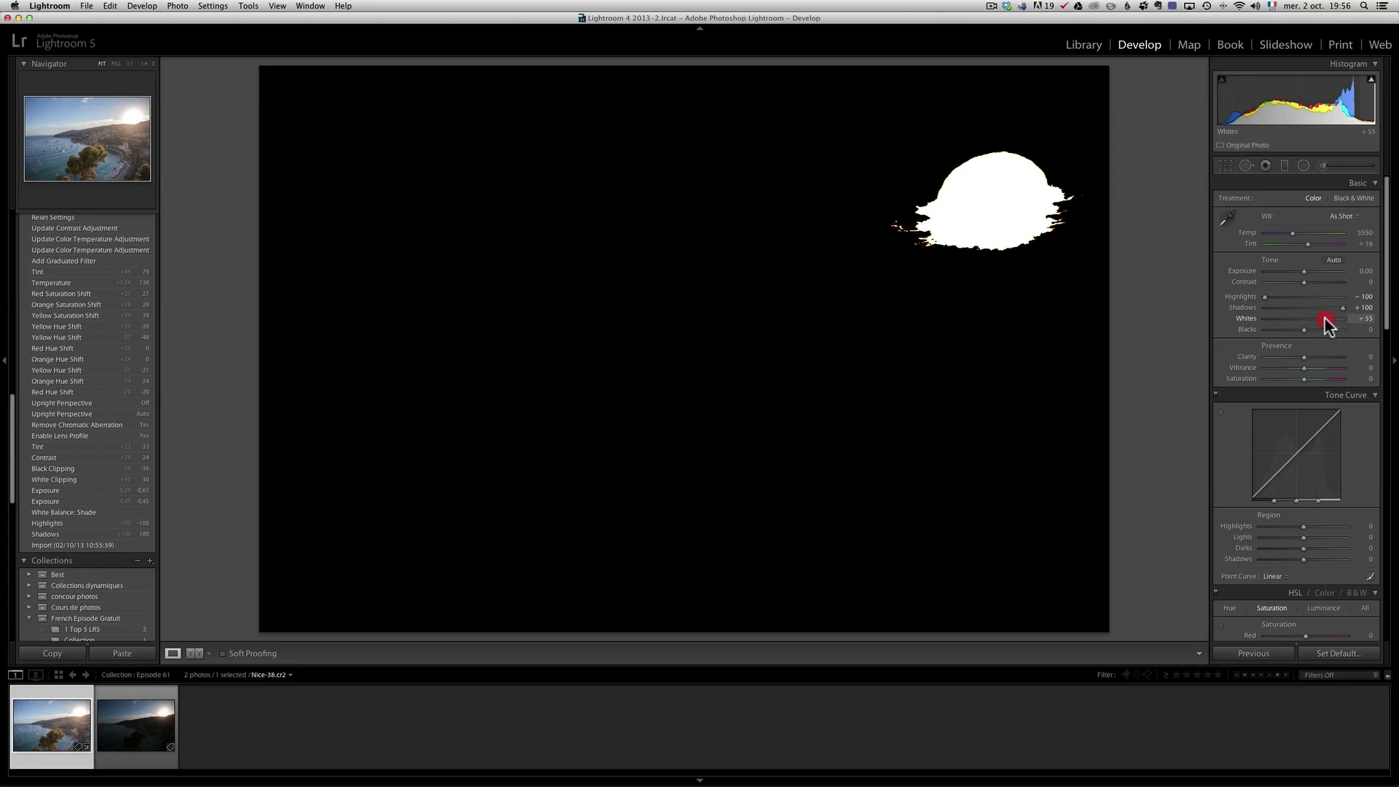
{"action": "left_click_drag", "start_coordinate": [1326, 319], "coordinate": [1316, 320]}
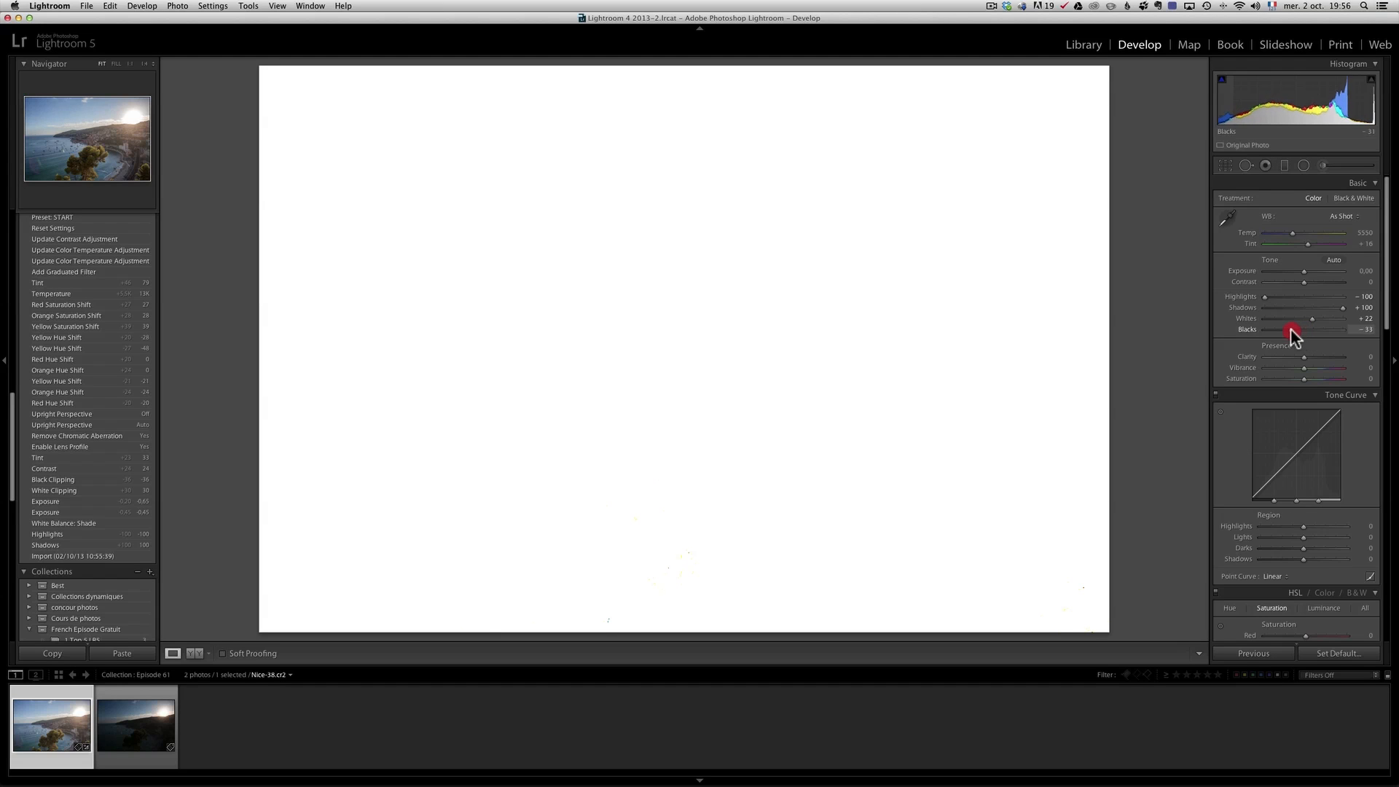
{"action": "left_click_drag", "start_coordinate": [1292, 328], "coordinate": [1277, 328]}
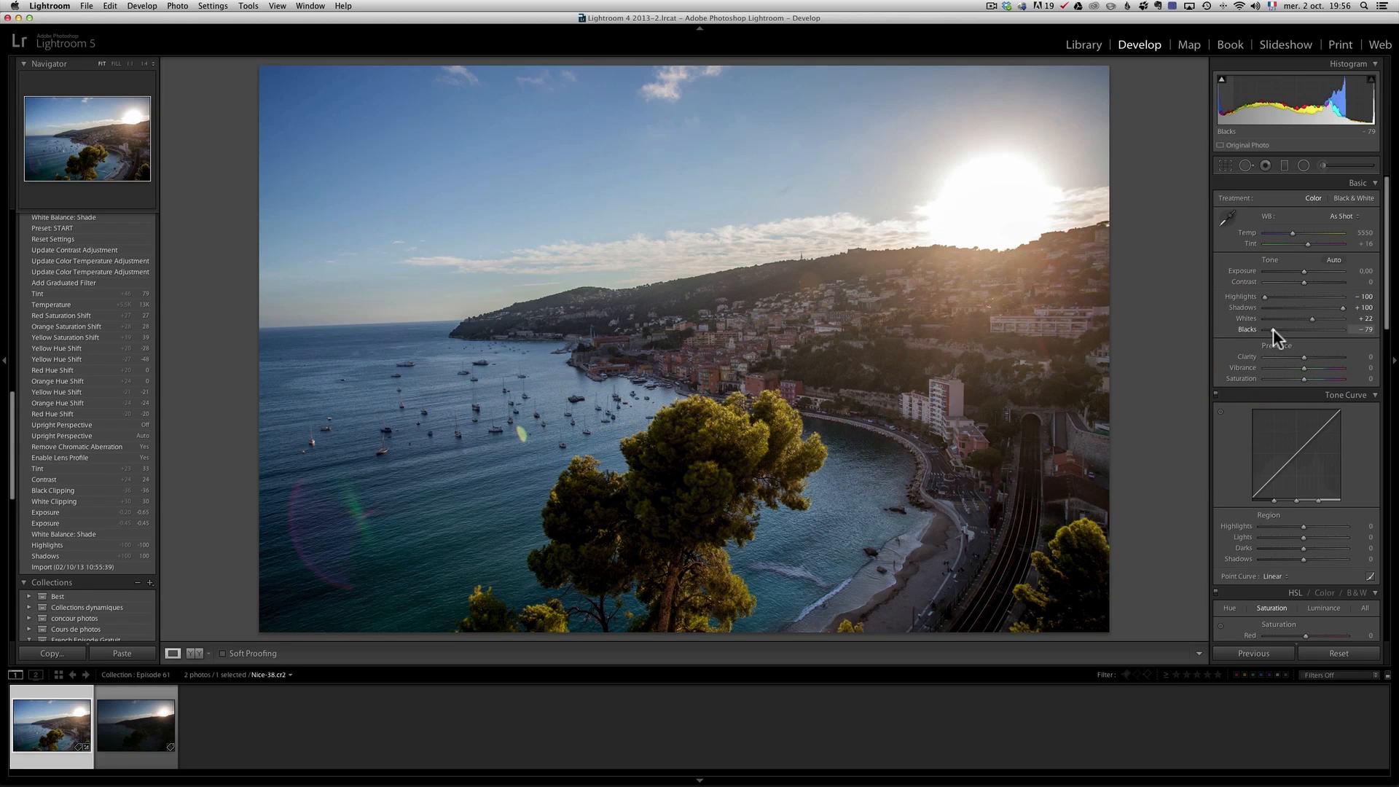
{"action": "mouse_move", "coordinate": [612, 215]}
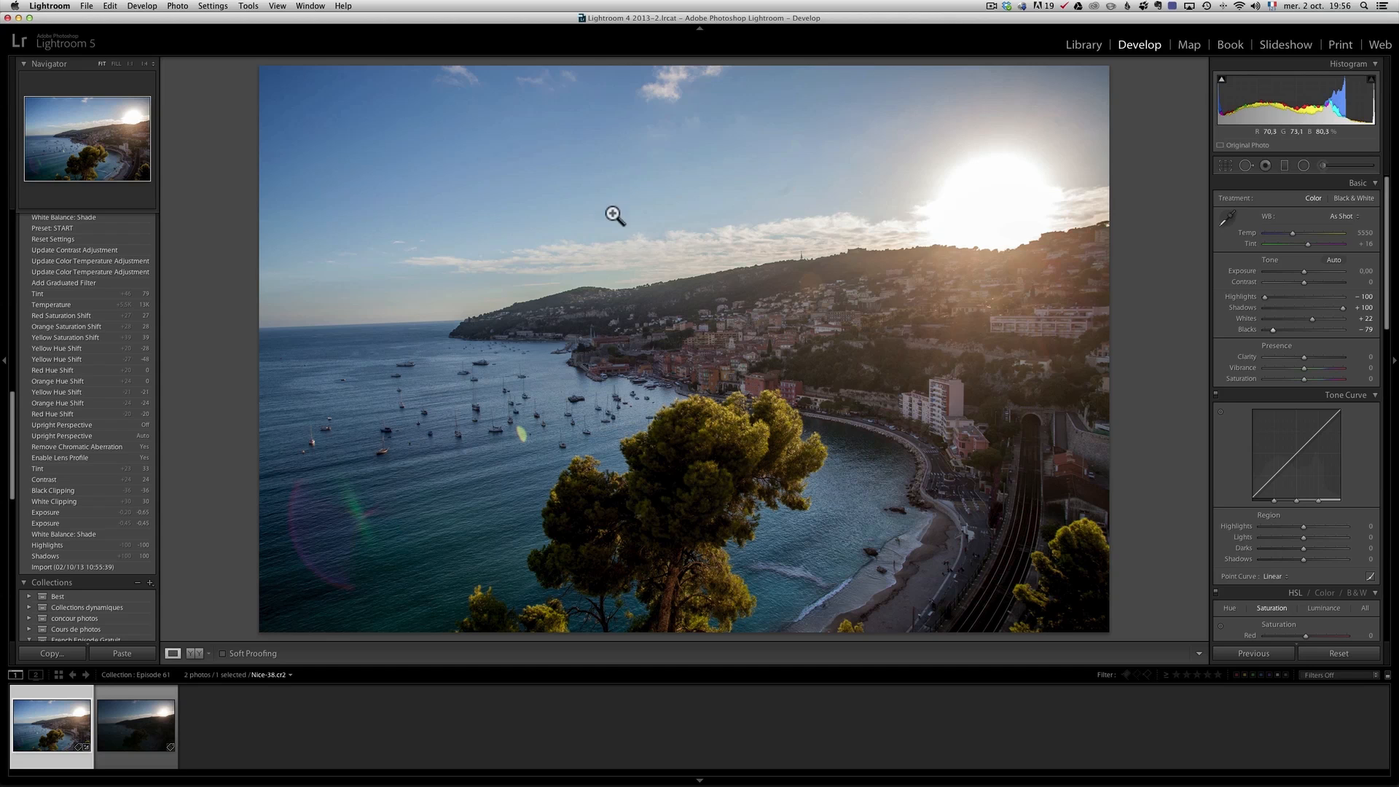
{"action": "mouse_move", "coordinate": [839, 319]}
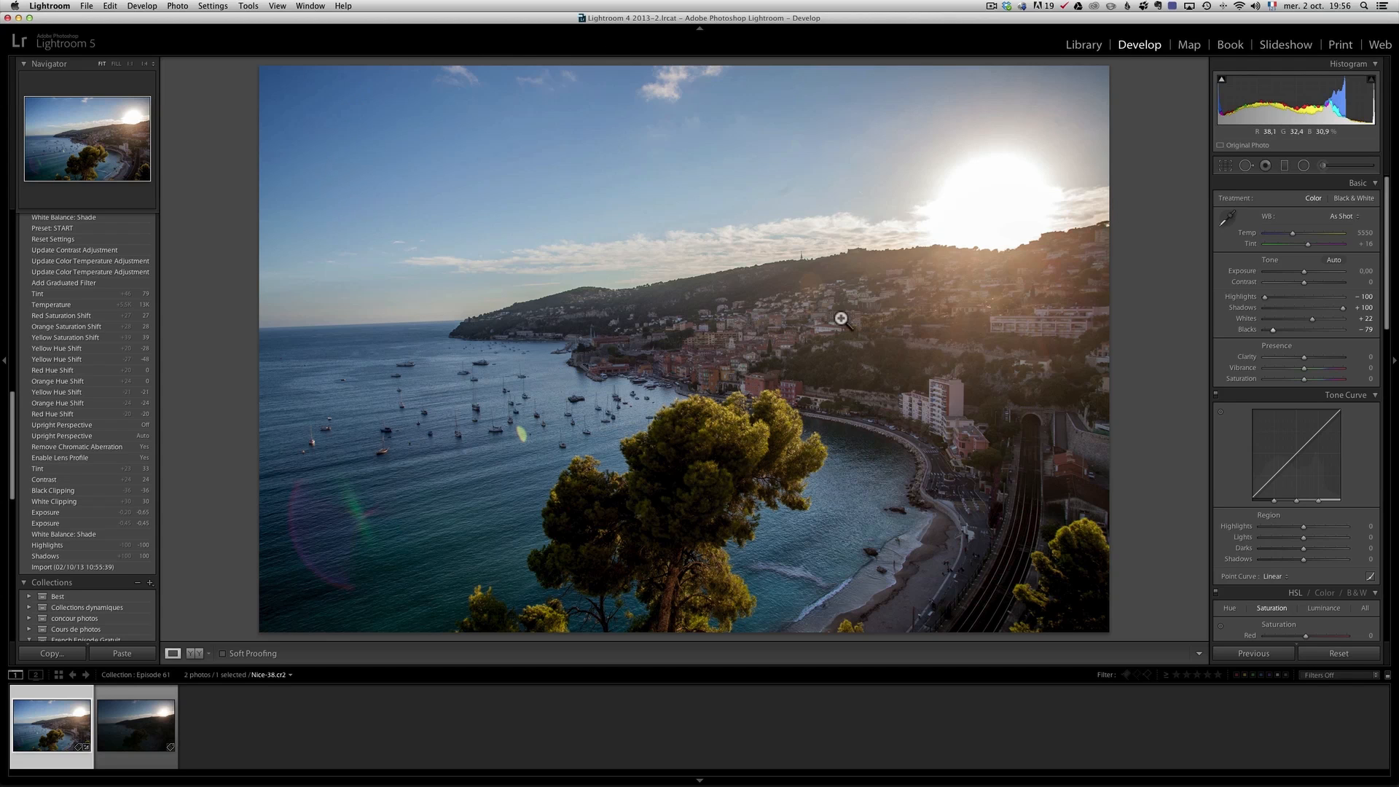
{"action": "mouse_move", "coordinate": [1108, 259]}
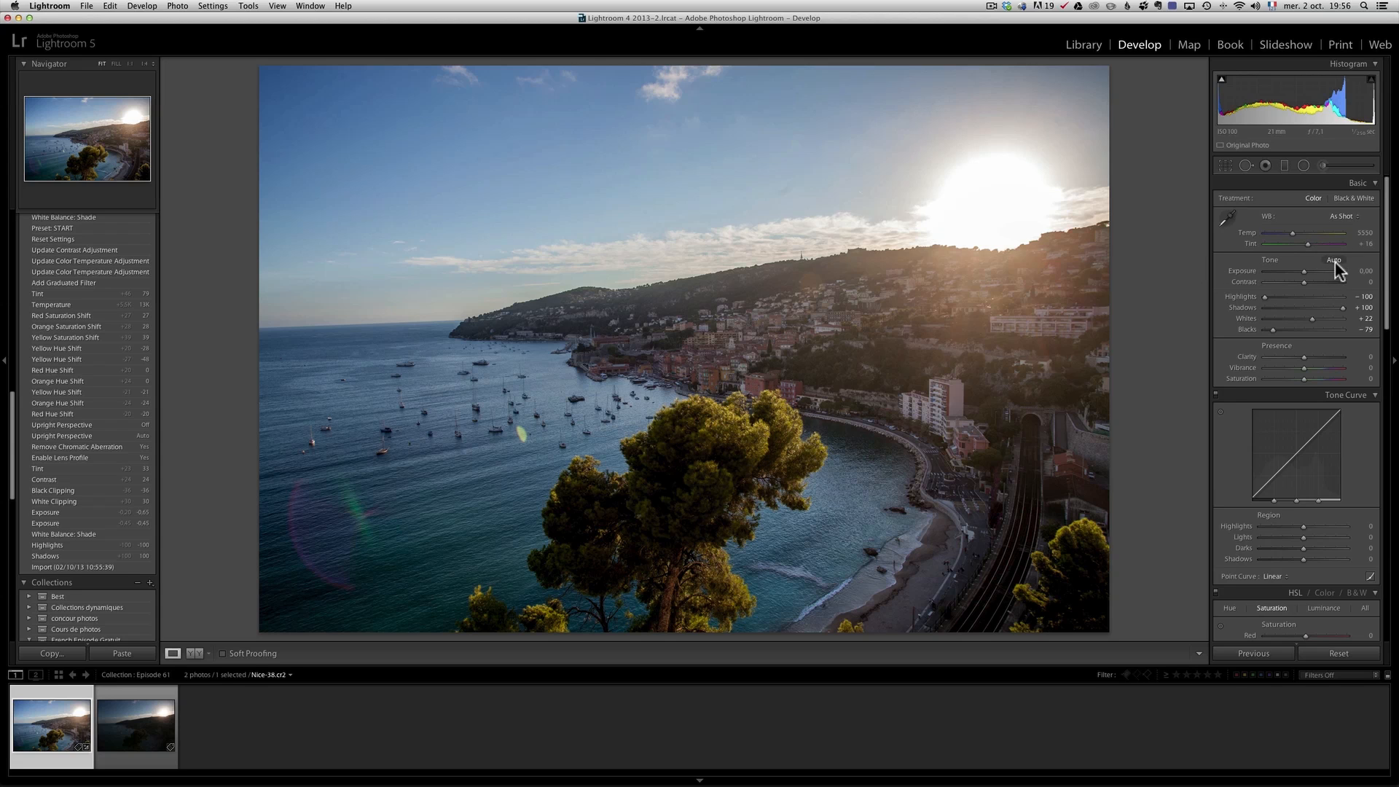
{"action": "mouse_move", "coordinate": [1390, 280]}
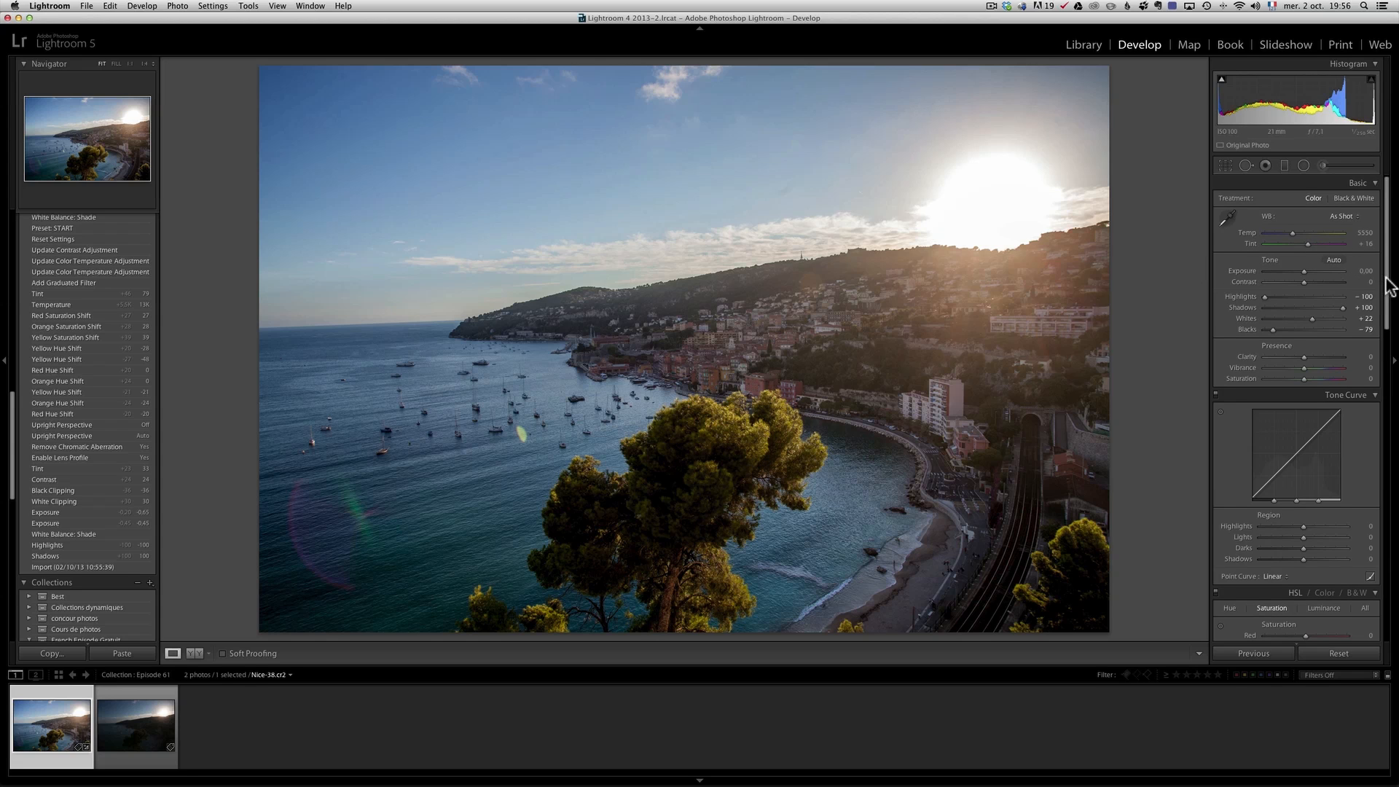
Warm the white balance to Temp about 9387 and Tint about +45
{"action": "left_click", "coordinate": [1343, 216]}
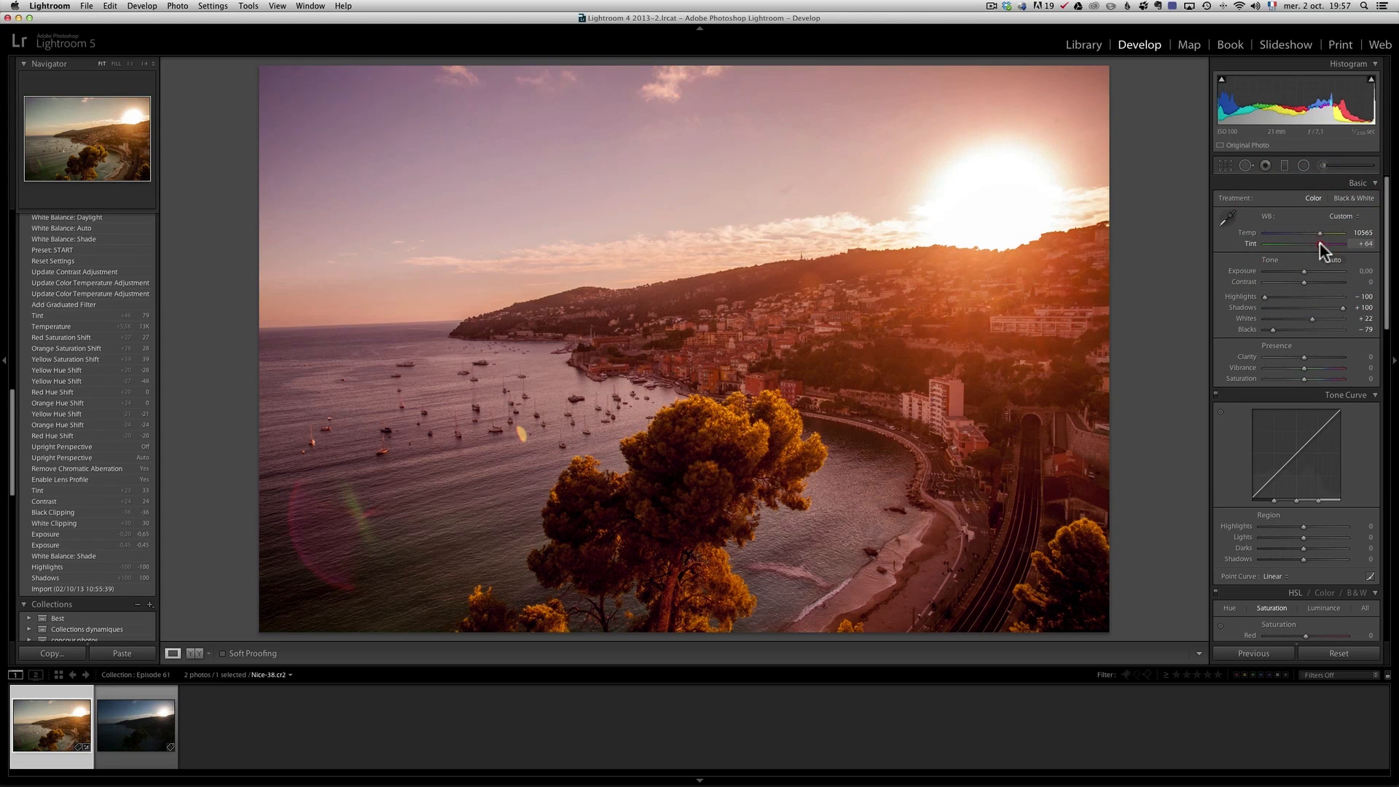
{"action": "left_click_drag", "start_coordinate": [1333, 233], "coordinate": [1317, 233]}
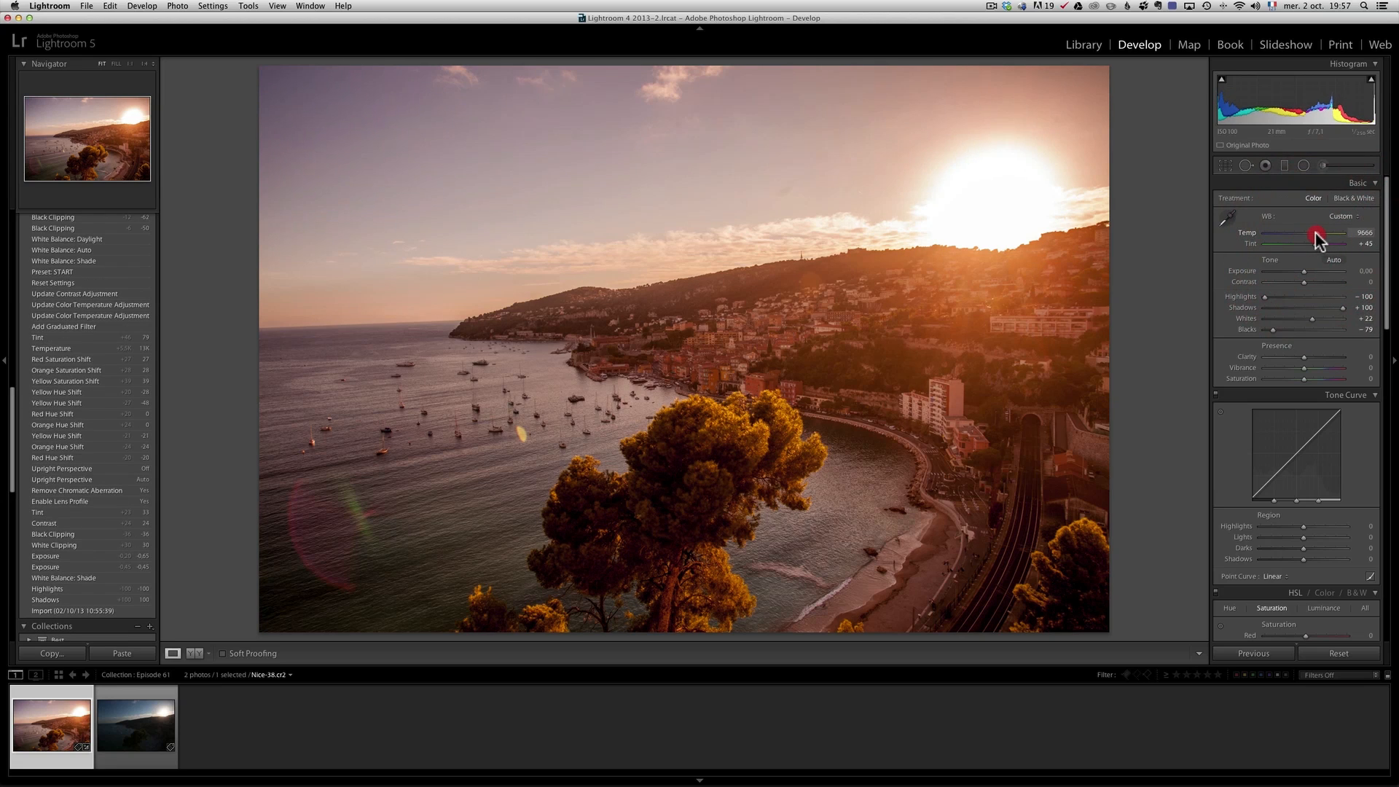
{"action": "left_click_drag", "start_coordinate": [1319, 232], "coordinate": [1307, 231]}
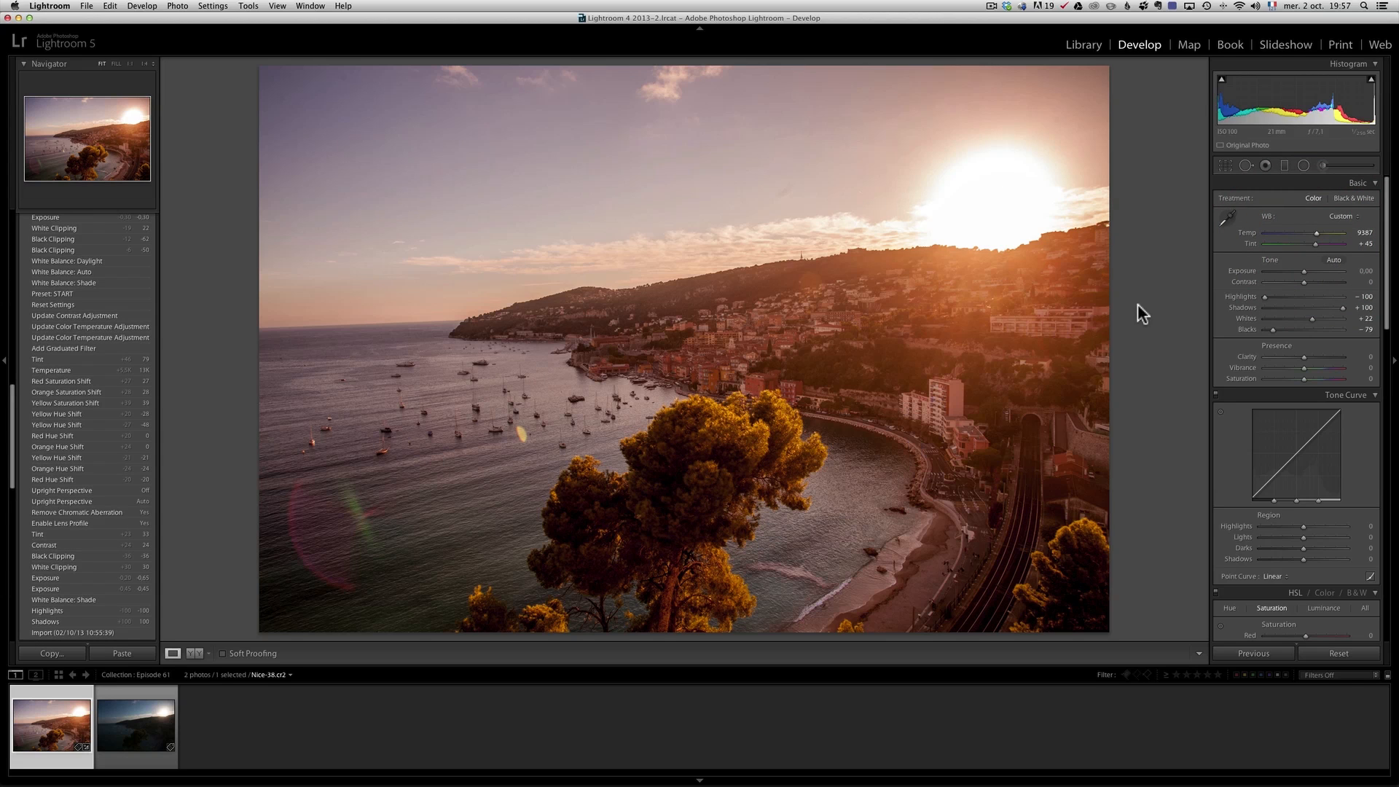
{"action": "mouse_move", "coordinate": [647, 75]}
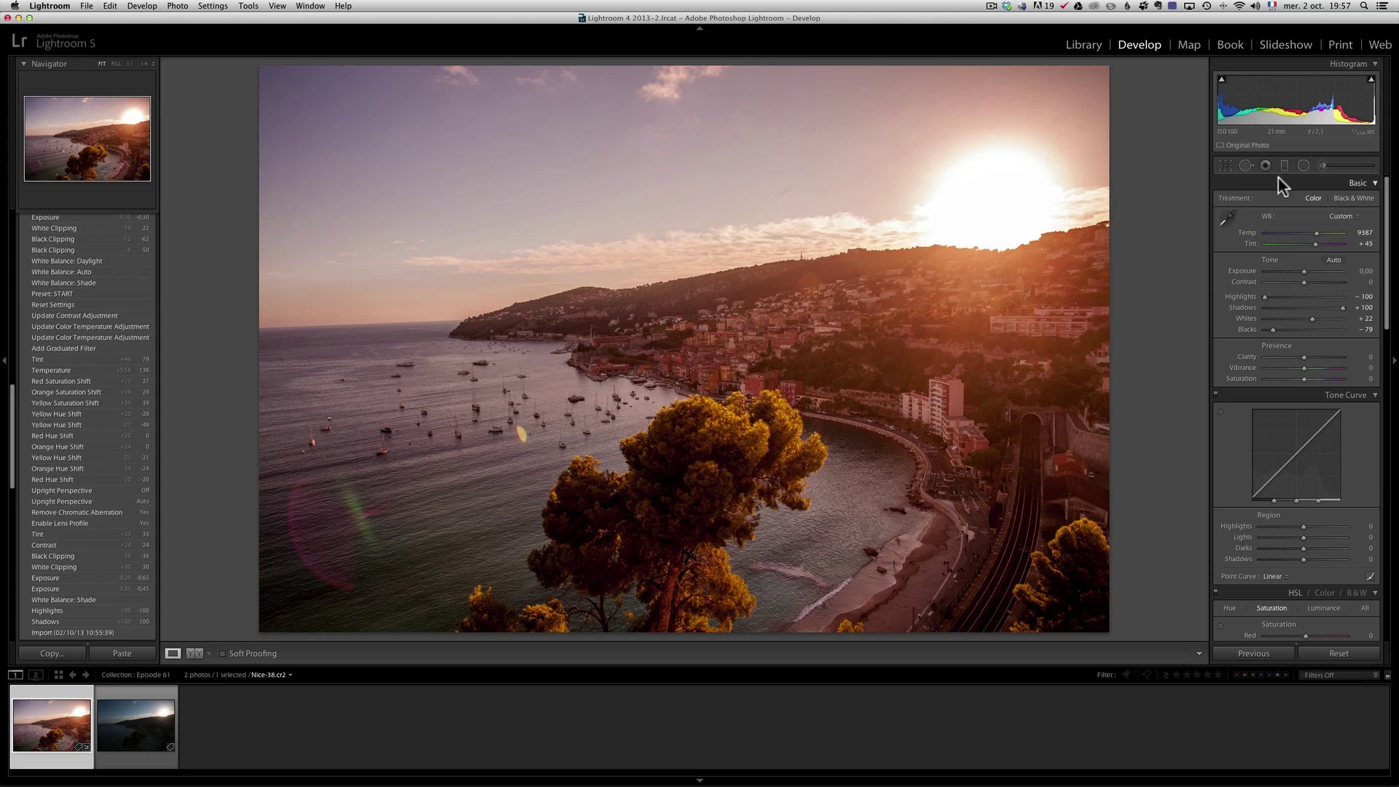
Check exposure clipping around the sun, then refine the adjustment brush's Exposure strength
{"action": "left_click_drag", "start_coordinate": [1318, 271], "coordinate": [1299, 271]}
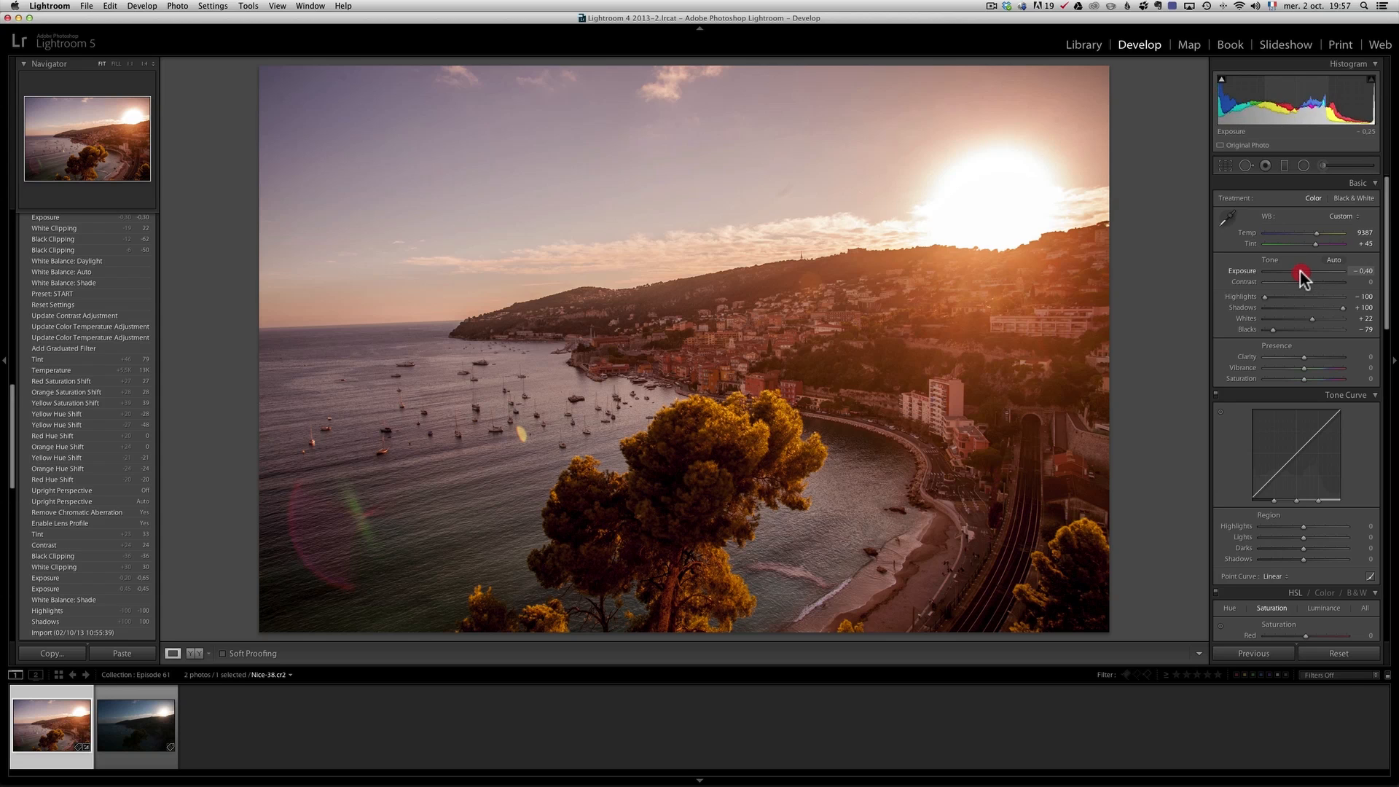
{"action": "left_click_drag", "start_coordinate": [1298, 271], "coordinate": [1266, 271]}
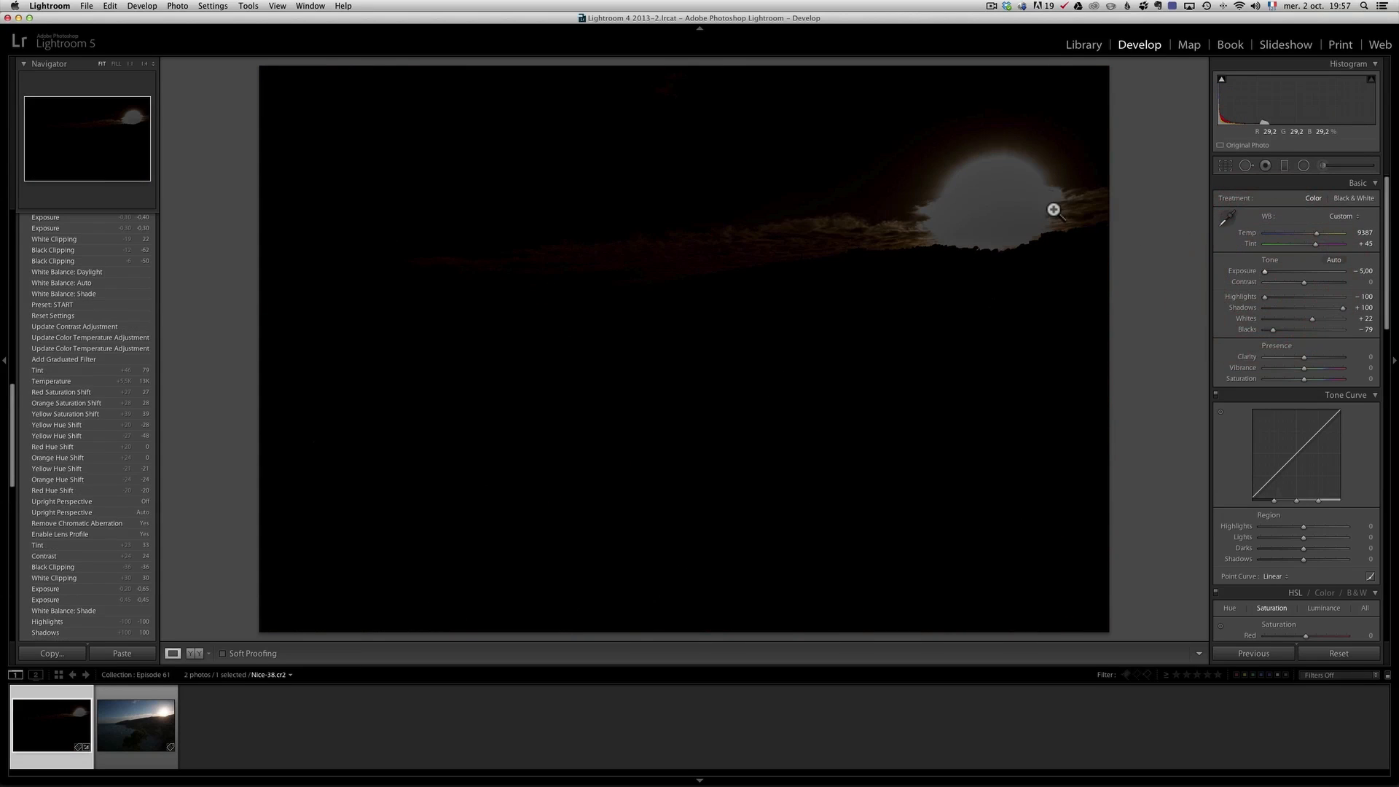
{"action": "mouse_move", "coordinate": [909, 182]}
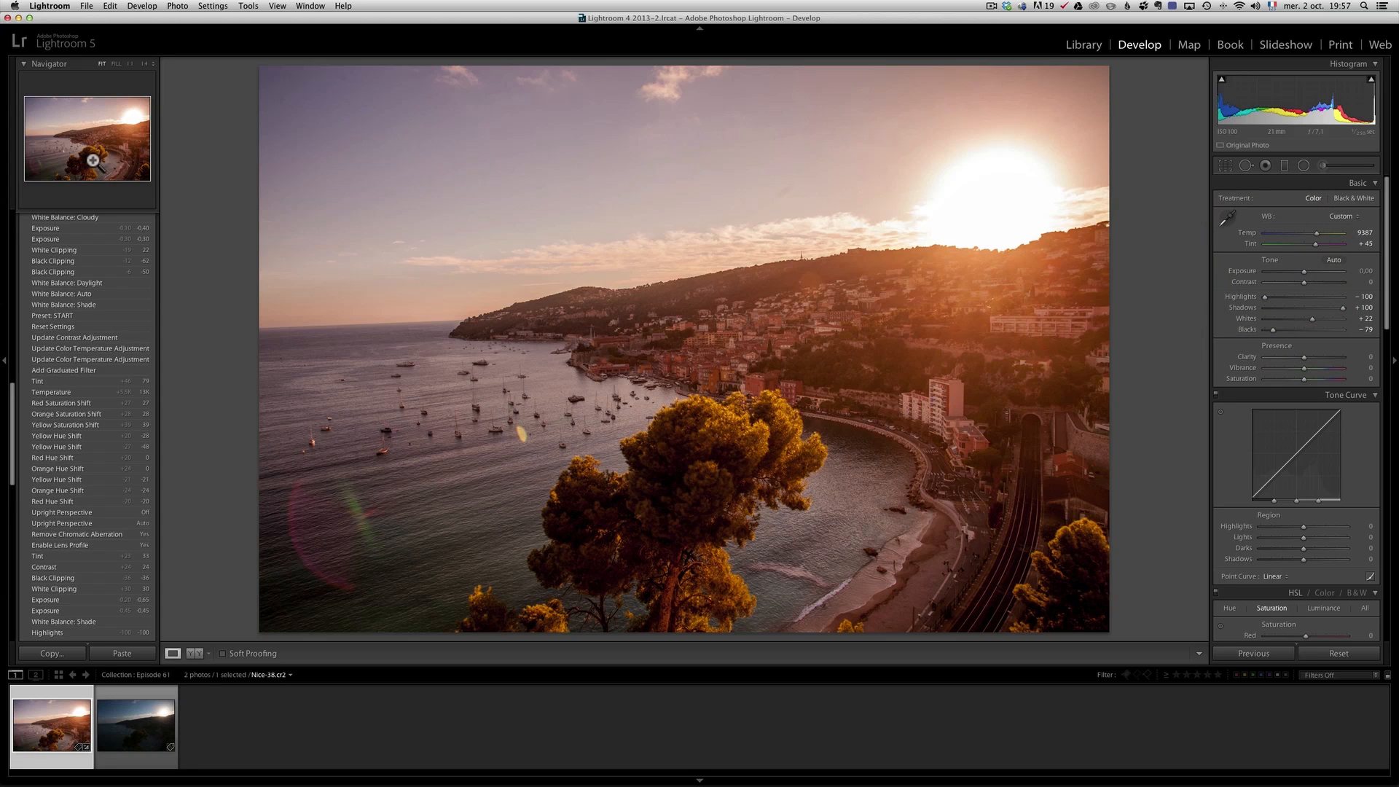
{"action": "left_click", "coordinate": [1283, 165]}
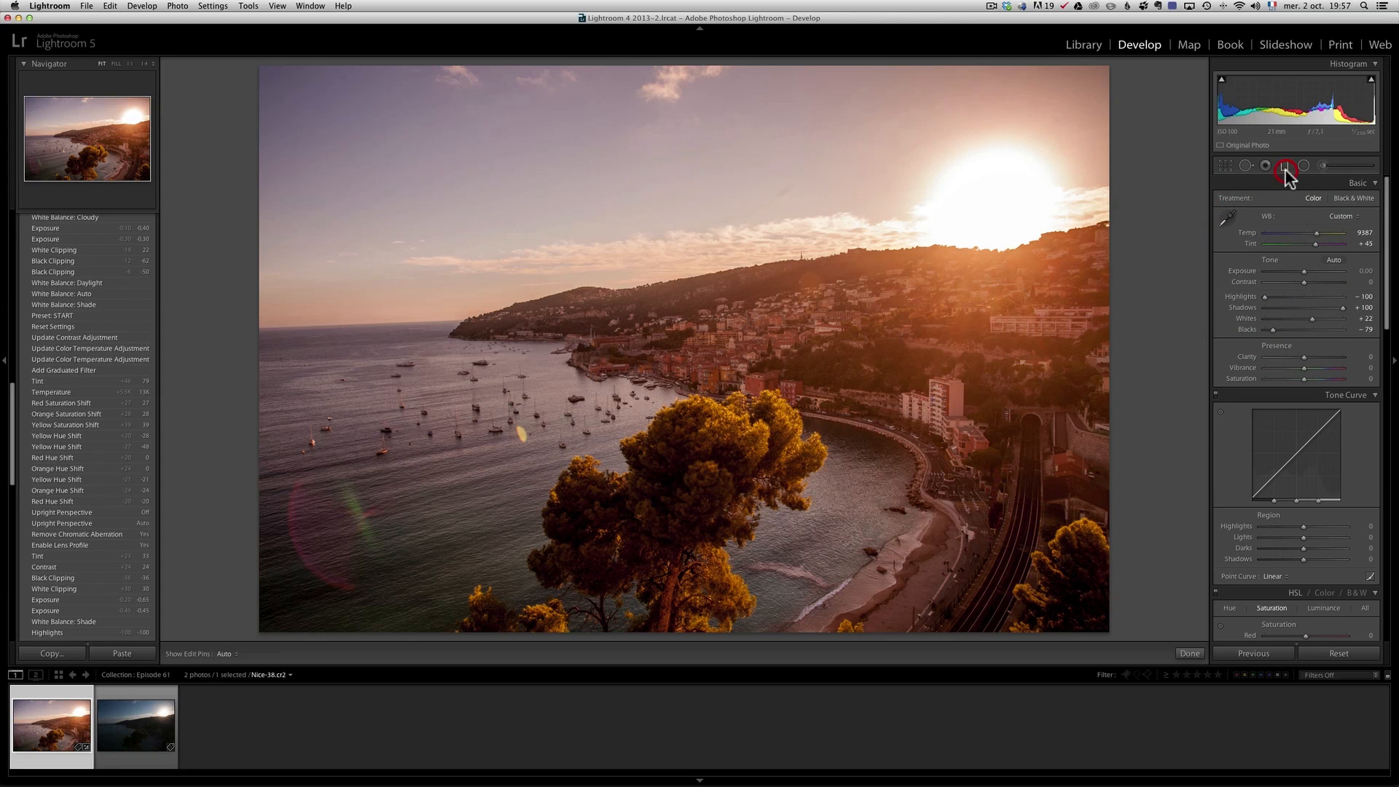
{"action": "left_click", "coordinate": [1285, 165]}
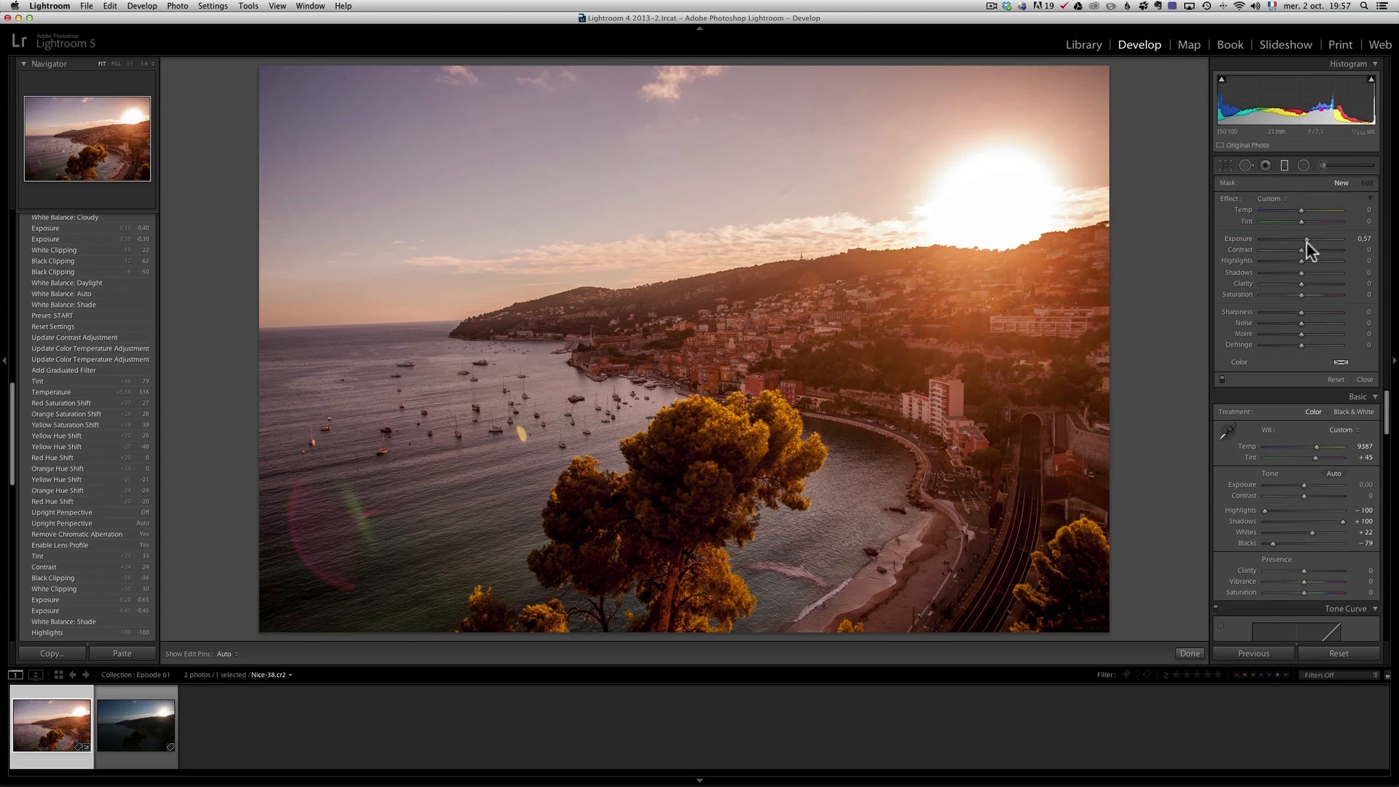
{"action": "left_click_drag", "start_coordinate": [1311, 237], "coordinate": [1296, 237]}
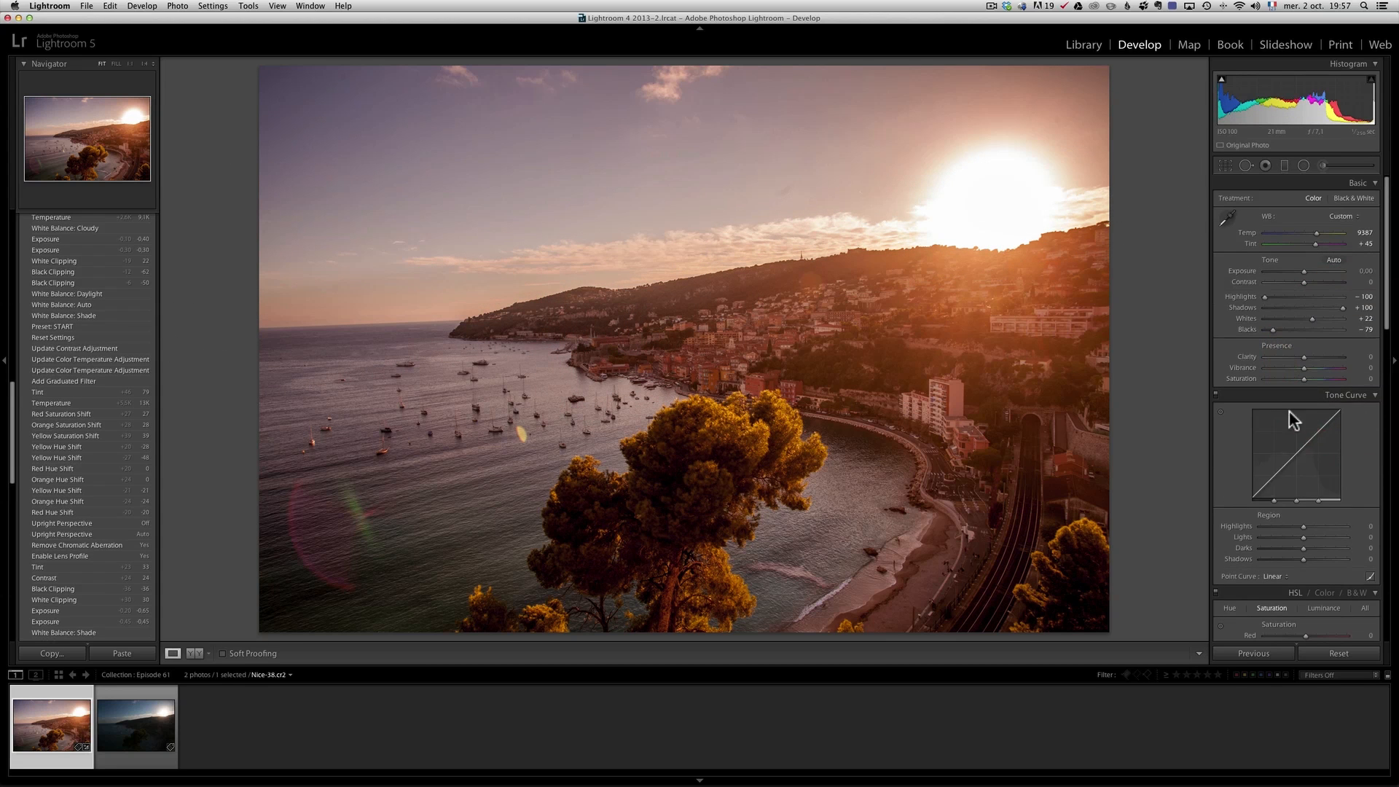
Enable Profile Corrections and Remove Chromatic Aberration under Lens Corrections
{"action": "scroll", "scroll_direction": "down", "scroll_amount": 3}
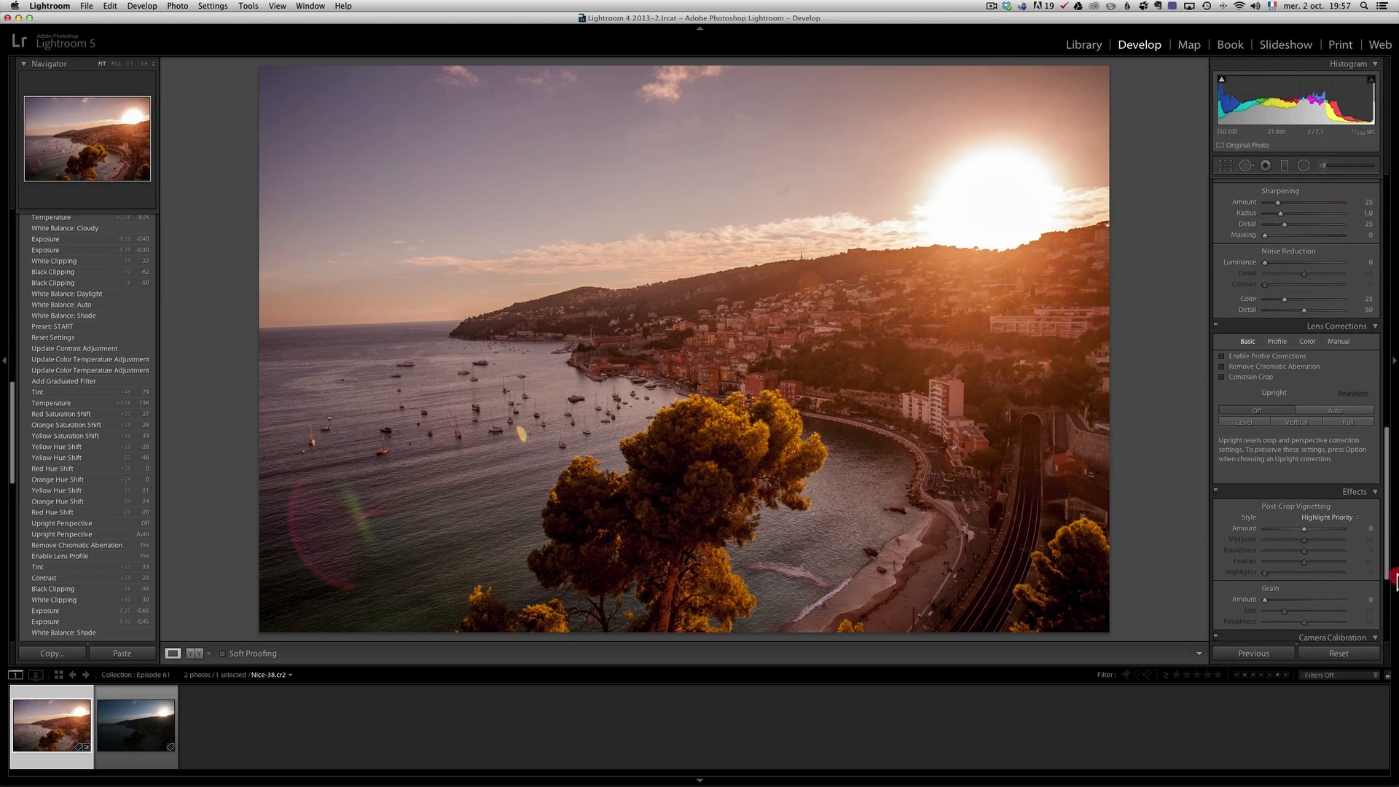
{"action": "left_click", "coordinate": [1221, 356]}
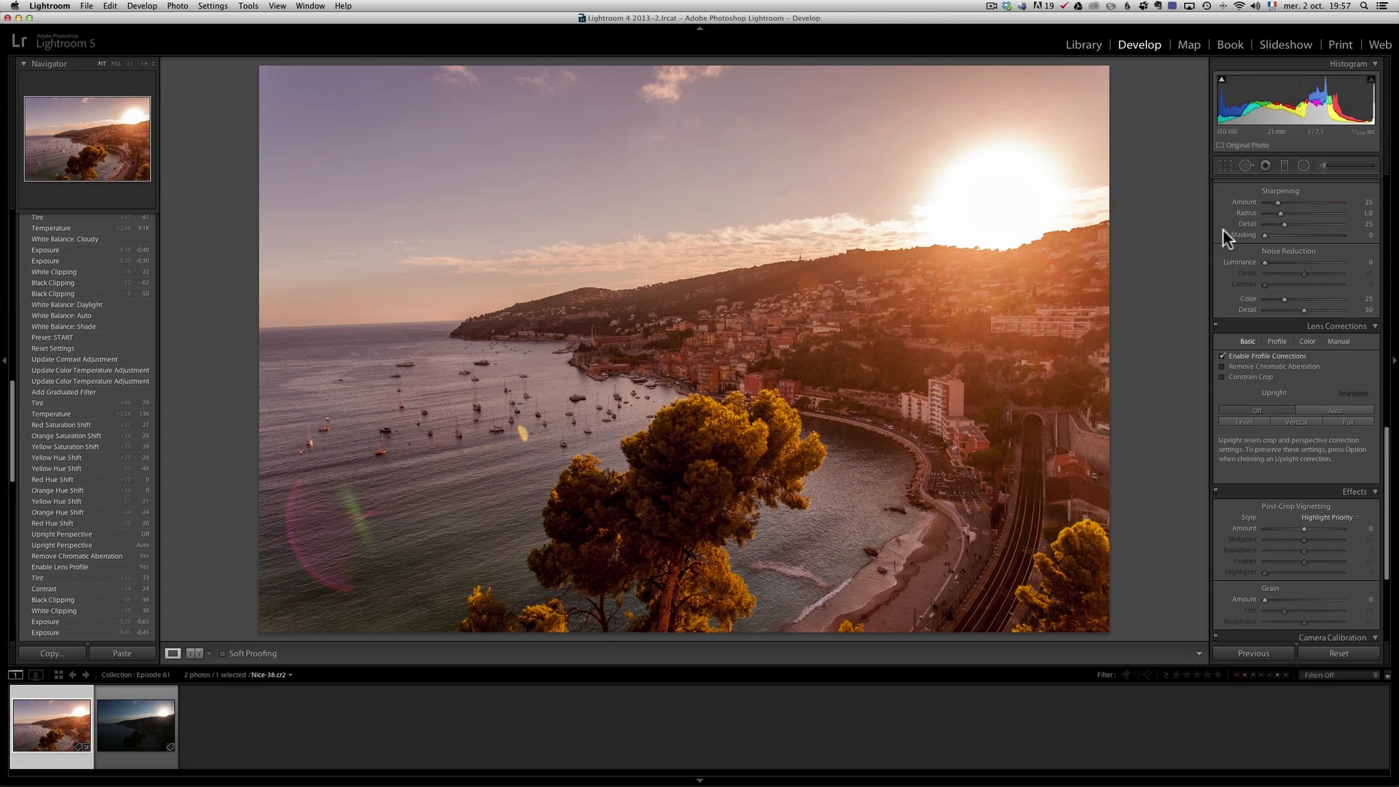
{"action": "left_click", "coordinate": [1223, 366]}
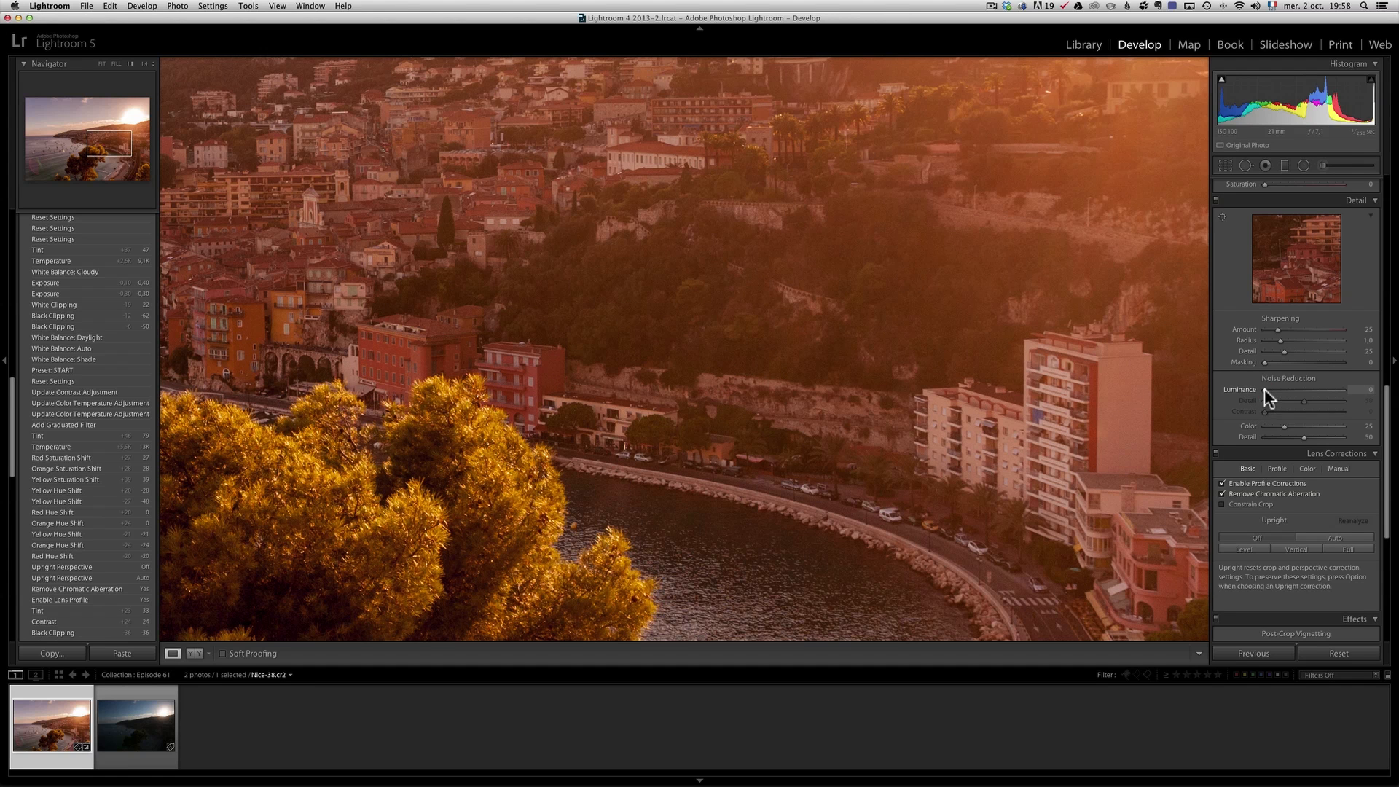
Set Noise Reduction Luminance to 20 and Color to 50 in the Detail panel
{"action": "left_click_drag", "start_coordinate": [1305, 389], "coordinate": [1323, 389]}
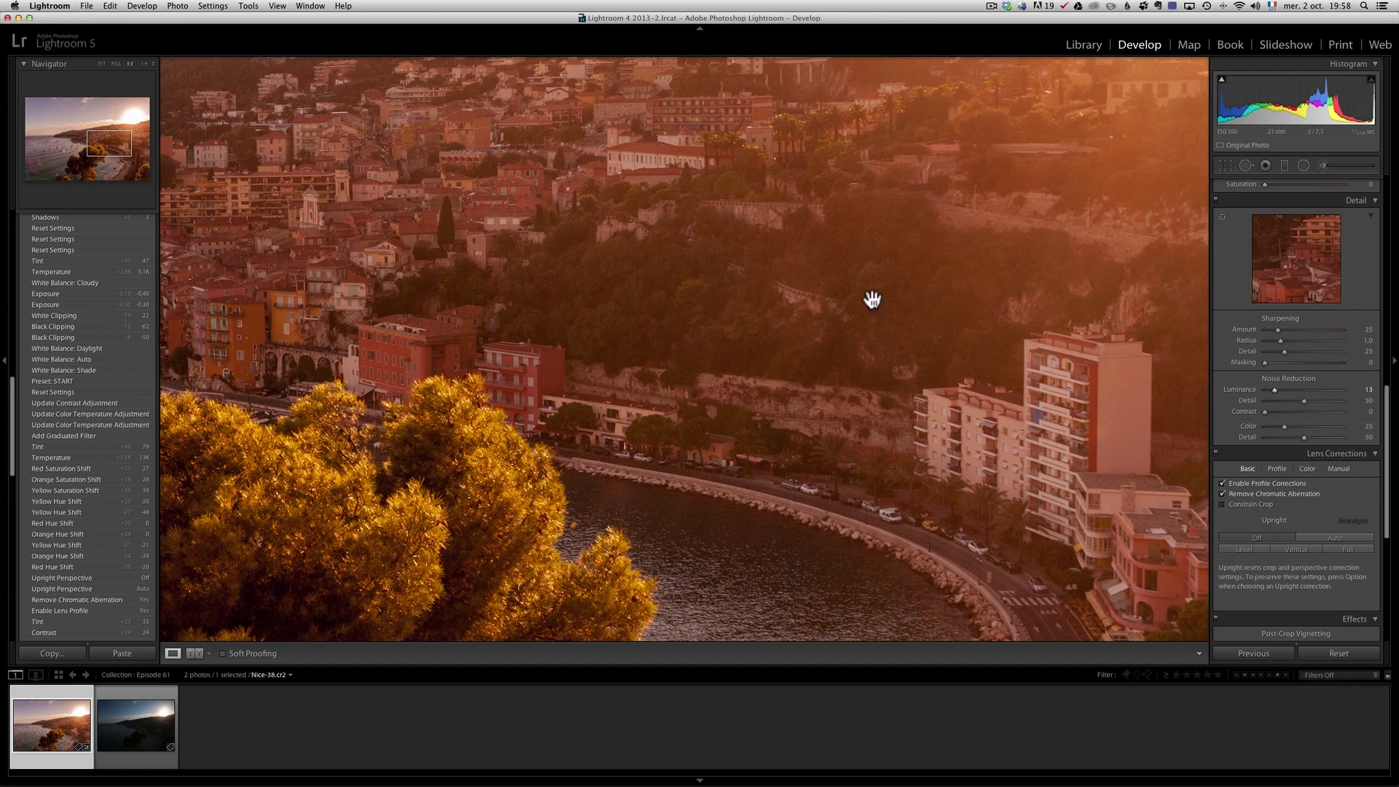
{"action": "left_click_drag", "start_coordinate": [1300, 390], "coordinate": [1311, 390]}
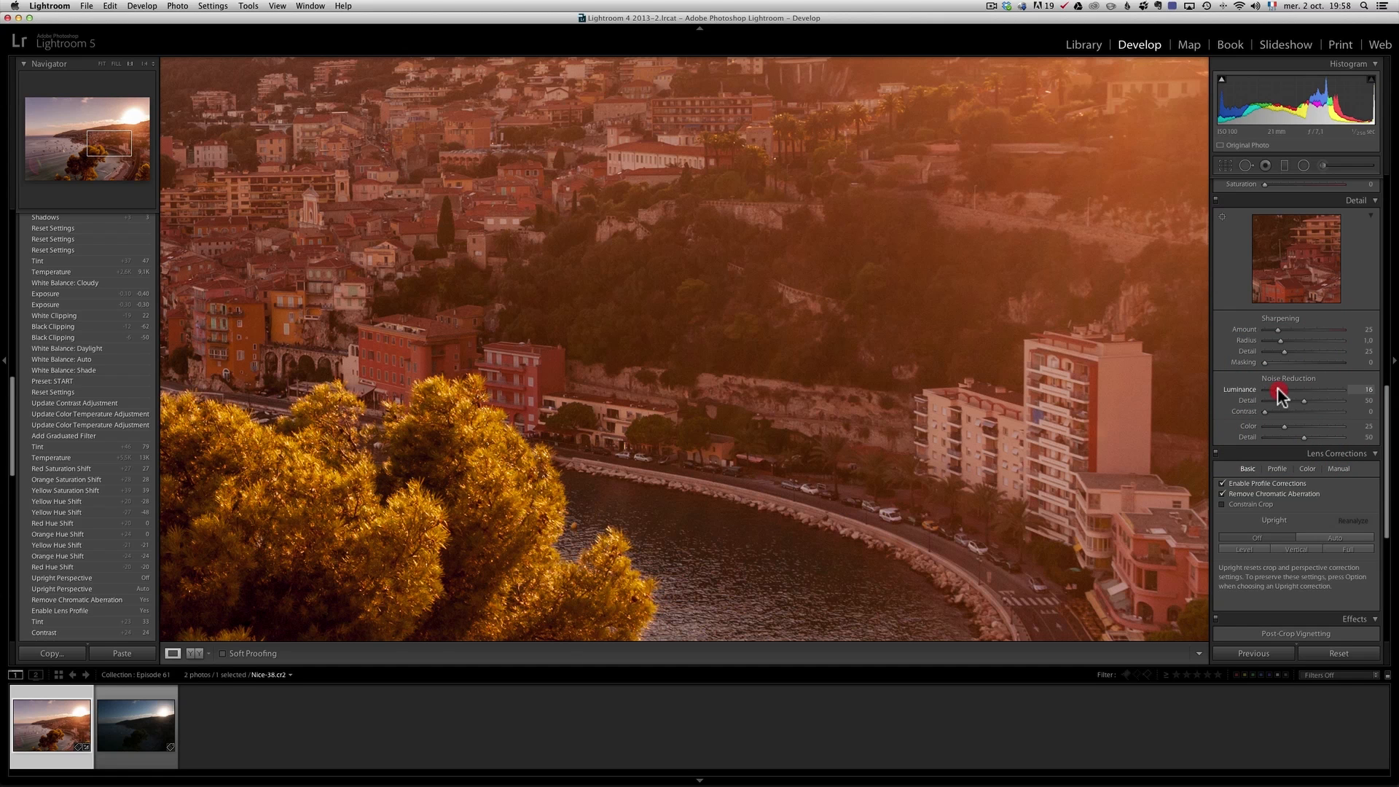
{"action": "left_click_drag", "start_coordinate": [1299, 390], "coordinate": [1304, 390]}
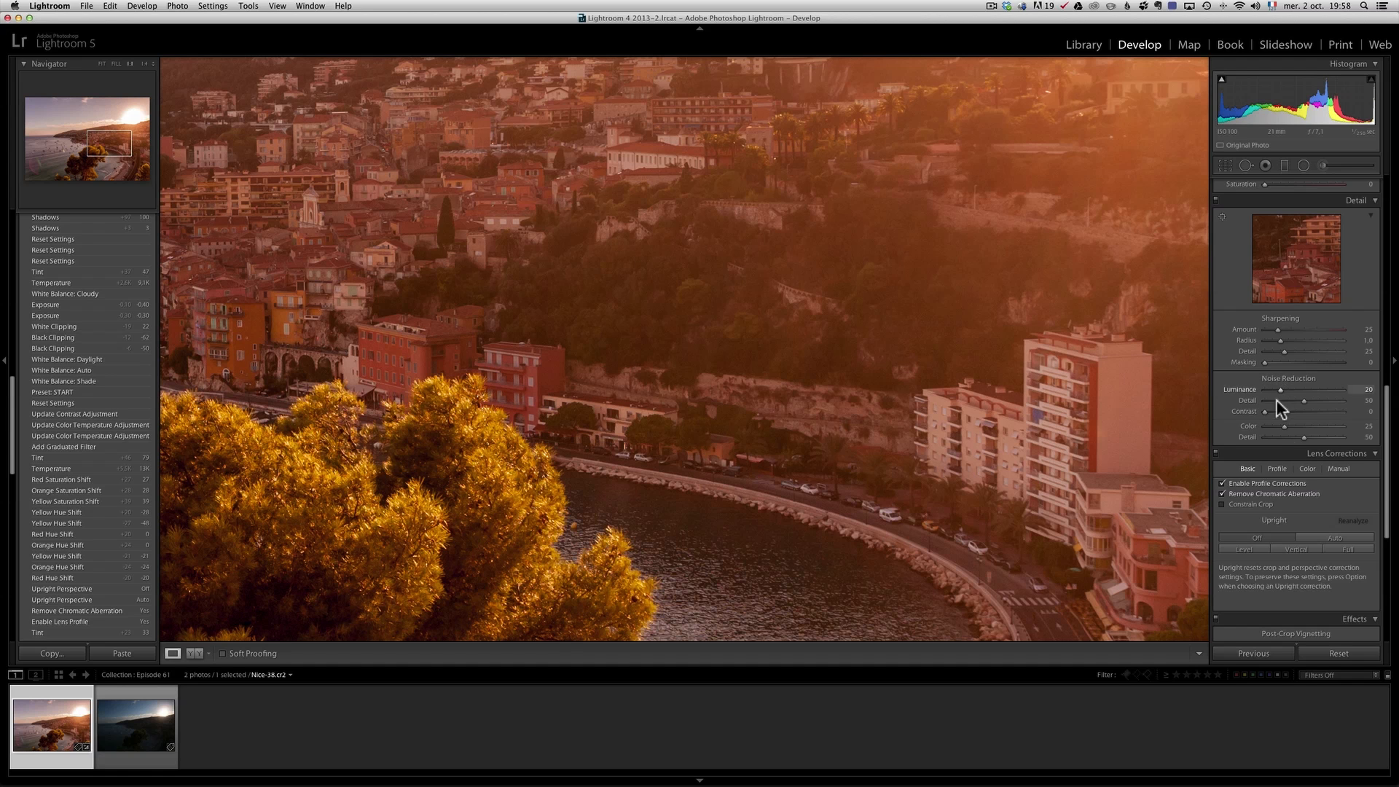
{"action": "left_click_drag", "start_coordinate": [1287, 427], "coordinate": [1302, 427]}
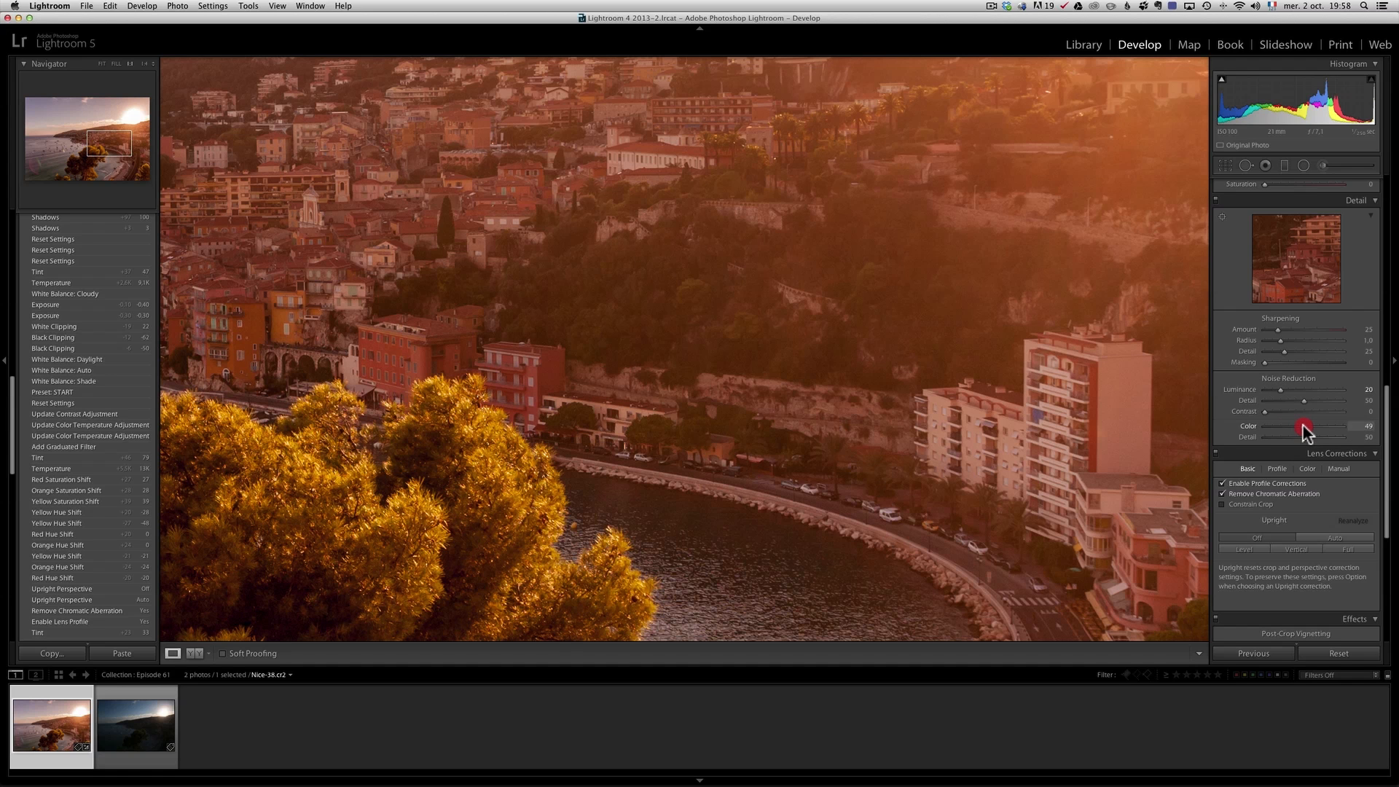
{"action": "left_click_drag", "start_coordinate": [1301, 427], "coordinate": [1307, 427]}
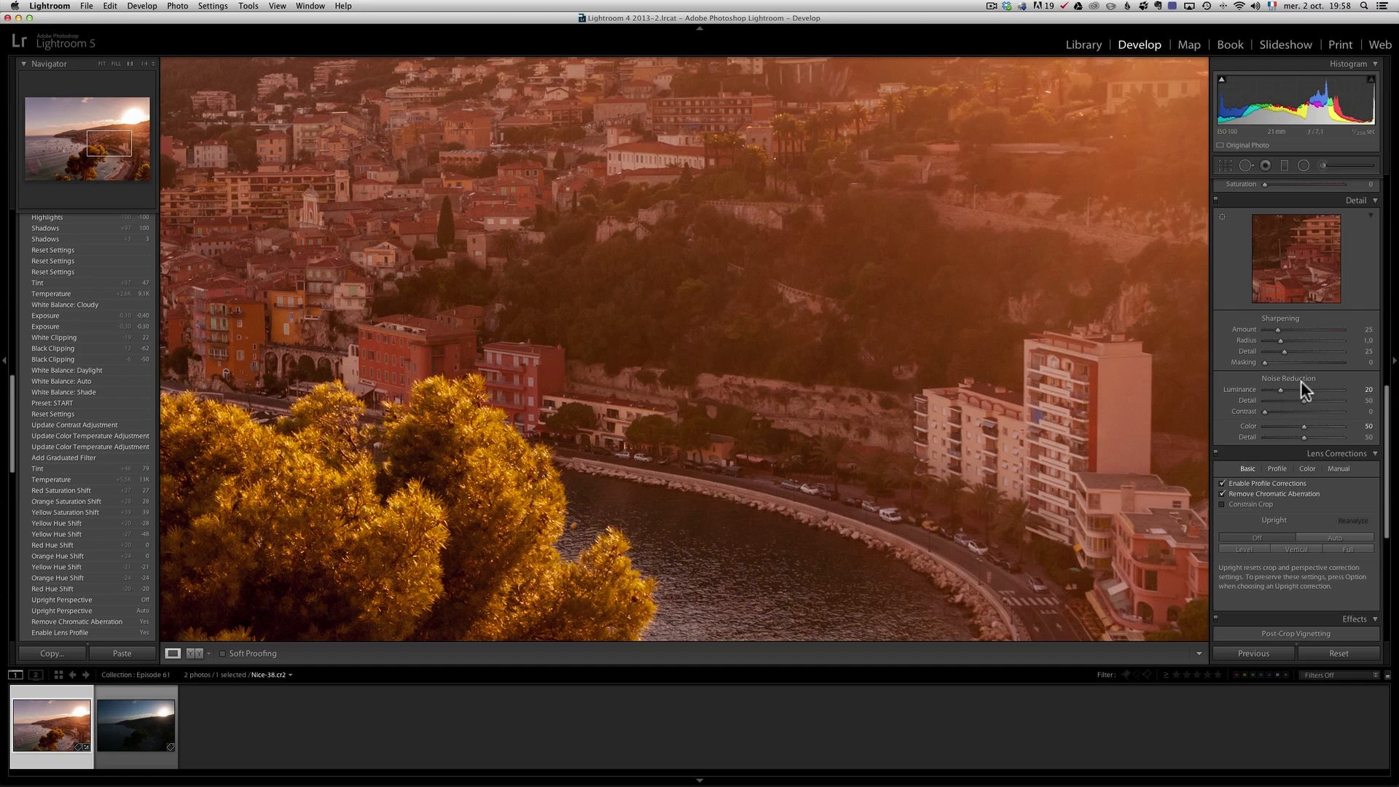
{"action": "mouse_move", "coordinate": [1318, 343]}
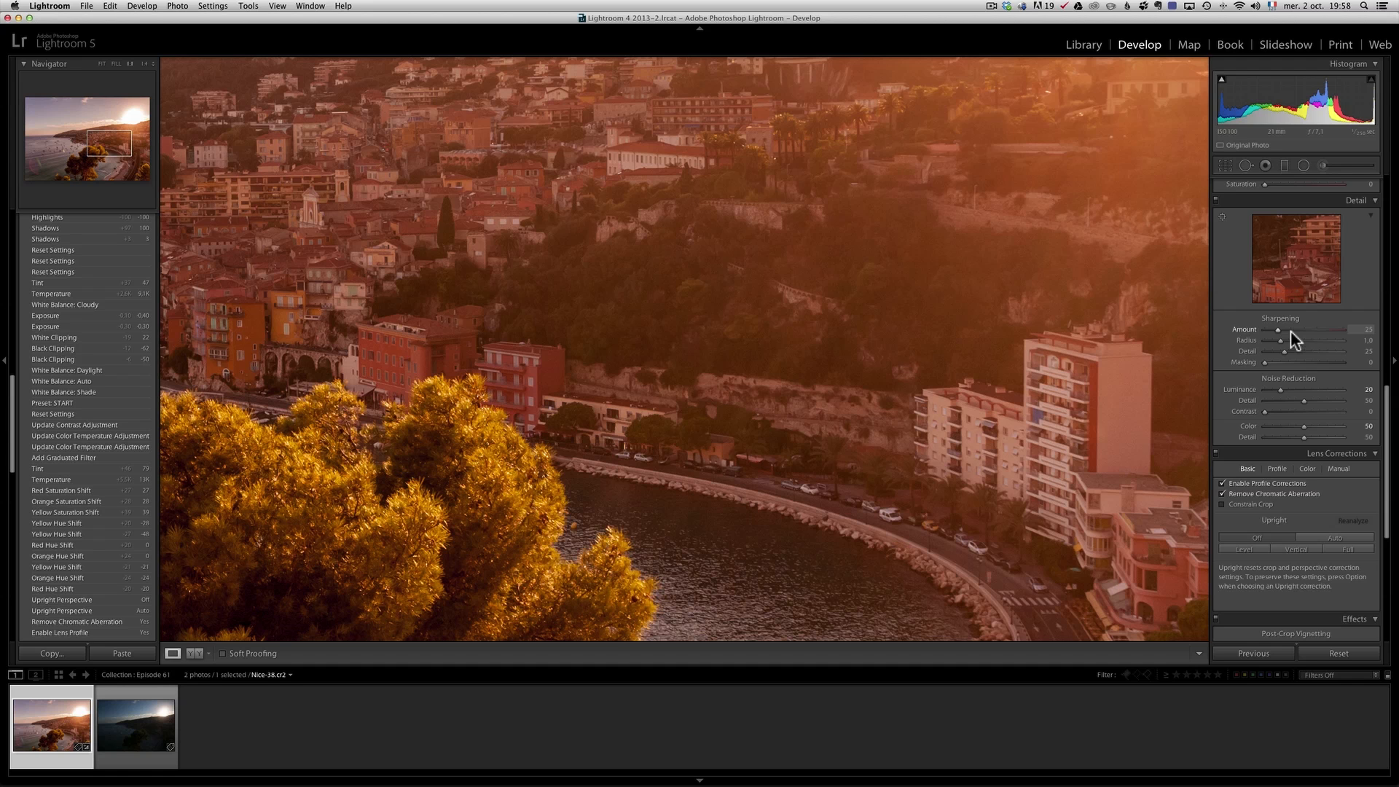
Set Sharpening Amount to 80 and Masking to about 27 to spare the sky
{"action": "left_click_drag", "start_coordinate": [1278, 328], "coordinate": [1330, 327]}
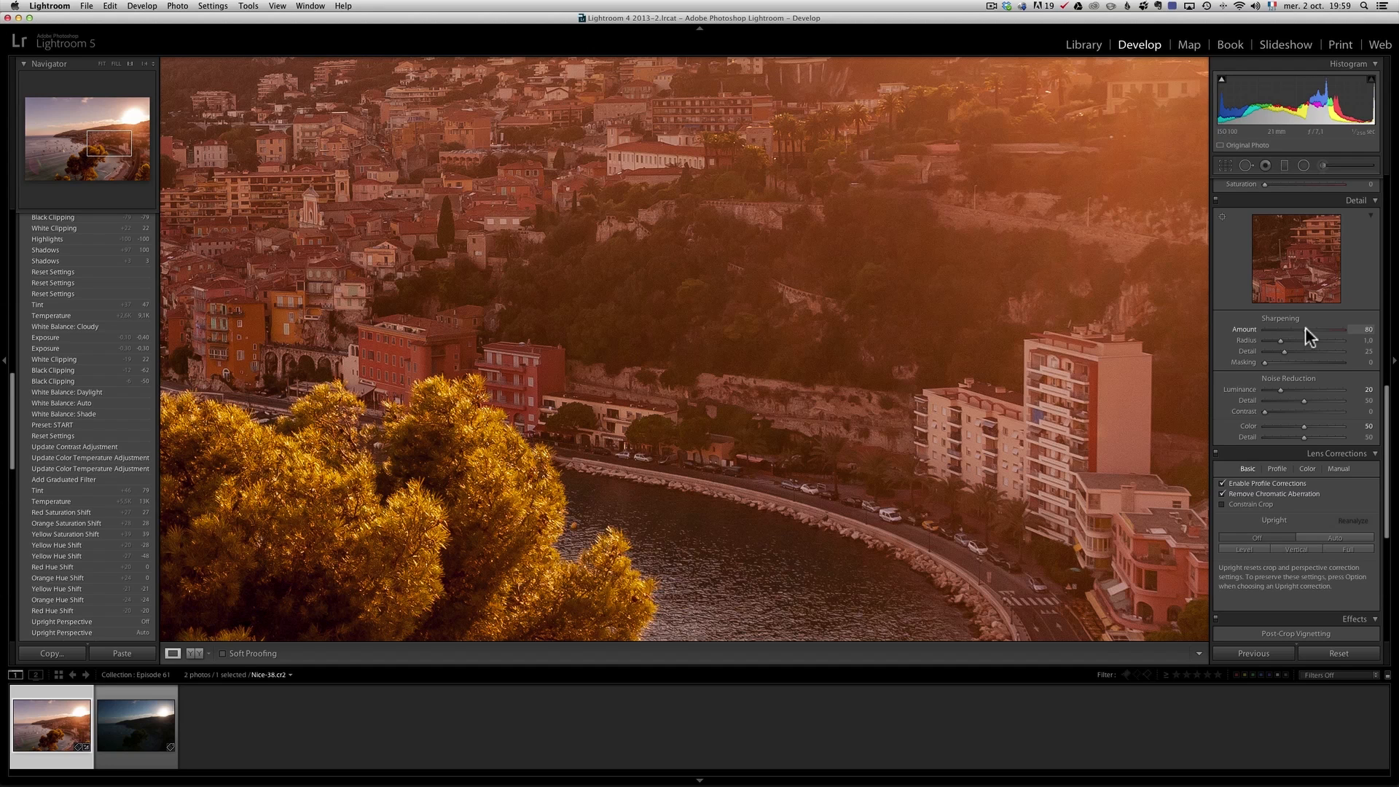
{"action": "mouse_move", "coordinate": [894, 268]}
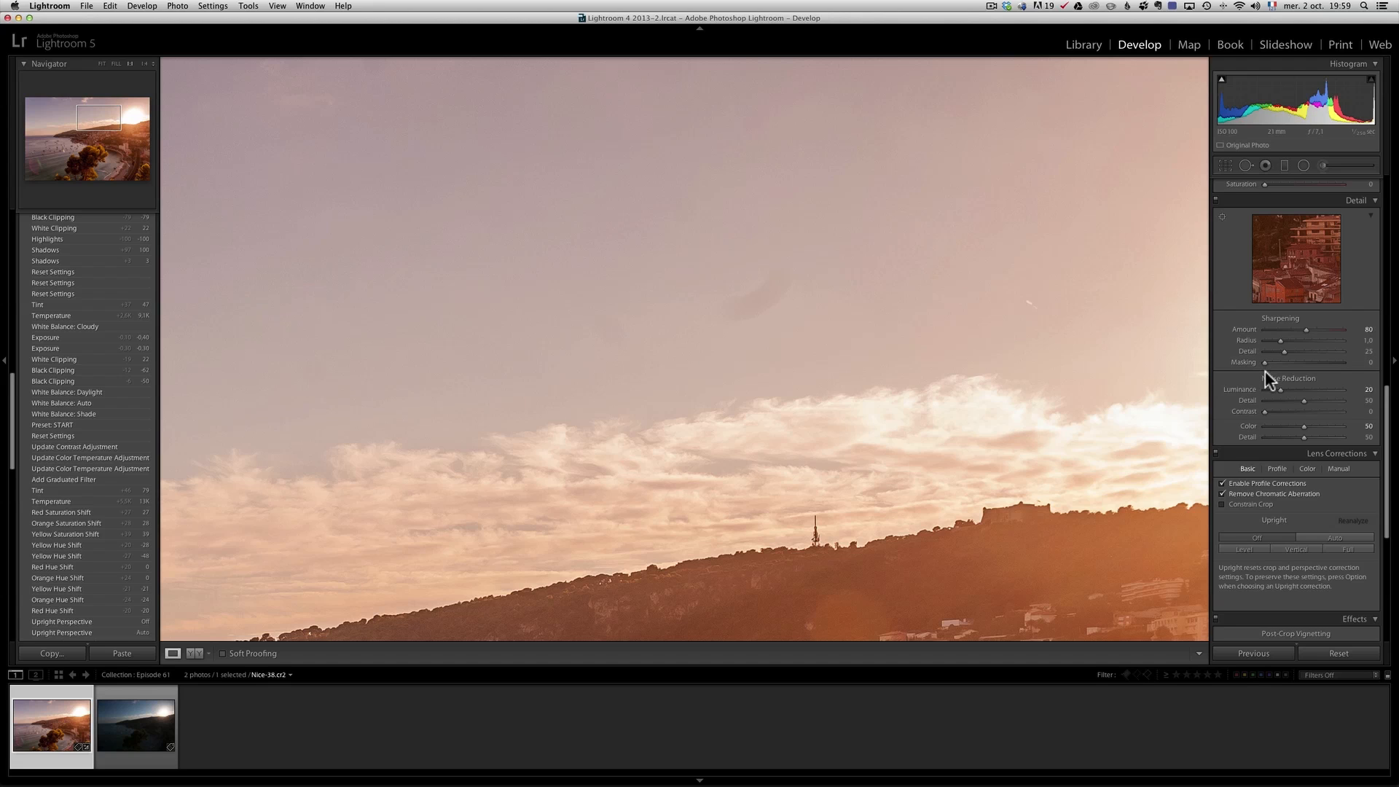
{"action": "left_click_drag", "start_coordinate": [1265, 362], "coordinate": [1285, 361]}
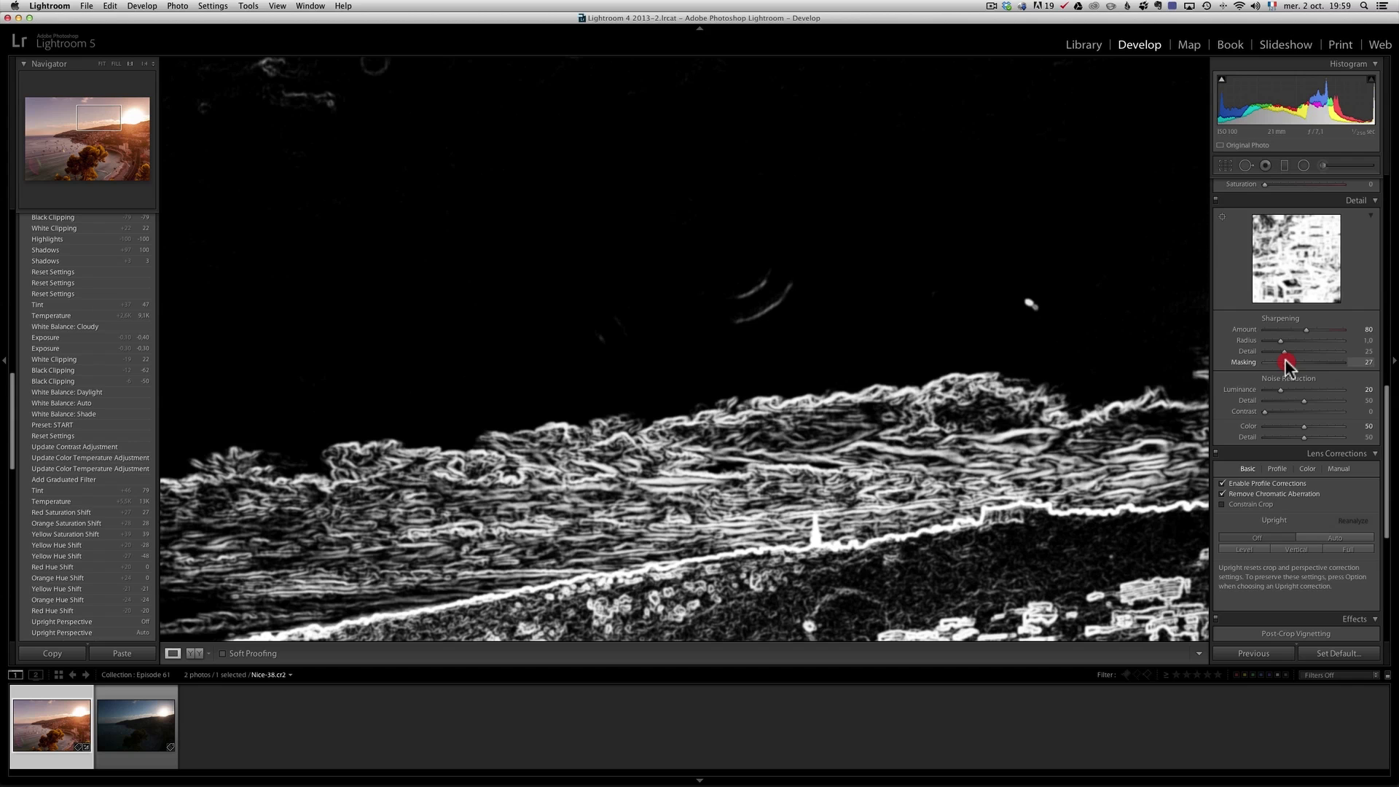
{"action": "left_click_drag", "start_coordinate": [1285, 361], "coordinate": [1306, 362]}
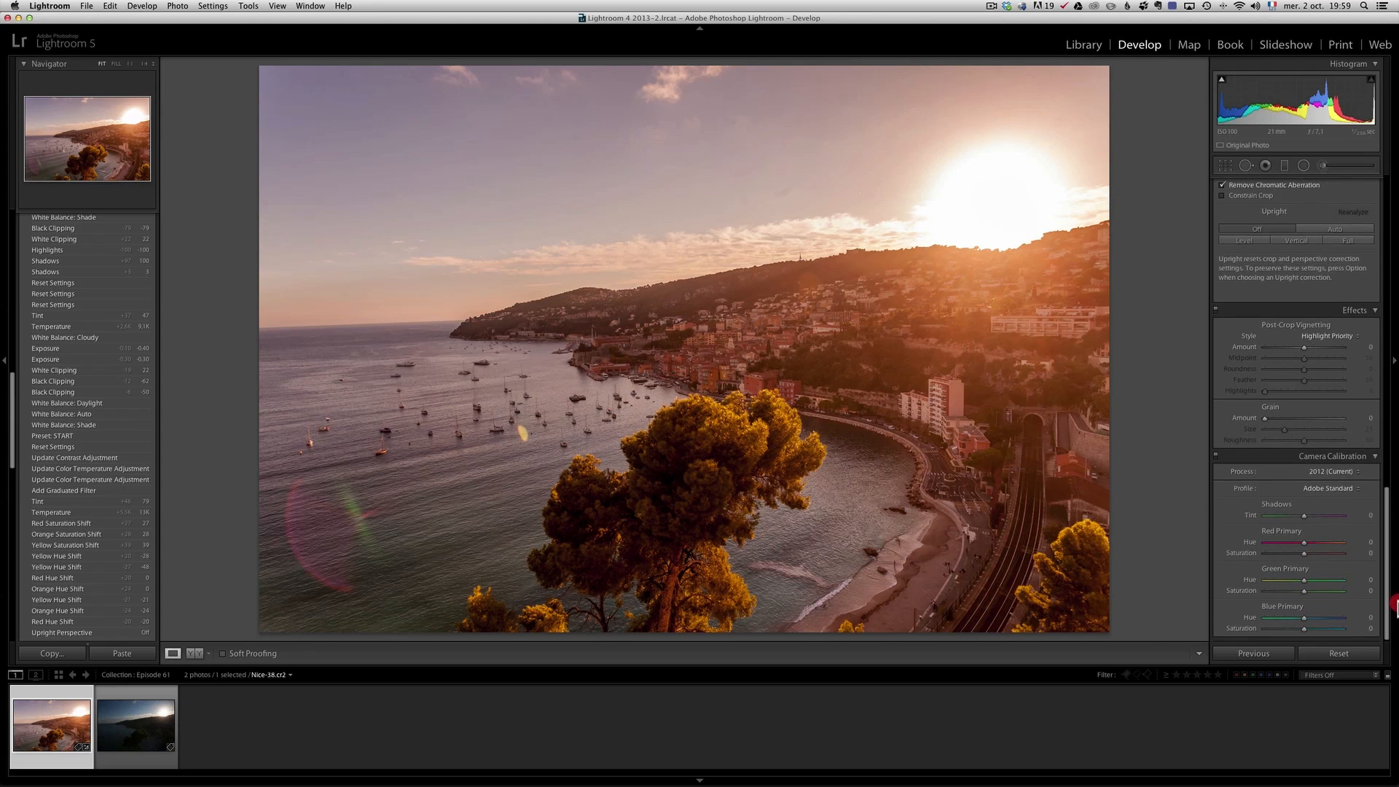
Choose the Camera Landscape profile in Camera Calibration
{"action": "left_click", "coordinate": [1326, 489]}
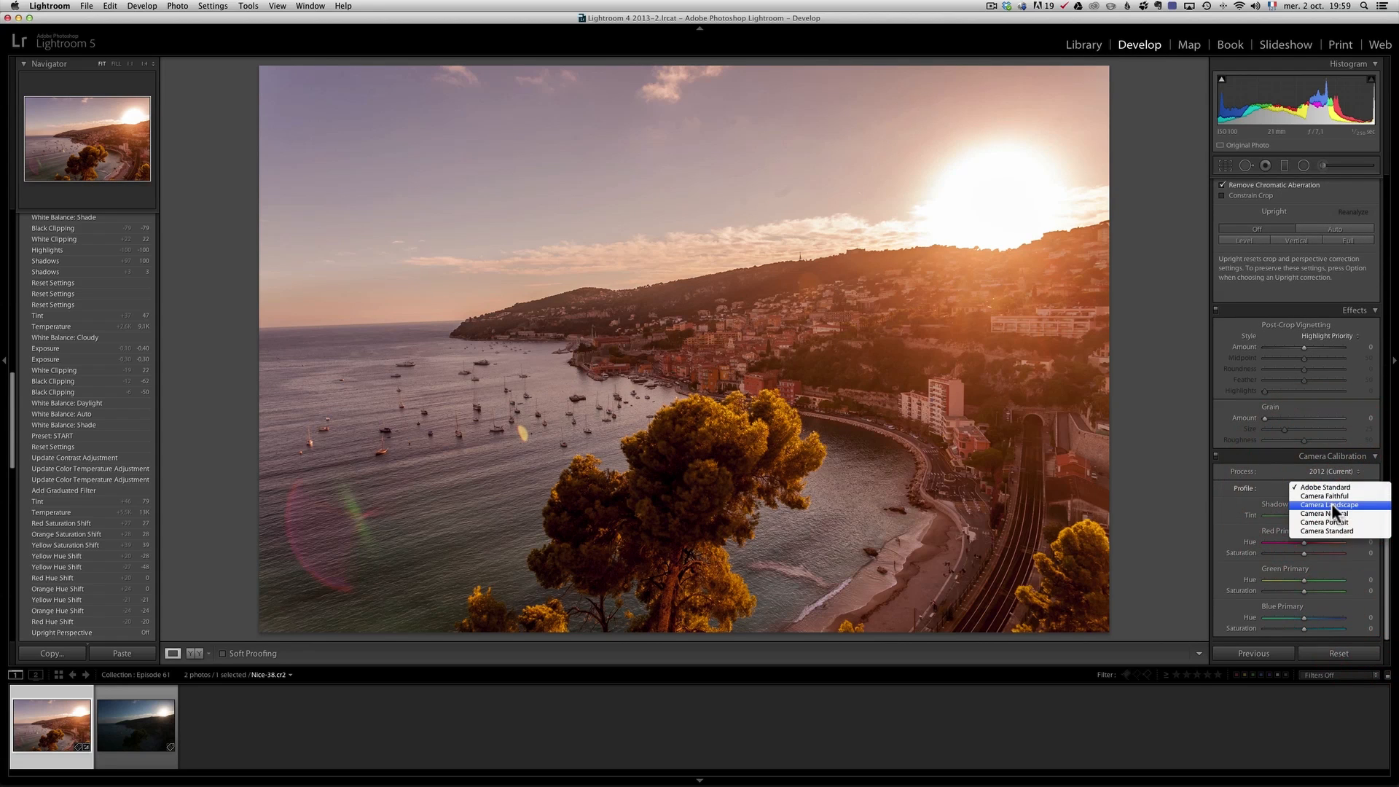
{"action": "left_click", "coordinate": [1329, 504]}
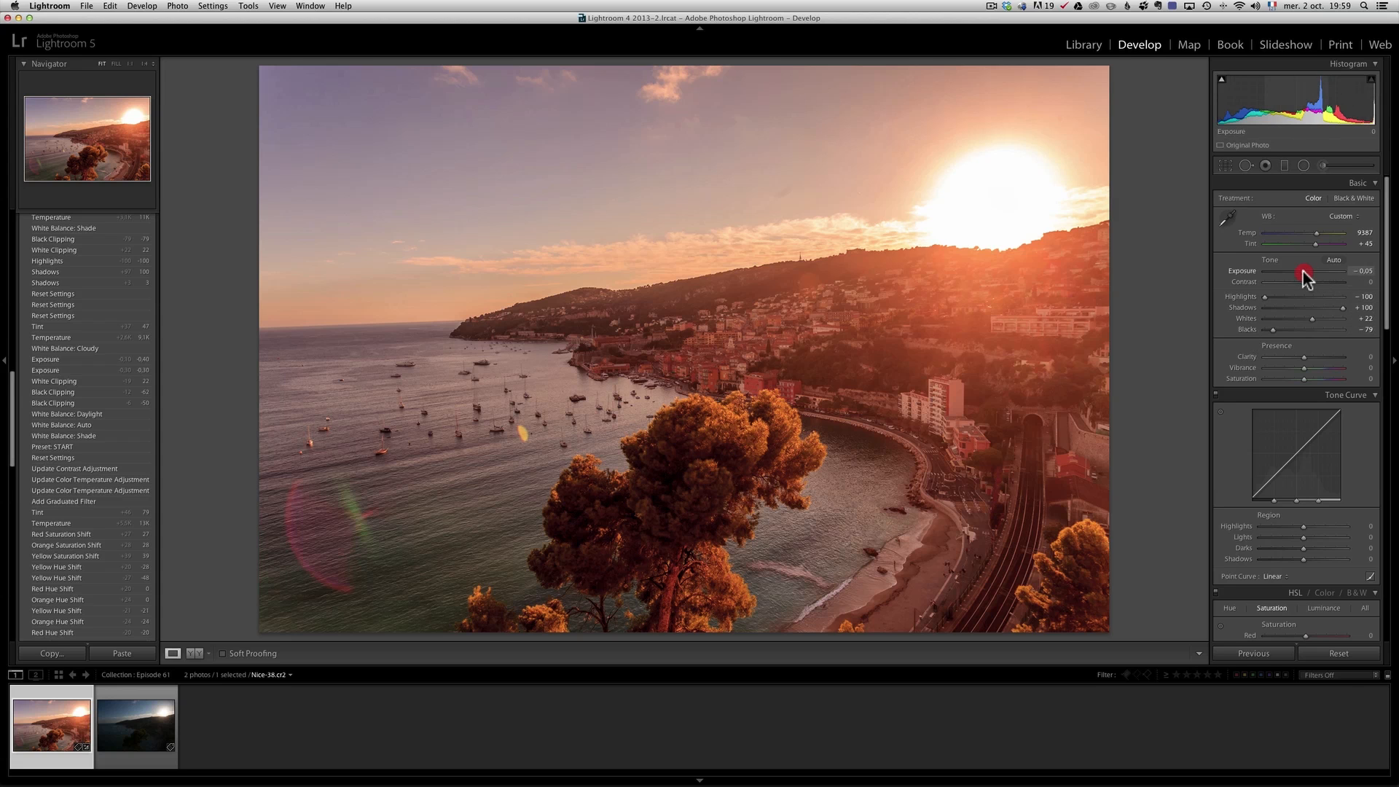
Lower Exposure to -0.30 and sync white balance, detail, lens and calibration settings to the second photo
{"action": "left_click_drag", "start_coordinate": [1303, 275], "coordinate": [1296, 276]}
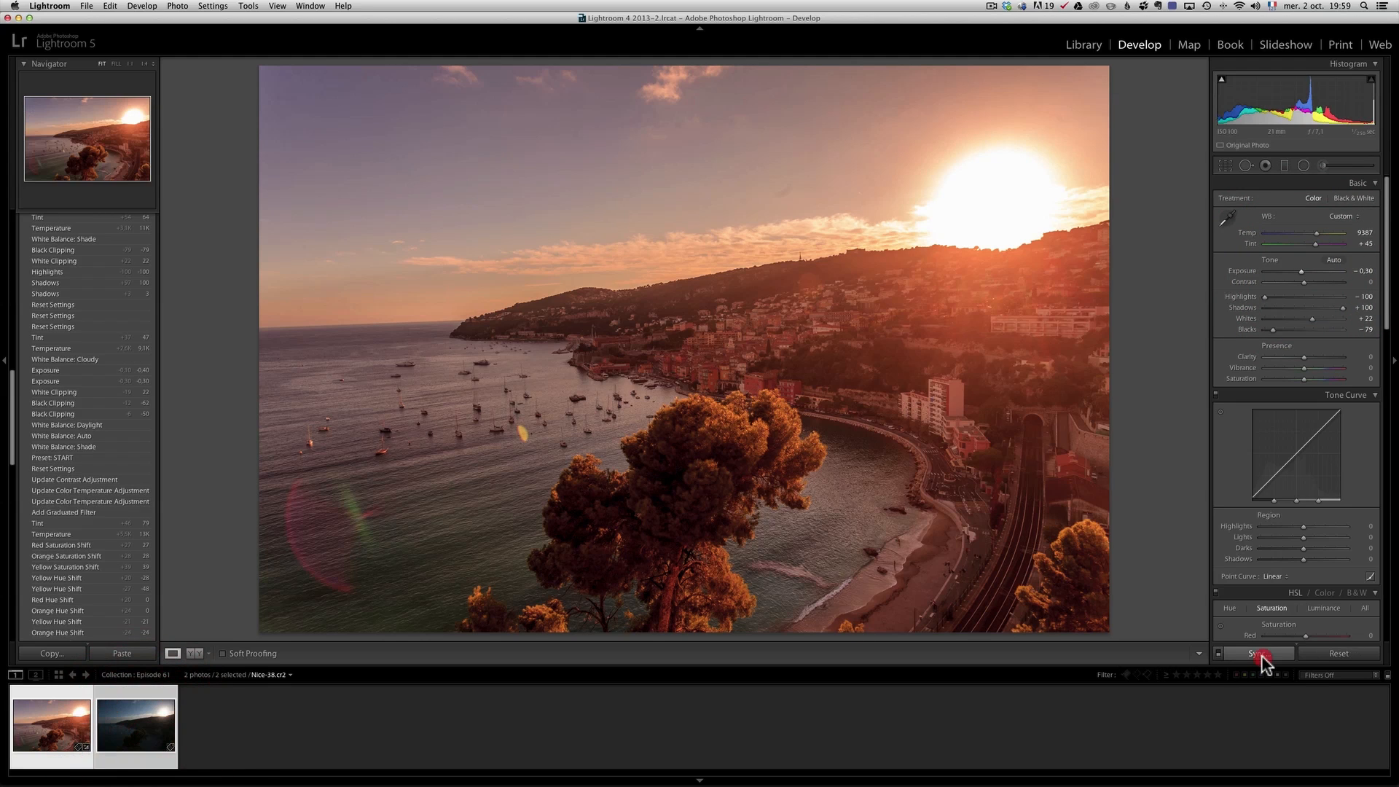
{"action": "left_click", "coordinate": [1259, 653]}
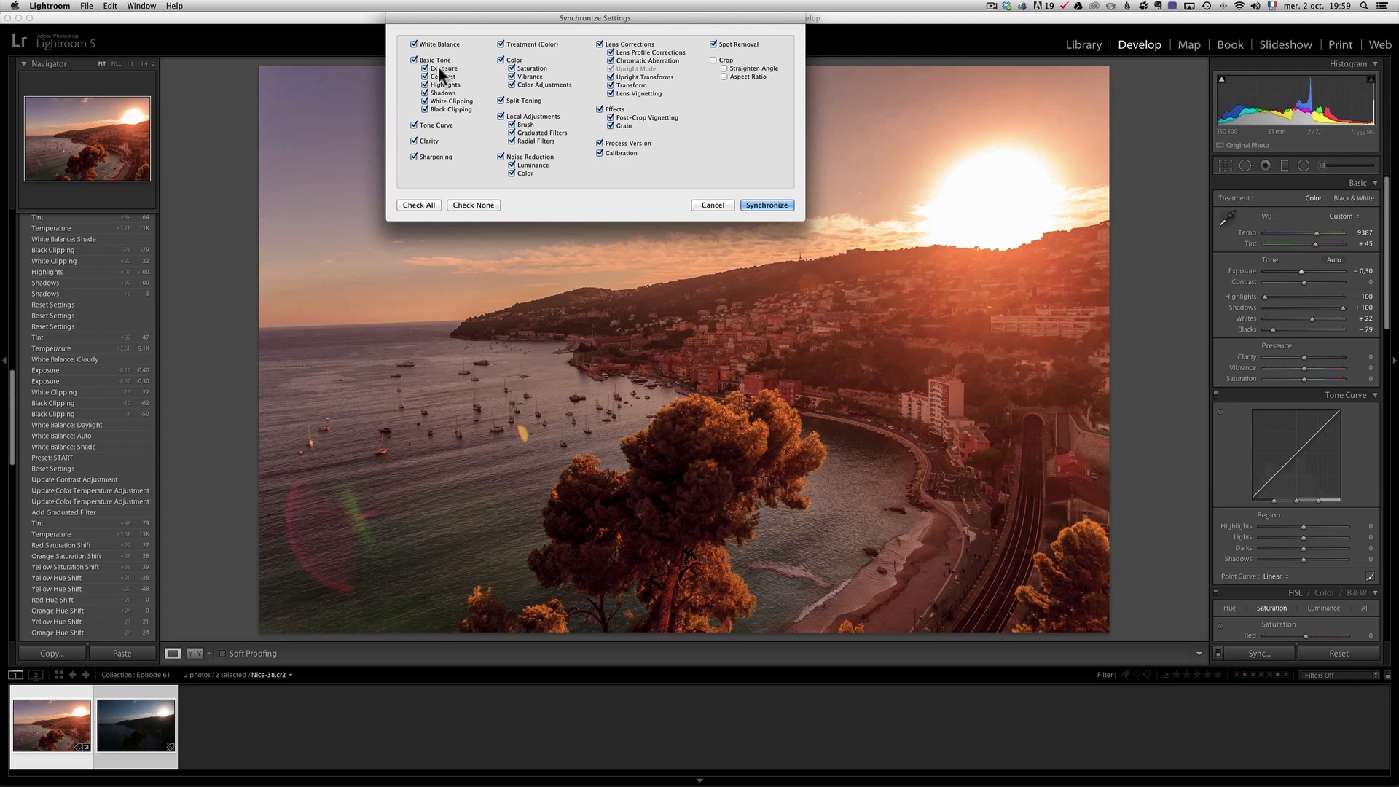
{"action": "left_click", "coordinate": [413, 60]}
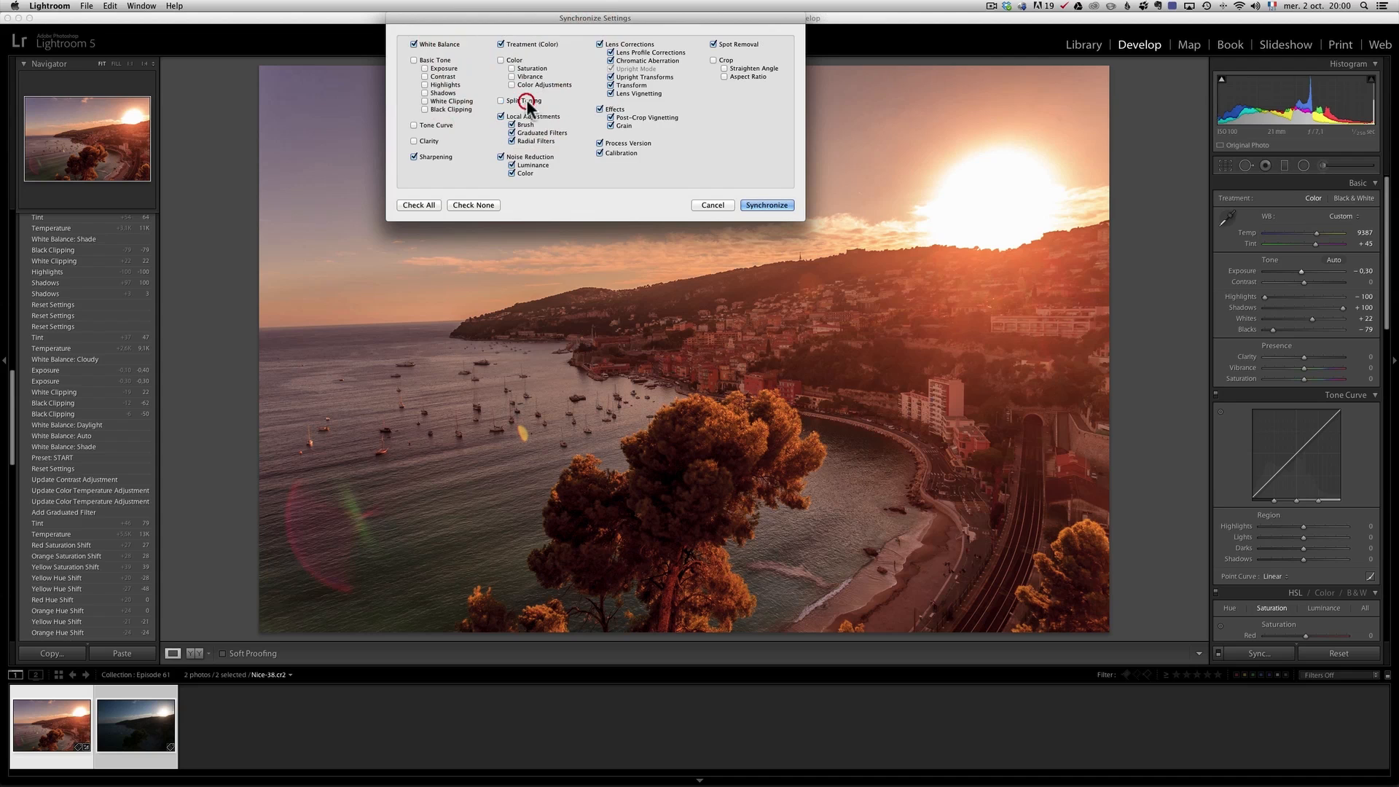
{"action": "left_click", "coordinate": [501, 117]}
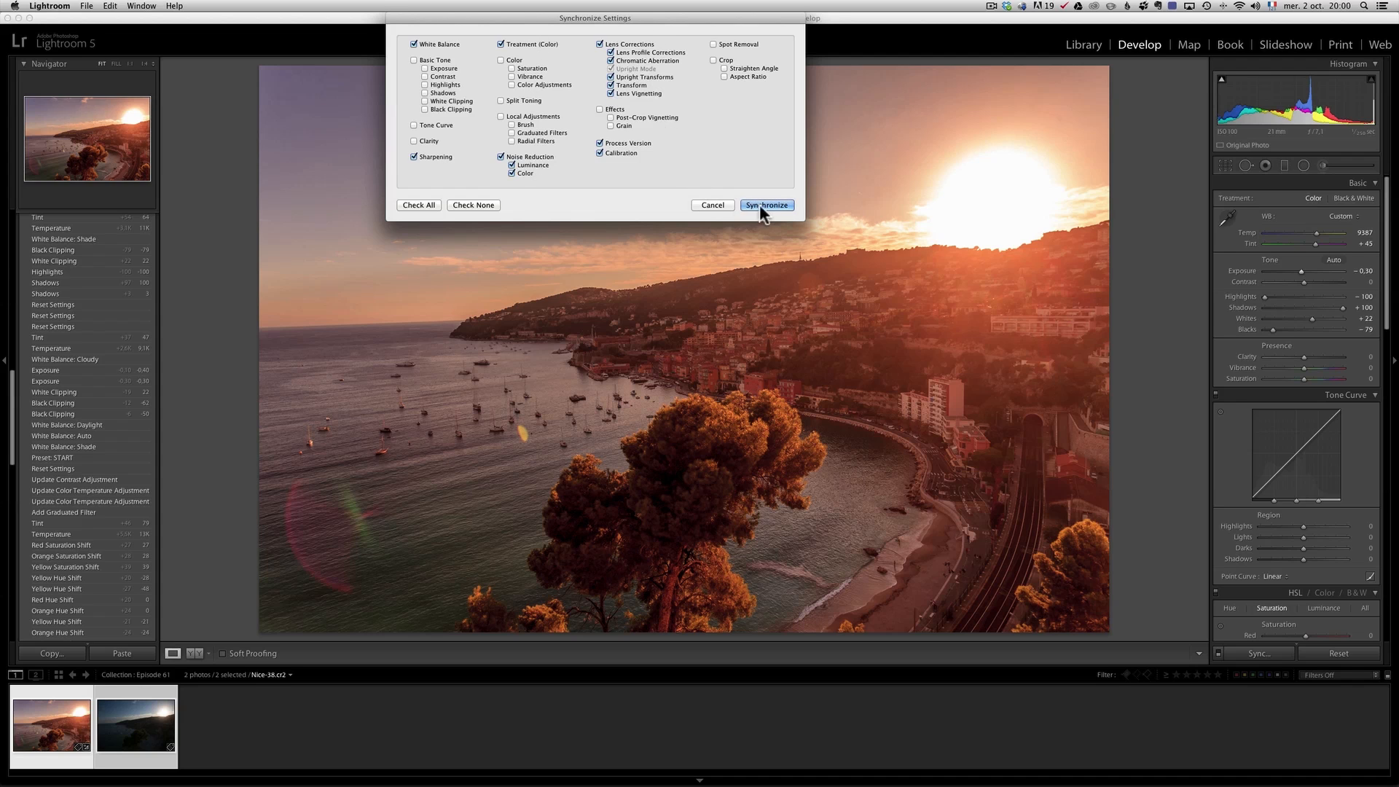
{"action": "left_click", "coordinate": [766, 204]}
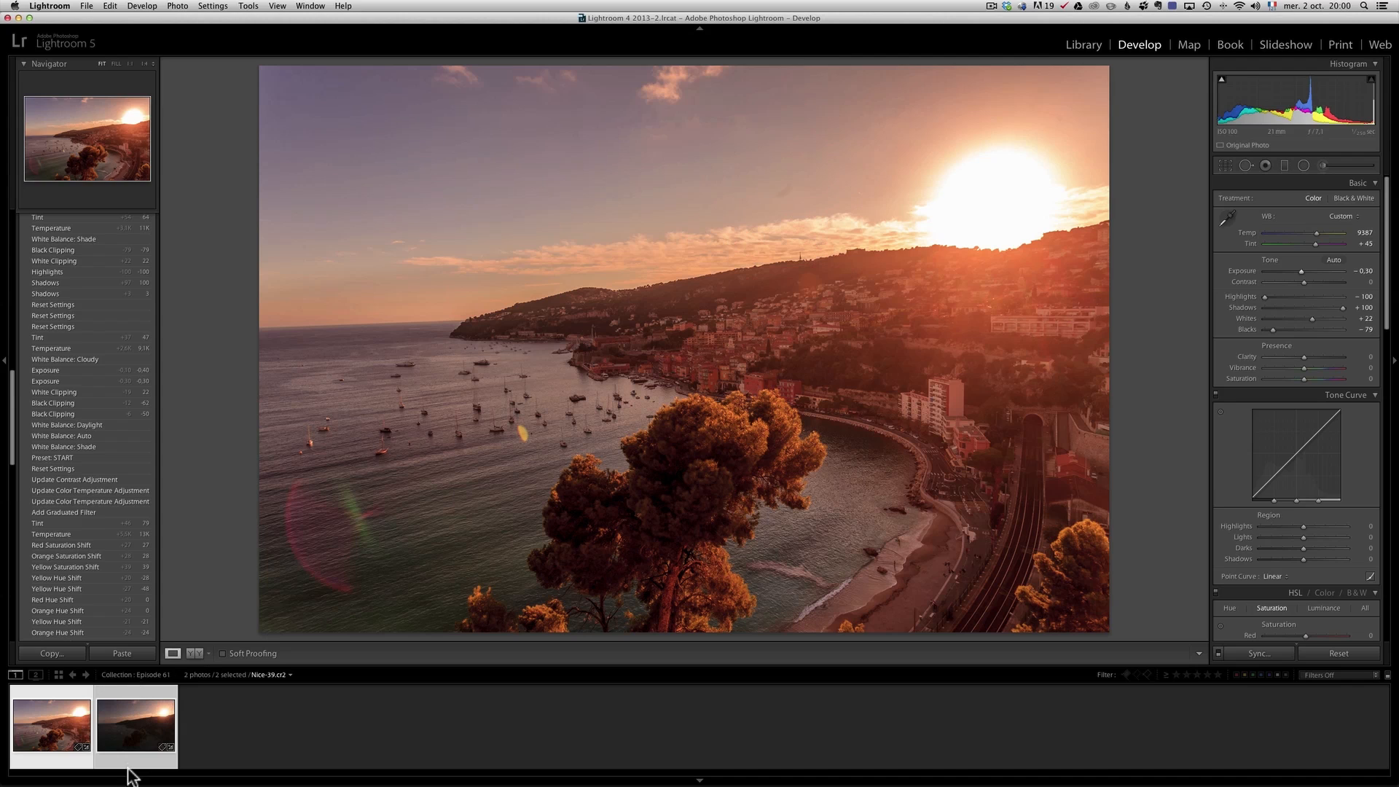
Nudge the second exposure's Exposure slider, flip between both photos, then display the brightened Nice-38 edit
{"action": "left_click", "coordinate": [140, 731]}
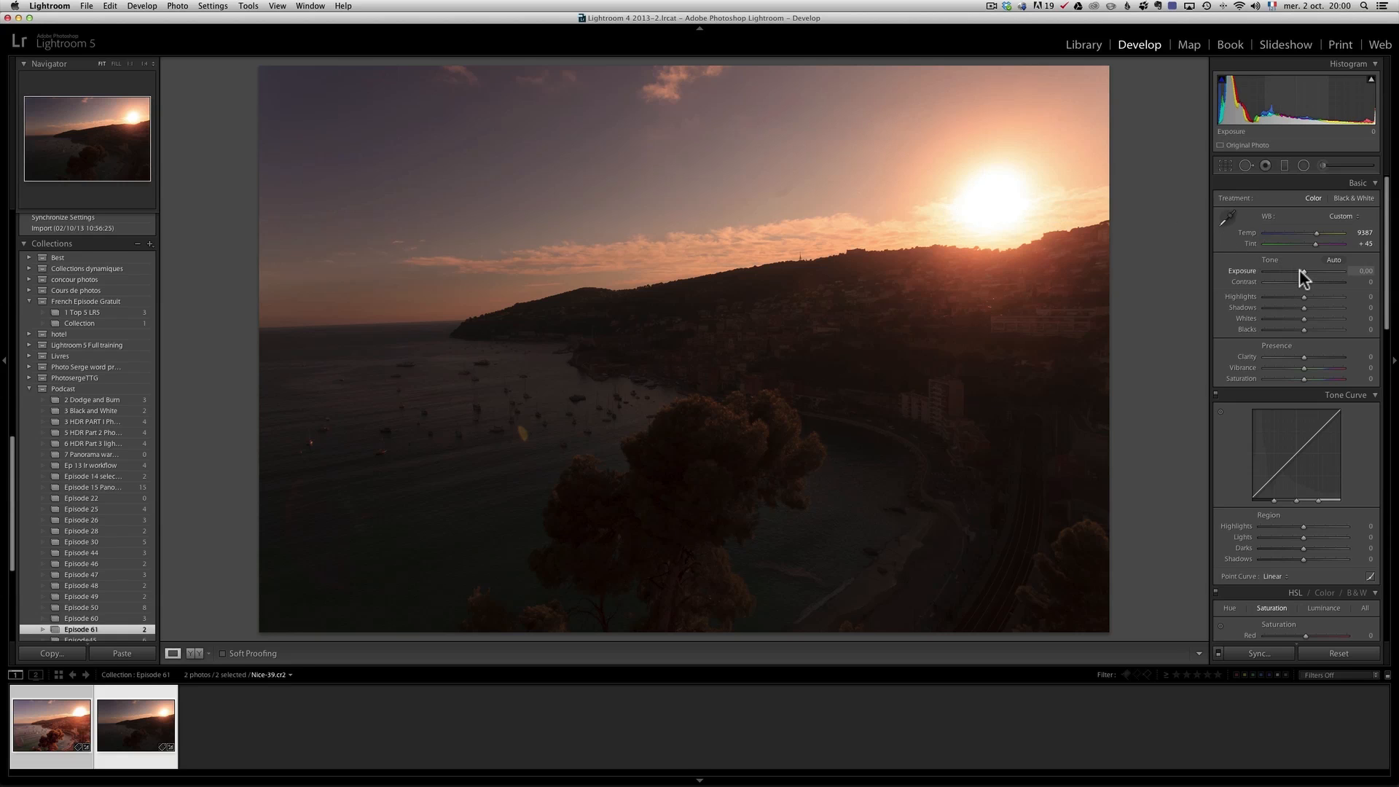
{"action": "left_click_drag", "start_coordinate": [1318, 271], "coordinate": [1304, 271]}
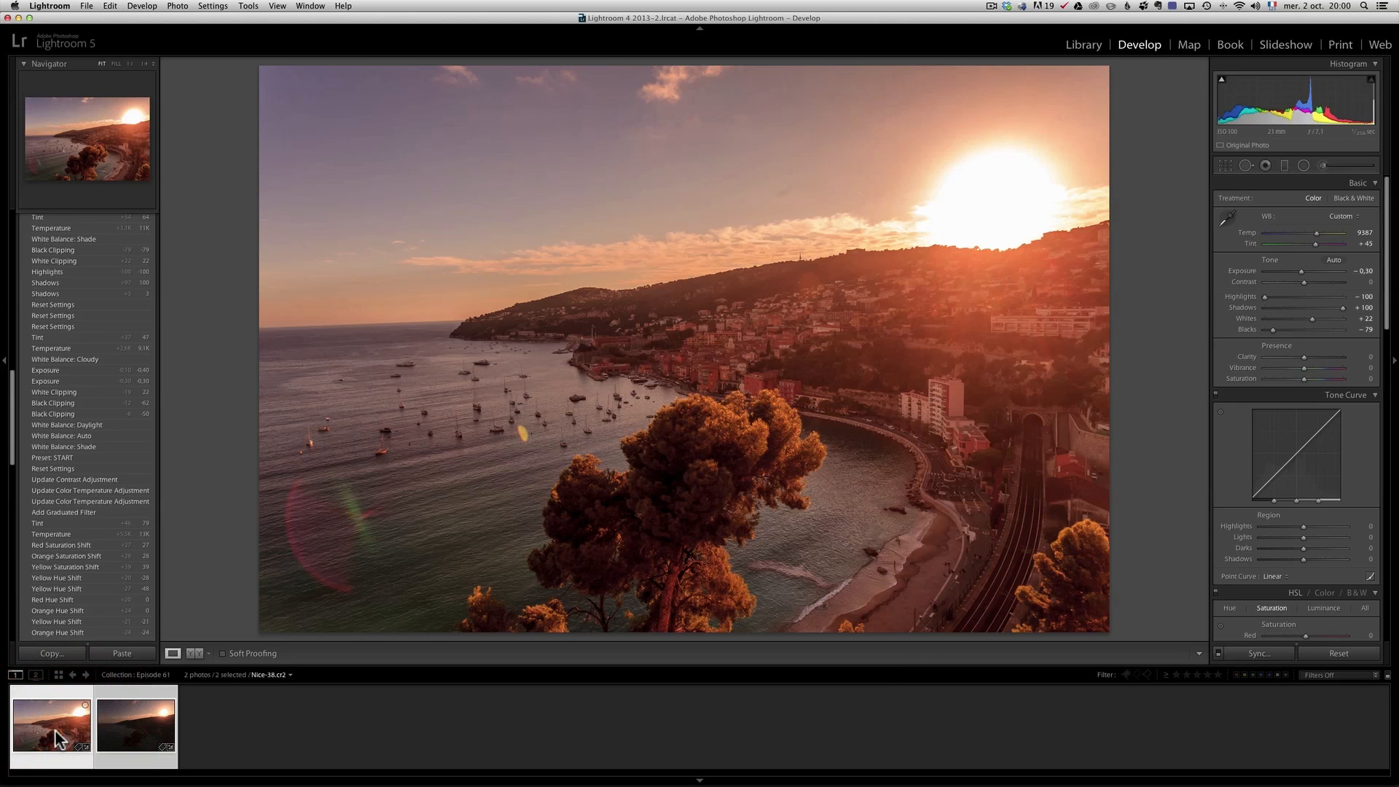
{"action": "left_click", "coordinate": [134, 732]}
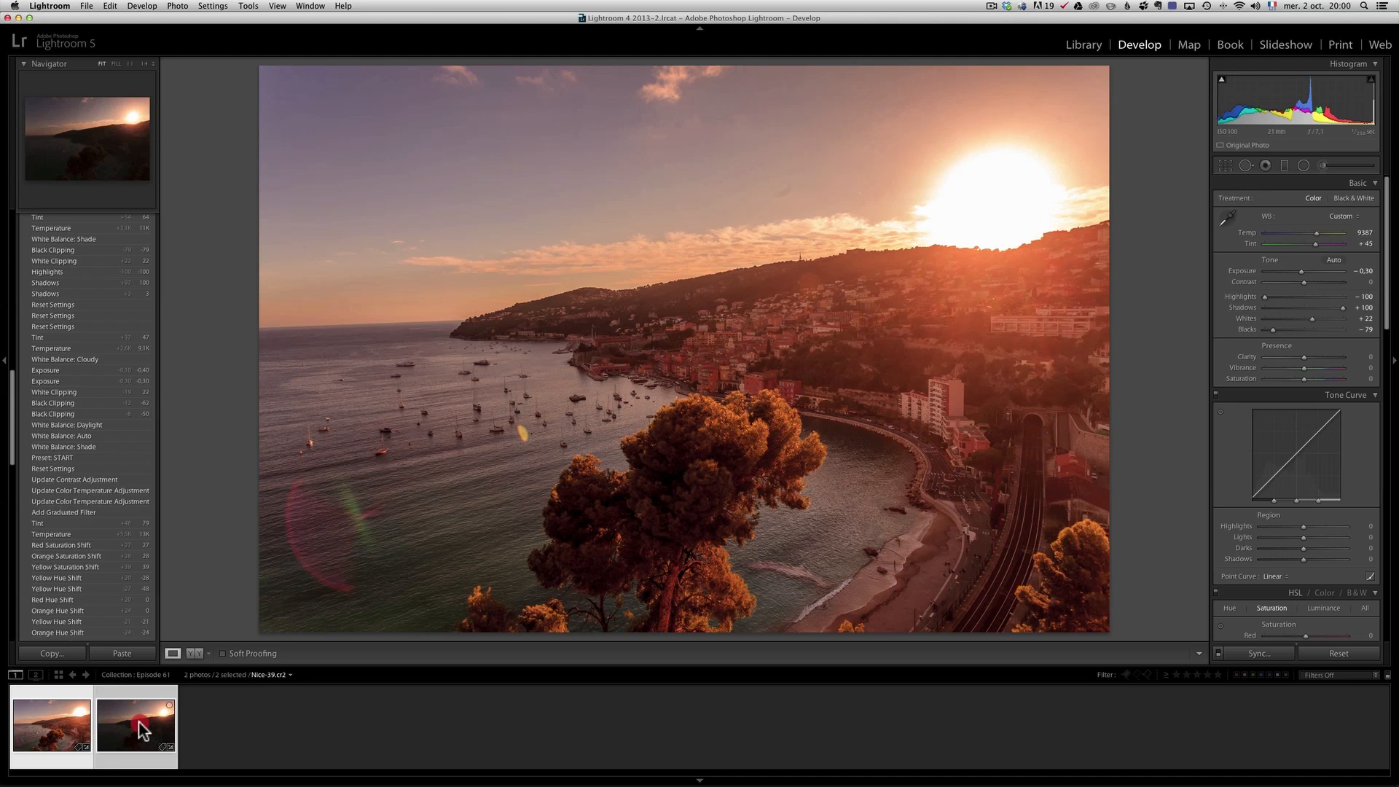
{"action": "left_click", "coordinate": [139, 728]}
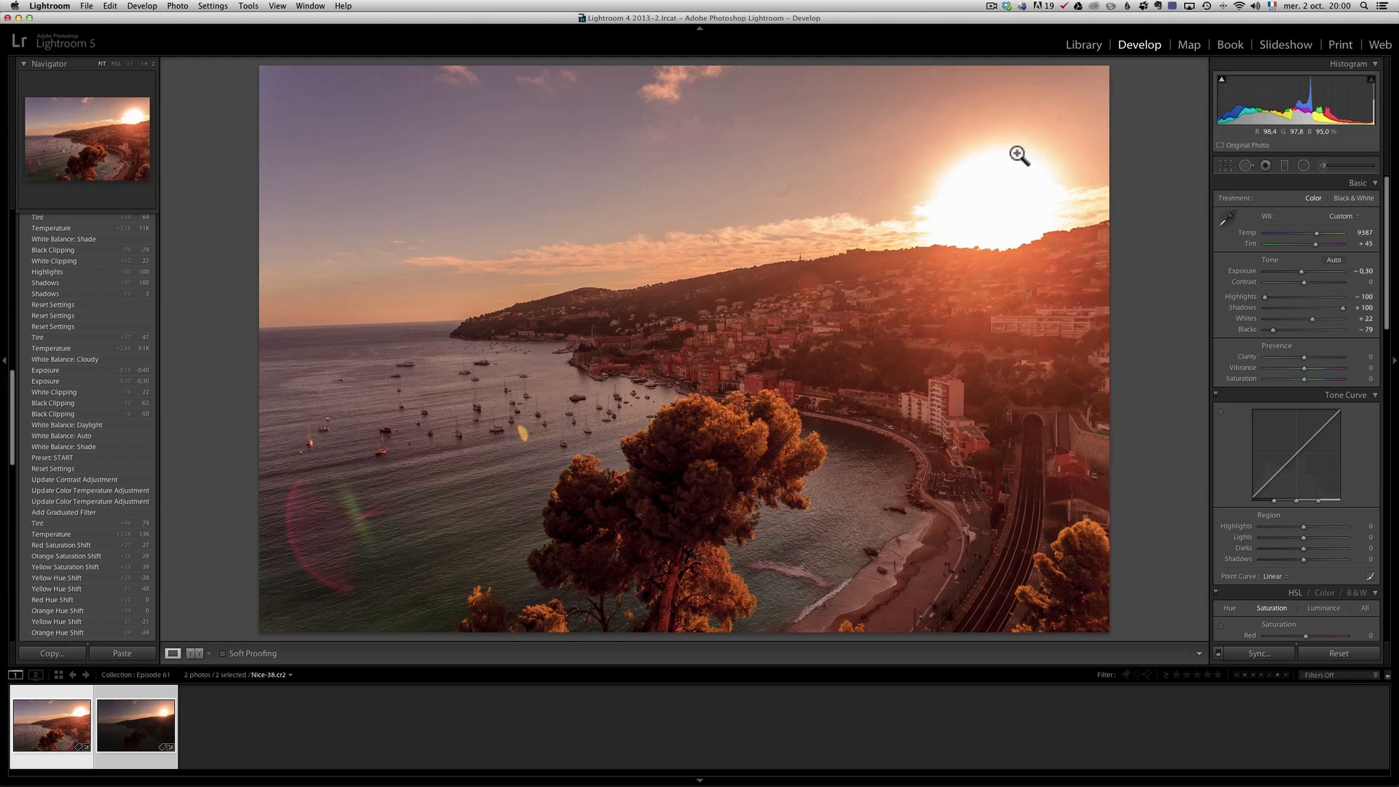
{"action": "mouse_move", "coordinate": [915, 266]}
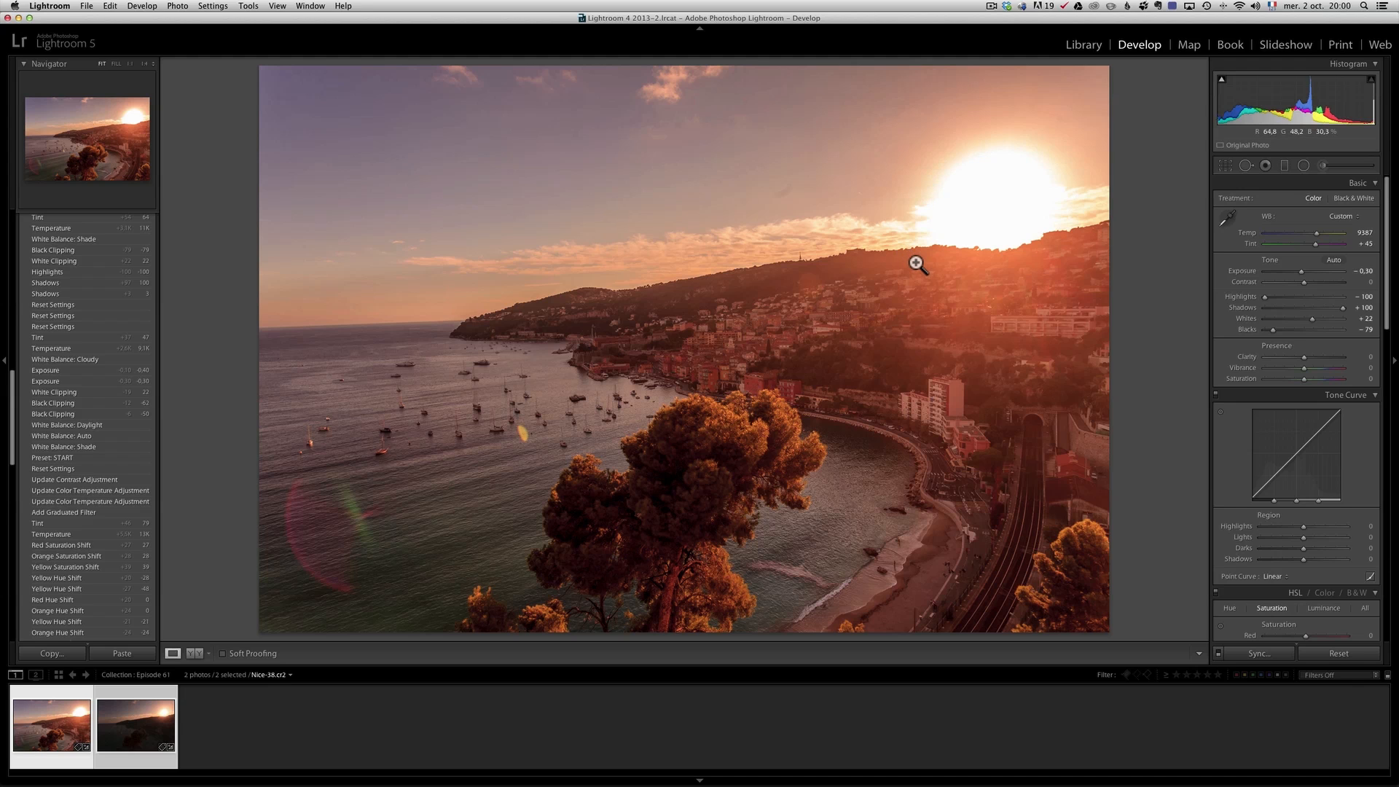
{"action": "left_click", "coordinate": [134, 735]}
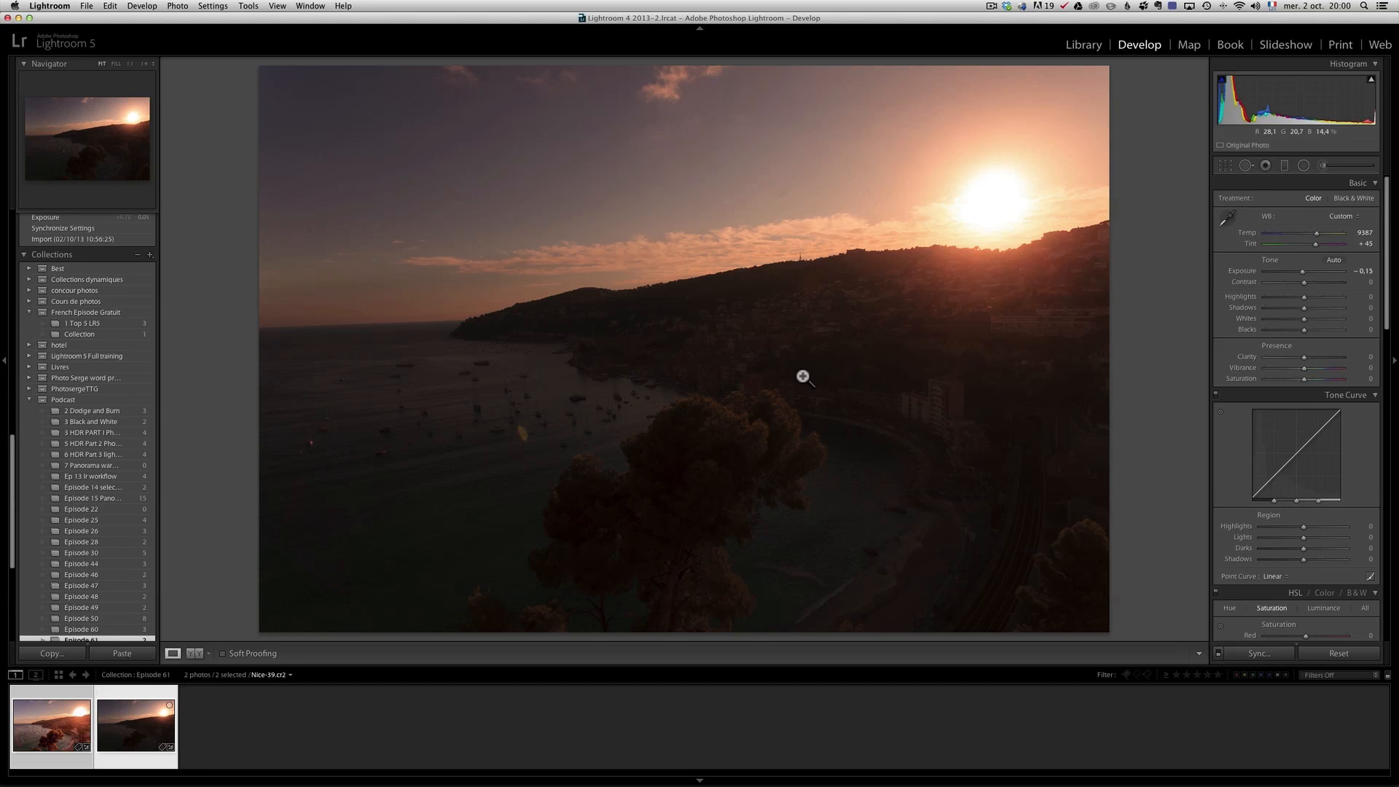
{"action": "left_click", "coordinate": [48, 726]}
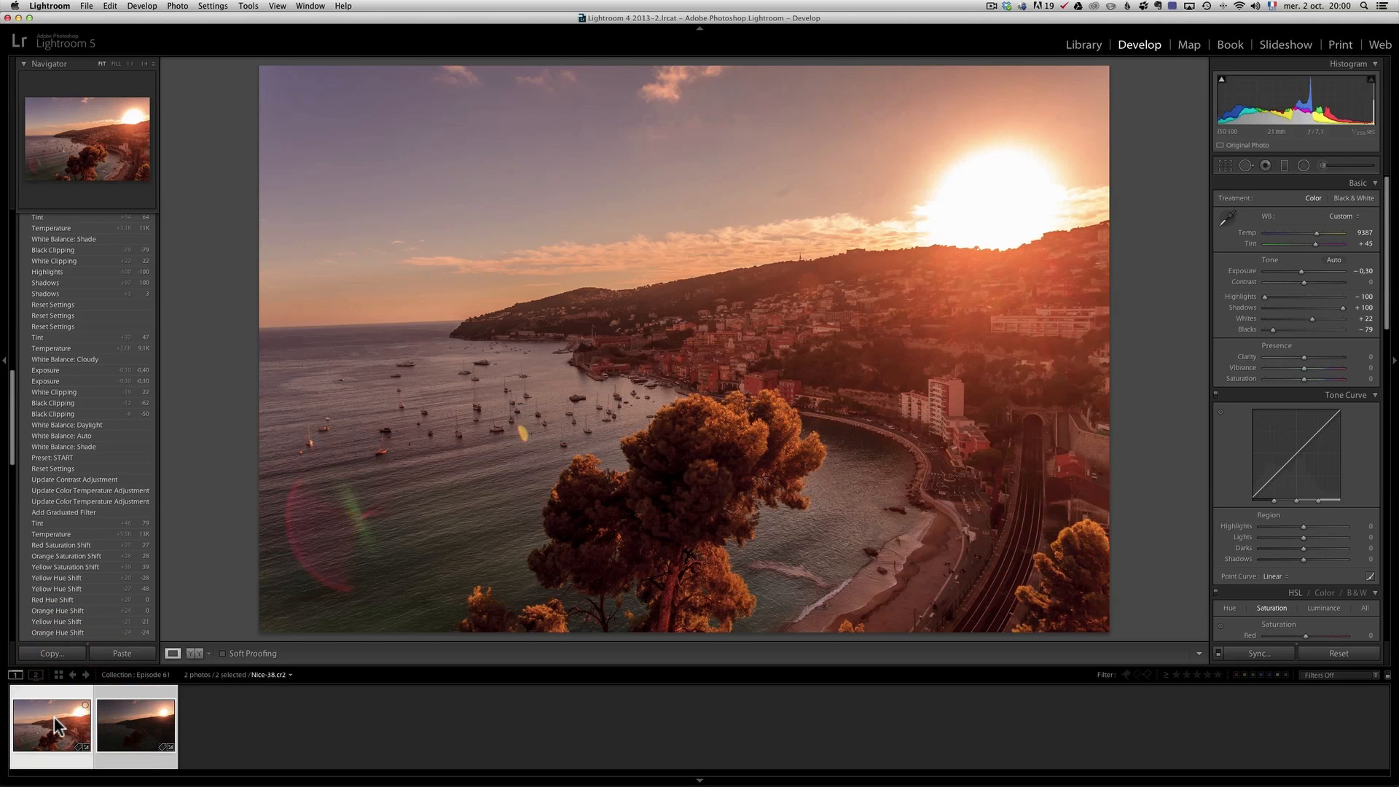
Send the two selected exposures to Photoshop via Edit In > Open as Layers in Photoshop
{"action": "right_click", "coordinate": [56, 729]}
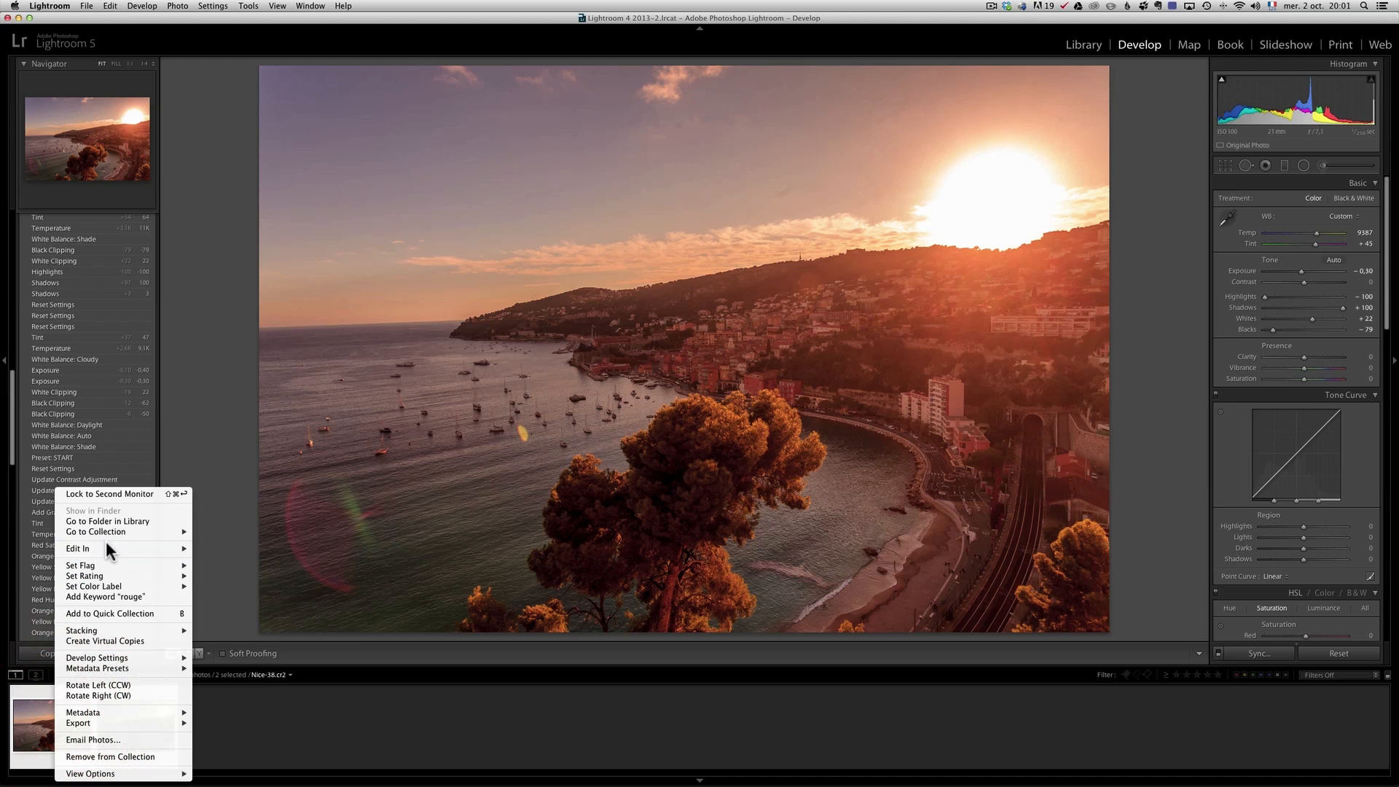
{"action": "left_click", "coordinate": [77, 548]}
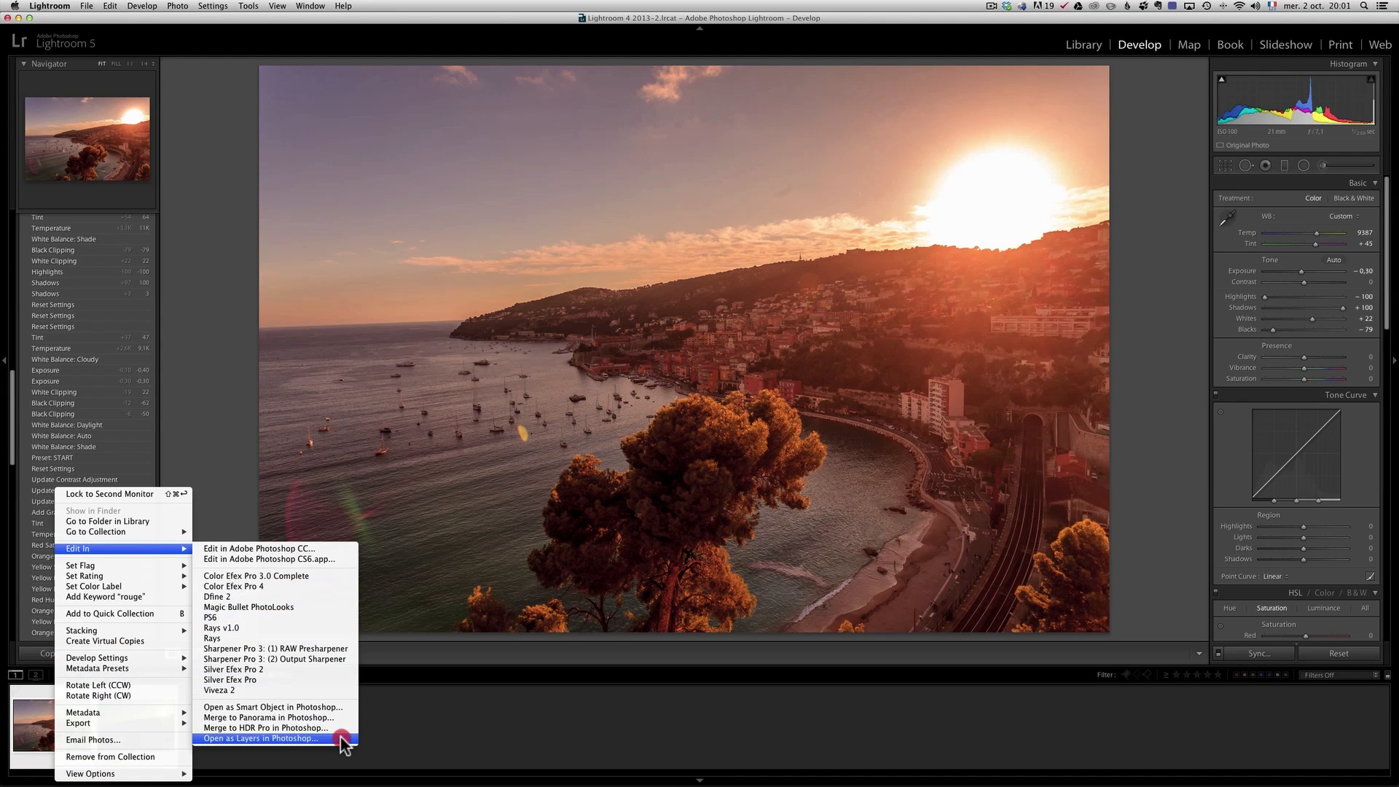
{"action": "left_click", "coordinate": [260, 737]}
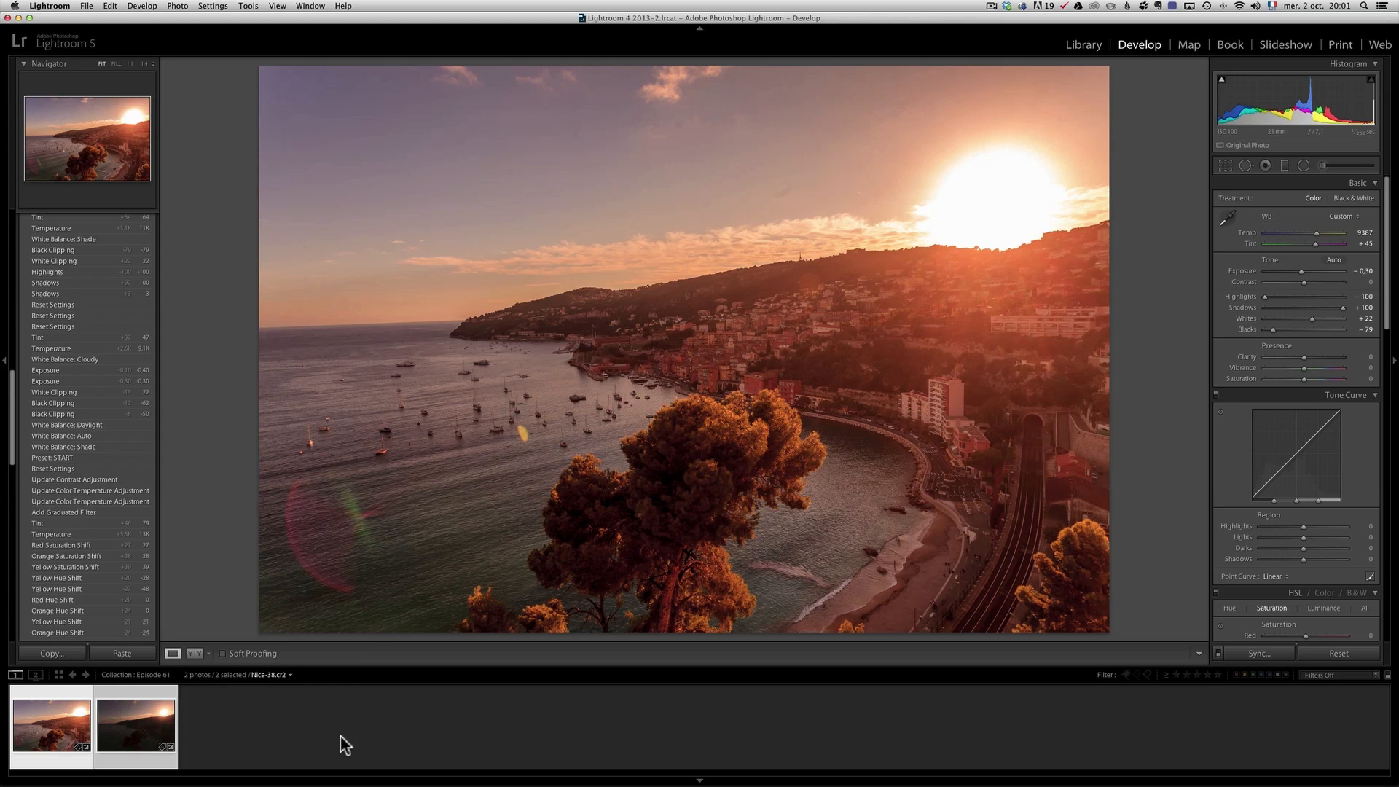
{"action": "mouse_move", "coordinate": [503, 335]}
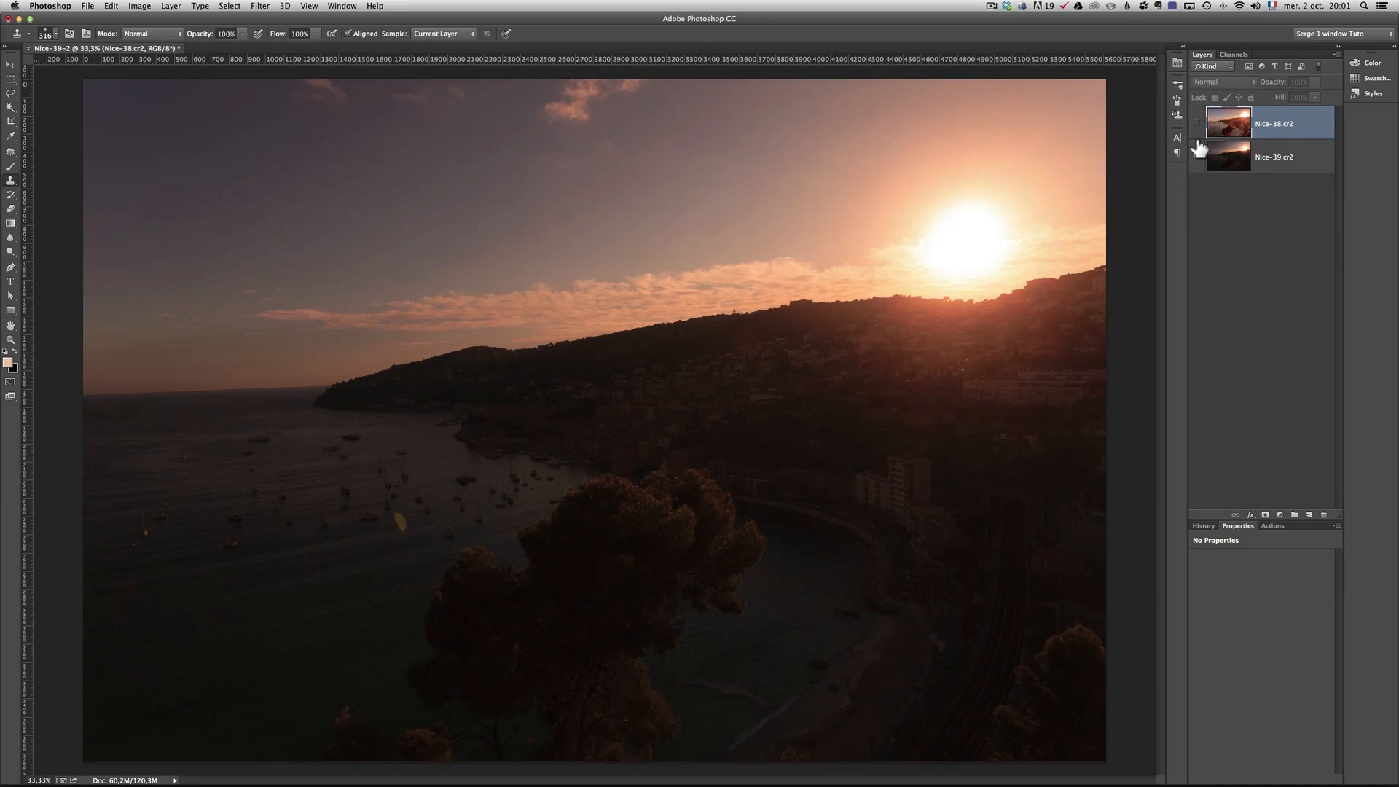
Make the bright top layer visible and add a white layer mask to it
{"action": "left_click", "coordinate": [1195, 122]}
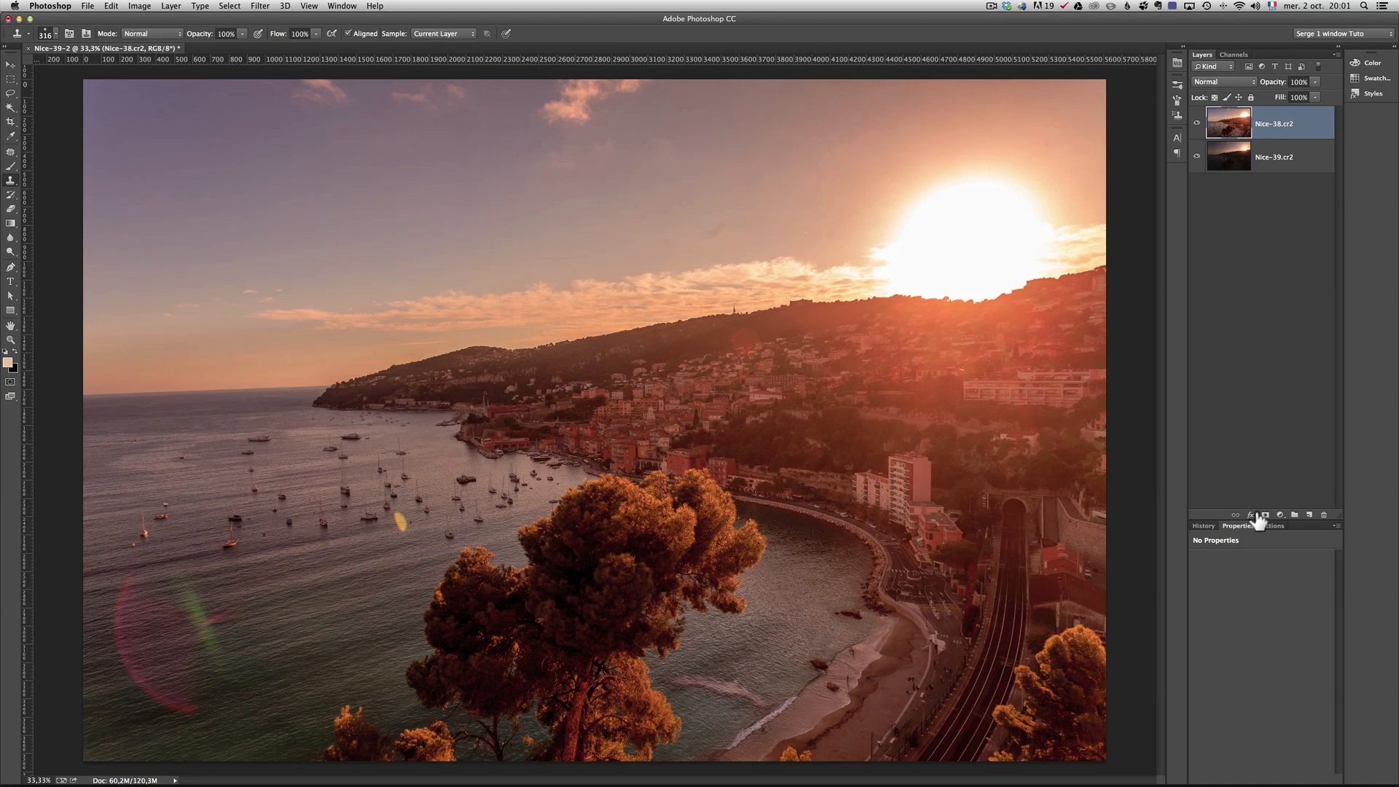
{"action": "left_click", "coordinate": [1265, 515]}
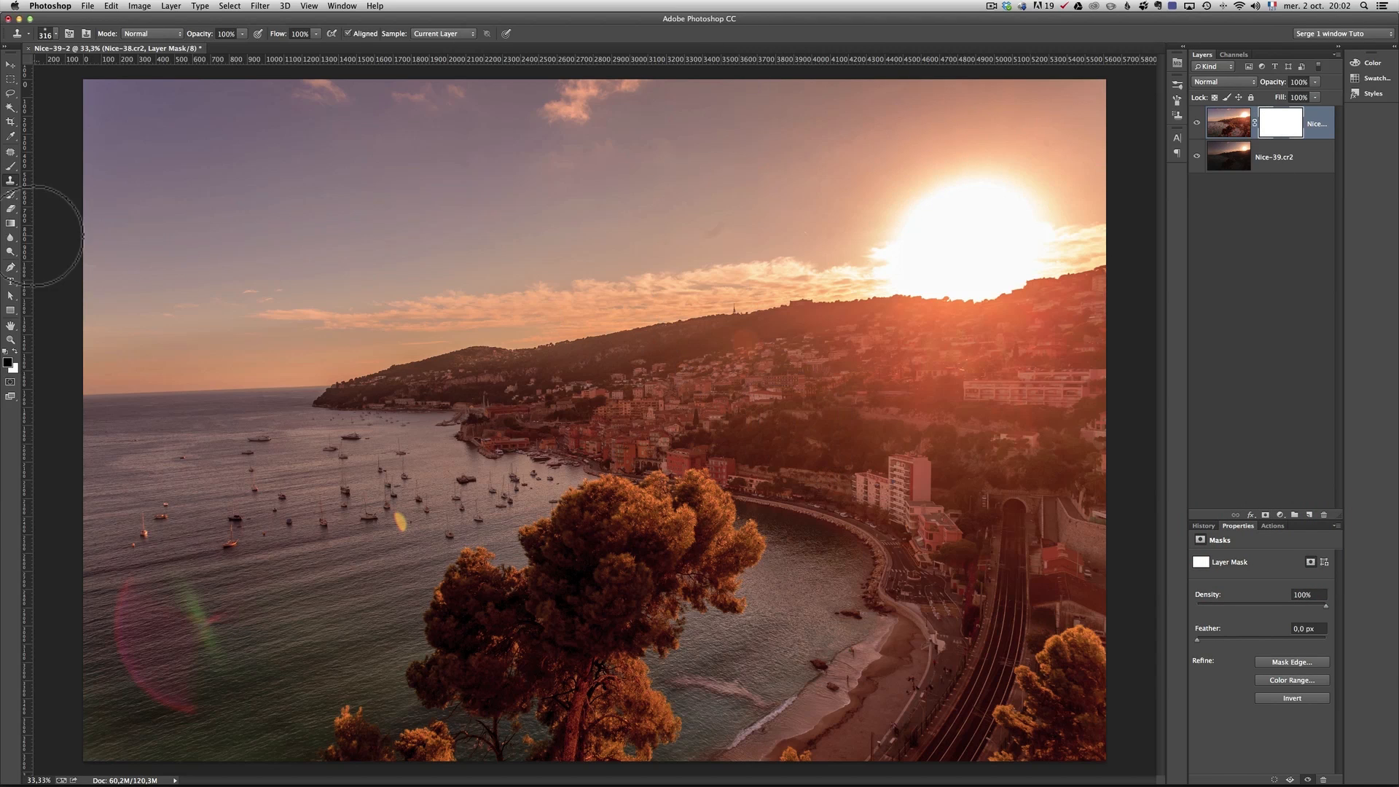
{"action": "mouse_move", "coordinate": [11, 265]}
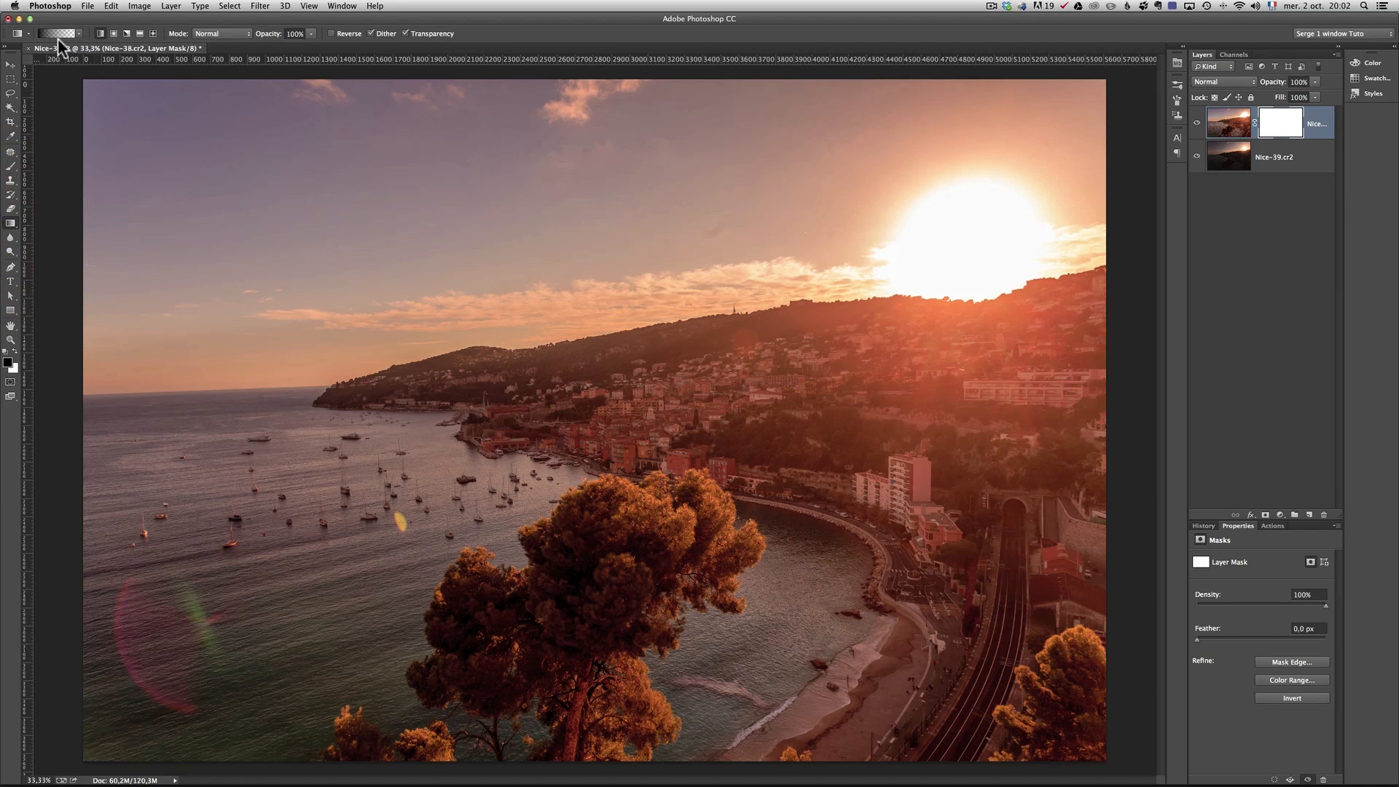
{"action": "mouse_move", "coordinate": [1039, 163]}
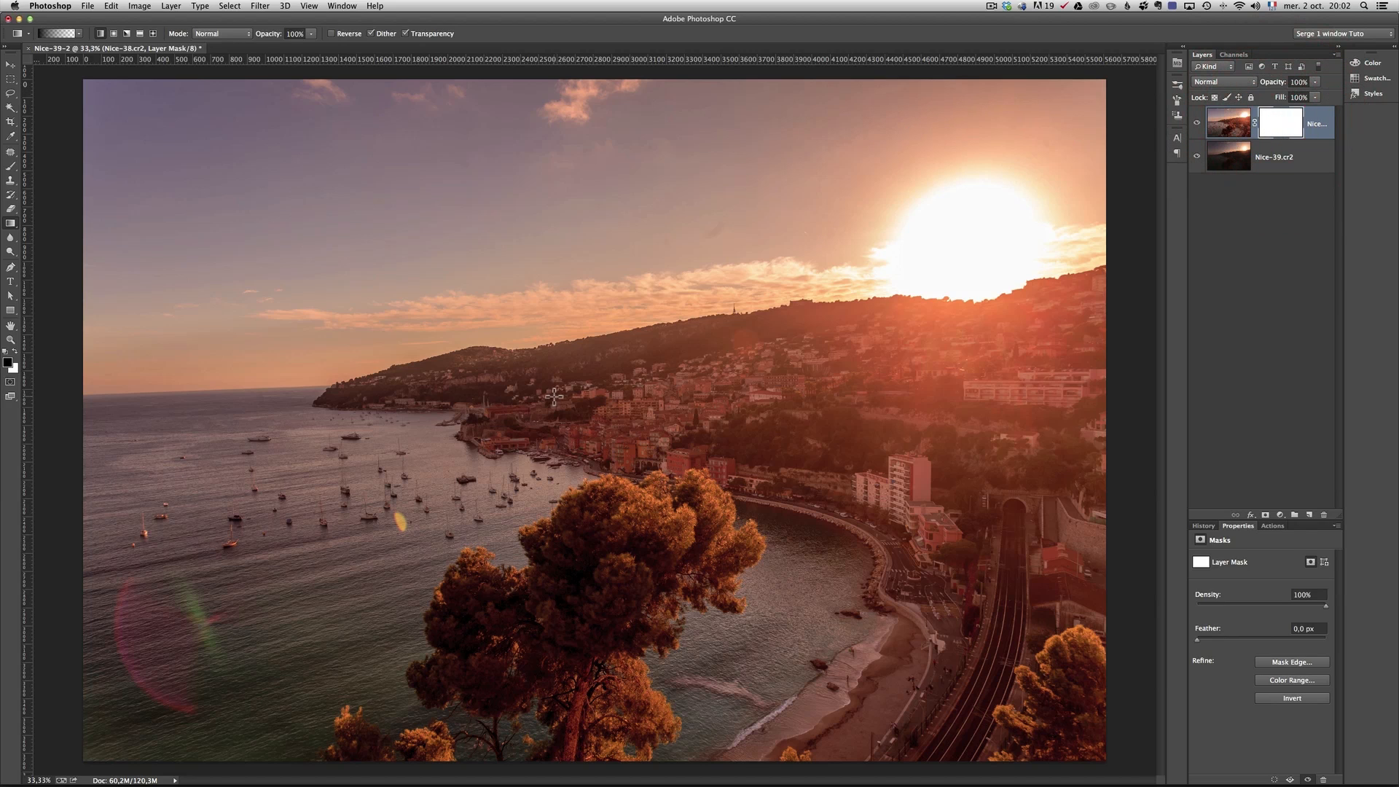
Drag a black-to-white gradient down the mask from the sky toward the town
{"action": "left_click_drag", "start_coordinate": [657, 247], "coordinate": [694, 411]}
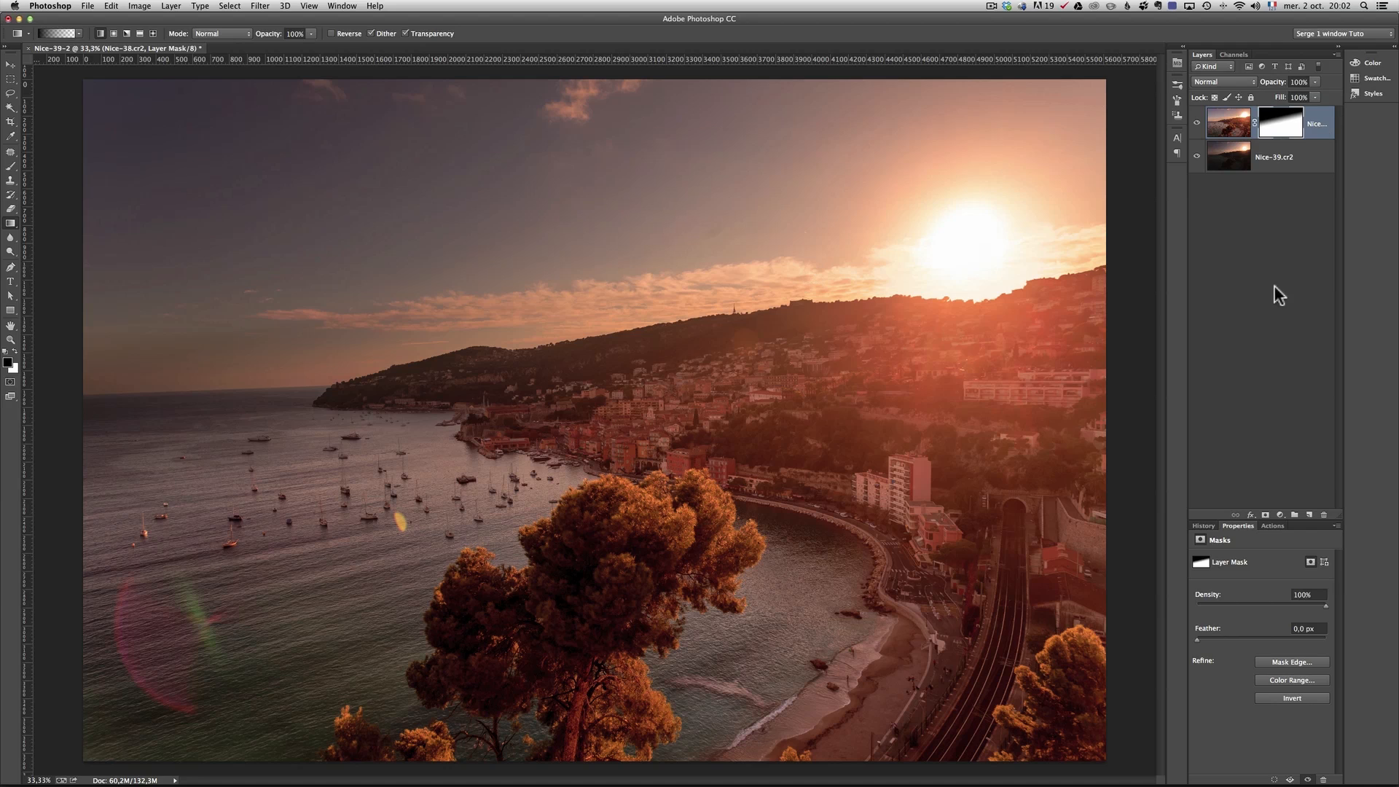
{"action": "right_click", "coordinate": [1258, 122]}
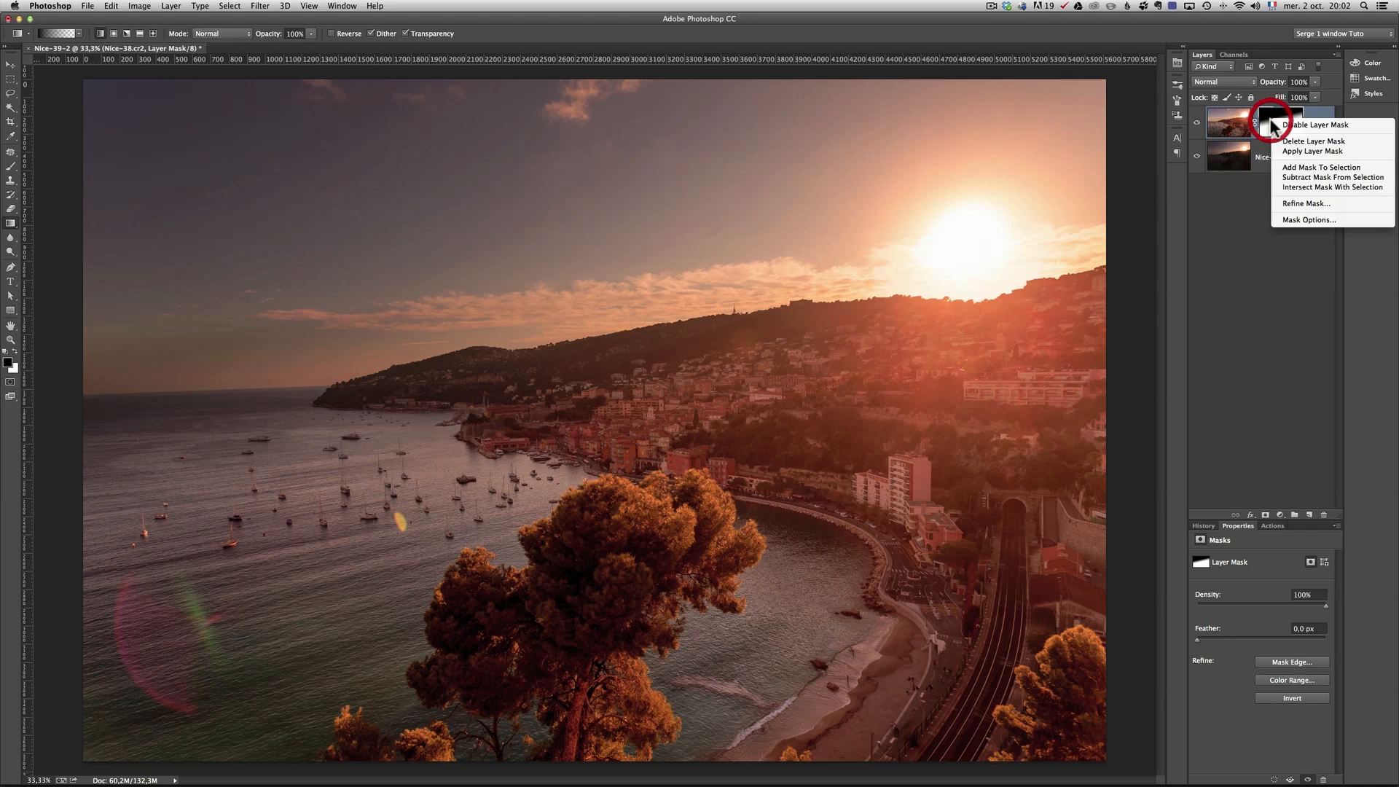
{"action": "left_click", "coordinate": [1272, 126]}
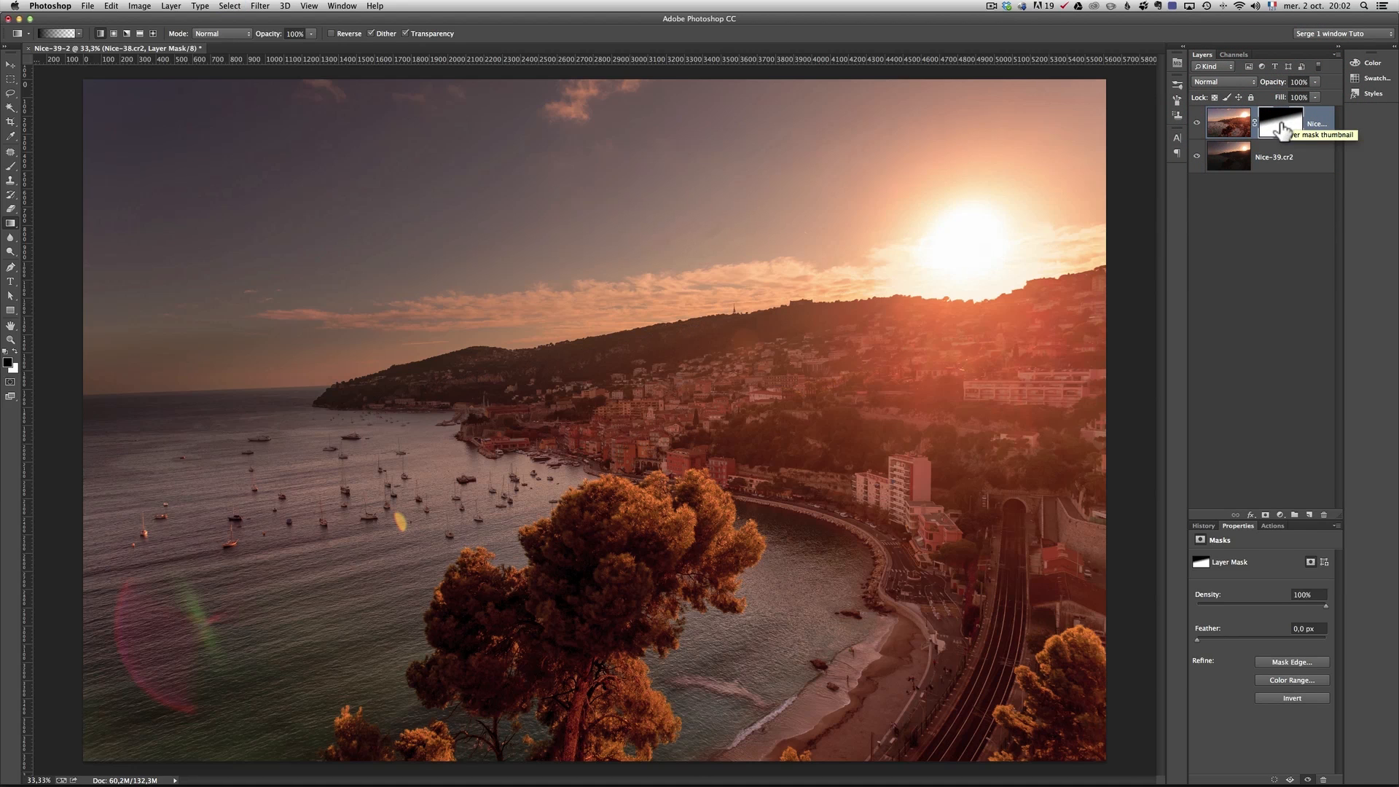
{"action": "left_click", "coordinate": [1278, 122]}
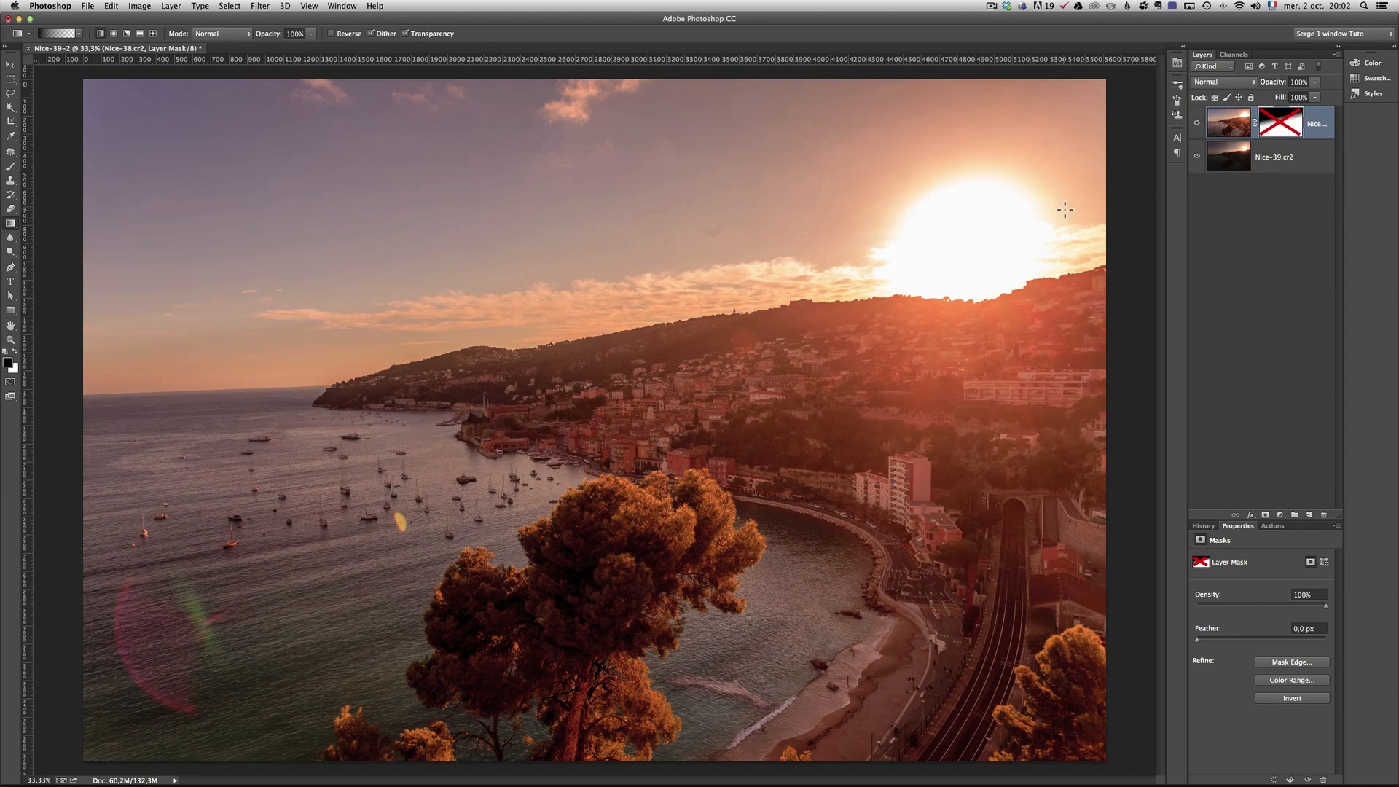
{"action": "right_click", "coordinate": [1291, 122]}
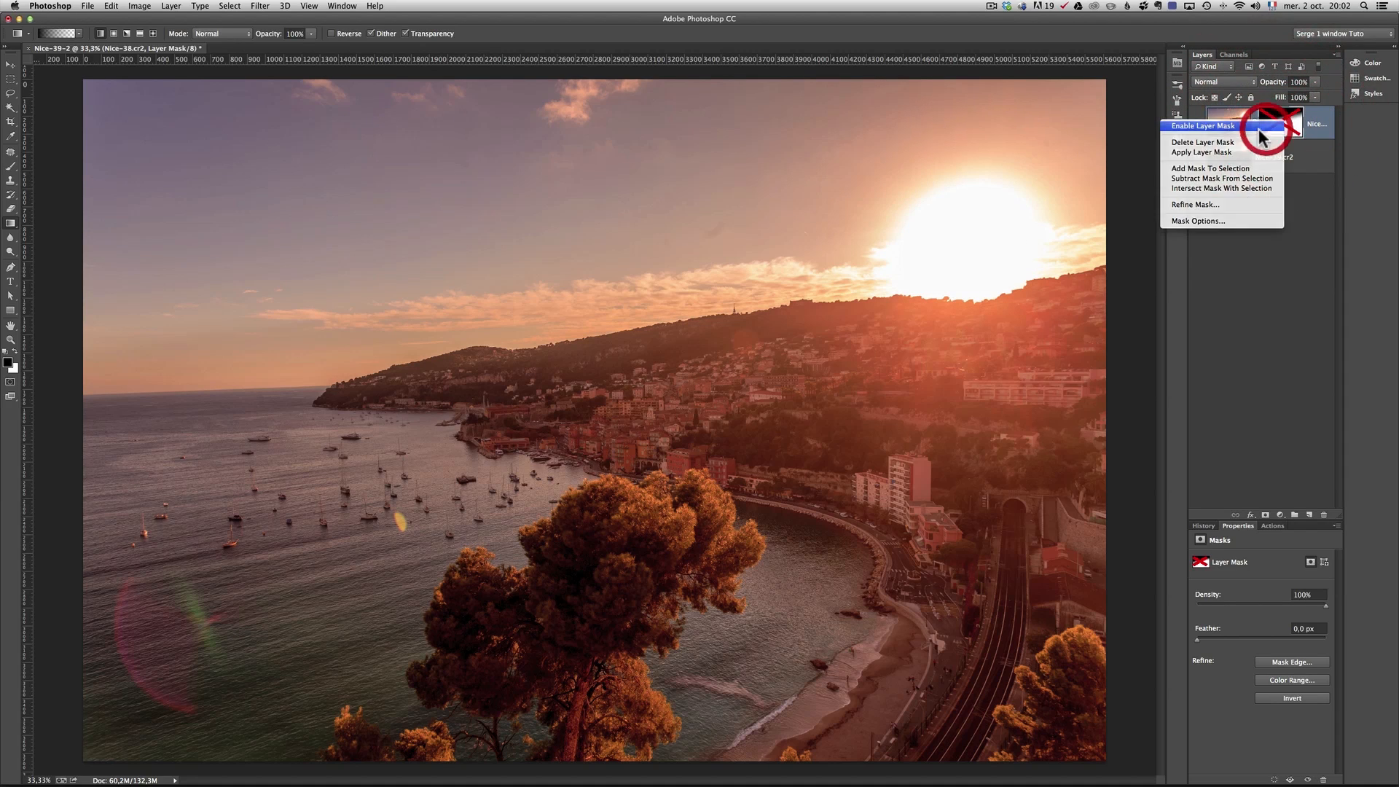
{"action": "left_click", "coordinate": [1196, 125]}
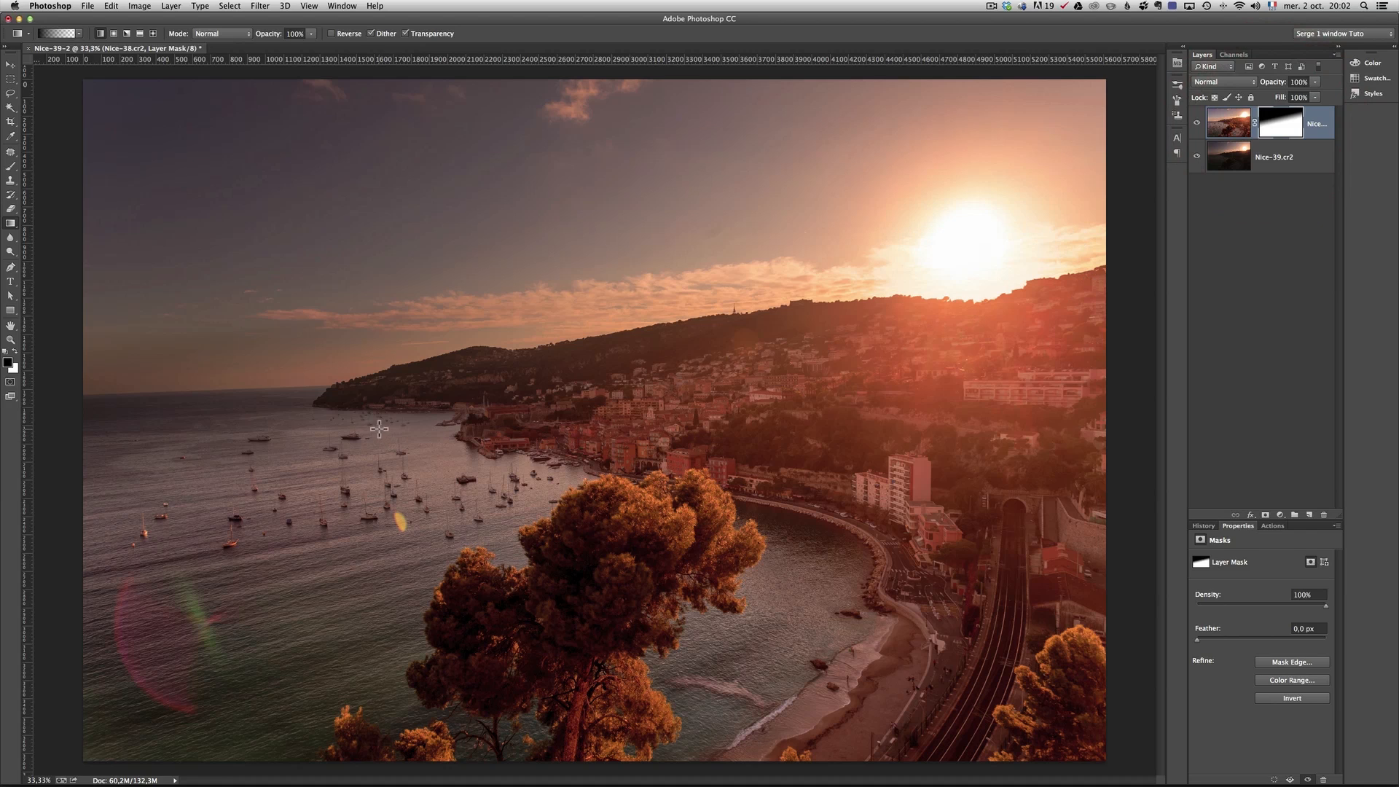
{"action": "mouse_move", "coordinate": [227, 408]}
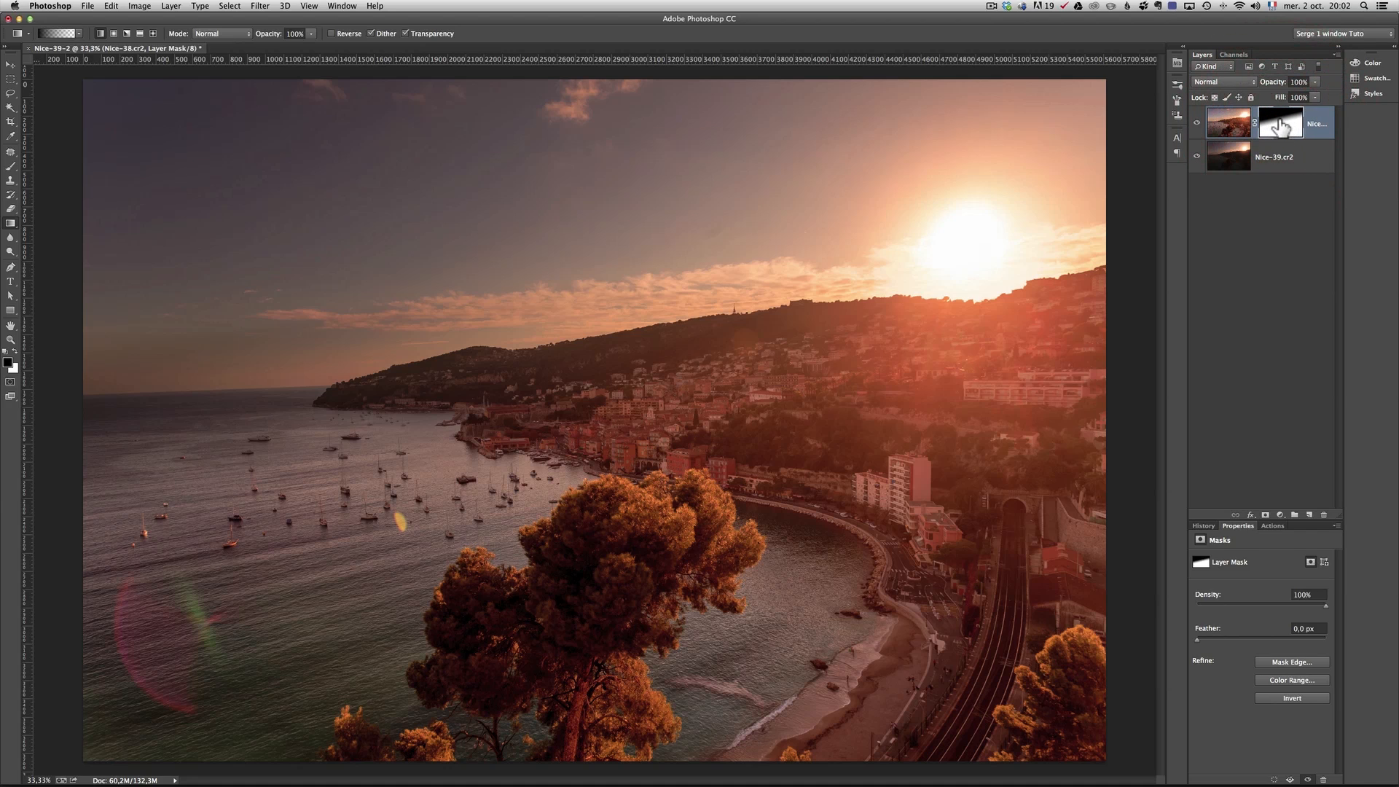
{"action": "mouse_move", "coordinate": [1279, 124]}
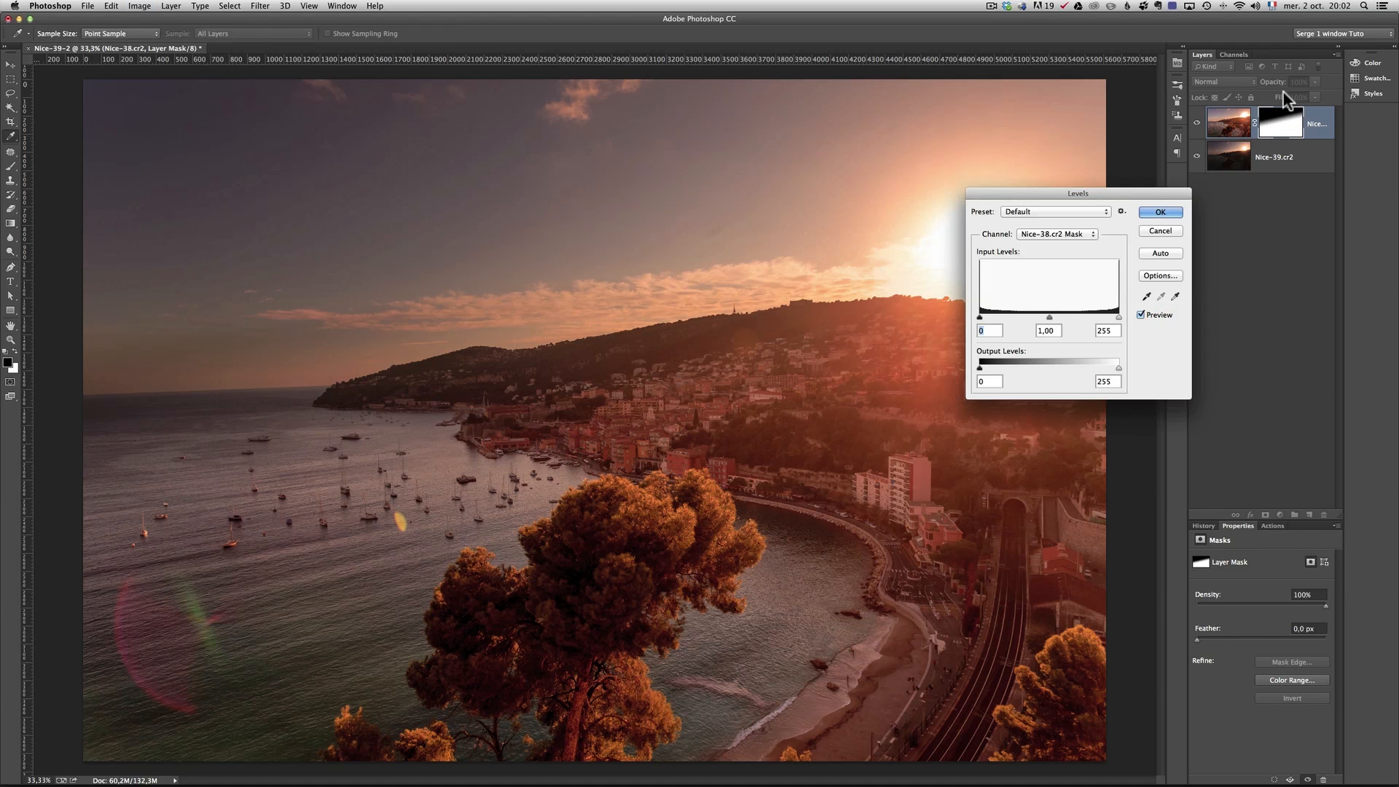
Apply Levels to the mask, trying midtone 1.48 then settling at 1.11, toggling Preview before OK
{"action": "left_click_drag", "start_coordinate": [1076, 192], "coordinate": [896, 425]}
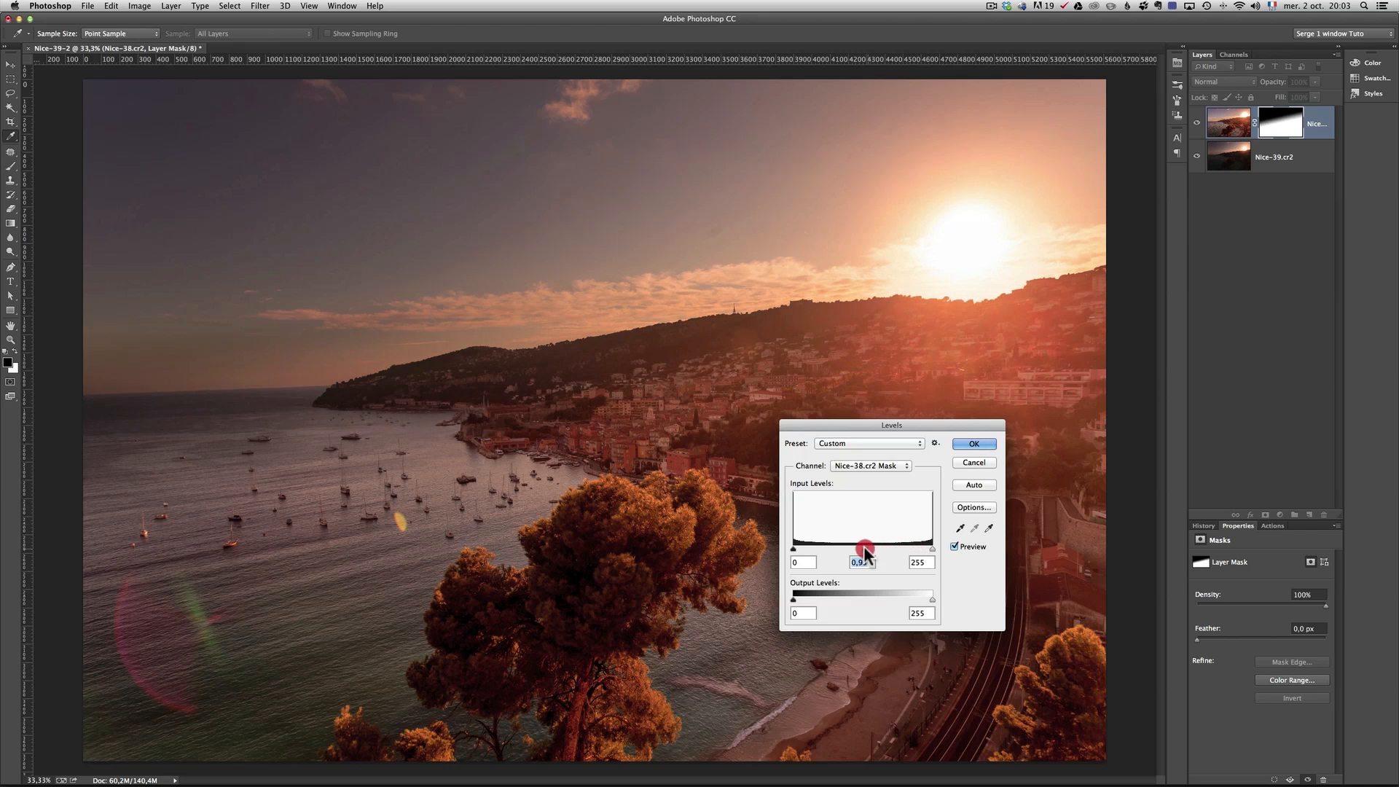
{"action": "left_click_drag", "start_coordinate": [864, 548], "coordinate": [845, 543]}
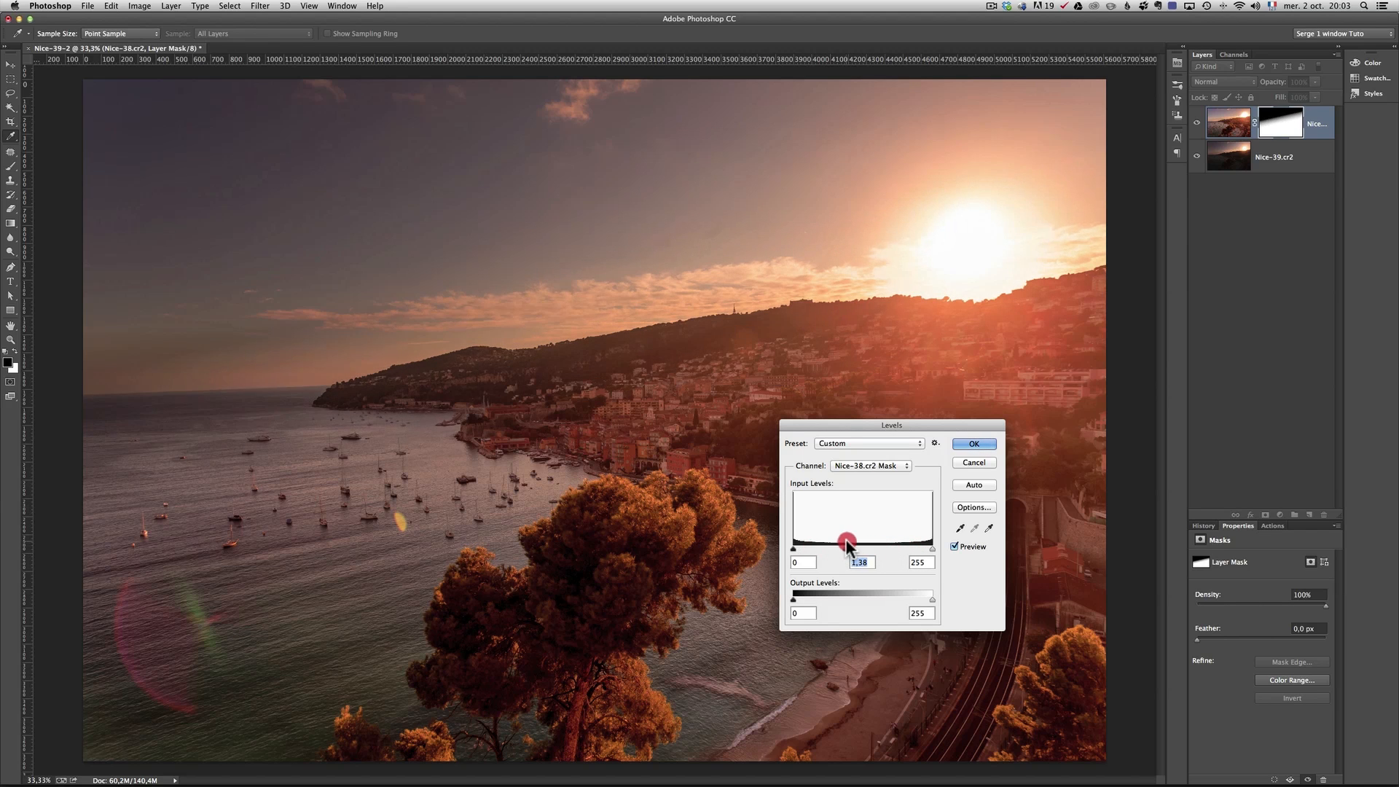
{"action": "left_click_drag", "start_coordinate": [849, 543], "coordinate": [843, 543]}
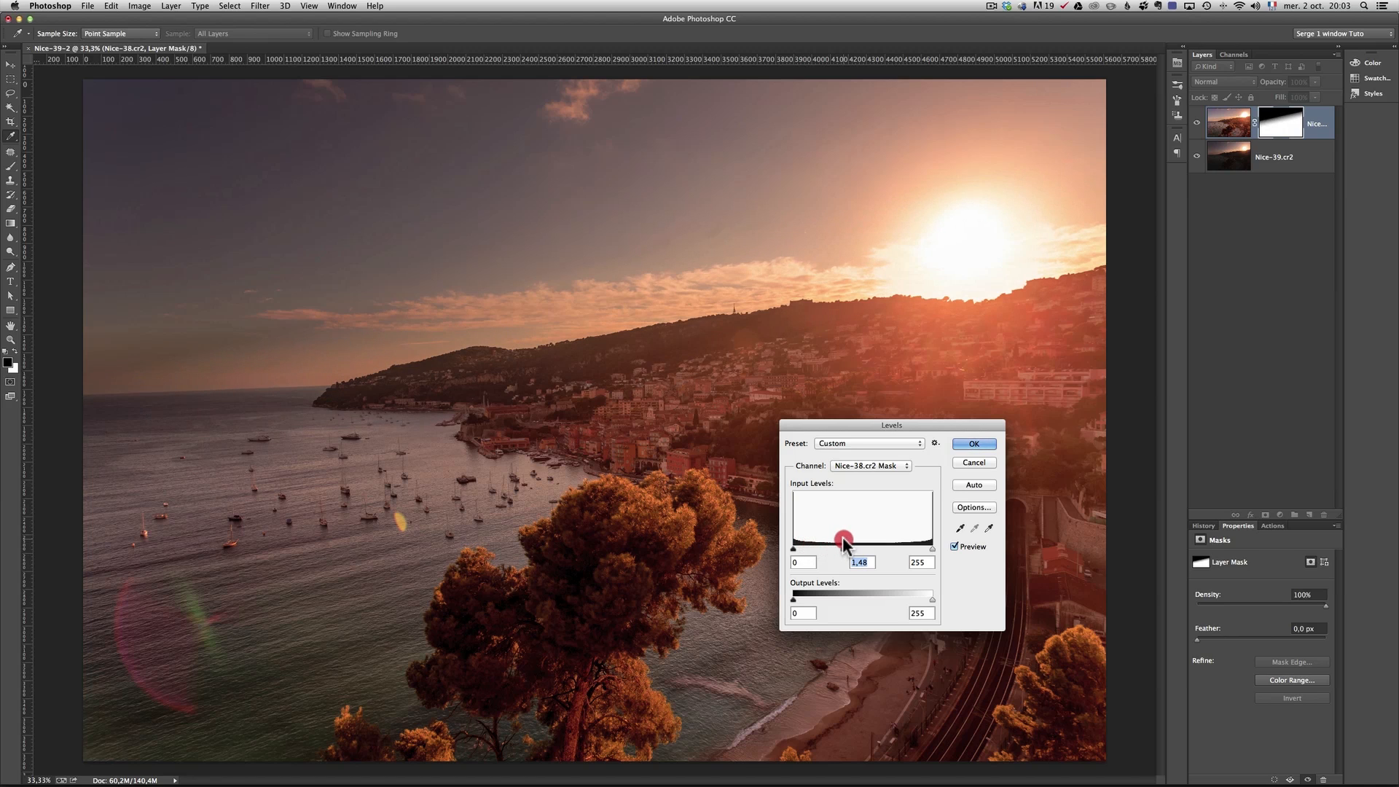
{"action": "left_click_drag", "start_coordinate": [844, 542], "coordinate": [862, 542]}
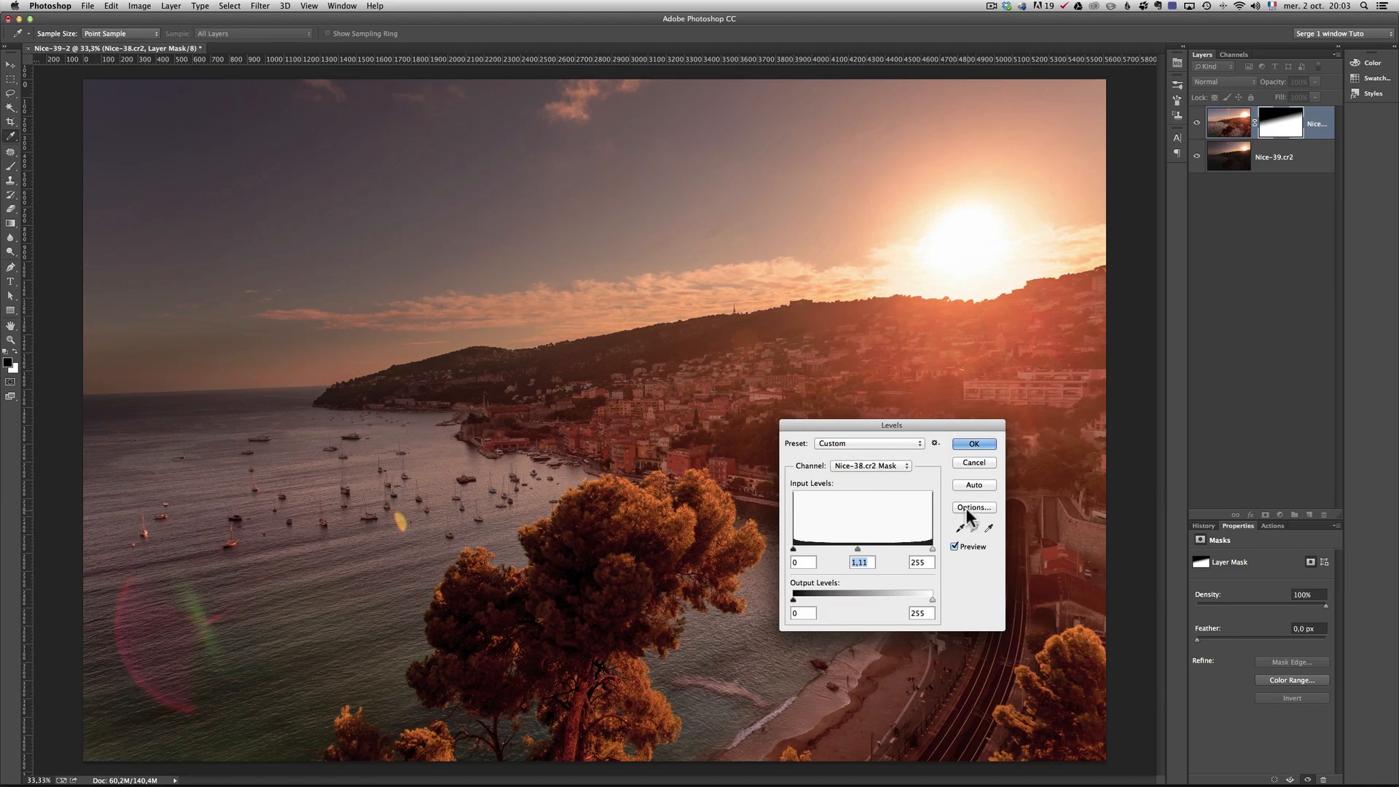
{"action": "left_click", "coordinate": [954, 544]}
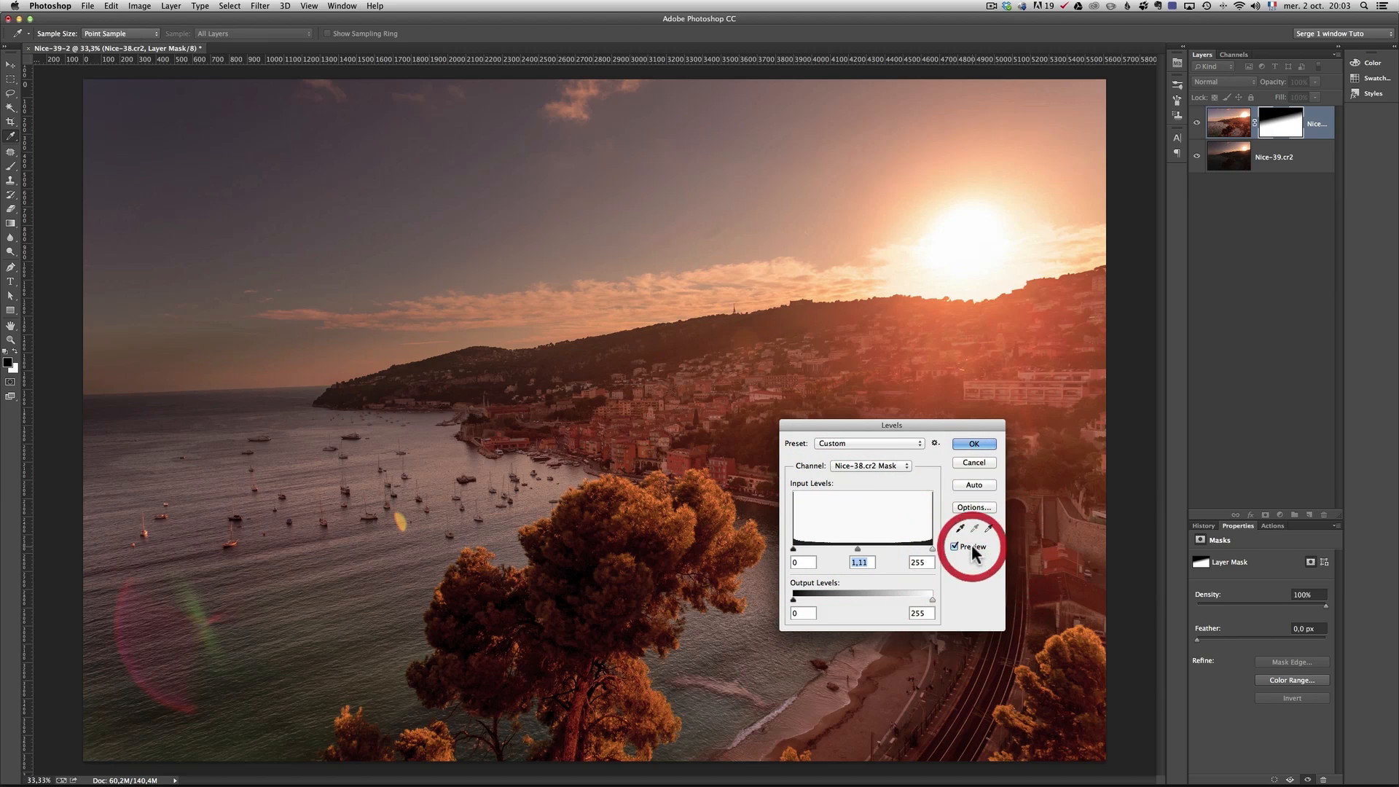
{"action": "left_click", "coordinate": [973, 443]}
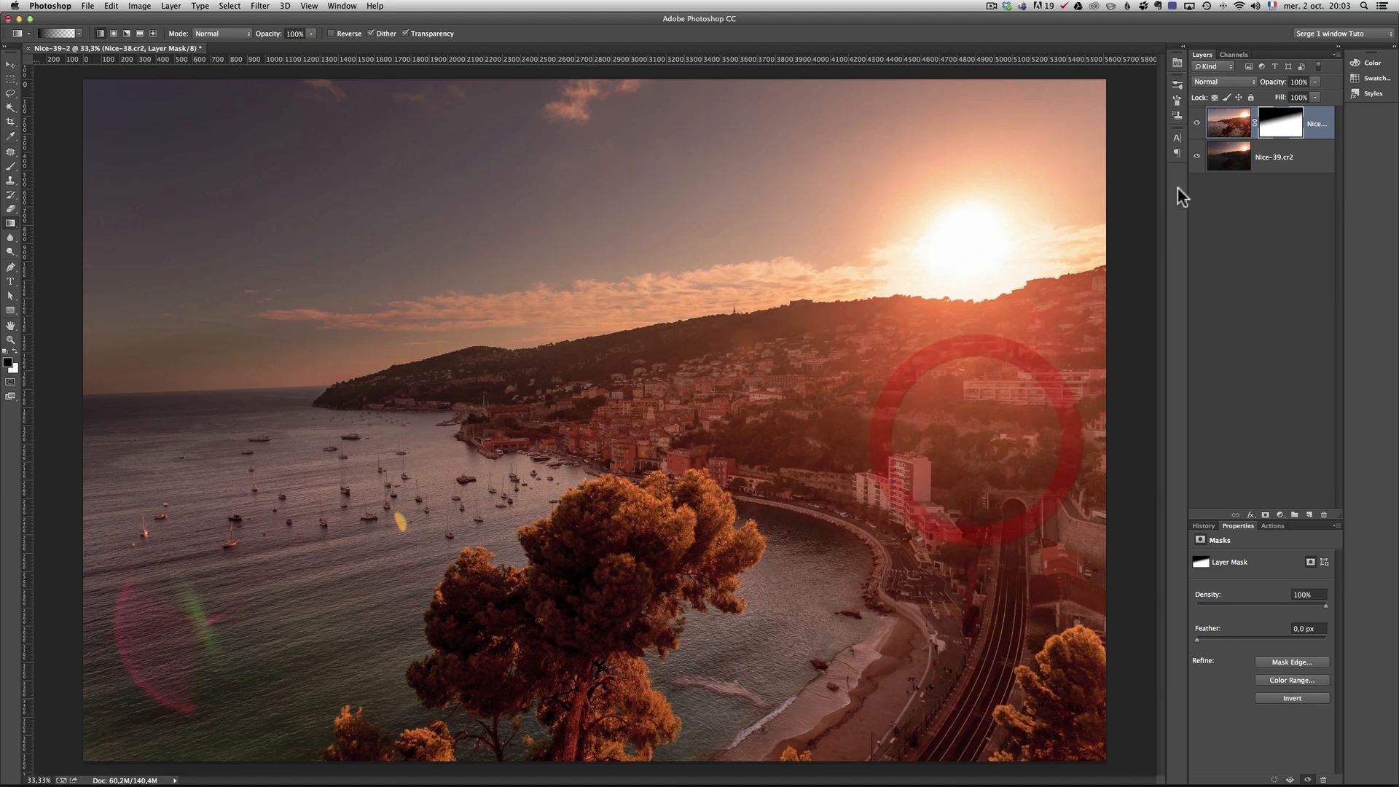
Disable the layer mask to compare the sunset without it, then re-enable it
{"action": "left_click", "coordinate": [1279, 123]}
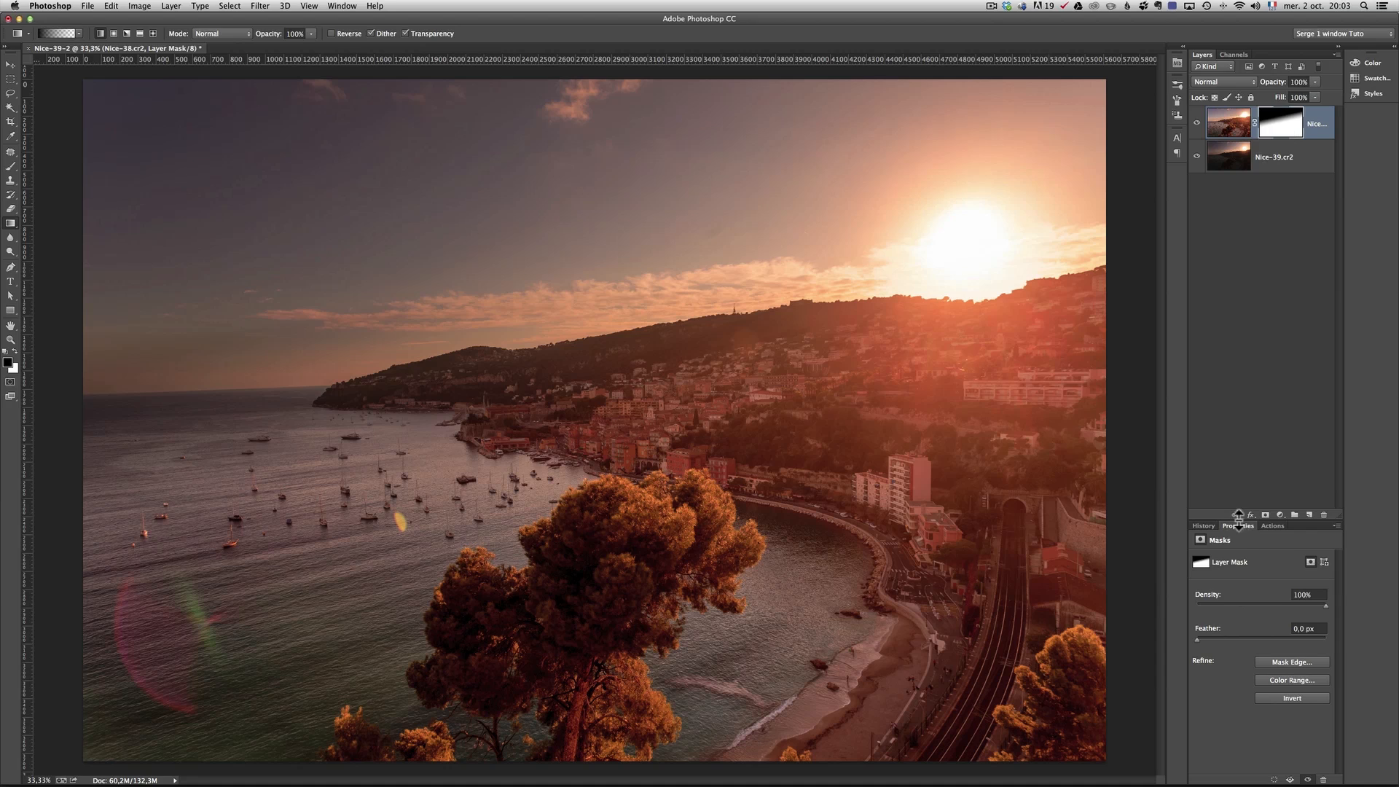
{"action": "left_click", "coordinate": [344, 6]}
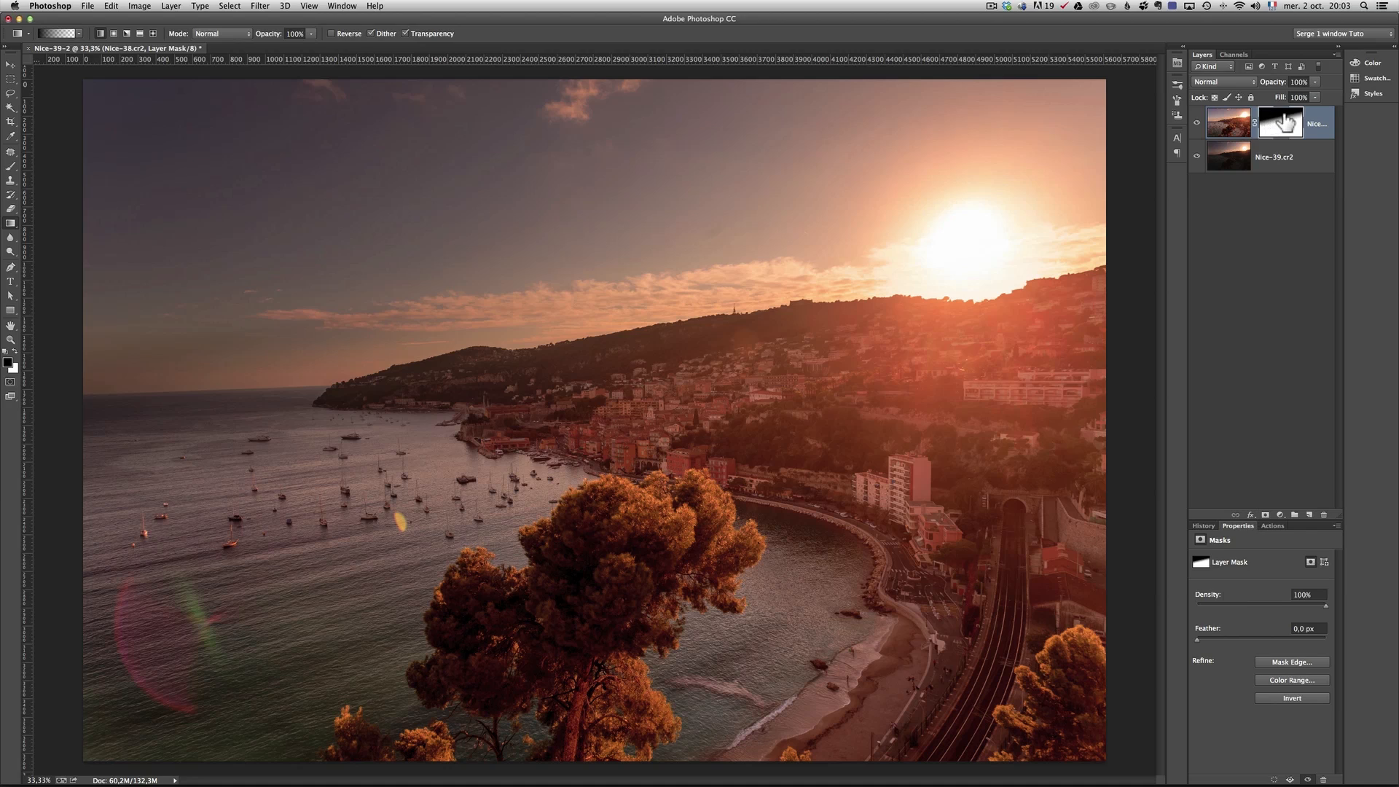
{"action": "mouse_move", "coordinate": [1279, 124]}
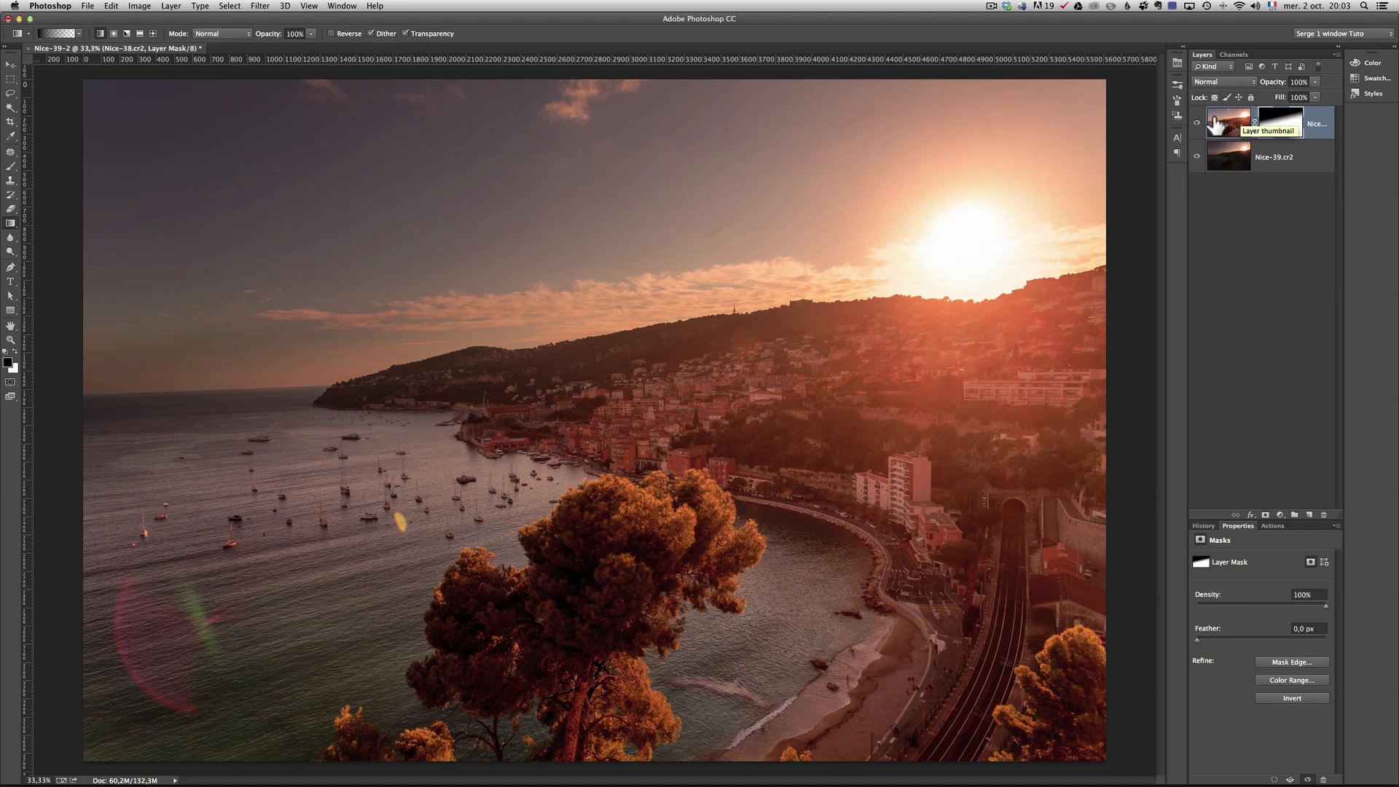
{"action": "mouse_move", "coordinate": [1266, 122]}
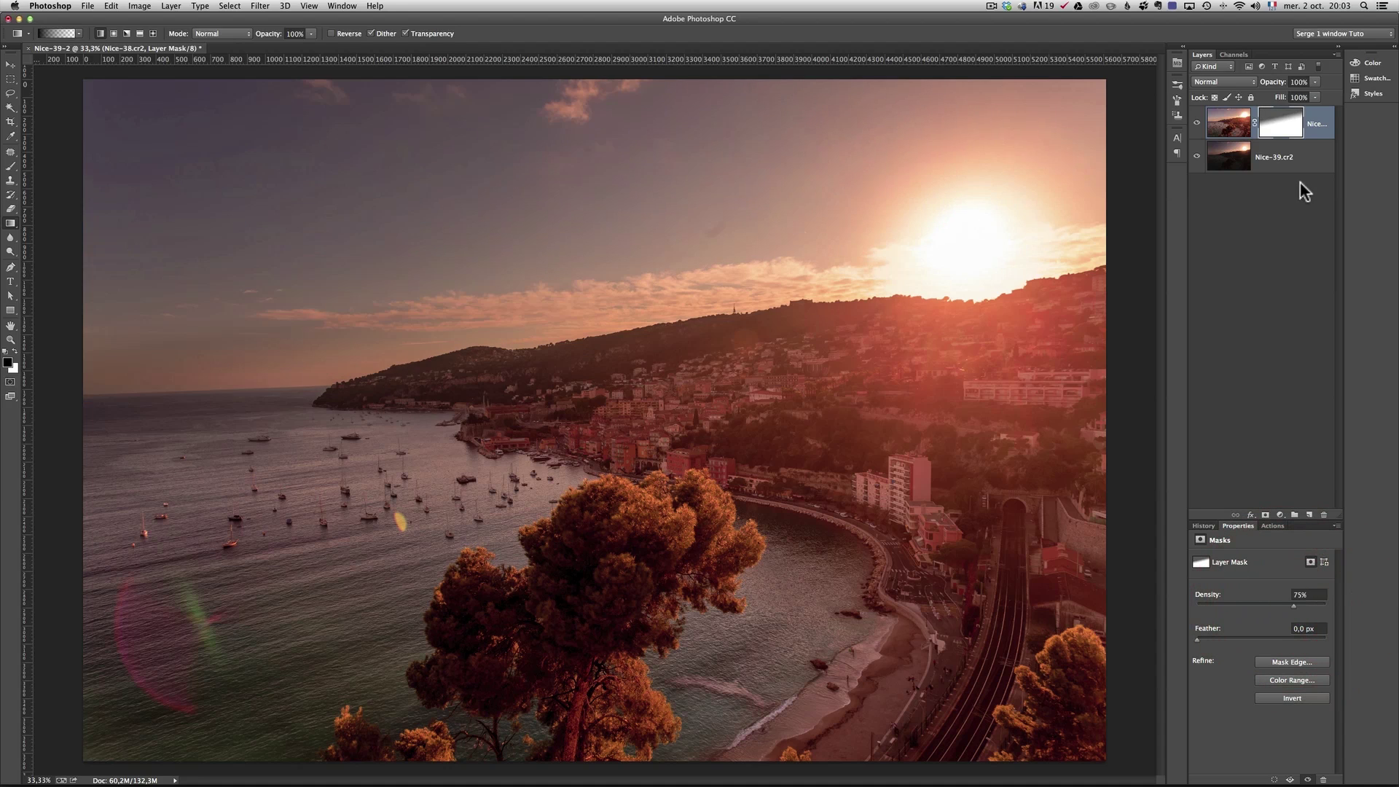
{"action": "mouse_move", "coordinate": [927, 185]}
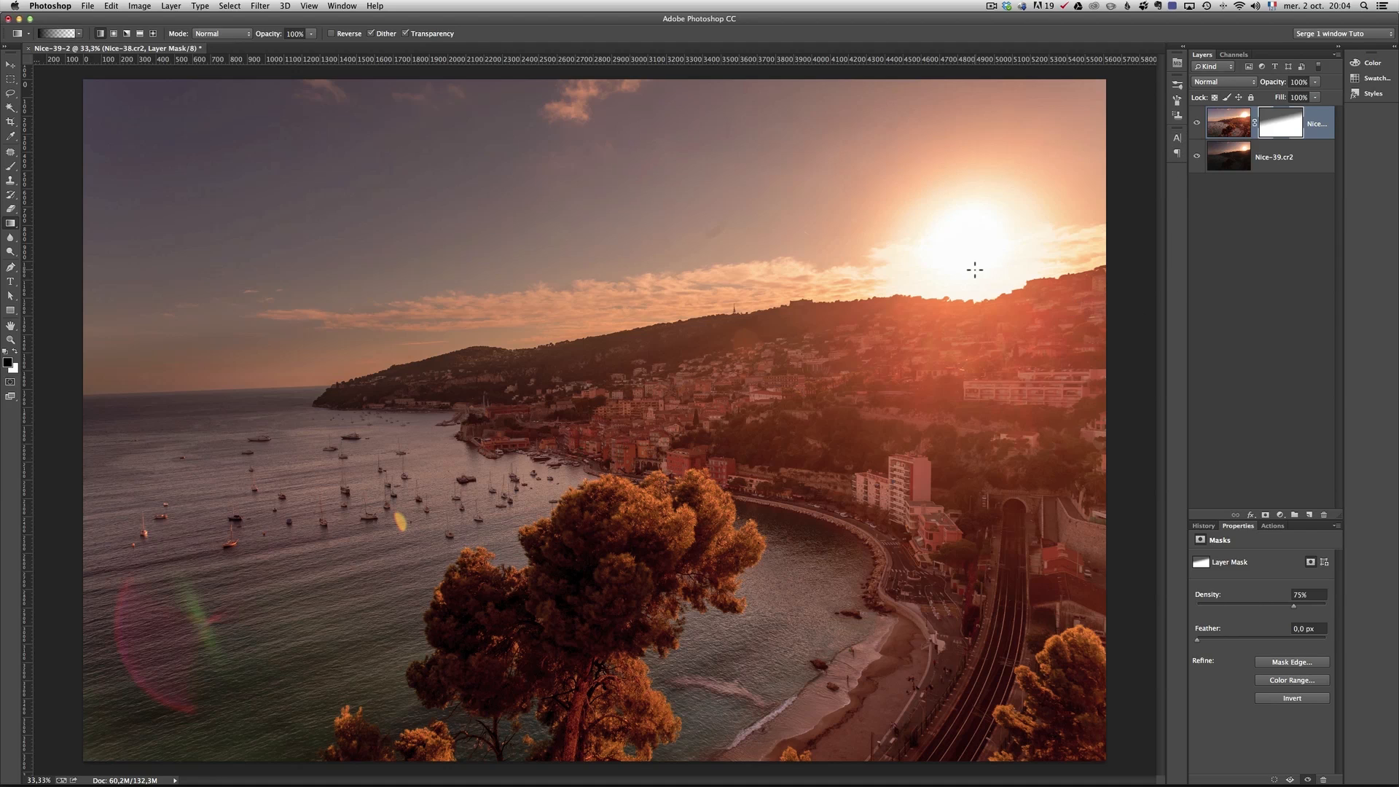
{"action": "right_click", "coordinate": [1279, 122]}
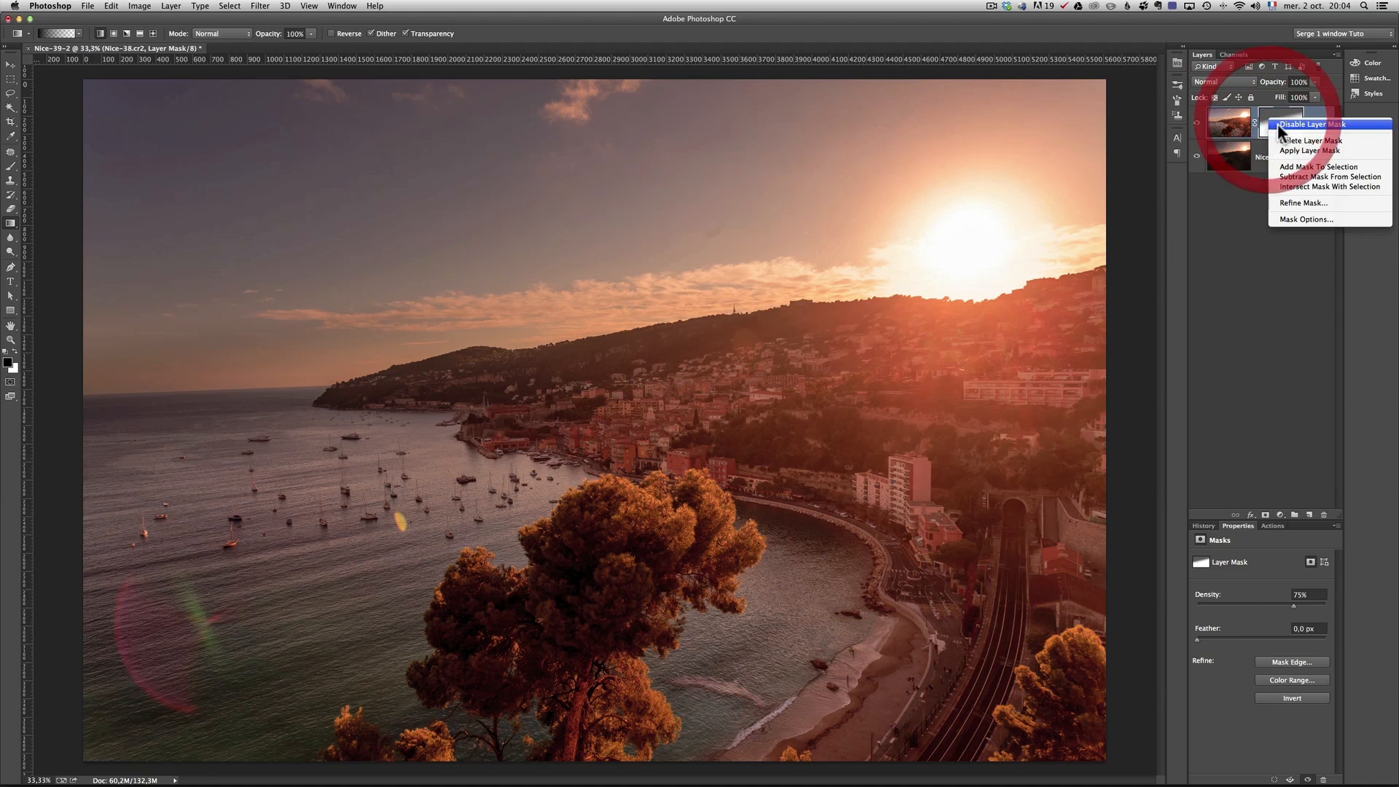
{"action": "left_click", "coordinate": [1302, 123]}
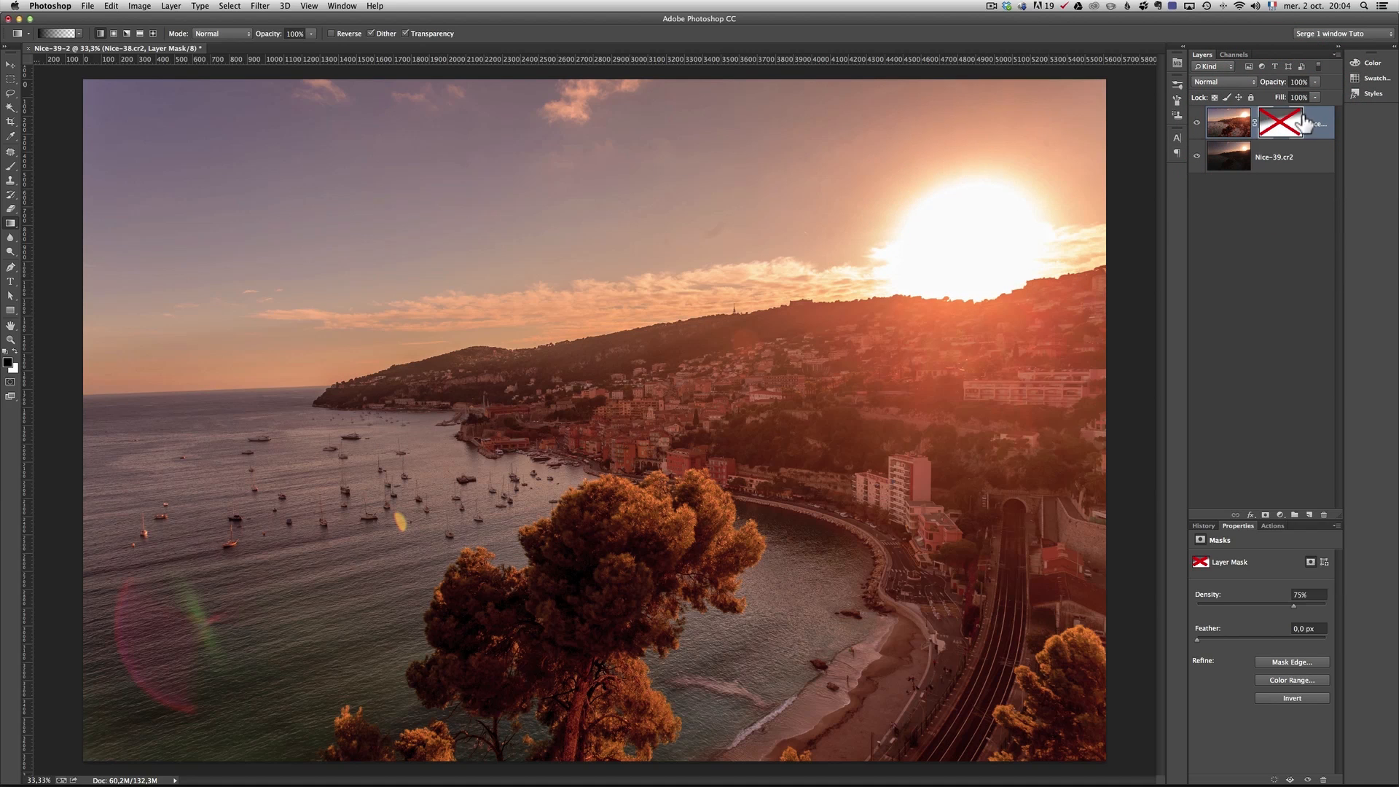
{"action": "left_click", "coordinate": [1289, 122]}
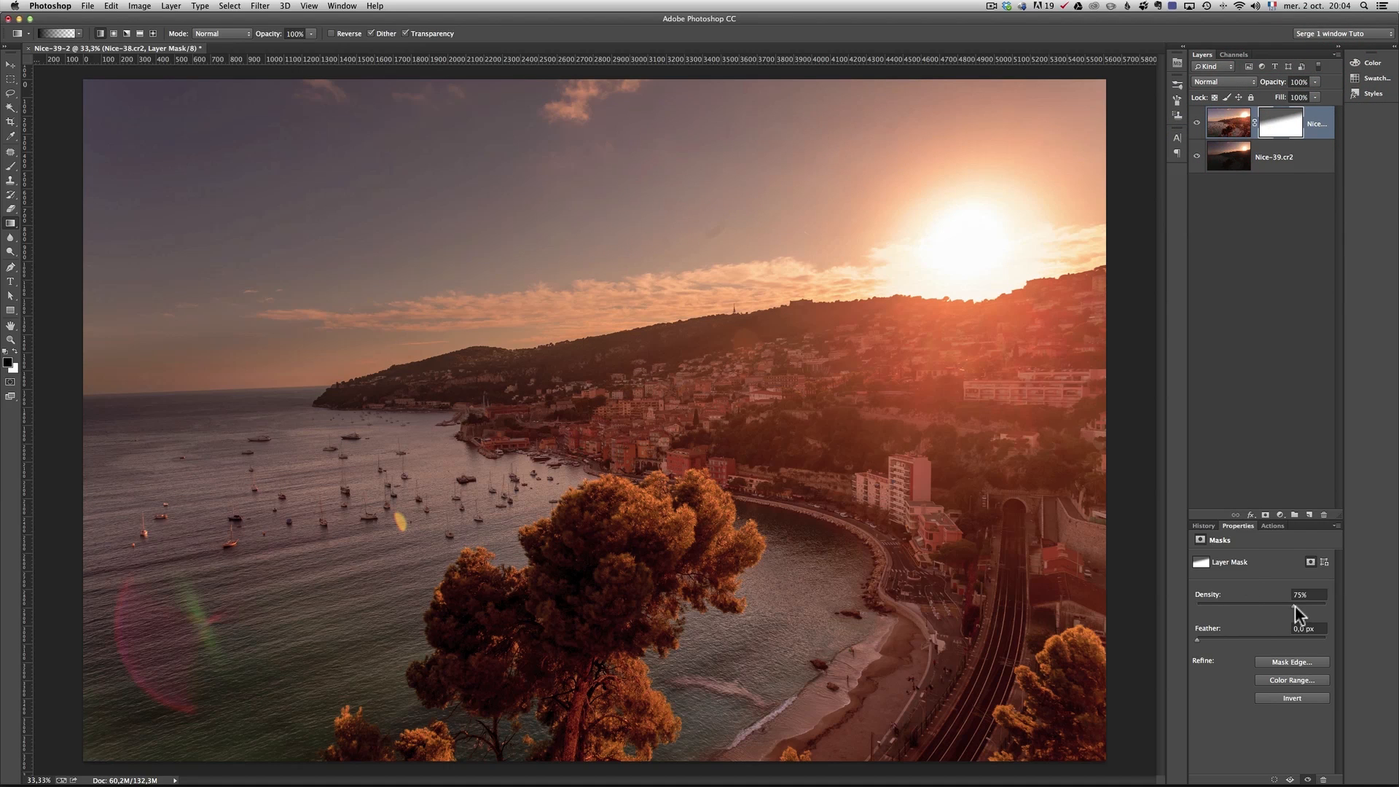
Set the mask Density to 86% and target the photo layer instead of its mask
{"action": "left_click_drag", "start_coordinate": [1299, 613], "coordinate": [1310, 613]}
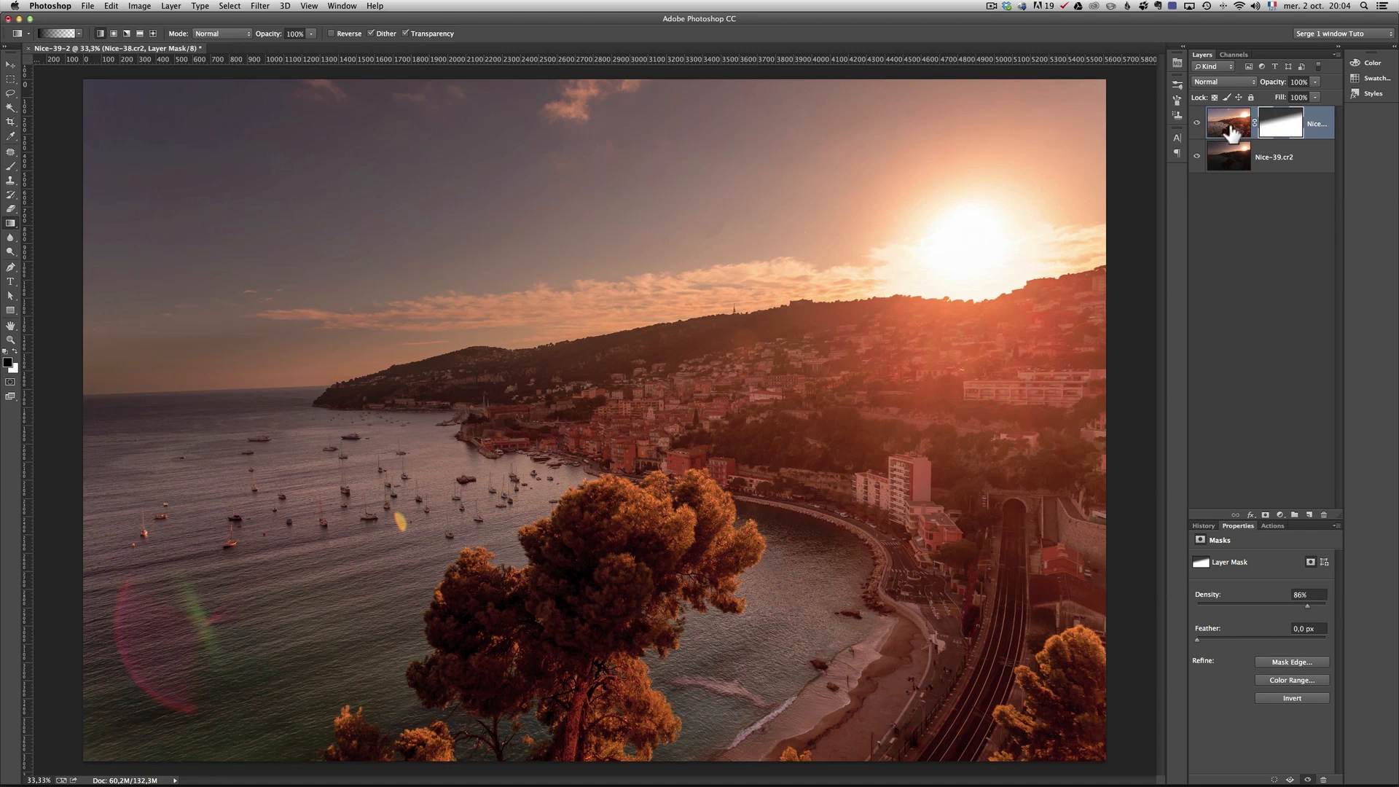
{"action": "left_click", "coordinate": [1274, 157]}
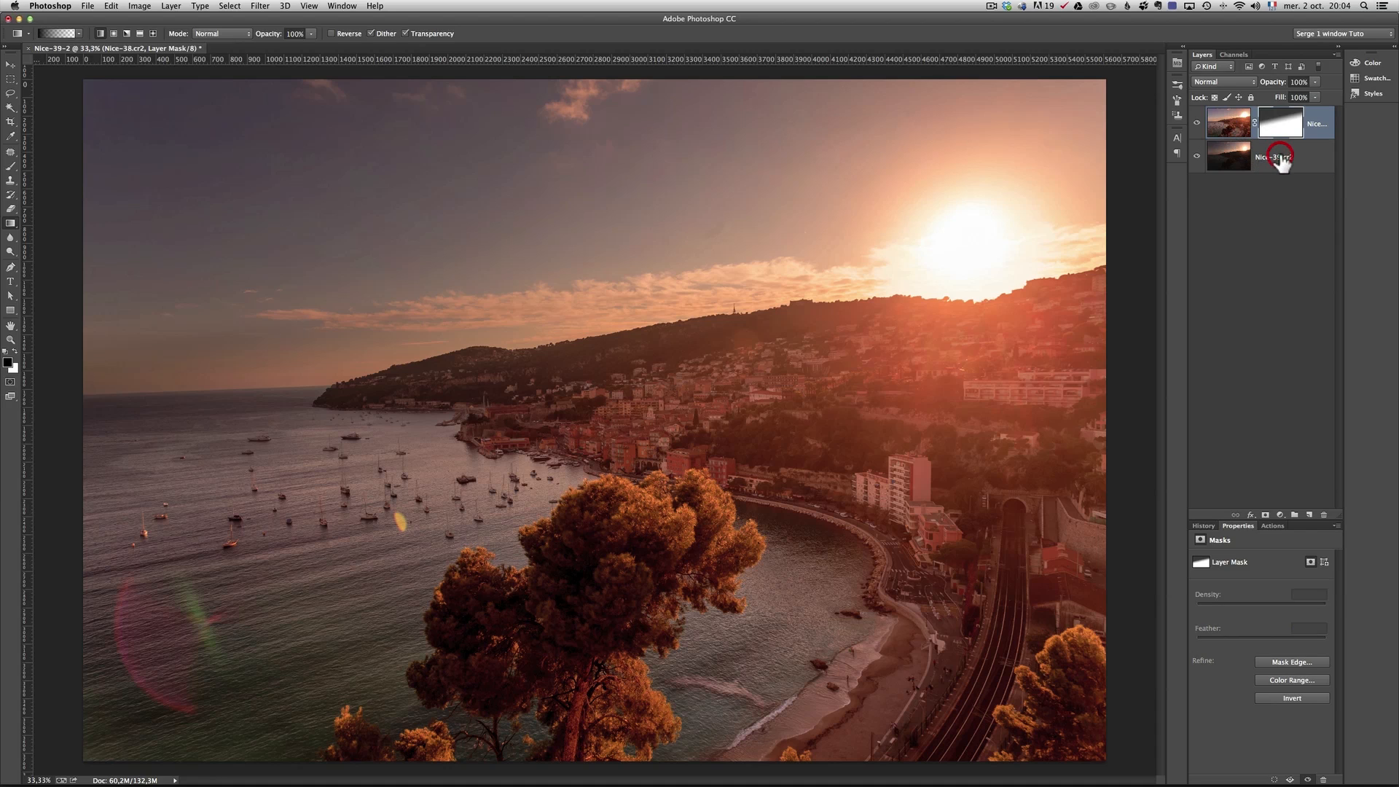
{"action": "left_click", "coordinate": [1276, 157]}
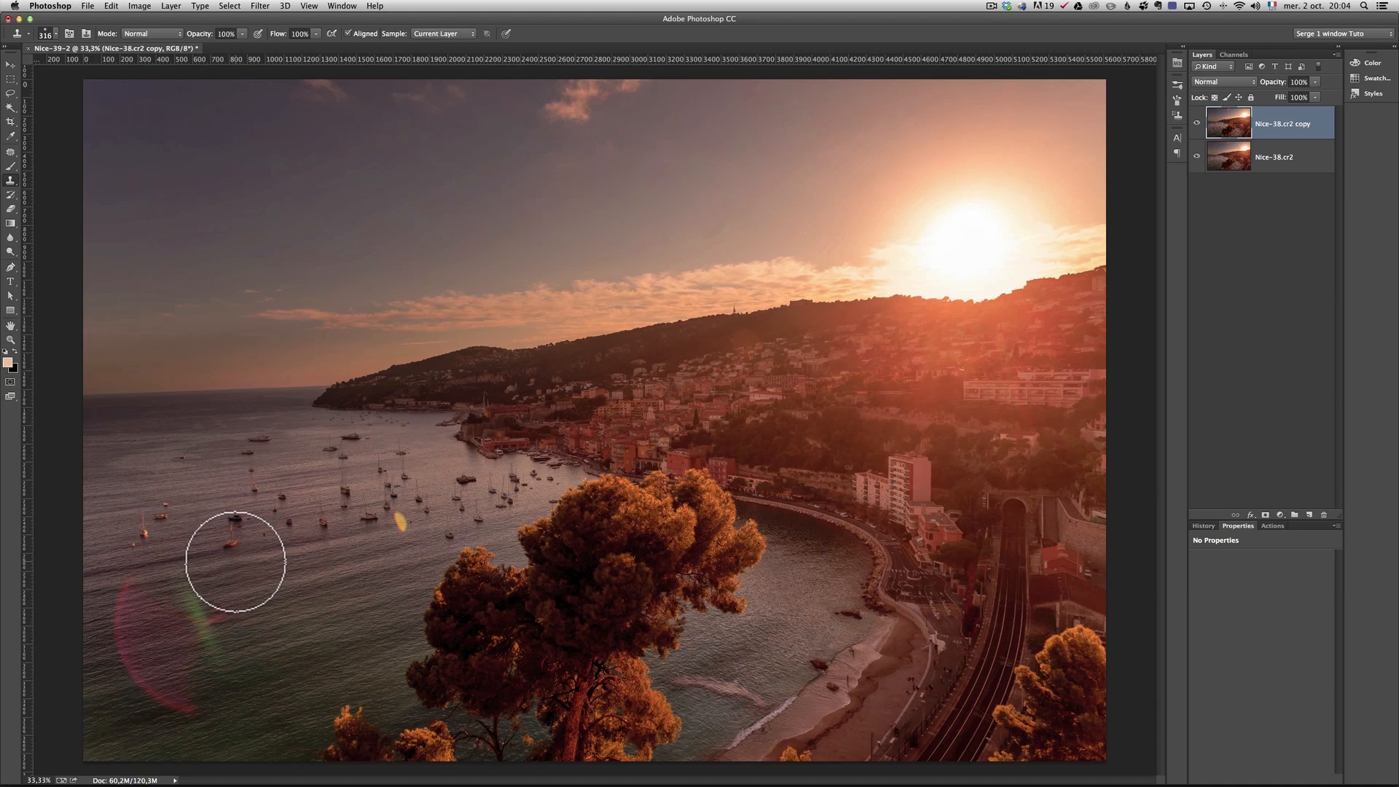
Clone-stamp sampled clean water over the pink lens flare ring at the lower left until it is gone
{"action": "left_click_drag", "start_coordinate": [235, 563], "coordinate": [183, 572]}
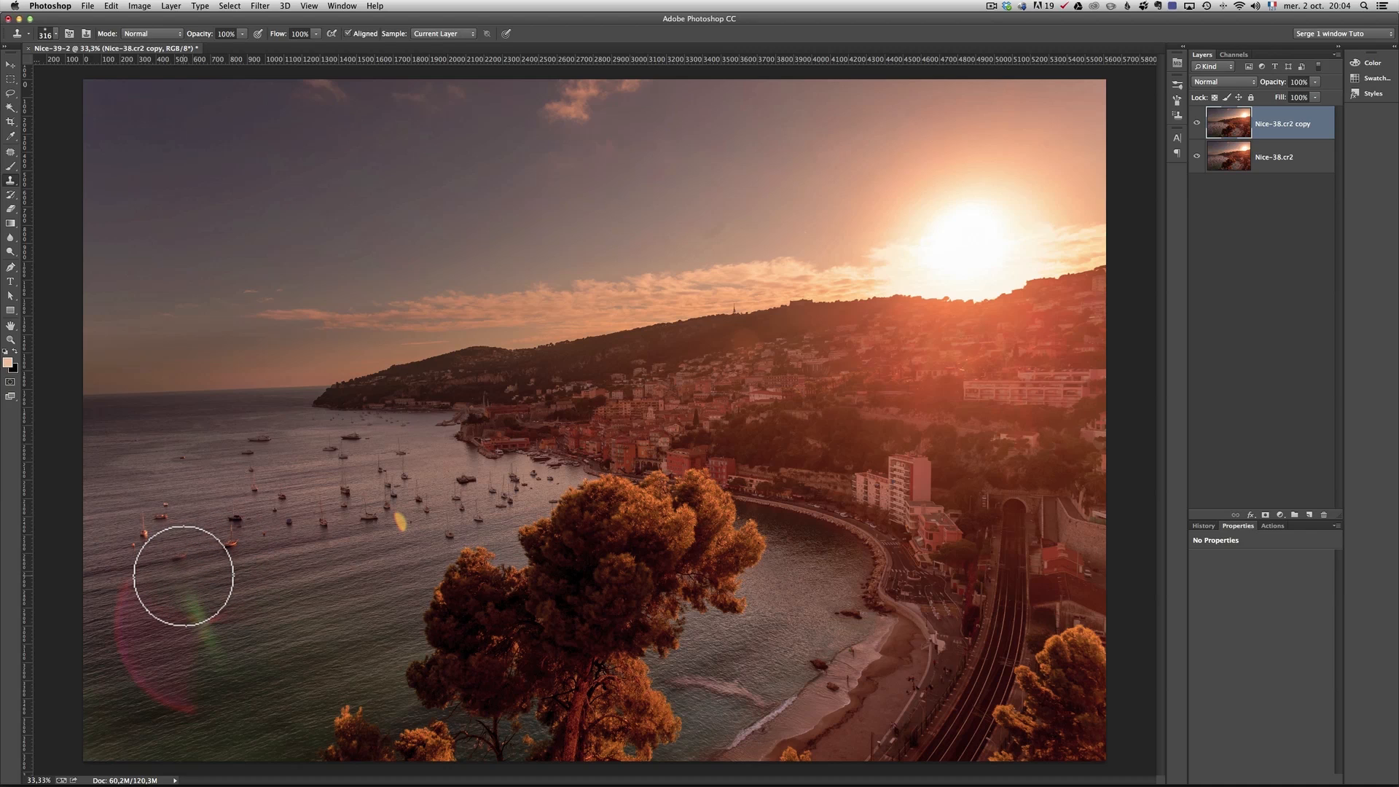
{"action": "left_click", "coordinate": [212, 638]}
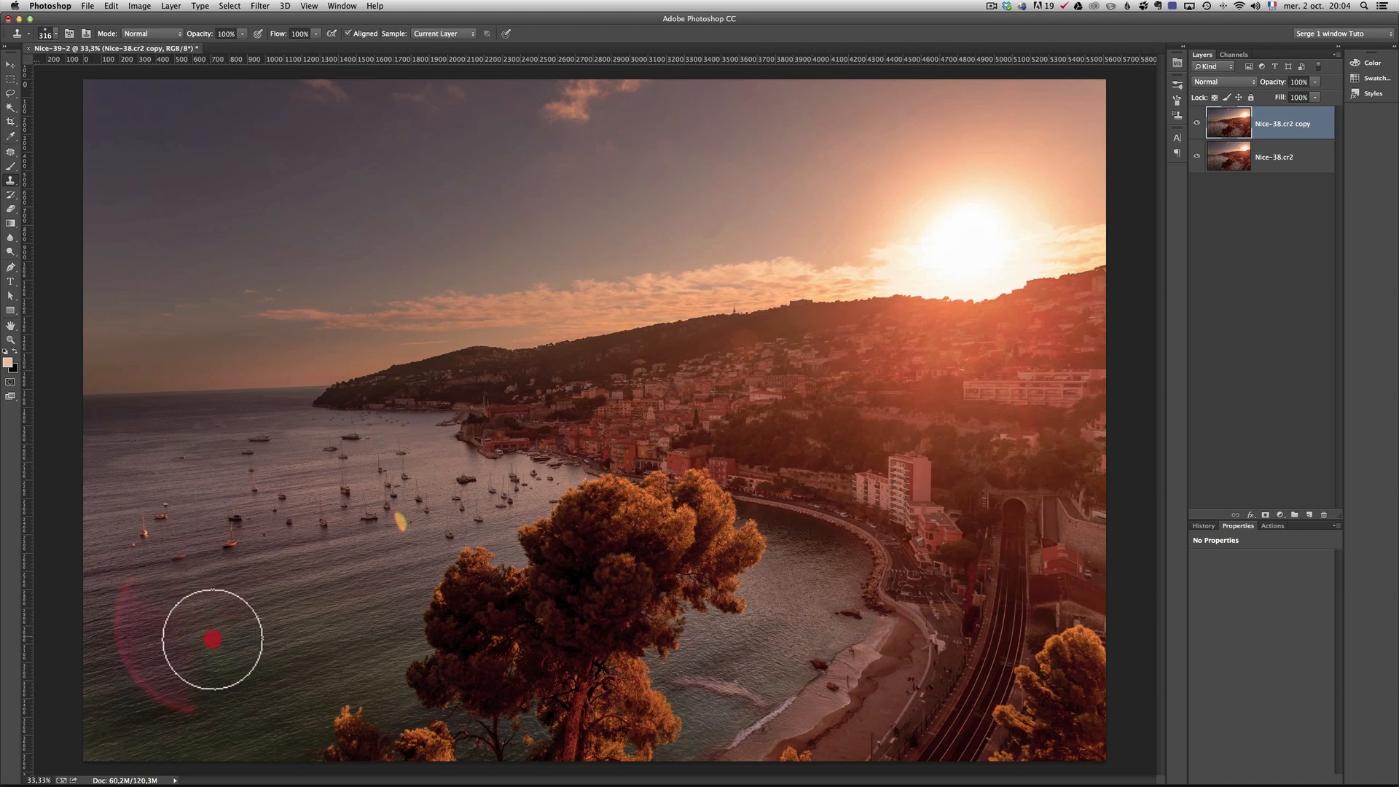
{"action": "mouse_move", "coordinate": [186, 592]}
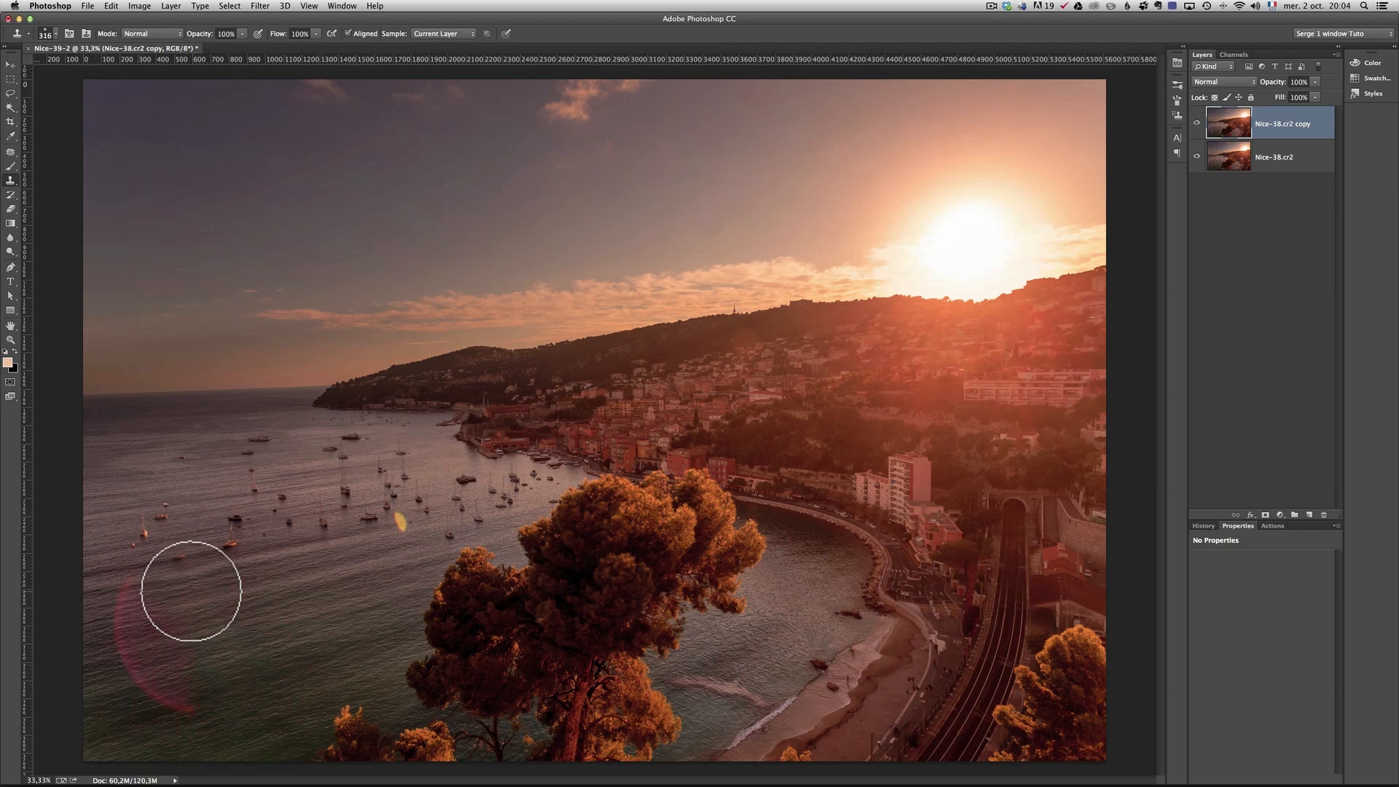
{"action": "left_click", "coordinate": [150, 616]}
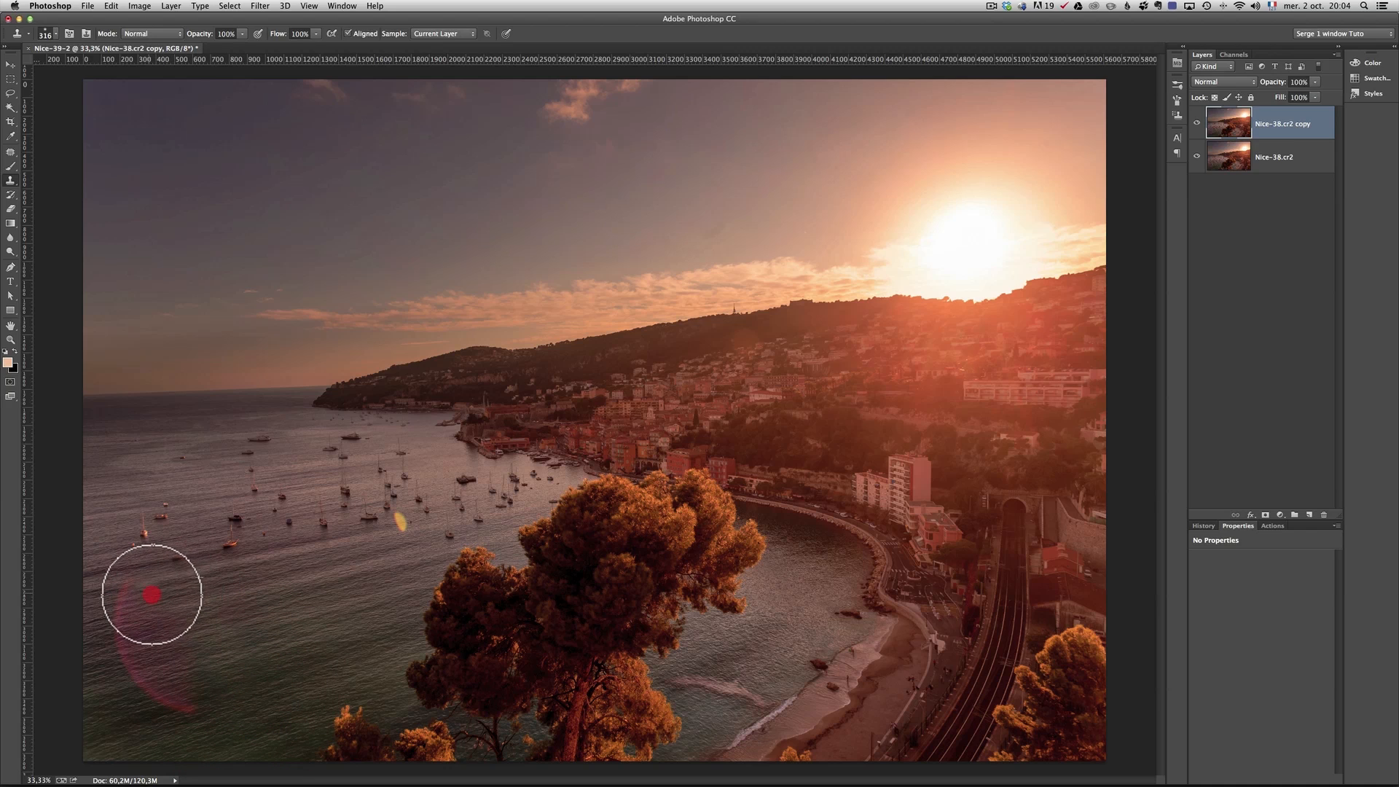
{"action": "left_click_drag", "start_coordinate": [148, 595], "coordinate": [185, 625]}
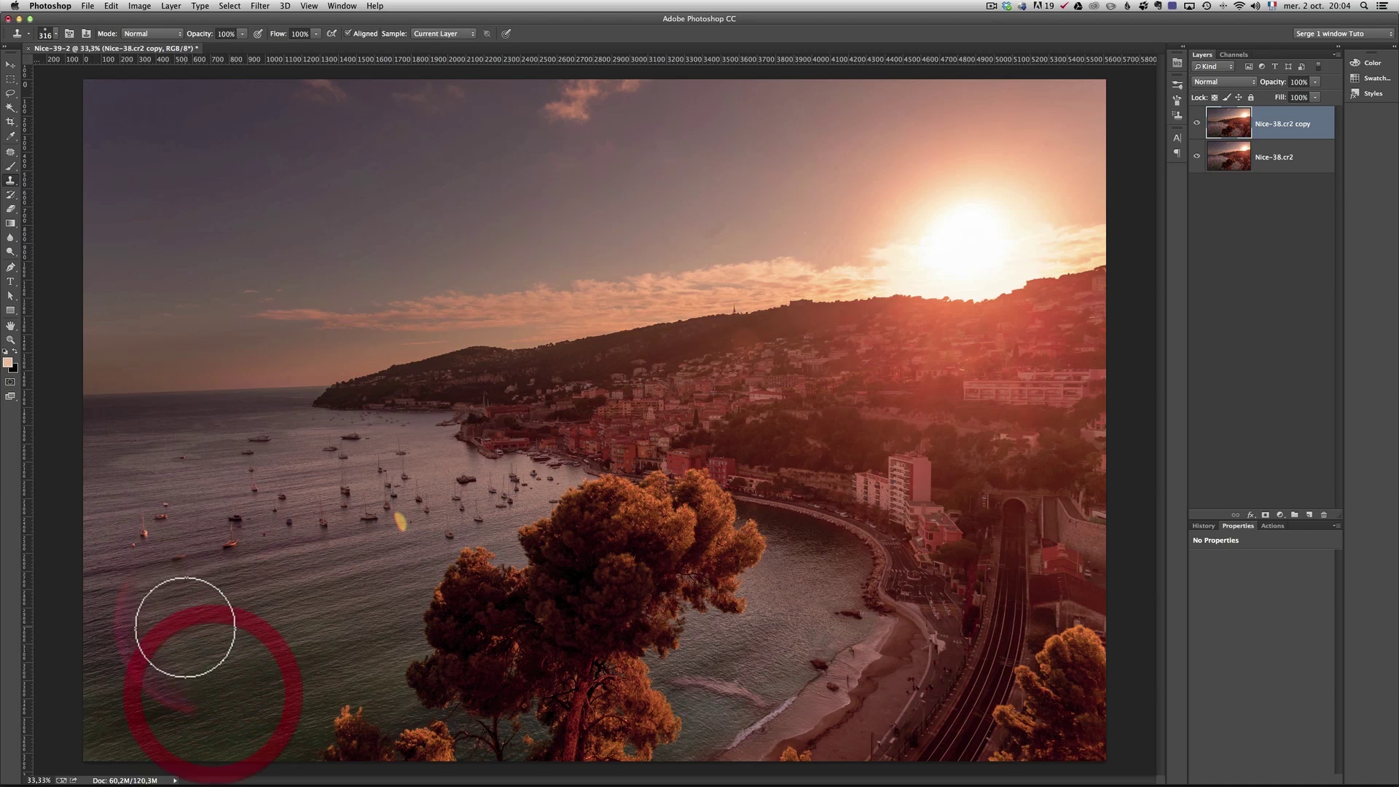
{"action": "left_click_drag", "start_coordinate": [188, 625], "coordinate": [128, 625]}
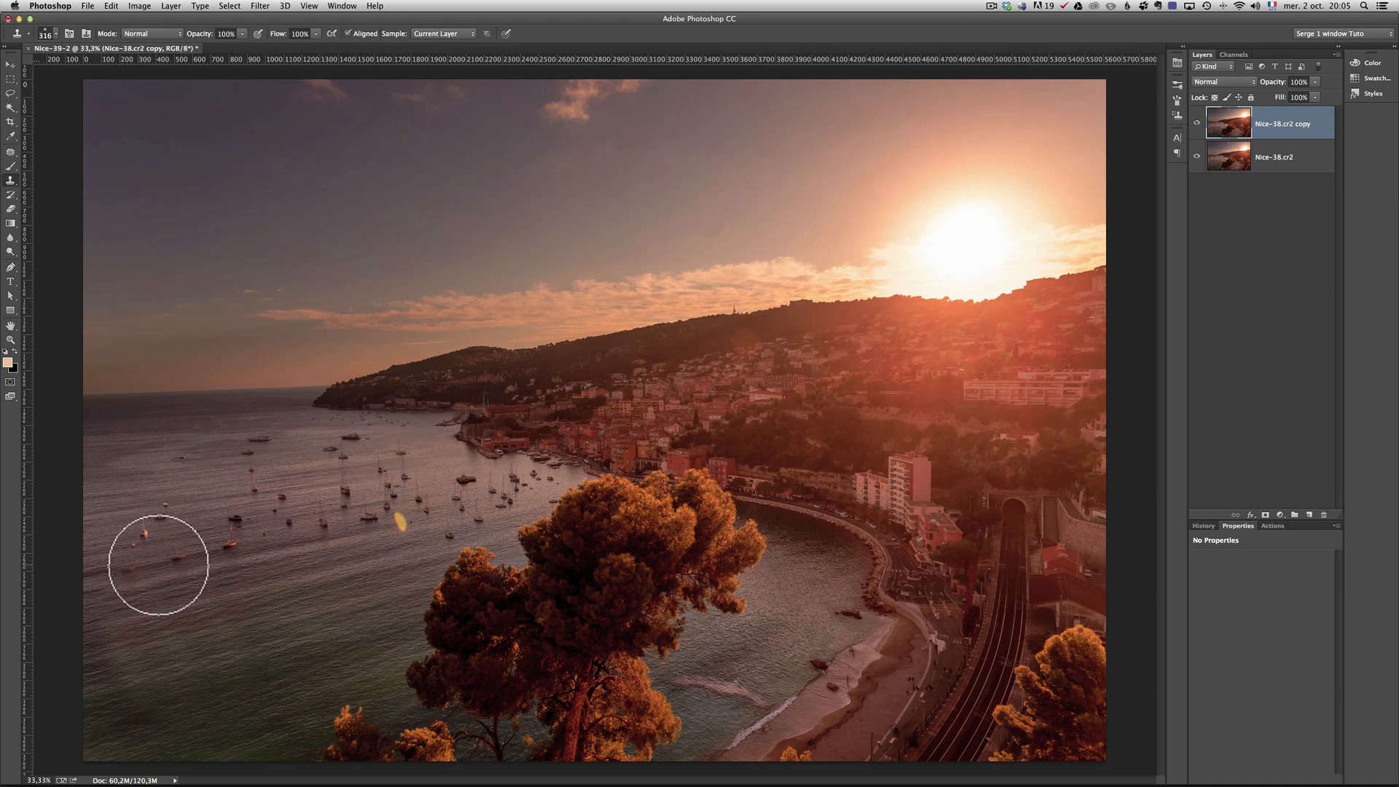
{"action": "left_click_drag", "start_coordinate": [159, 564], "coordinate": [251, 582]}
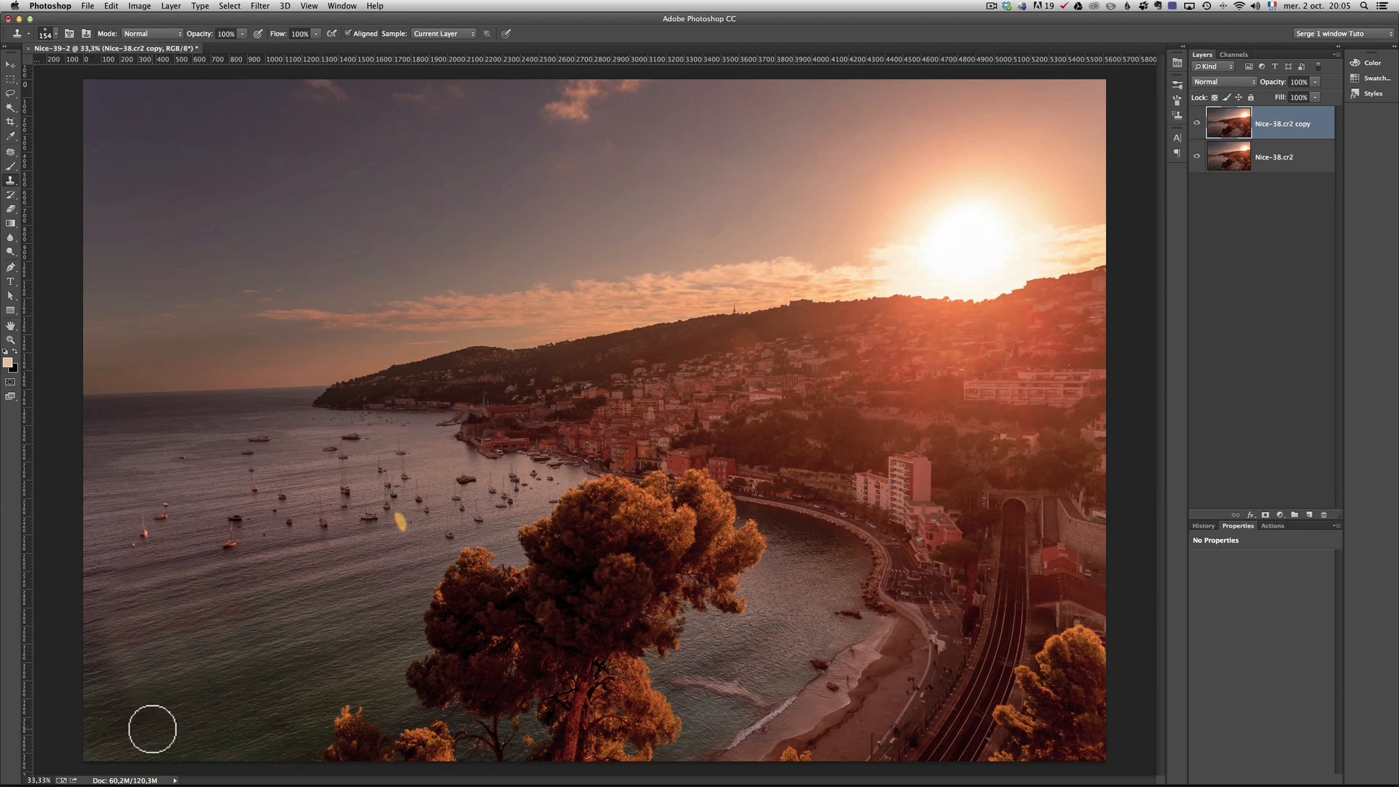
{"action": "left_click_drag", "start_coordinate": [151, 727], "coordinate": [259, 641]}
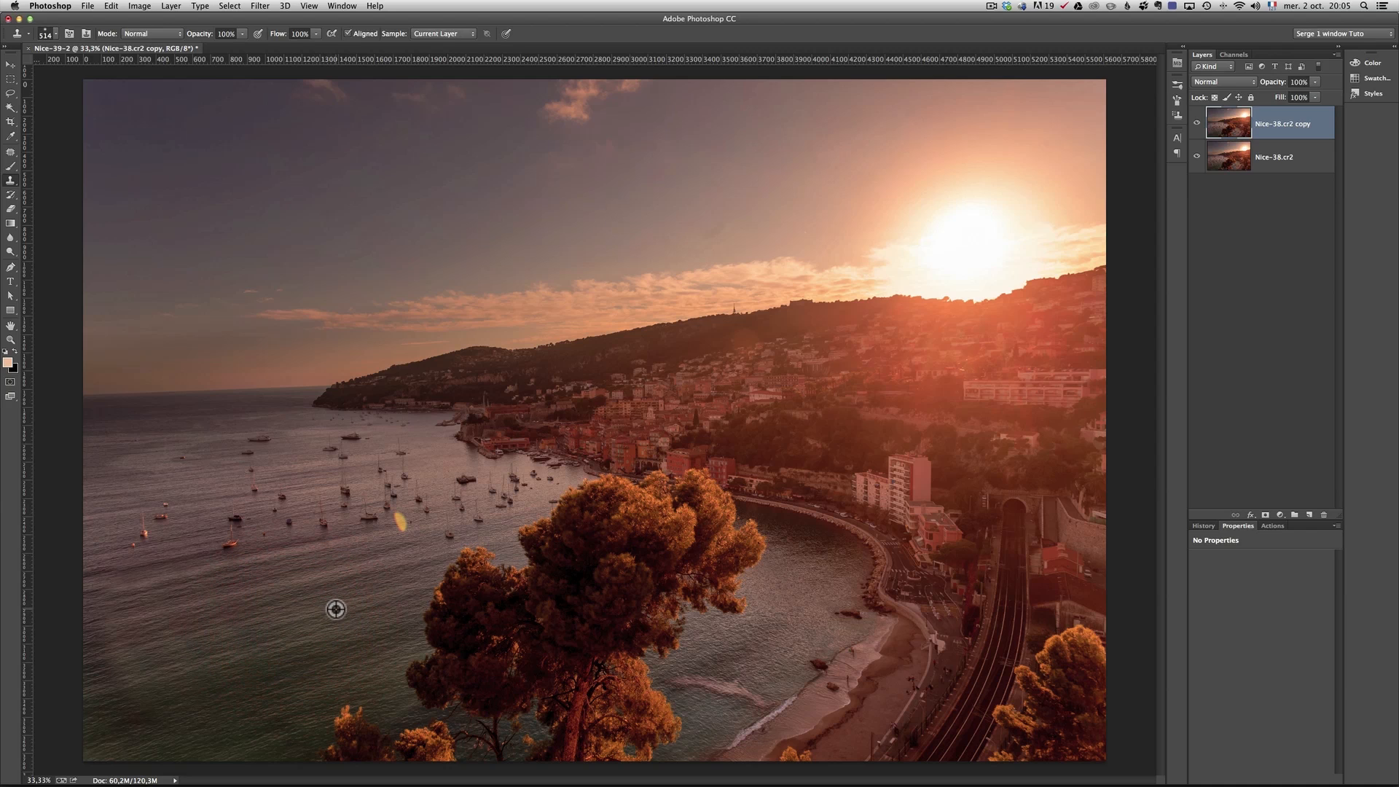
{"action": "mouse_move", "coordinate": [122, 680]}
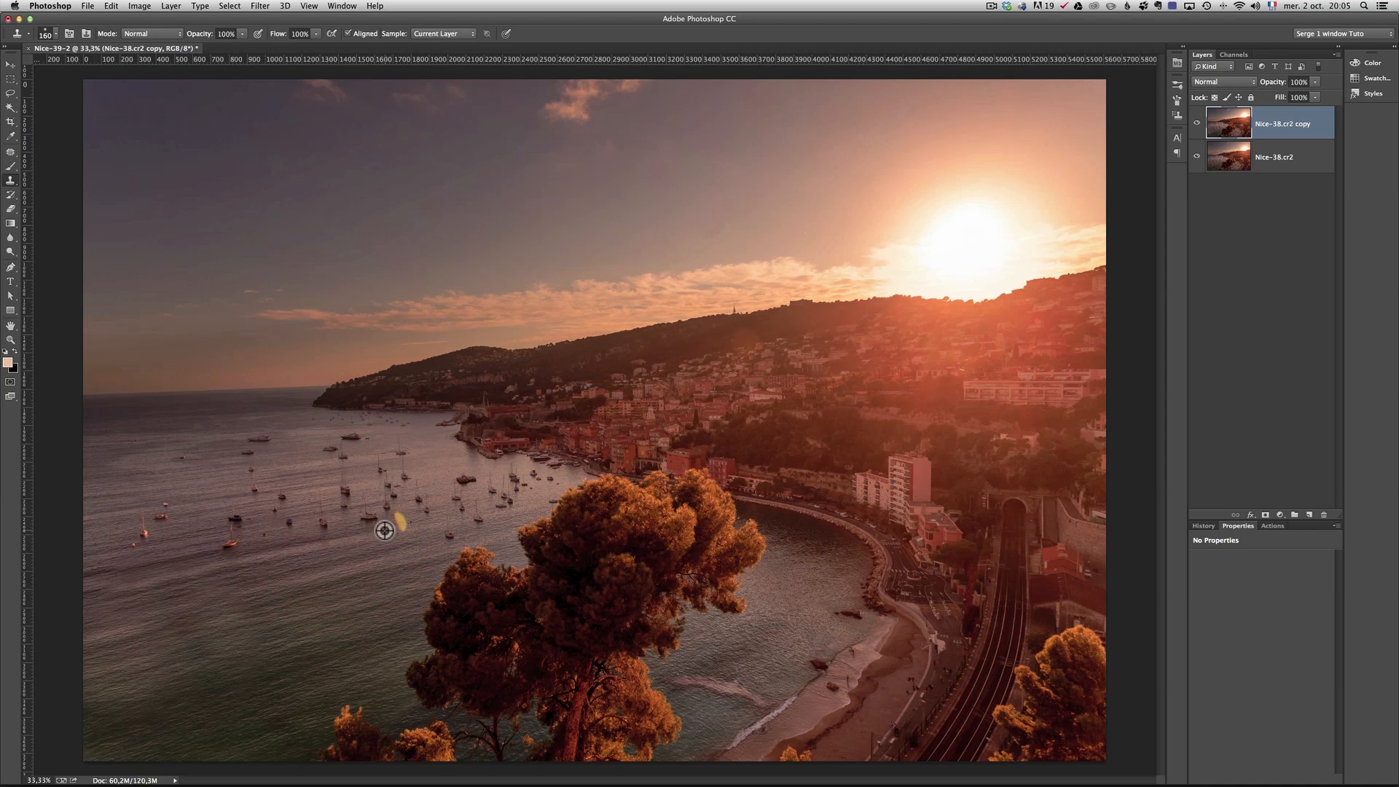
Spot-heal in Content-Aware mode the yellow flare spot by the tree and the sky blemish
{"action": "left_click", "coordinate": [398, 518]}
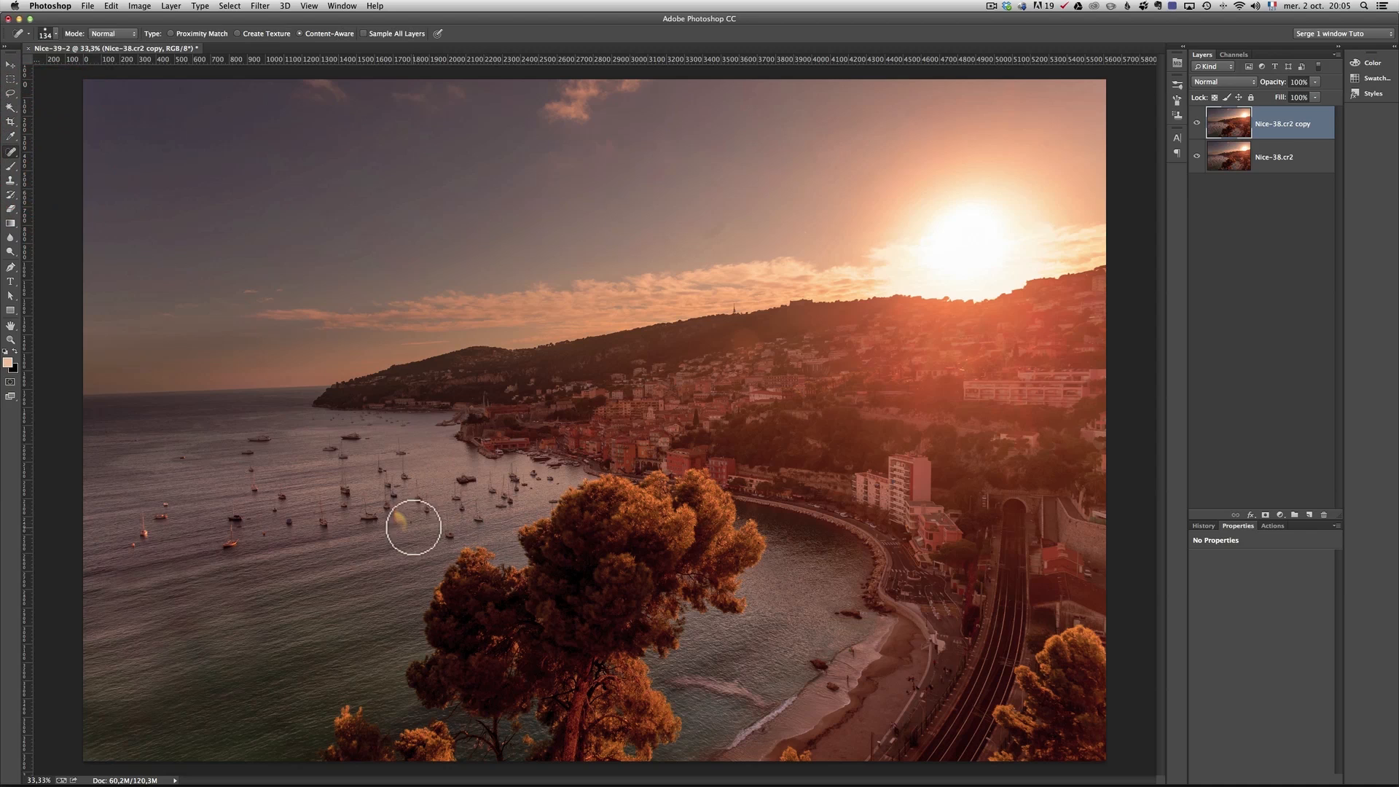
{"action": "left_click", "coordinate": [405, 547]}
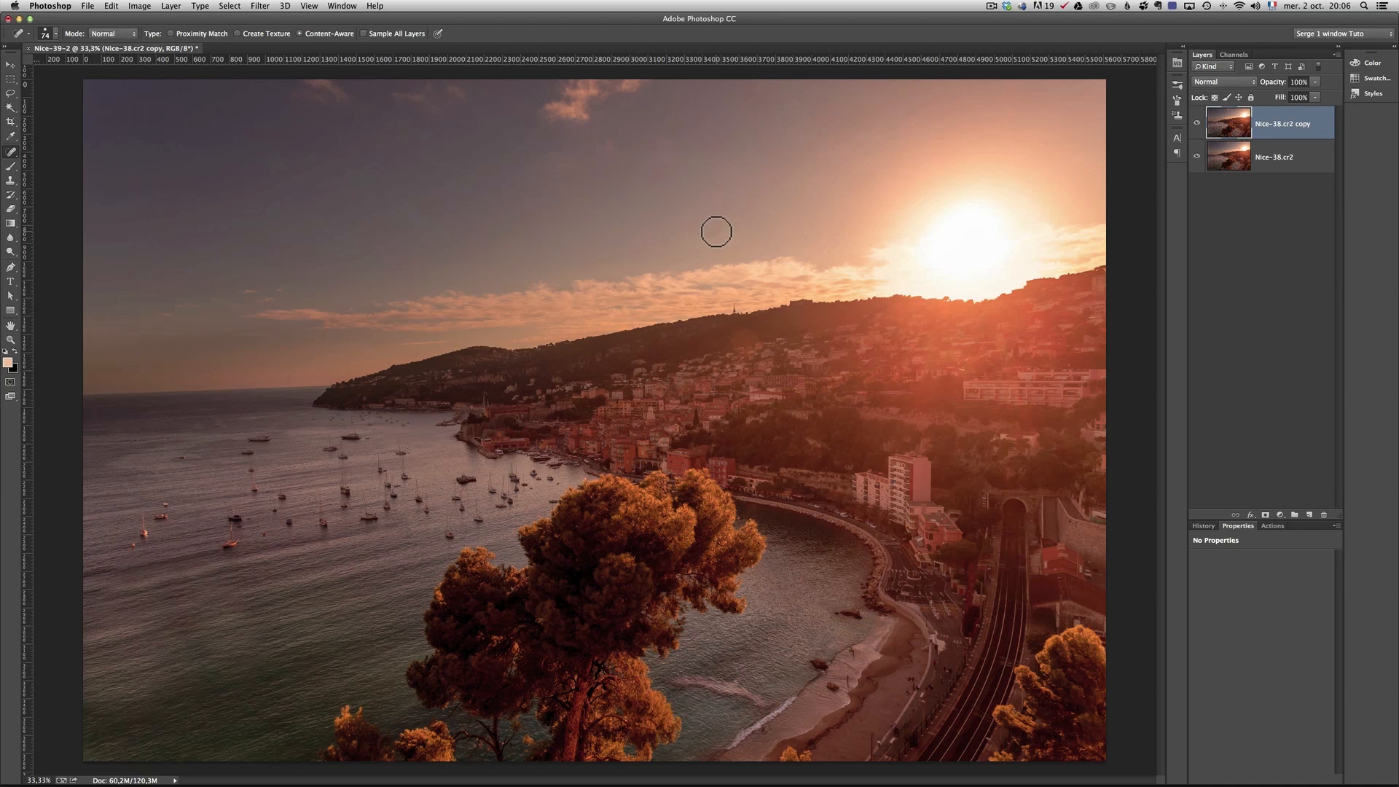
{"action": "left_click", "coordinate": [714, 232]}
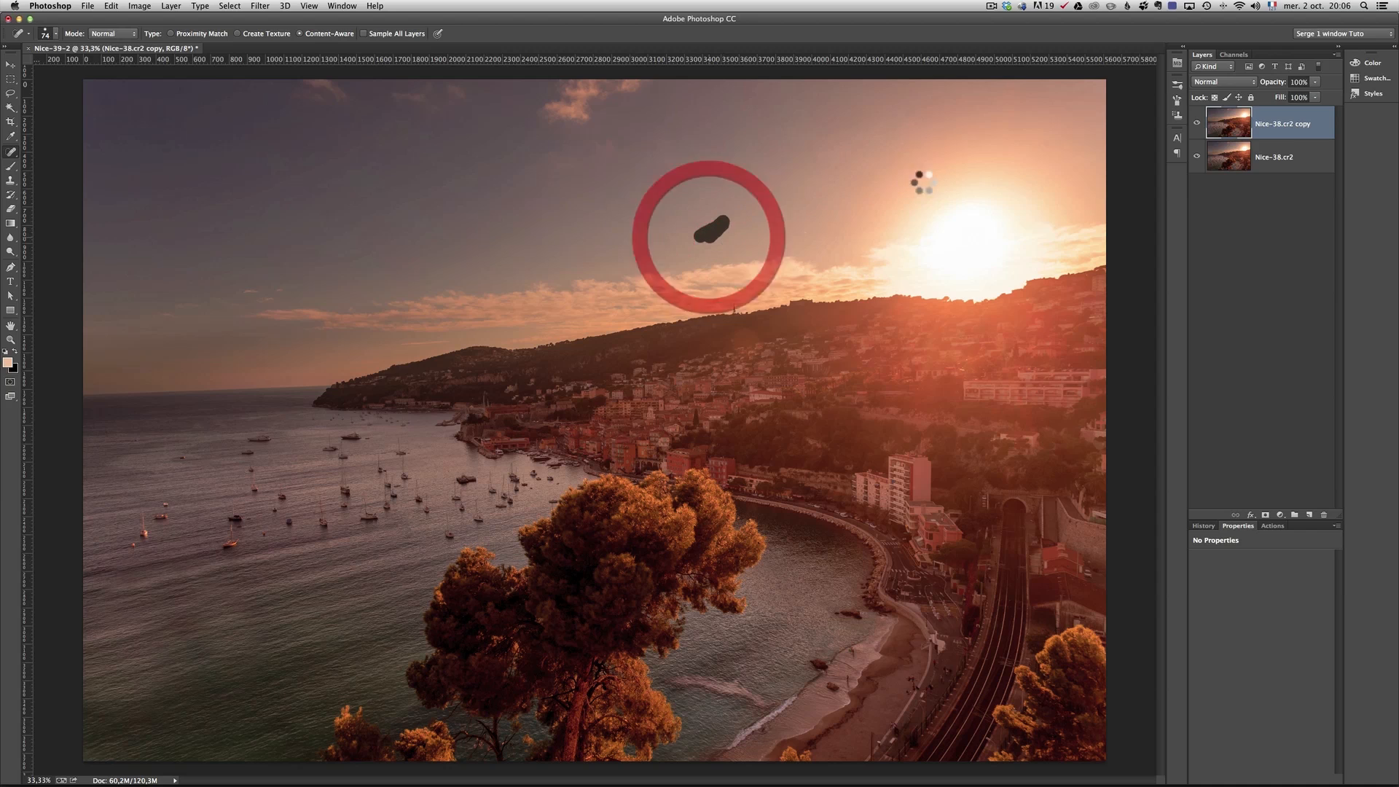
{"action": "left_click", "coordinate": [710, 230]}
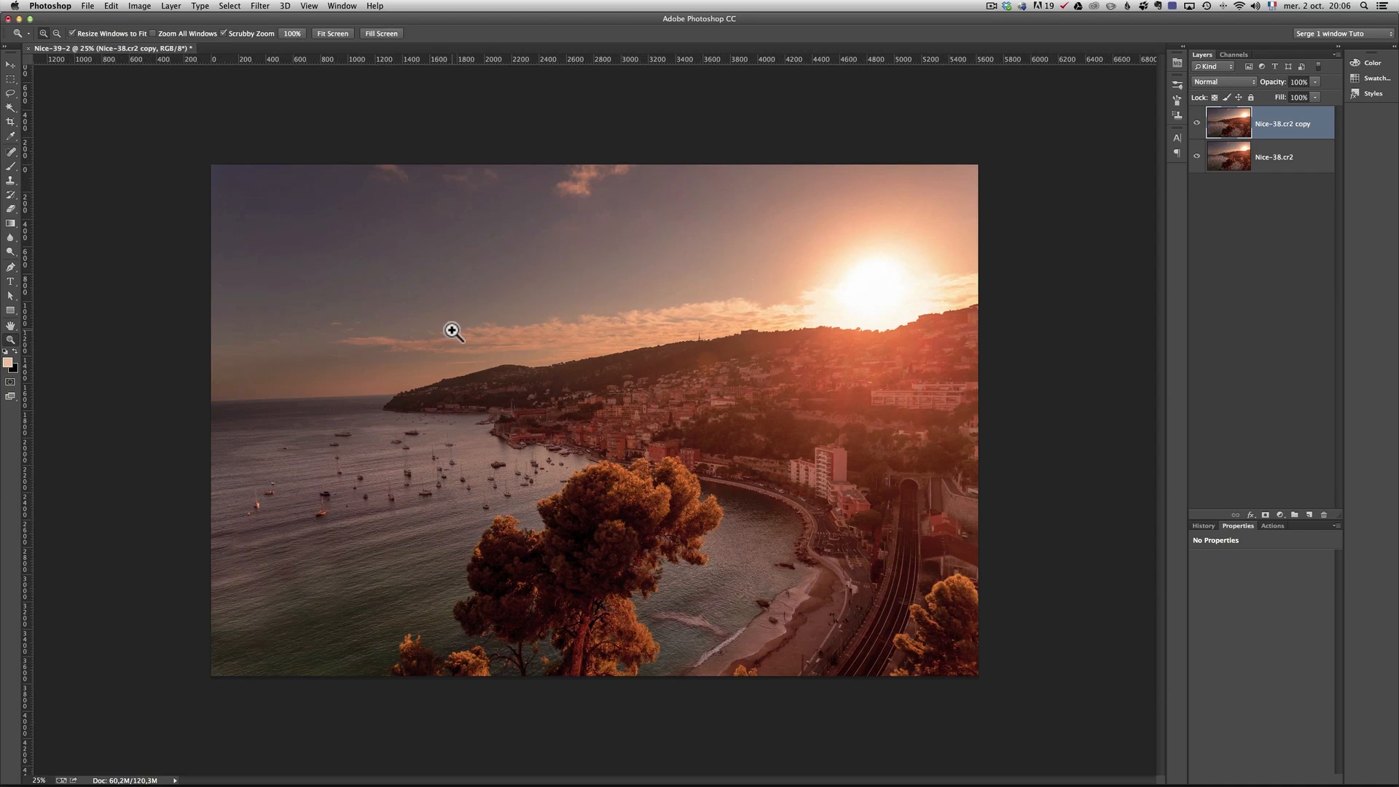
{"action": "mouse_move", "coordinate": [248, 643]}
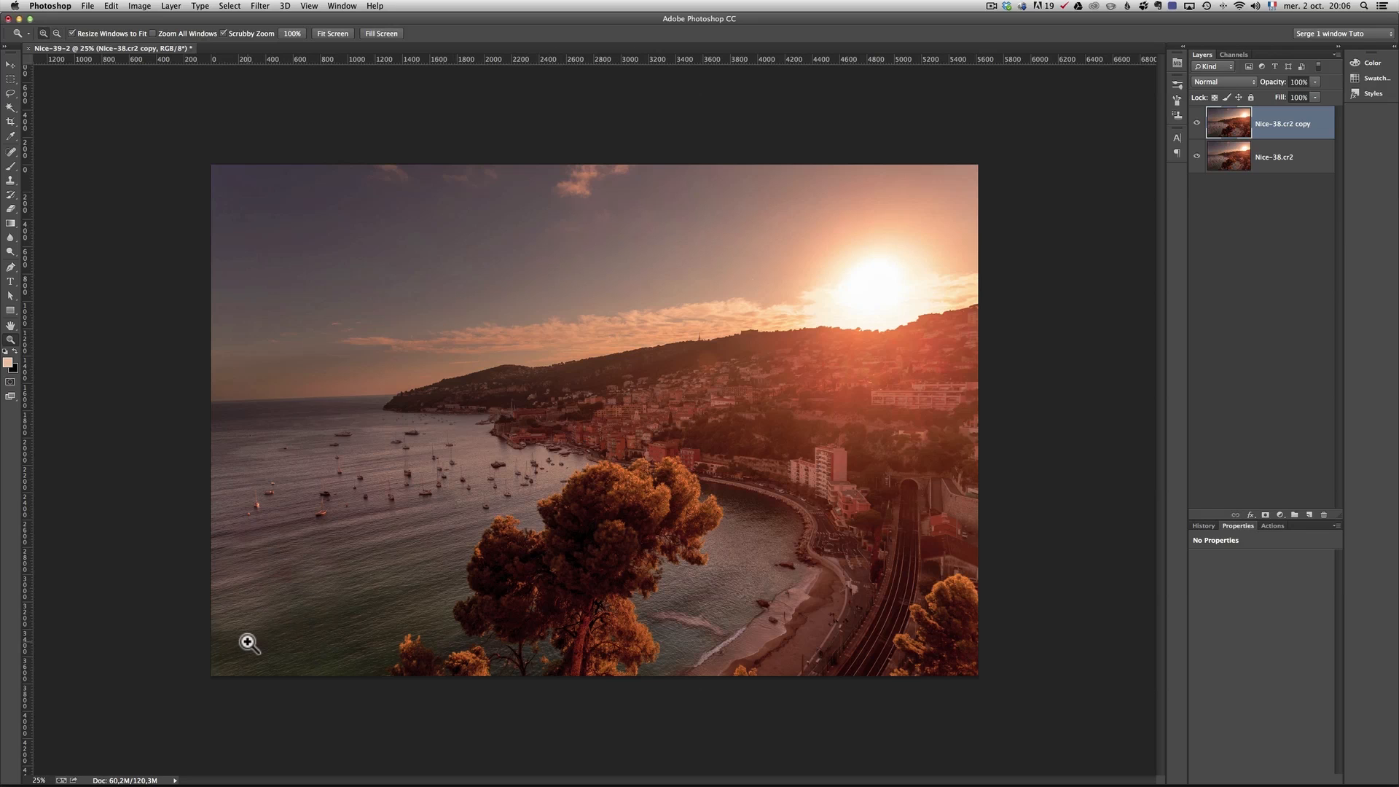
{"action": "mouse_move", "coordinate": [1178, 142]}
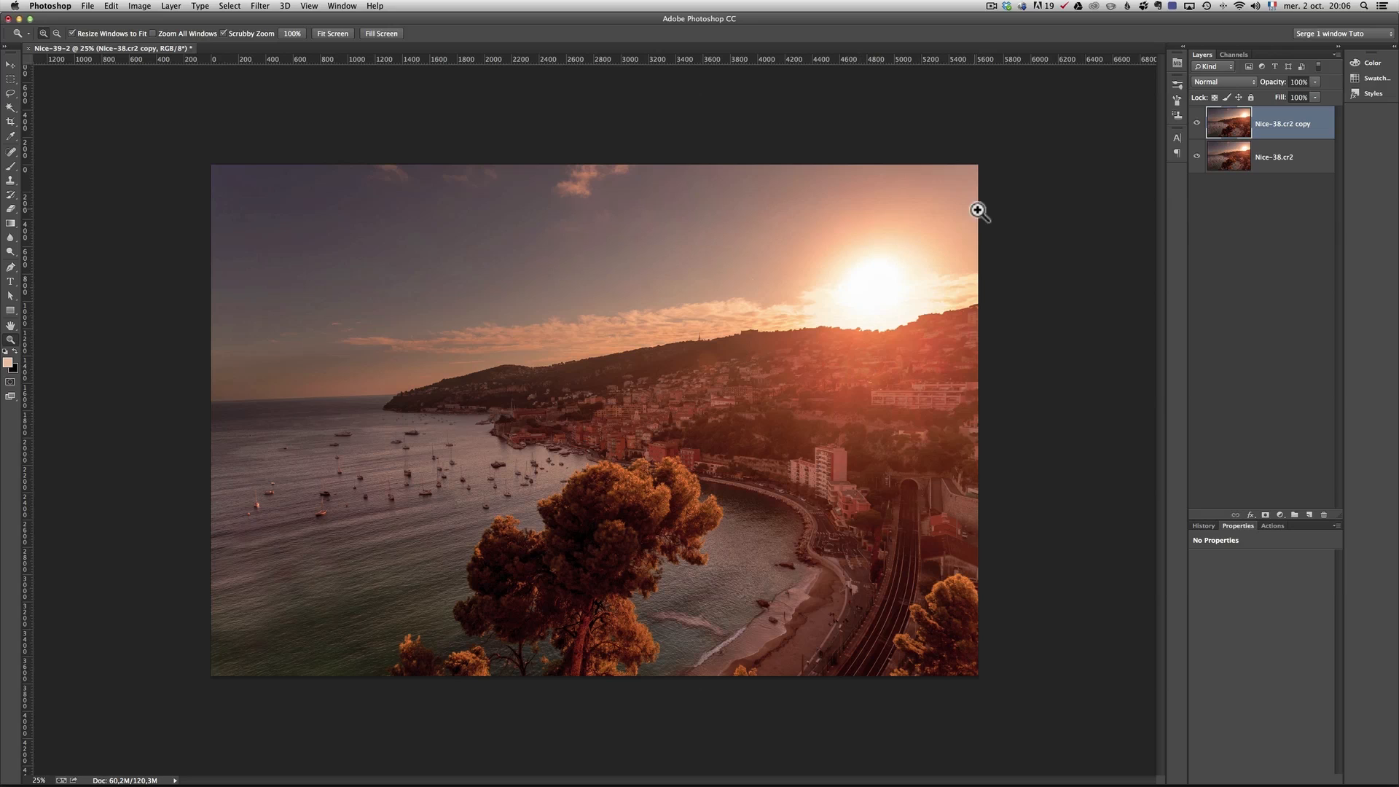
{"action": "mouse_move", "coordinate": [109, 24]}
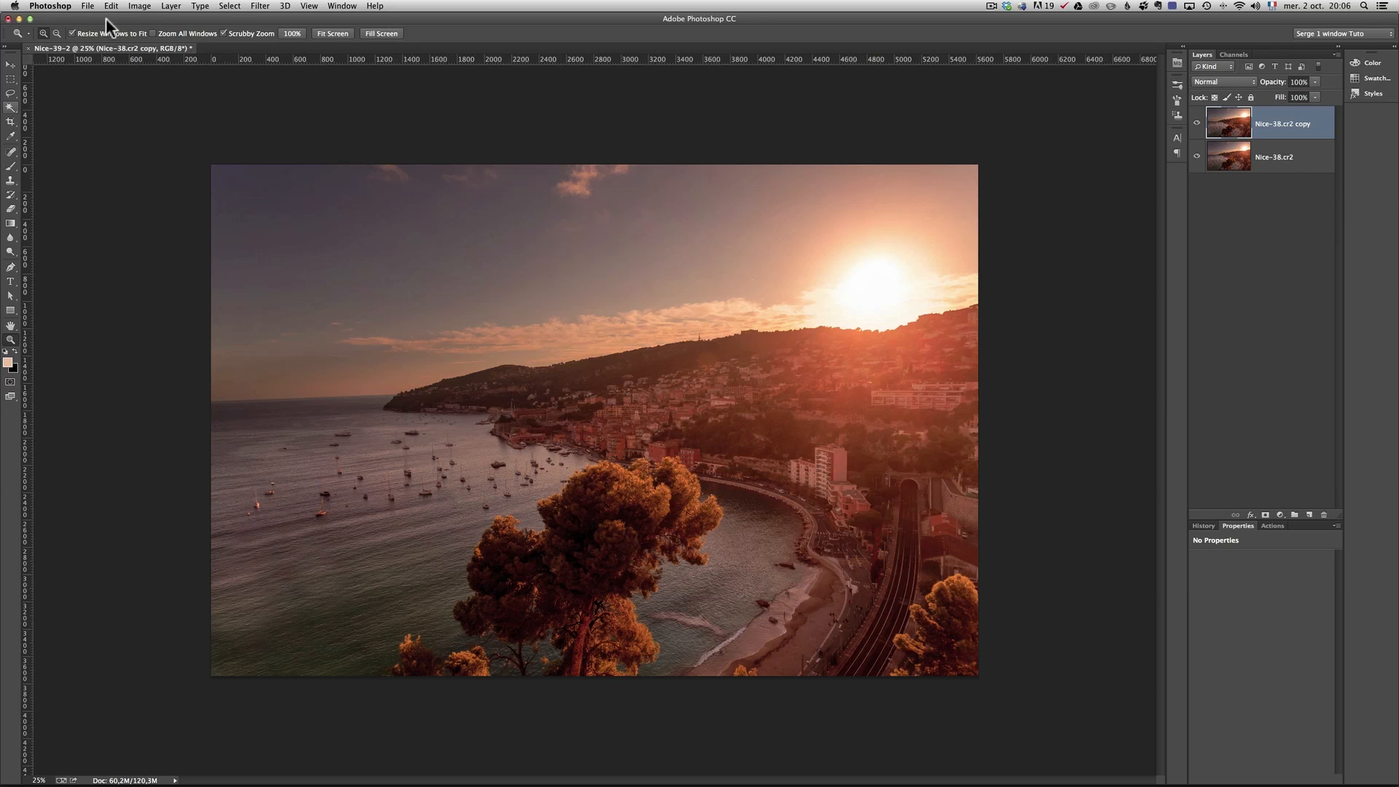
Close the retouched document, saving changes at the prompt
{"action": "left_click", "coordinate": [91, 6]}
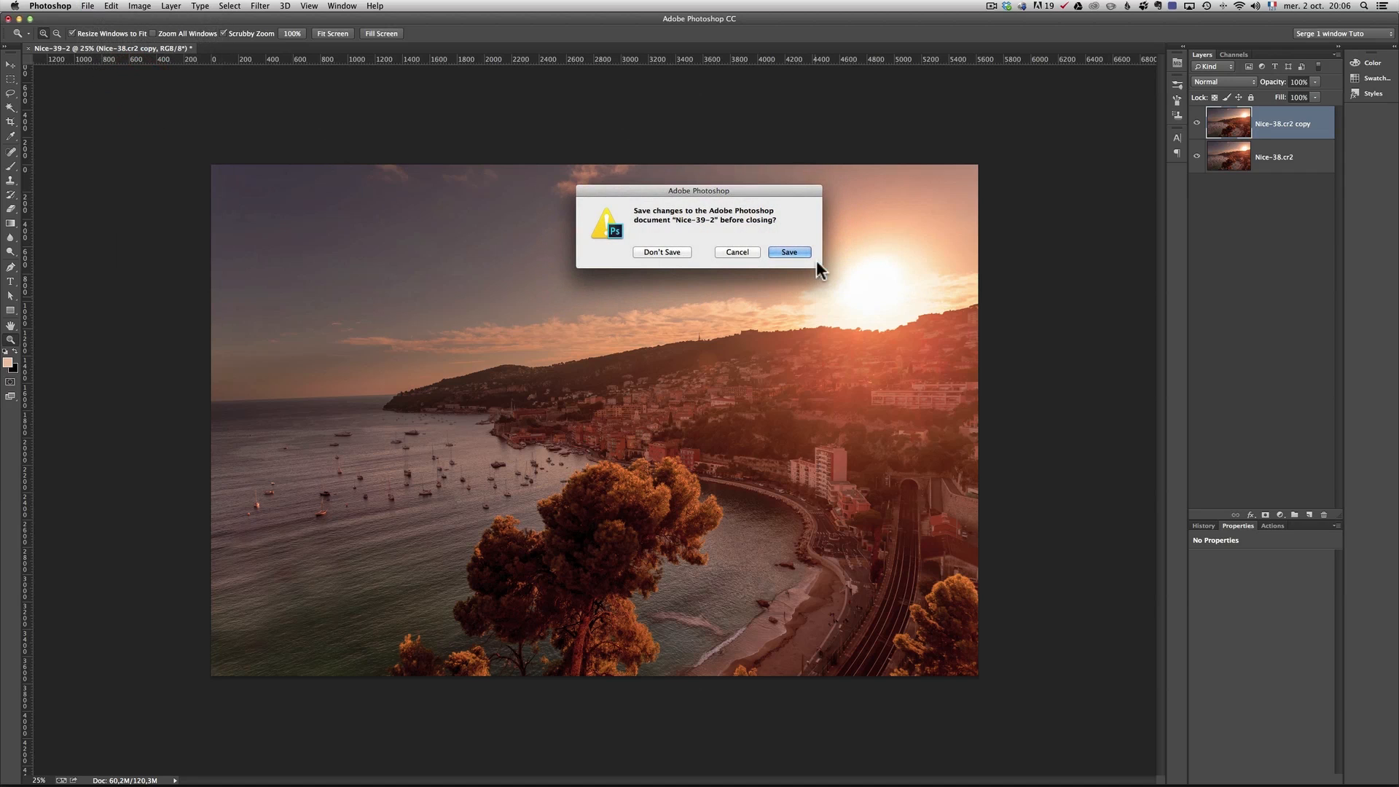
{"action": "left_click", "coordinate": [788, 251]}
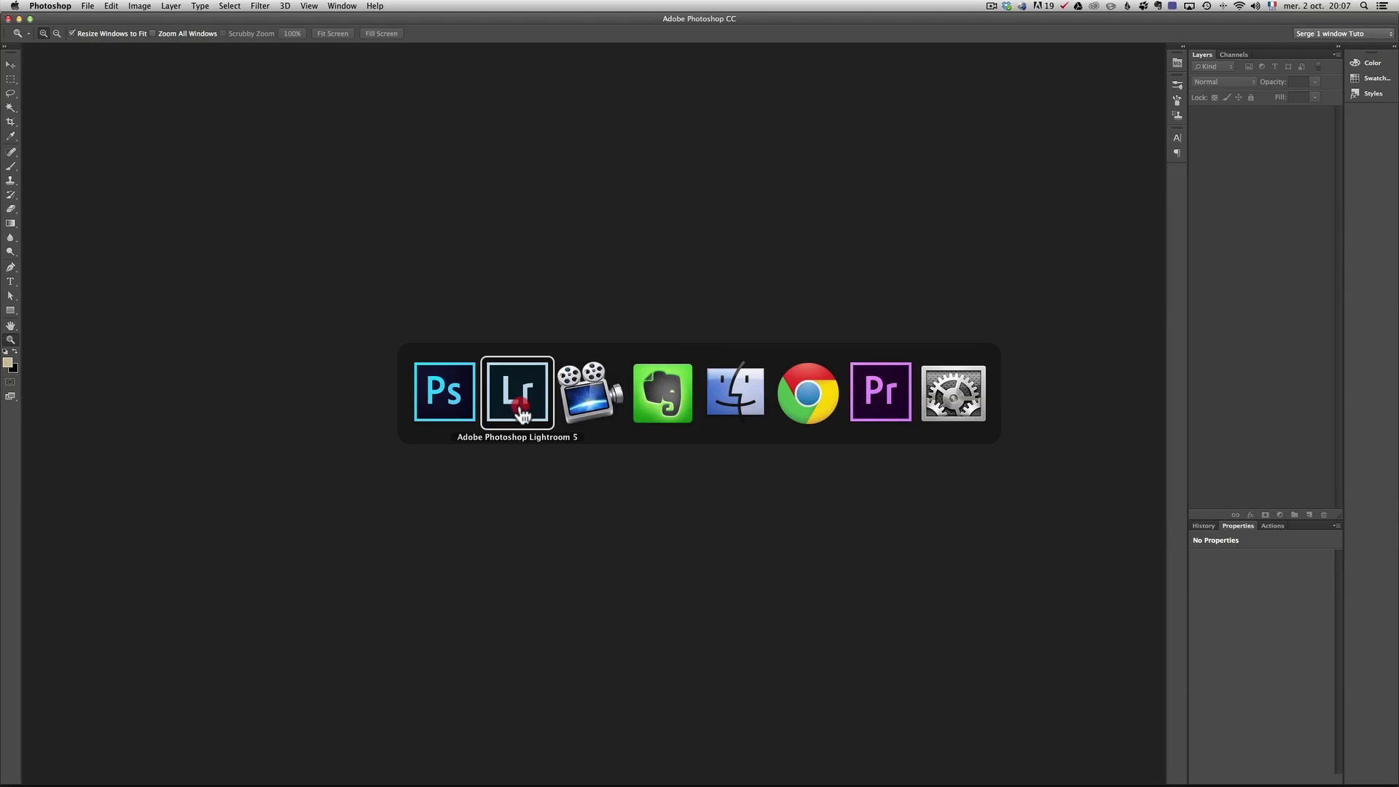
Back in Lightroom, lower the Exposure of the left-side graduated filter to darken it further
{"action": "left_click", "coordinate": [517, 391]}
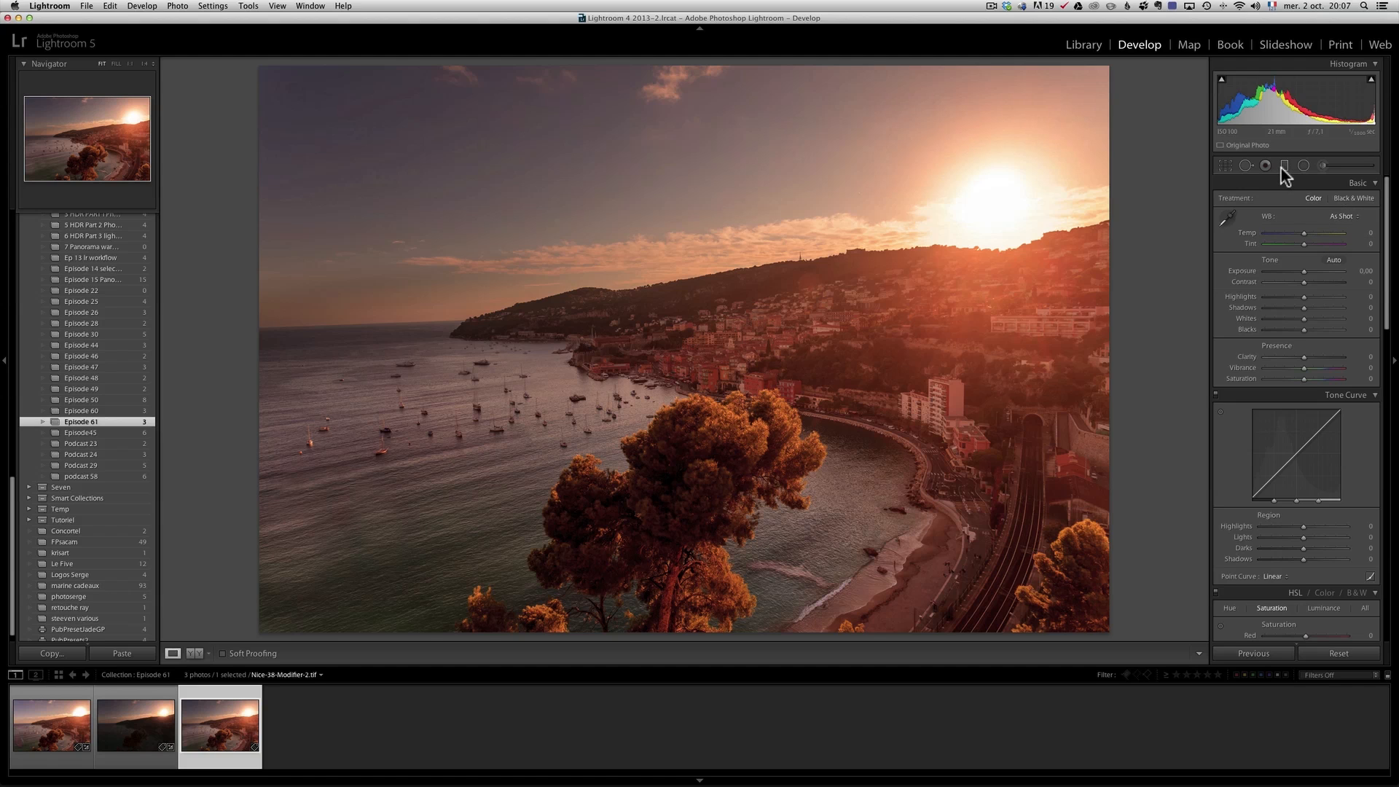
{"action": "left_click", "coordinate": [1264, 165]}
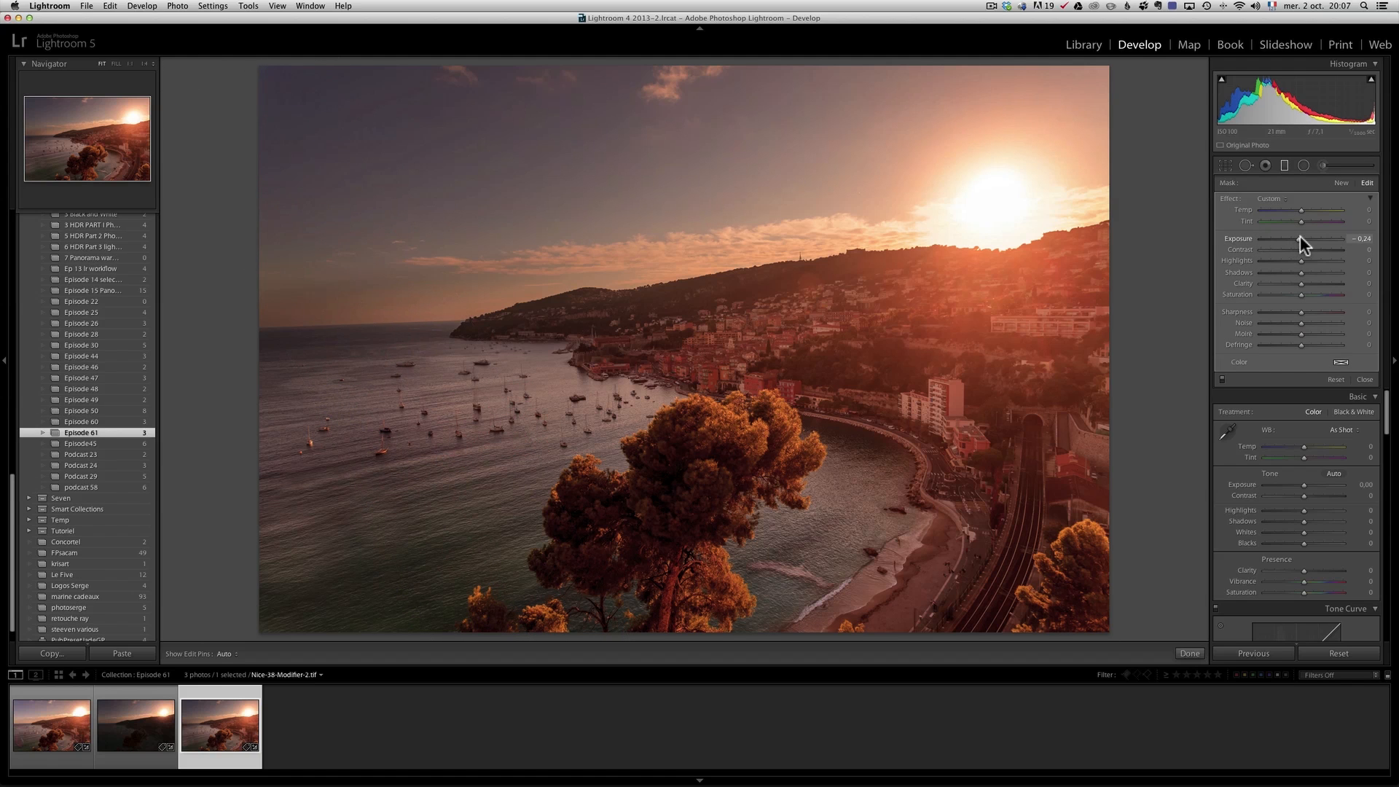
{"action": "left_click_drag", "start_coordinate": [1299, 243], "coordinate": [1290, 243]}
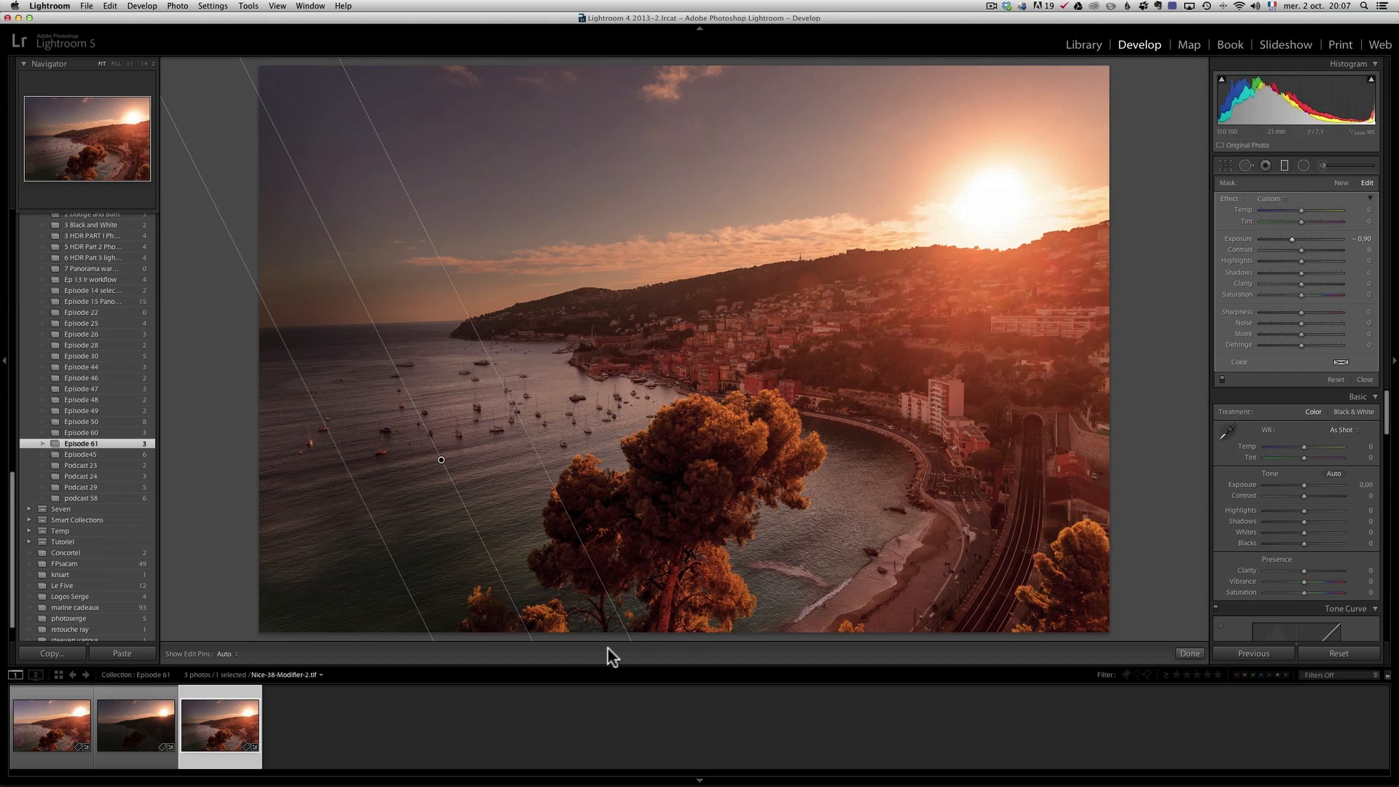
{"action": "mouse_move", "coordinate": [979, 114]}
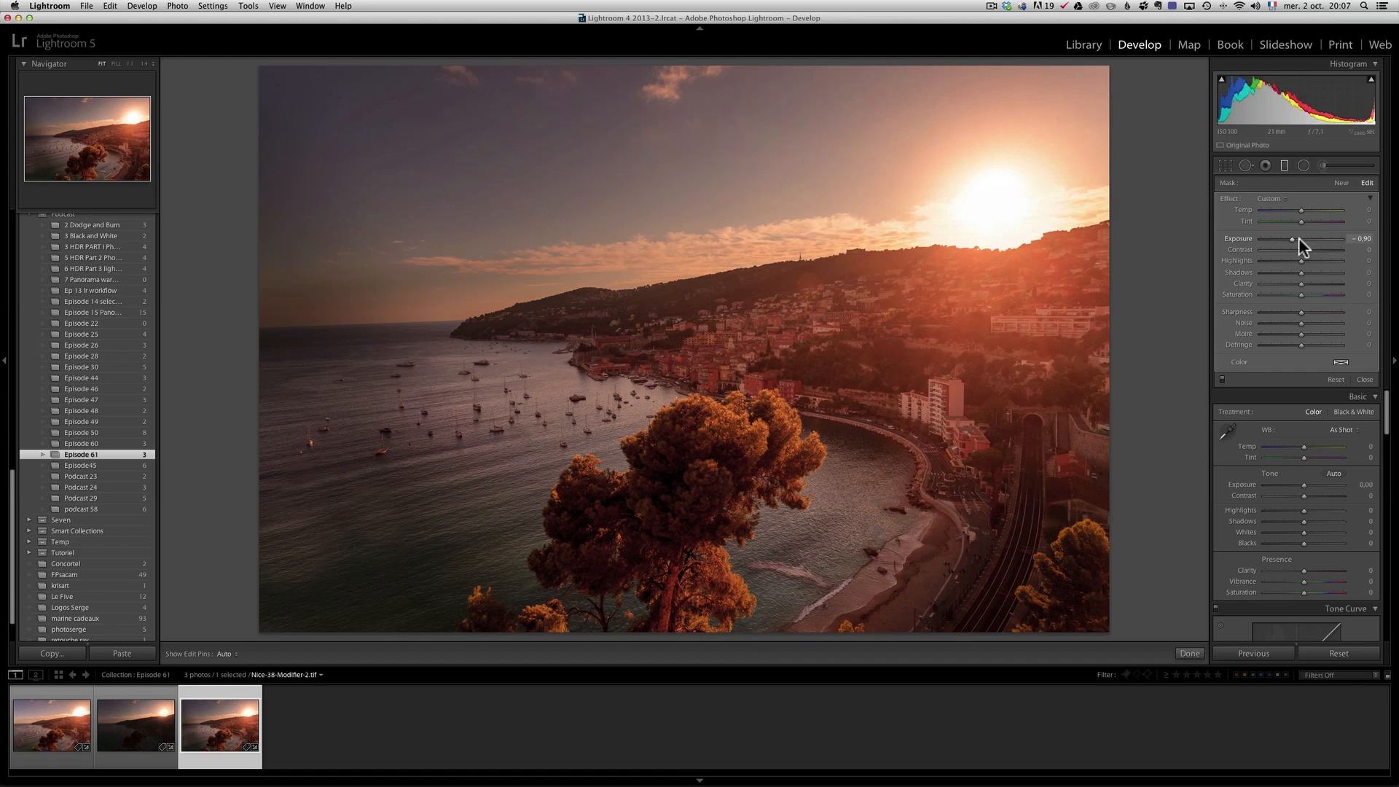
Add a darkening graduated filter across the sky, tweak its Exposure, then pick the Adjustment Brush
{"action": "left_click_drag", "start_coordinate": [1293, 239], "coordinate": [1303, 239]}
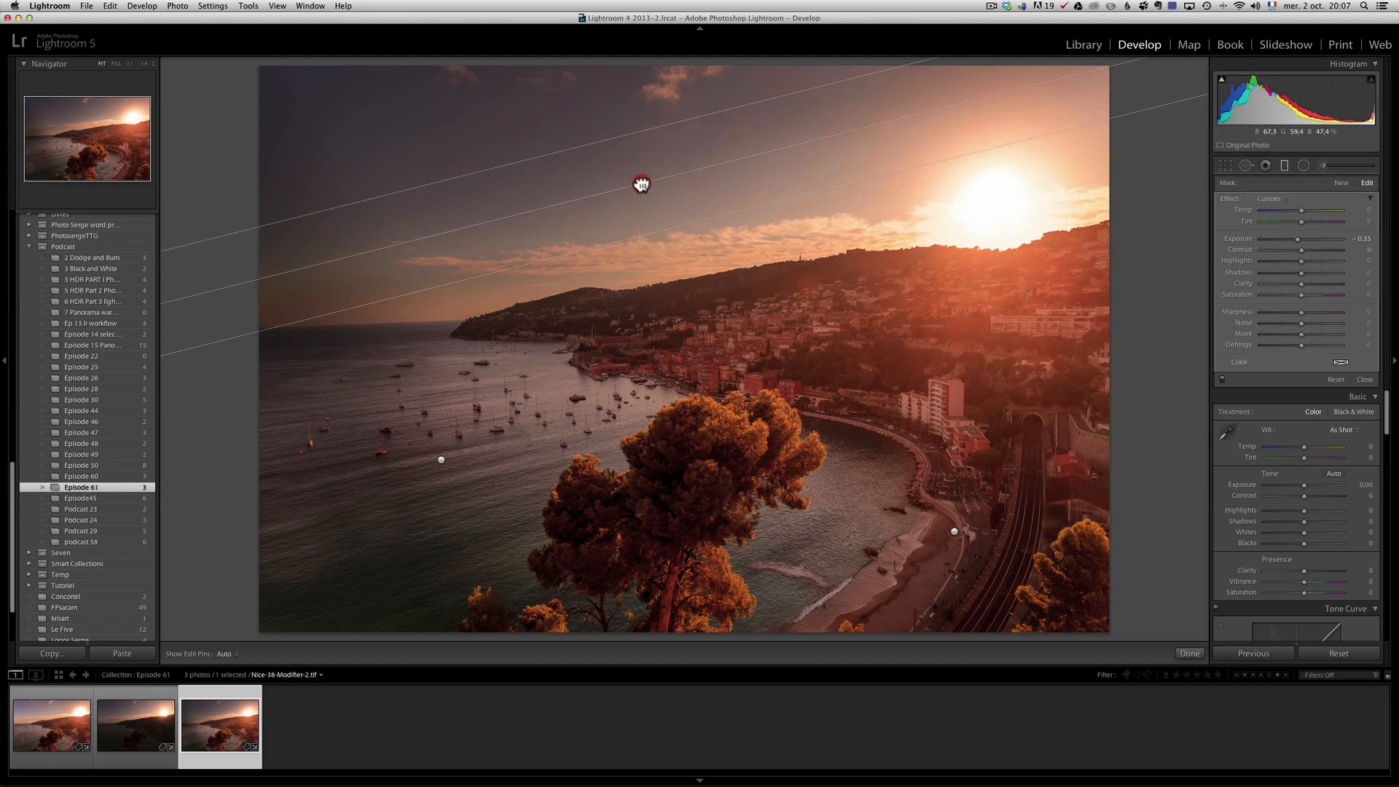
{"action": "left_click_drag", "start_coordinate": [1300, 237], "coordinate": [1302, 237]}
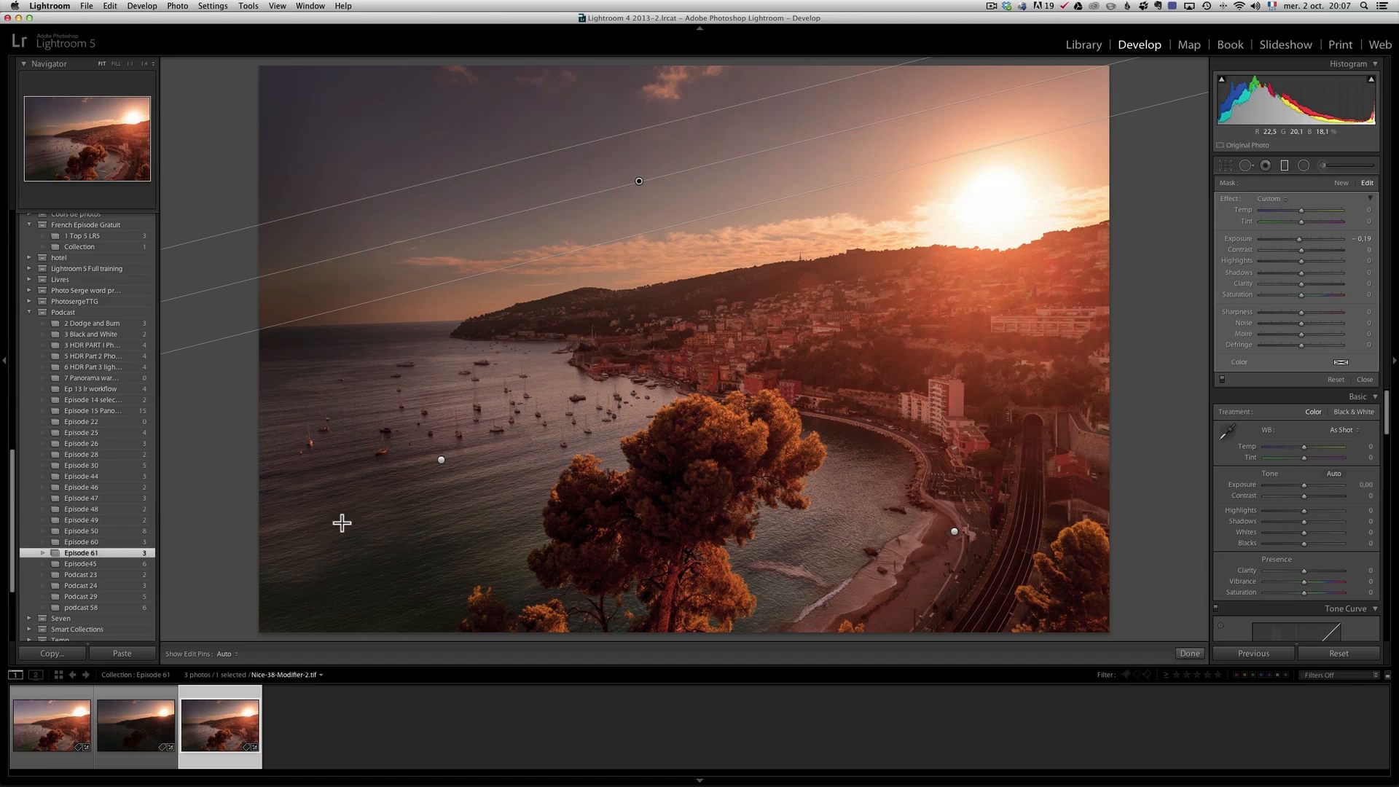
{"action": "mouse_move", "coordinate": [309, 418]}
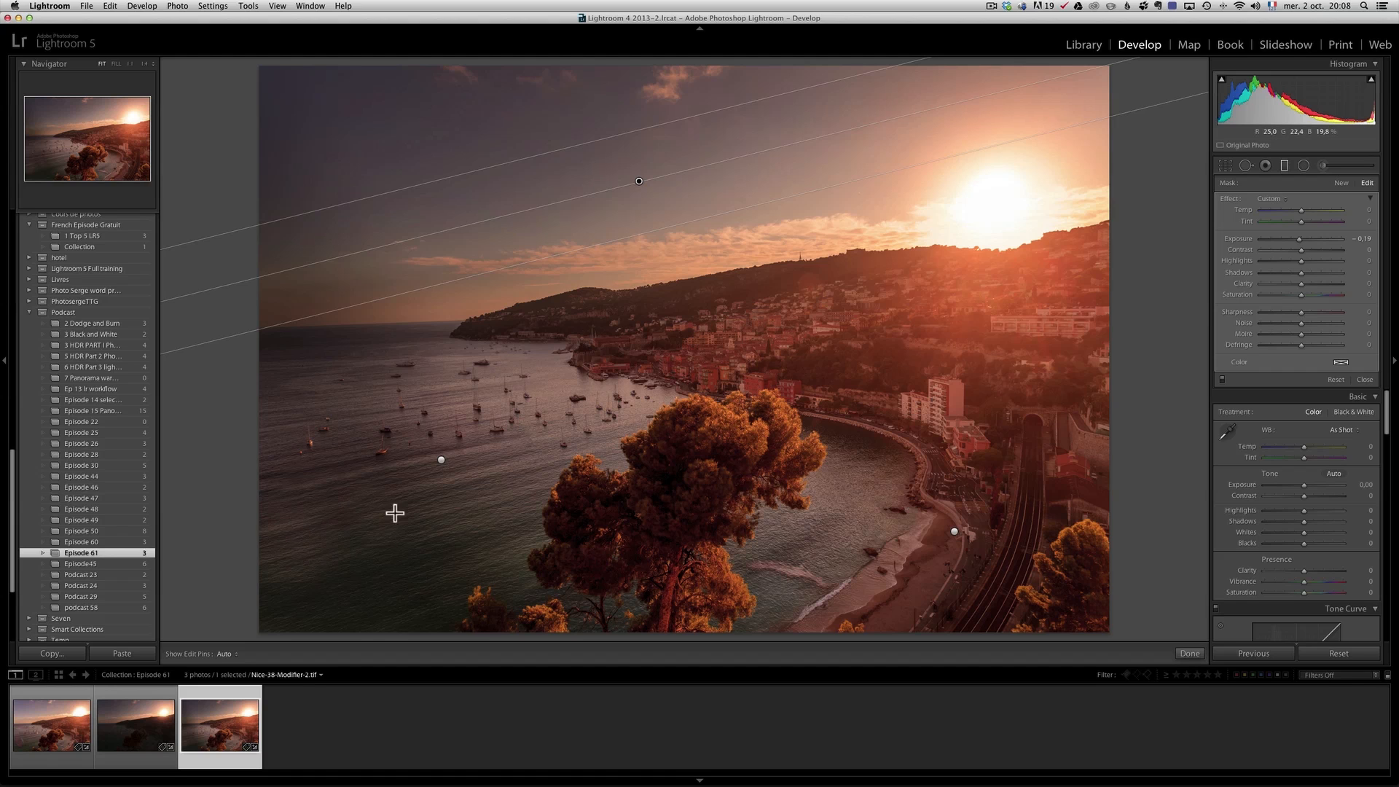
{"action": "left_click", "coordinate": [1363, 379]}
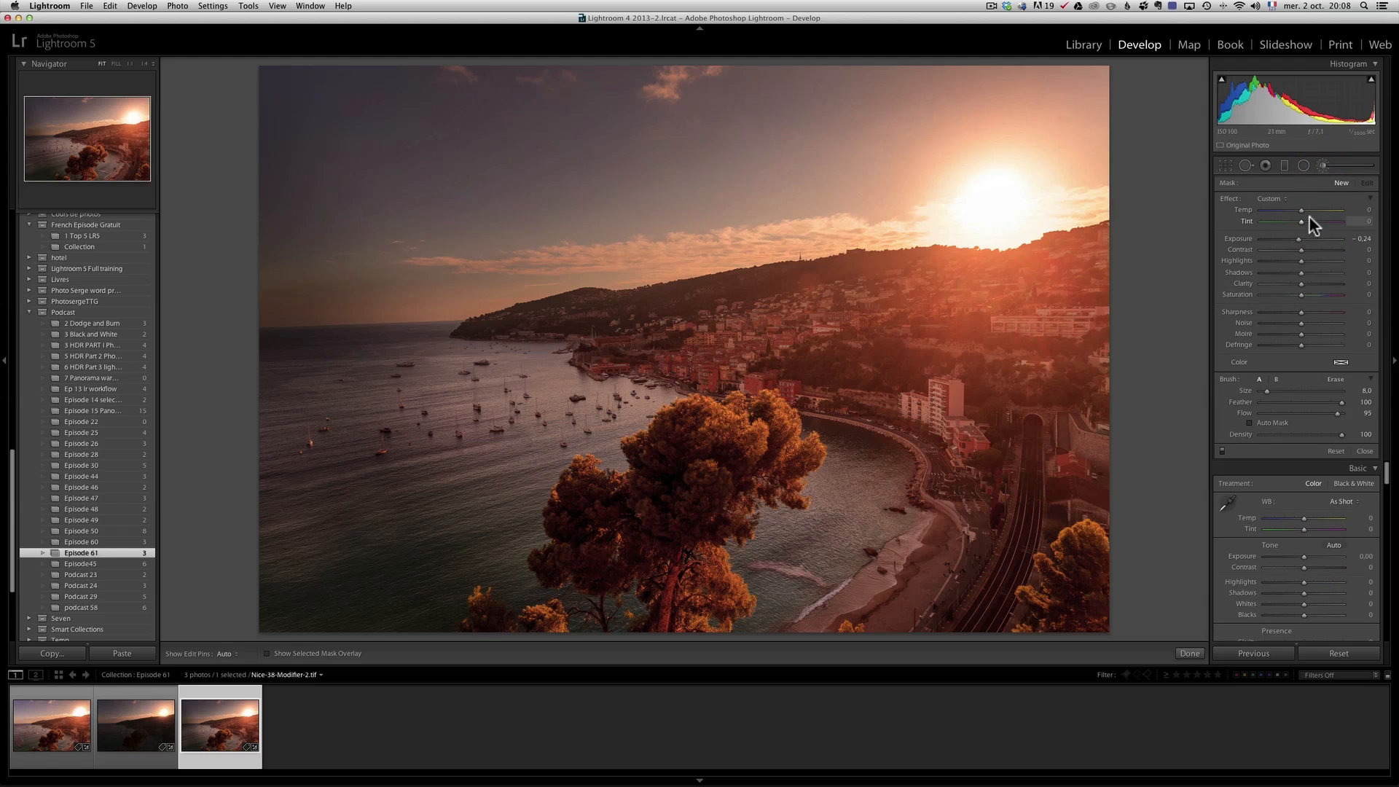
Raise the brush Exposure to about +0.46 and paint a first brightening stroke near the waterfront buildings
{"action": "left_click_drag", "start_coordinate": [1294, 239], "coordinate": [1307, 247]}
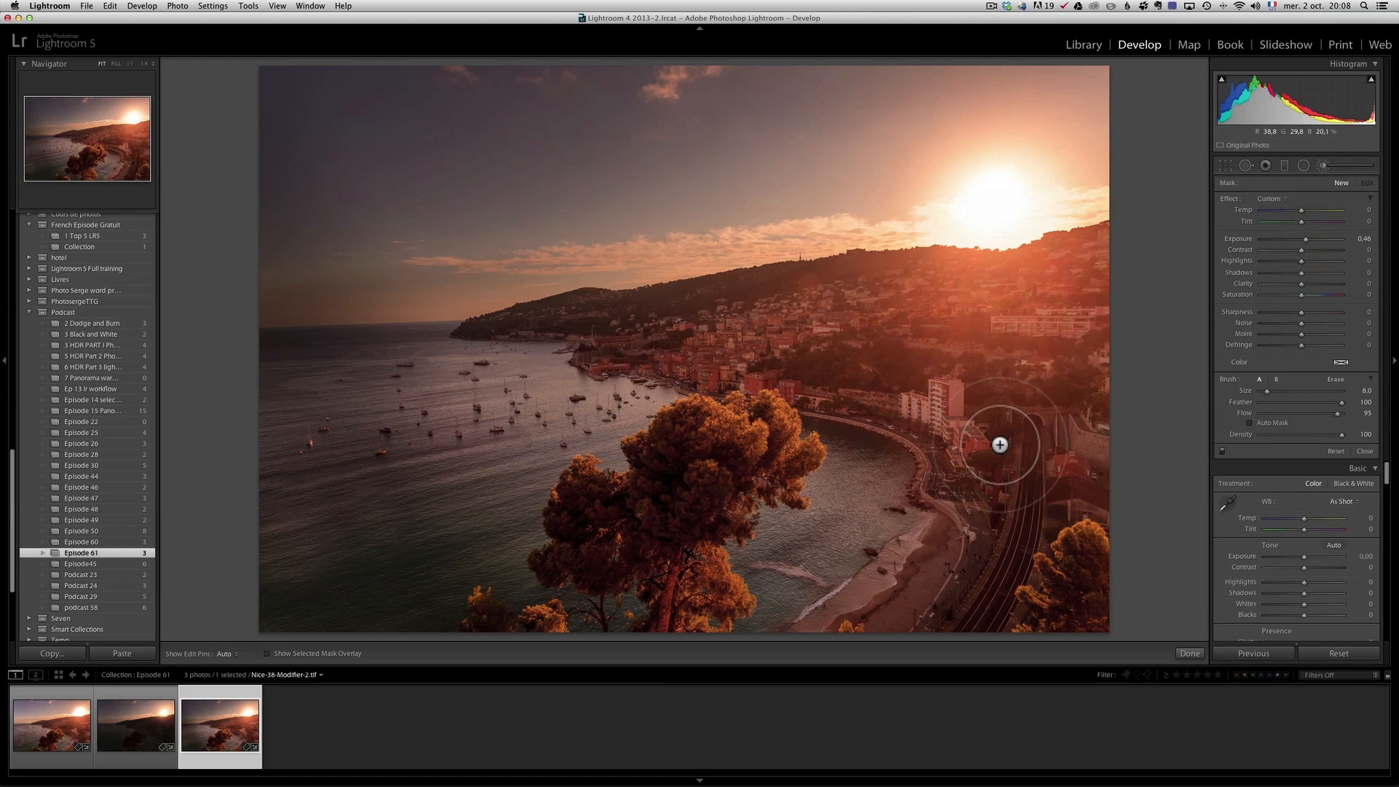
{"action": "left_click", "coordinate": [881, 575]}
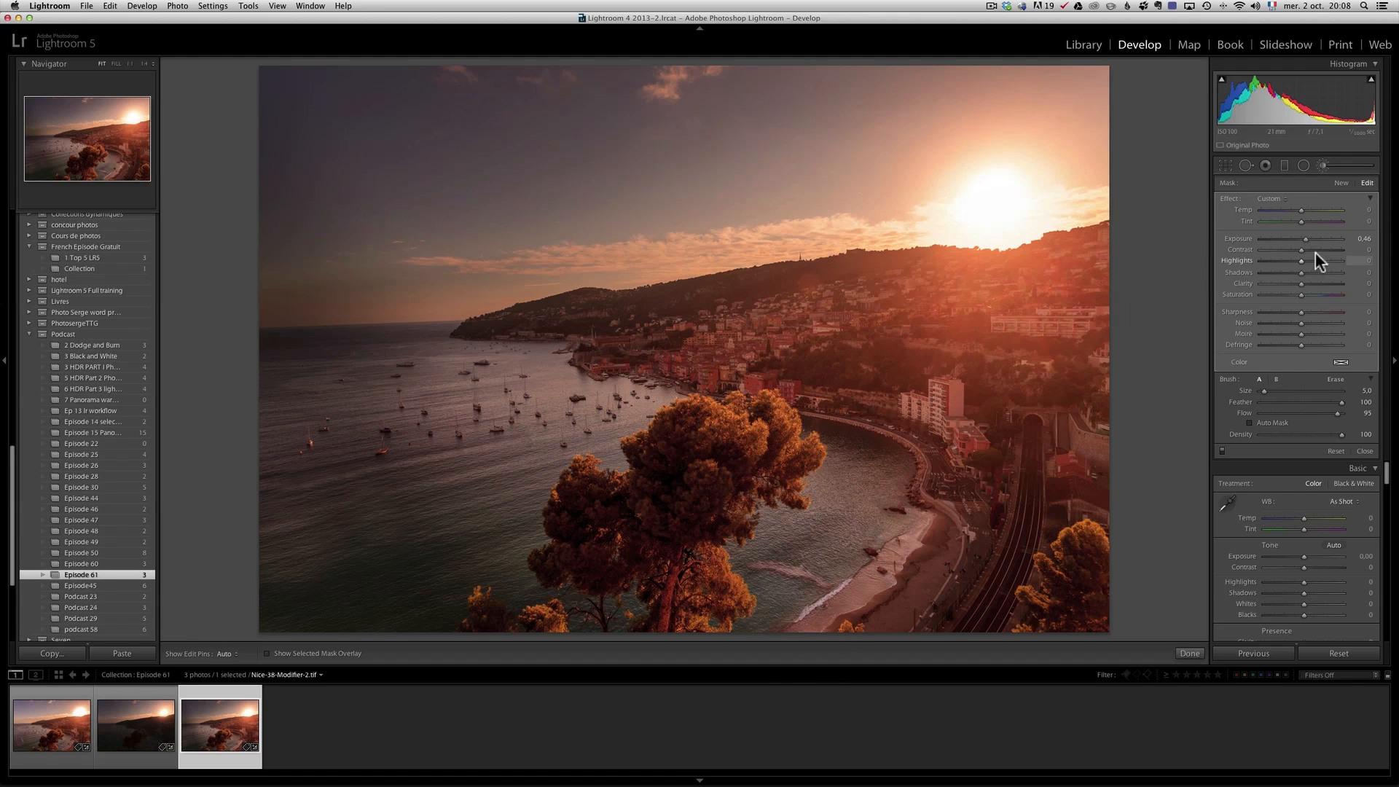
{"action": "left_click_drag", "start_coordinate": [1320, 237], "coordinate": [1328, 238]}
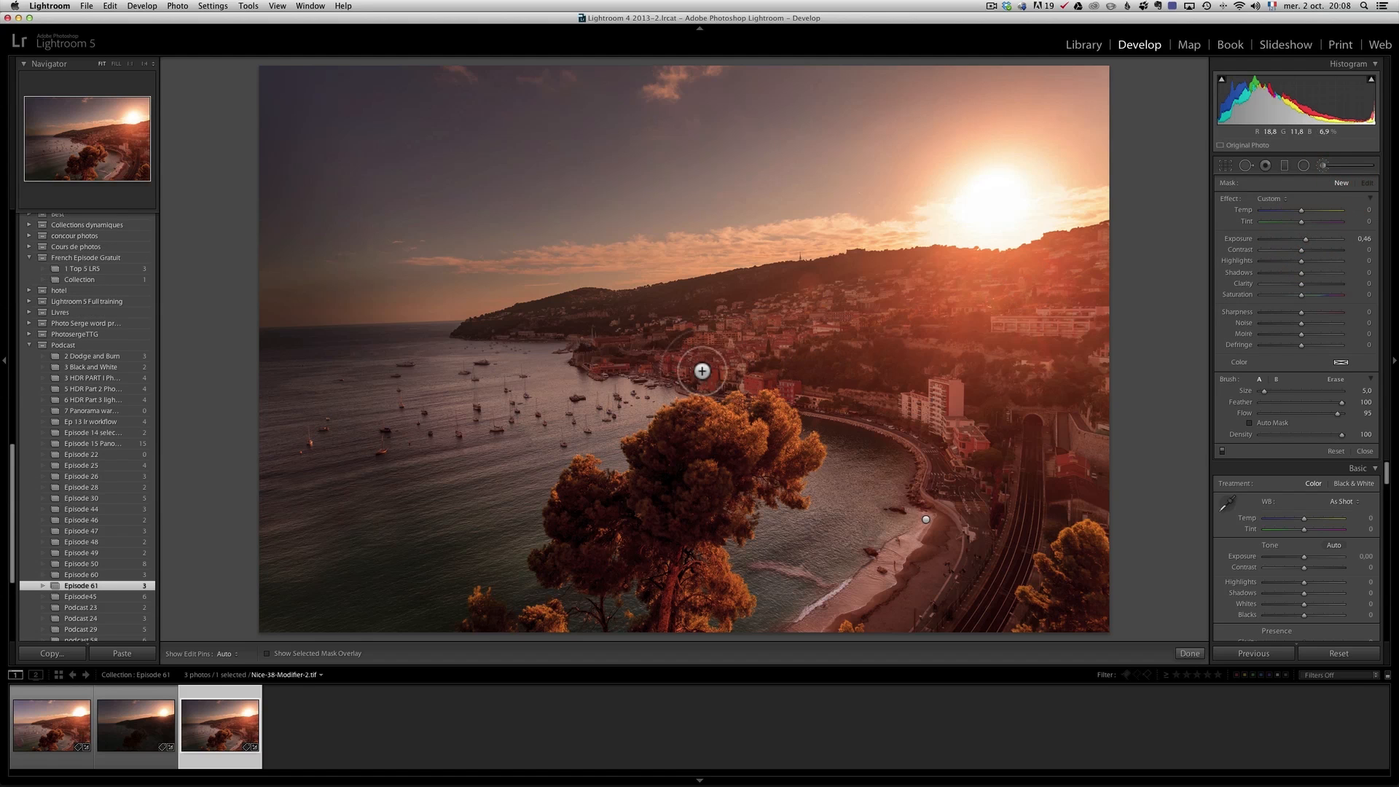
Start a new brush and brighten the hillside town, nudging its exposure up and down
{"action": "left_click", "coordinate": [791, 317]}
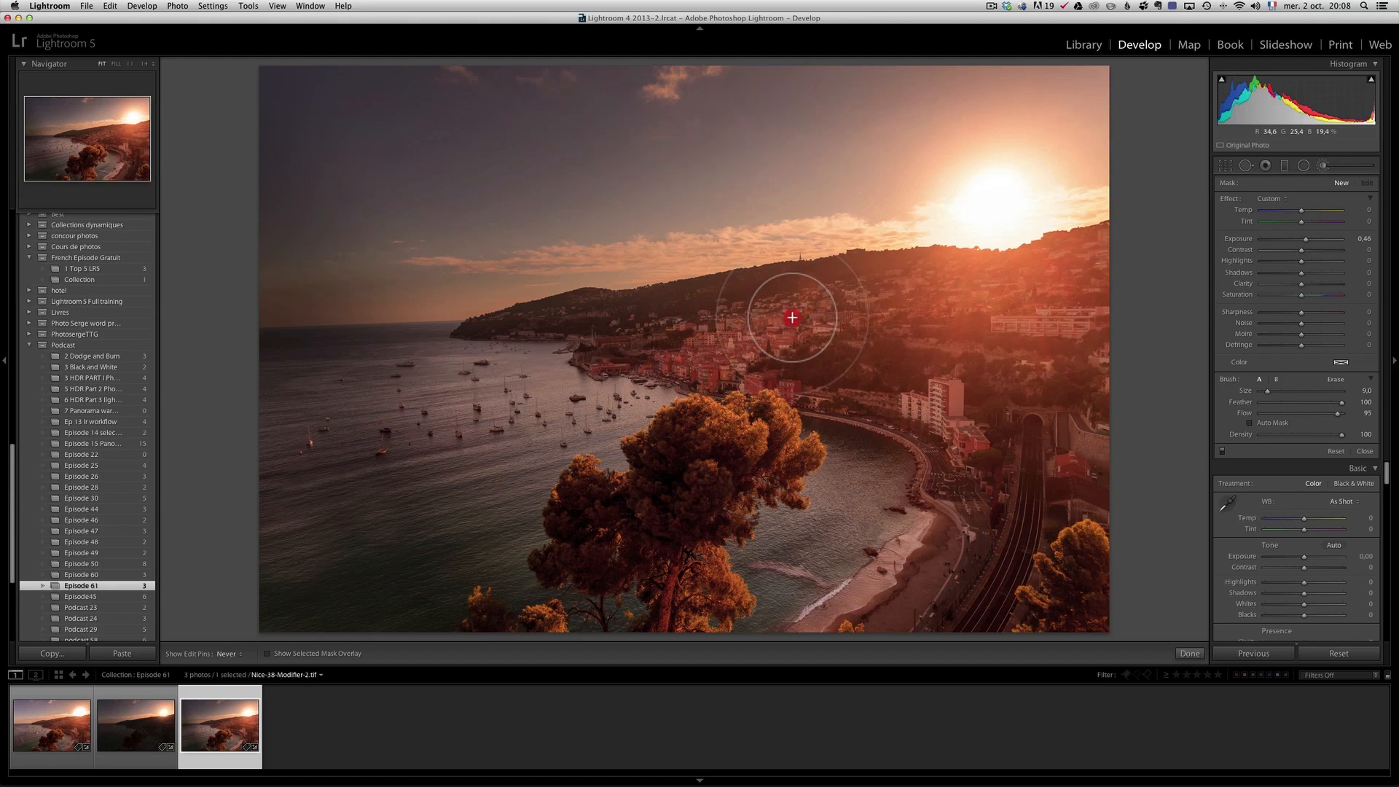
{"action": "left_click_drag", "start_coordinate": [789, 317], "coordinate": [724, 372]}
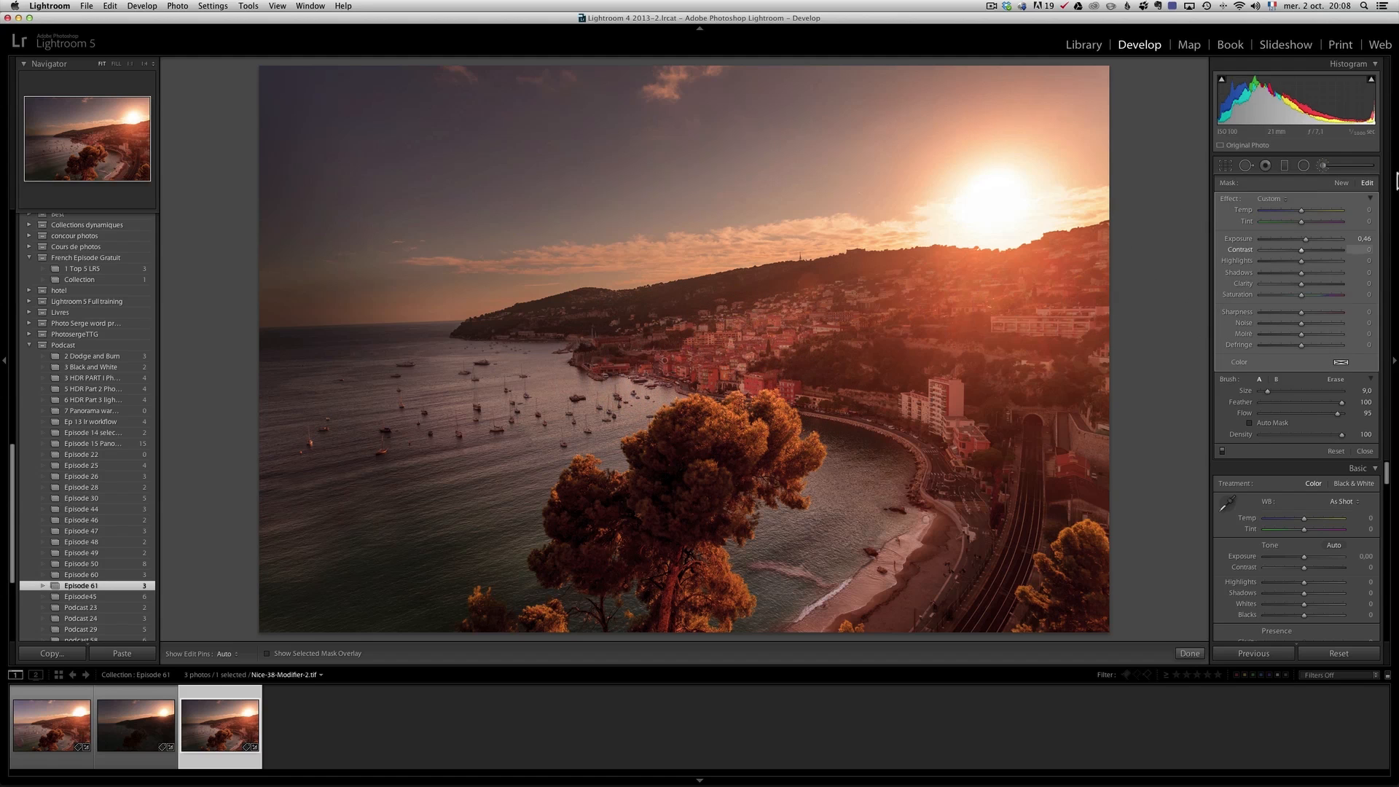
{"action": "left_click_drag", "start_coordinate": [1307, 237], "coordinate": [1311, 238]}
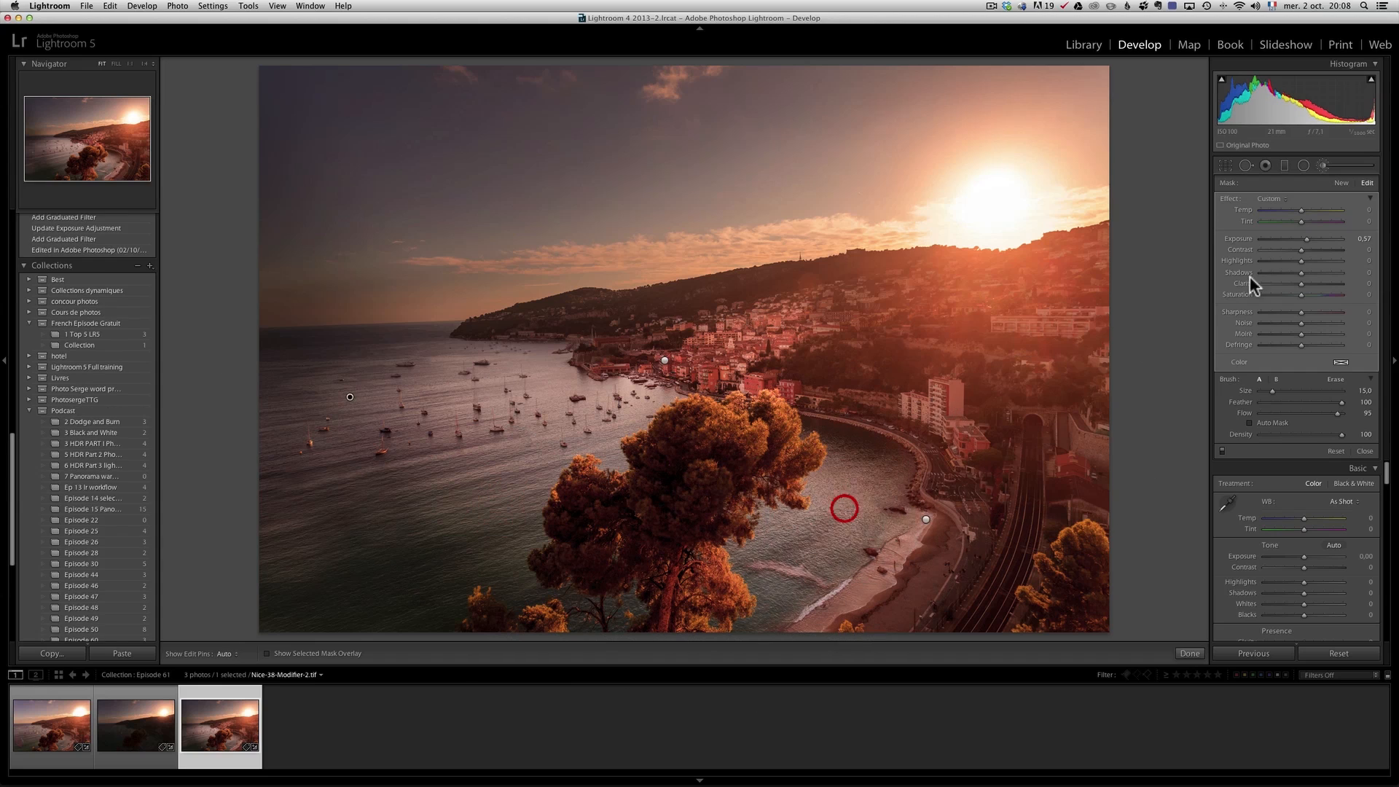
{"action": "left_click_drag", "start_coordinate": [1305, 237], "coordinate": [1310, 237]}
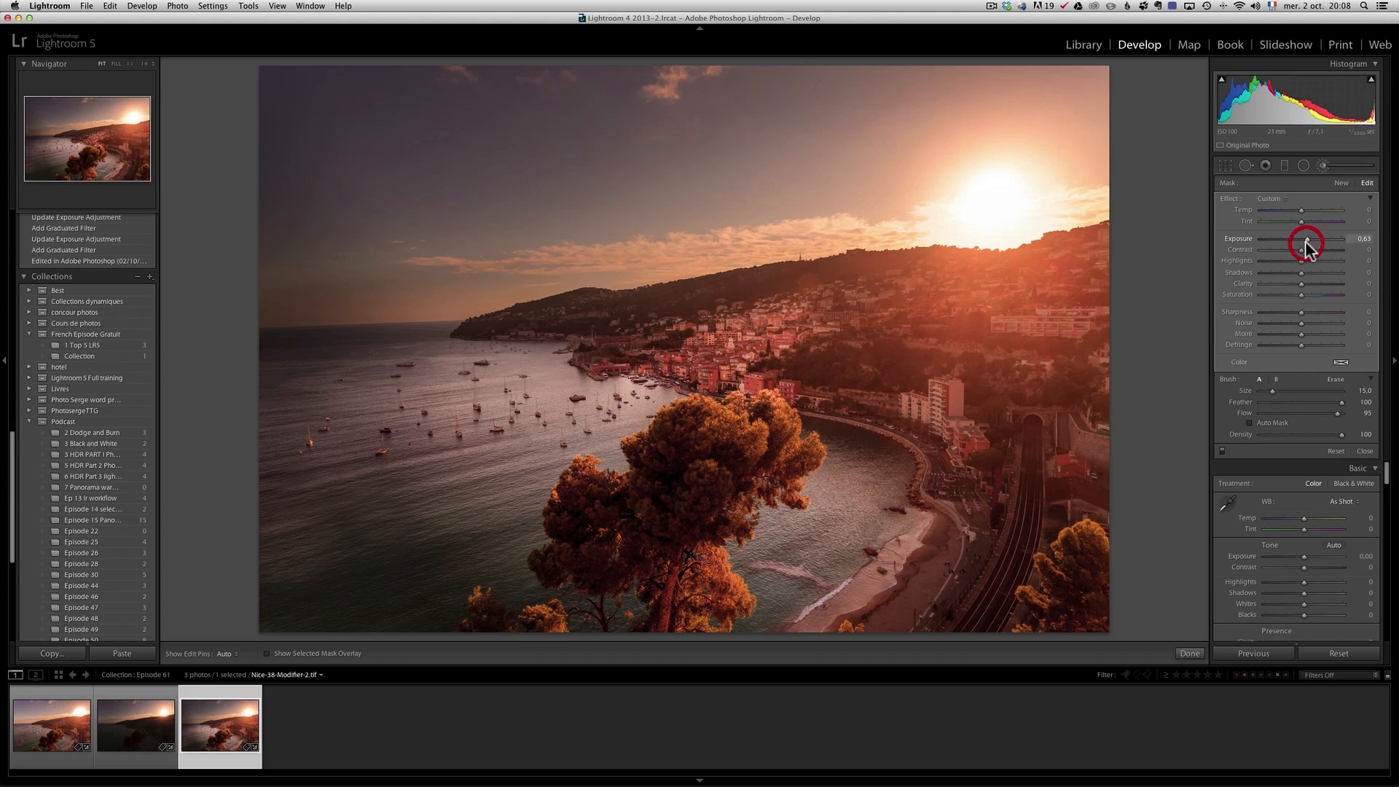
{"action": "left_click_drag", "start_coordinate": [1311, 250], "coordinate": [1307, 249]}
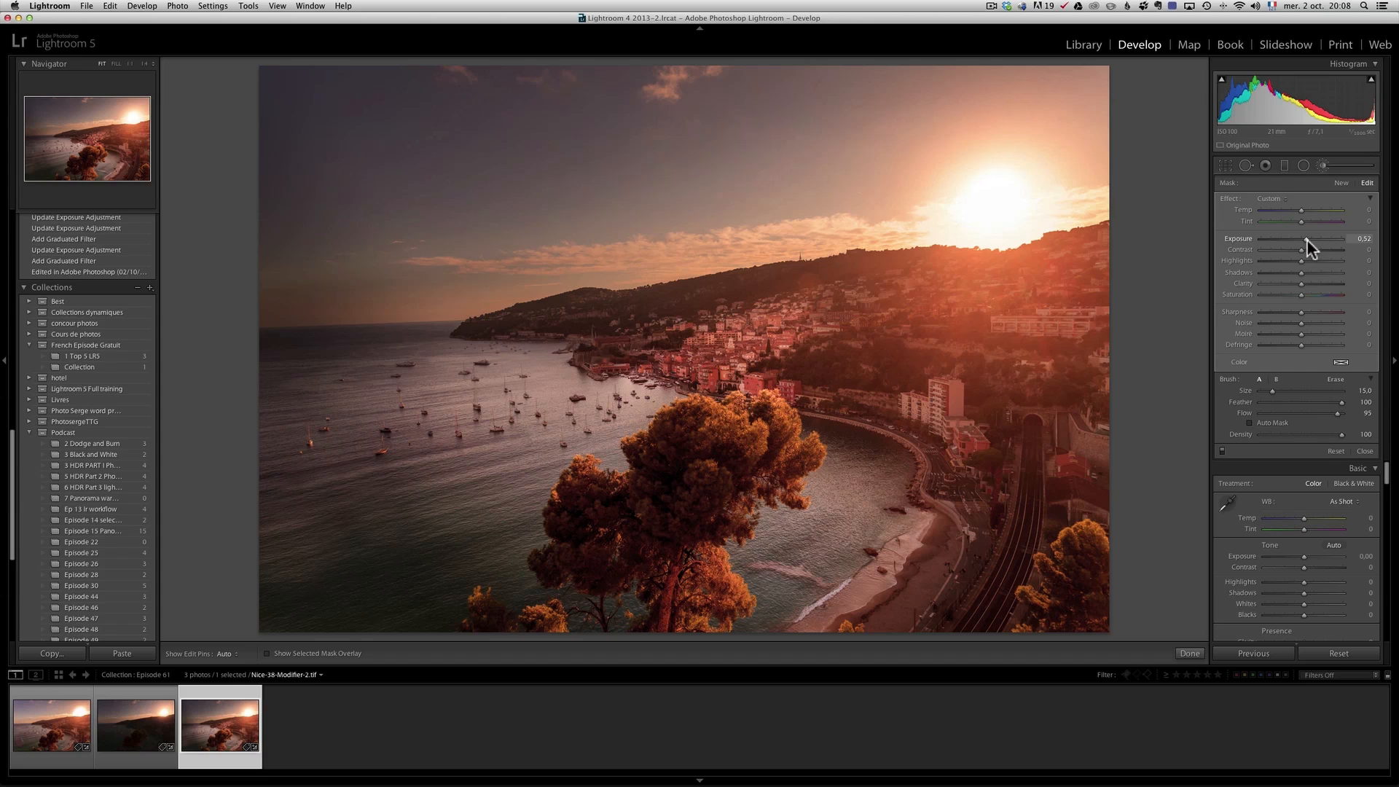
{"action": "mouse_move", "coordinate": [1335, 195]}
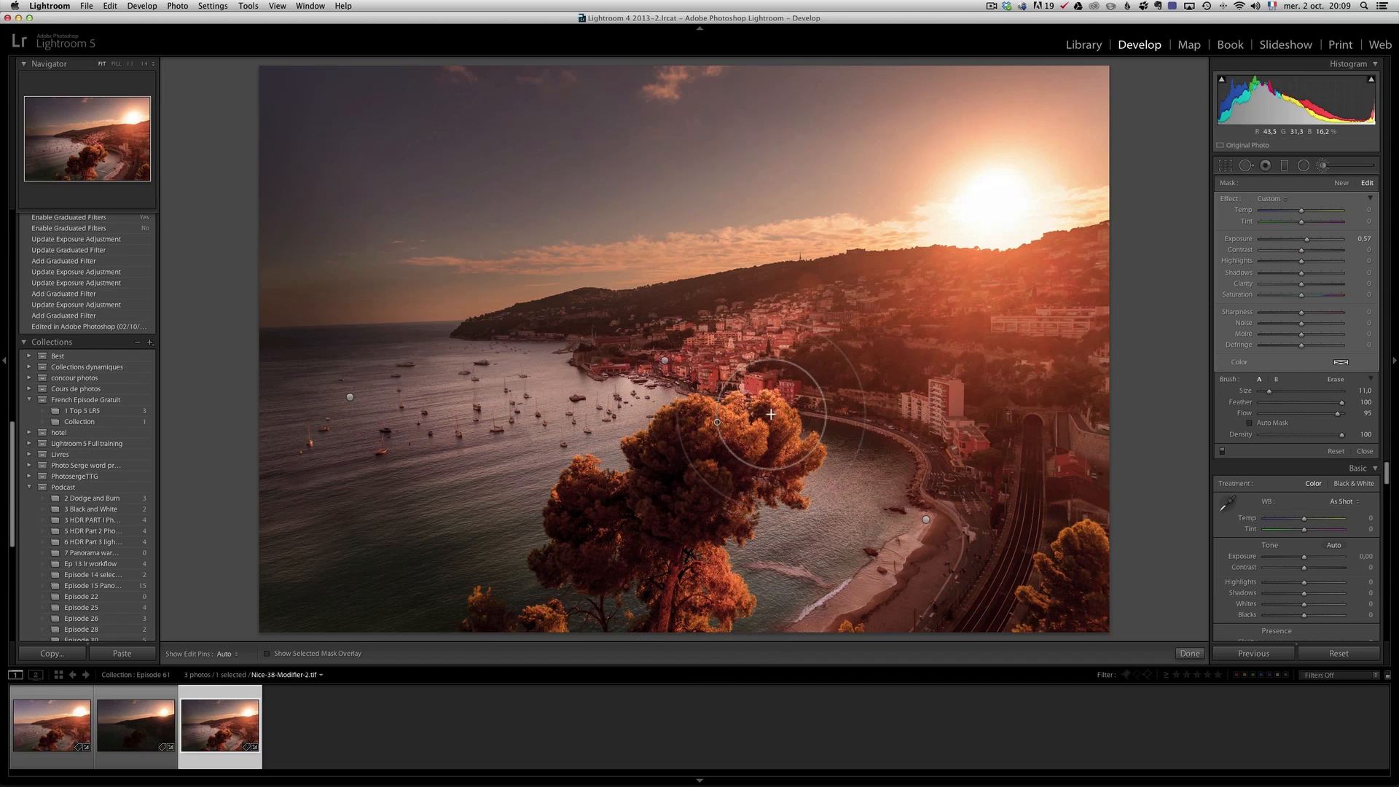
Brighten the pine tree with a stroke and settle the brush exposure at +0.57
{"action": "left_click_drag", "start_coordinate": [769, 414], "coordinate": [611, 537]}
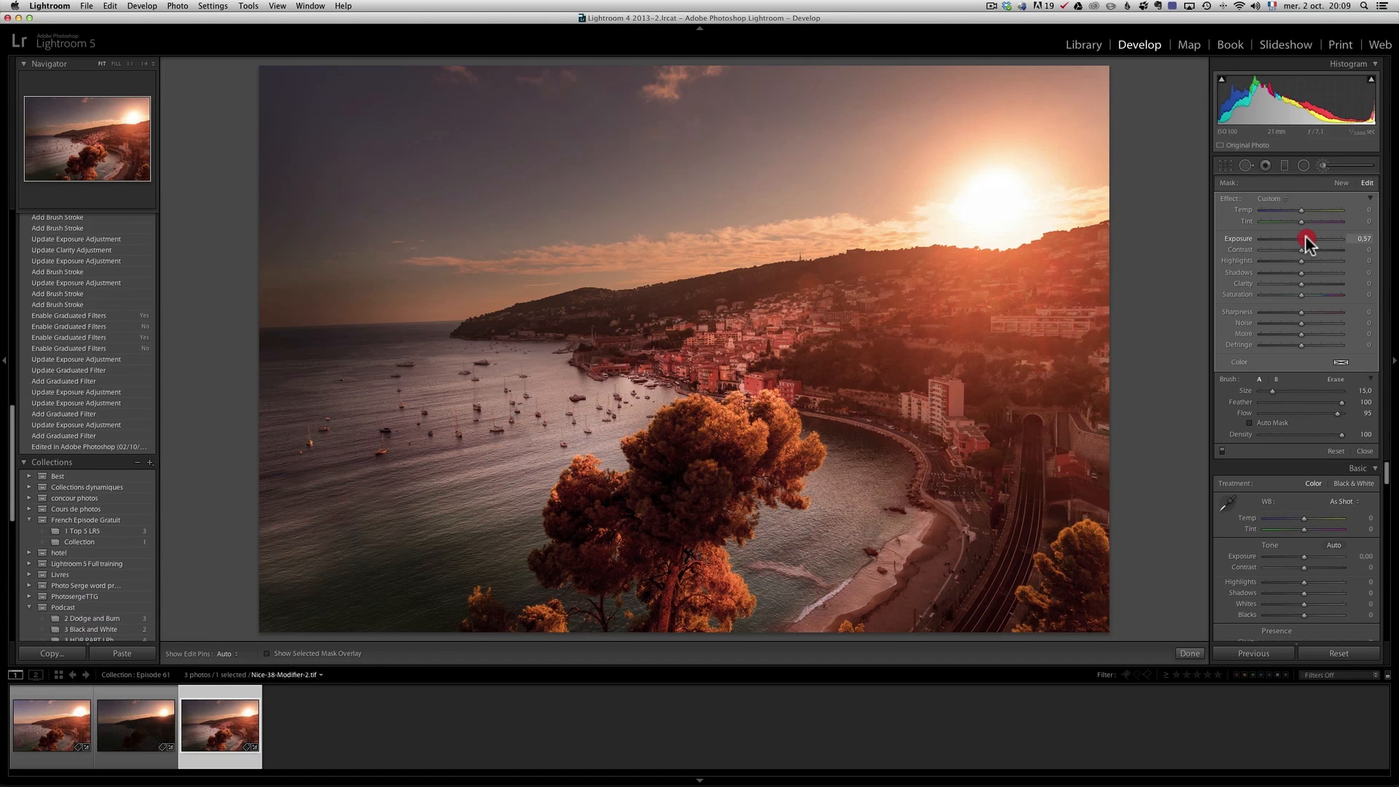
{"action": "left_click_drag", "start_coordinate": [1307, 240], "coordinate": [1320, 240]}
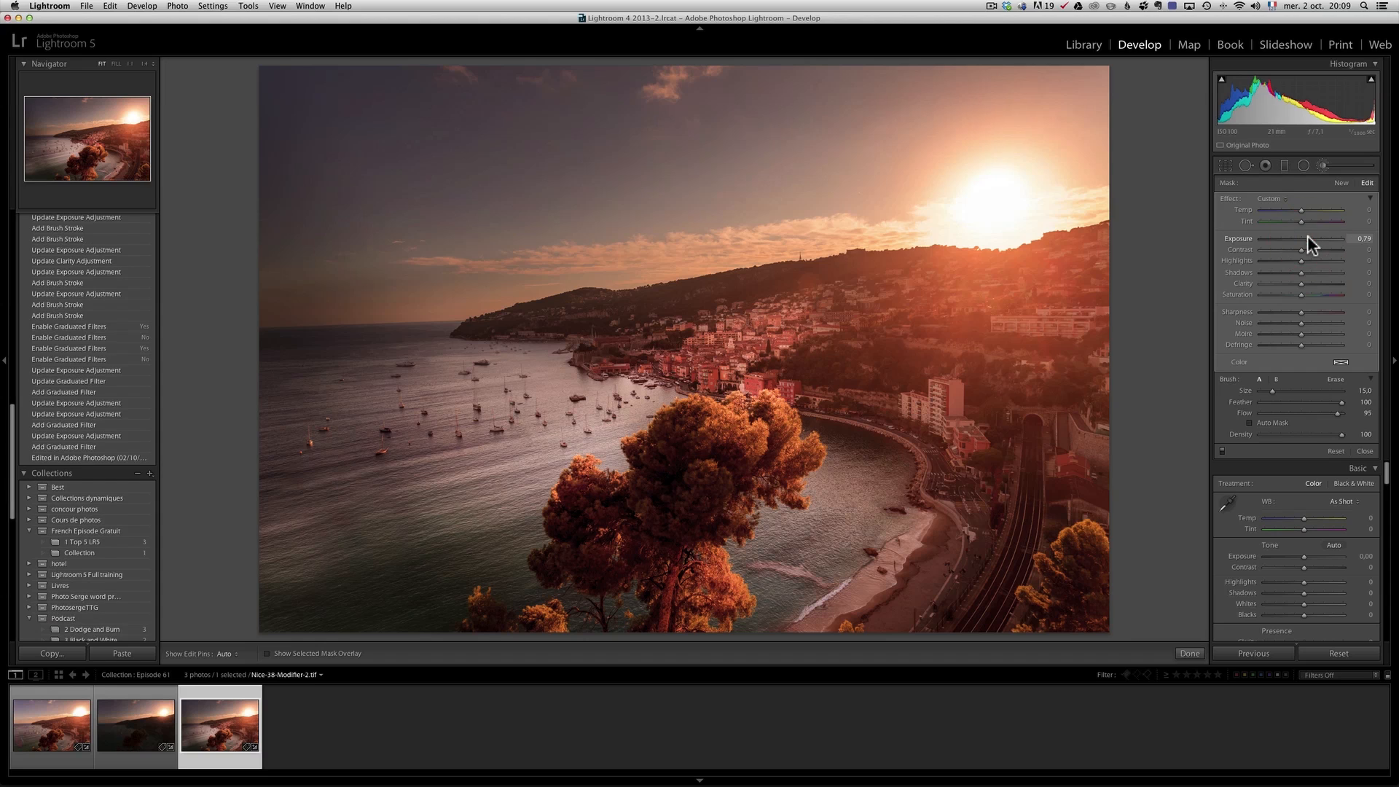
{"action": "left_click_drag", "start_coordinate": [1328, 243], "coordinate": [1315, 243]}
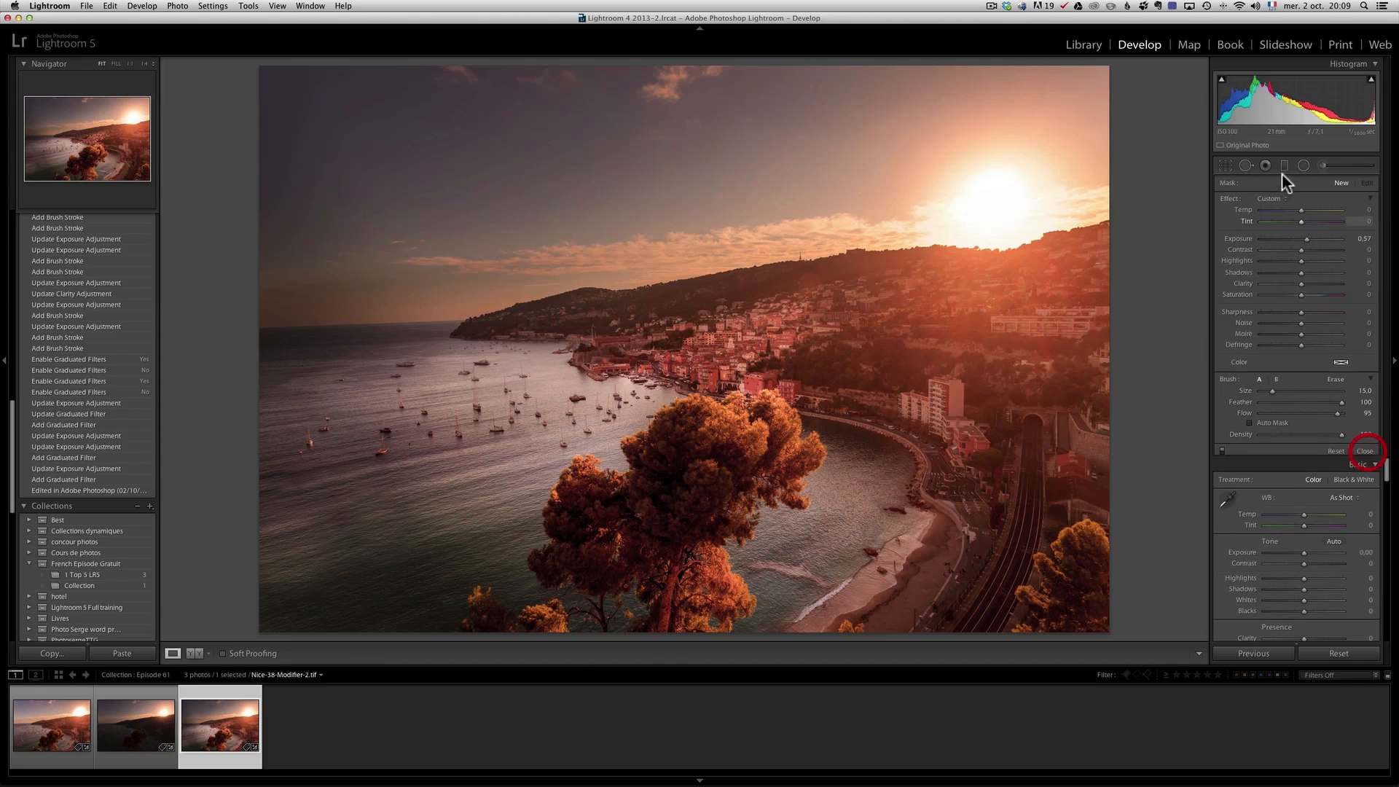
Ease the left graduated filter's darkening from about -0.90 to -0.57 exposure
{"action": "left_click", "coordinate": [1285, 165]}
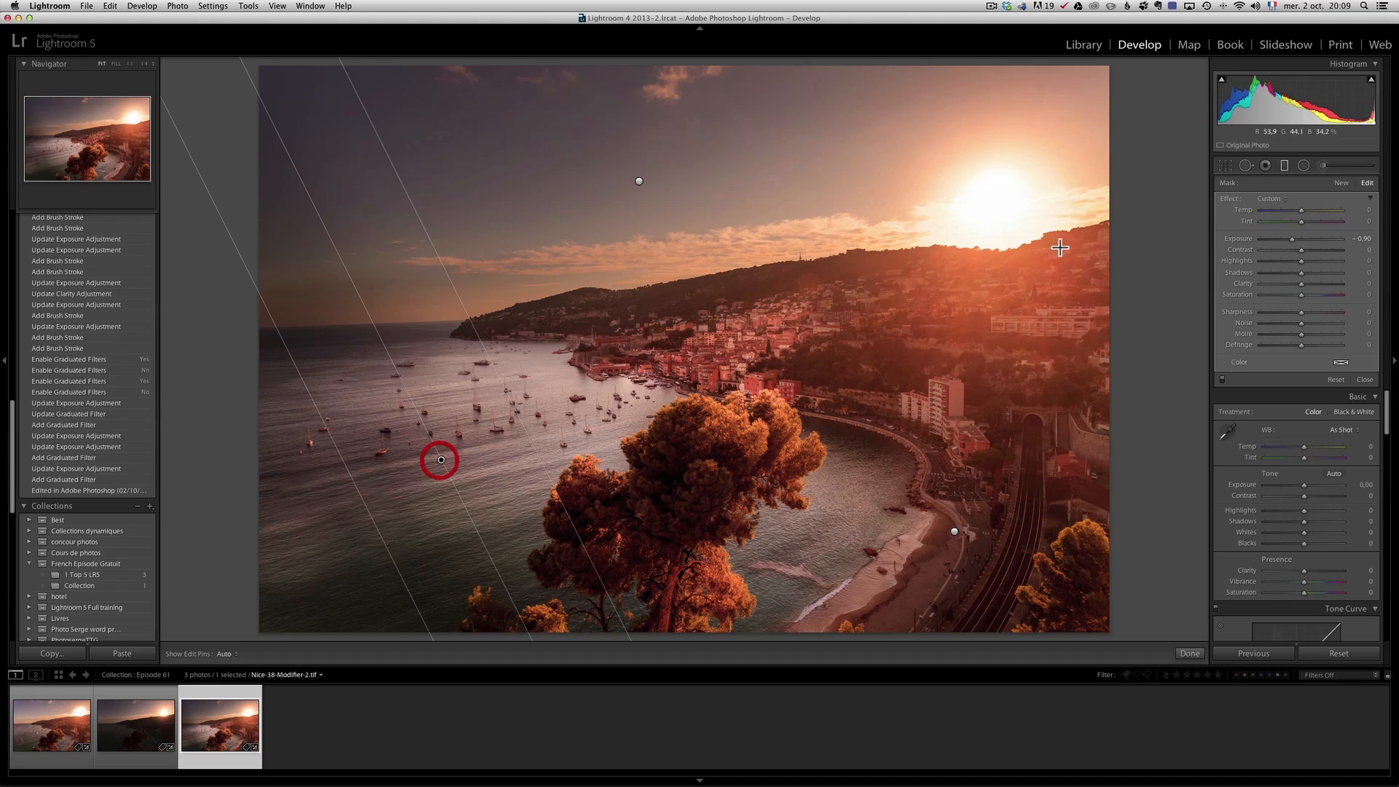
{"action": "left_click_drag", "start_coordinate": [1289, 238], "coordinate": [1298, 237]}
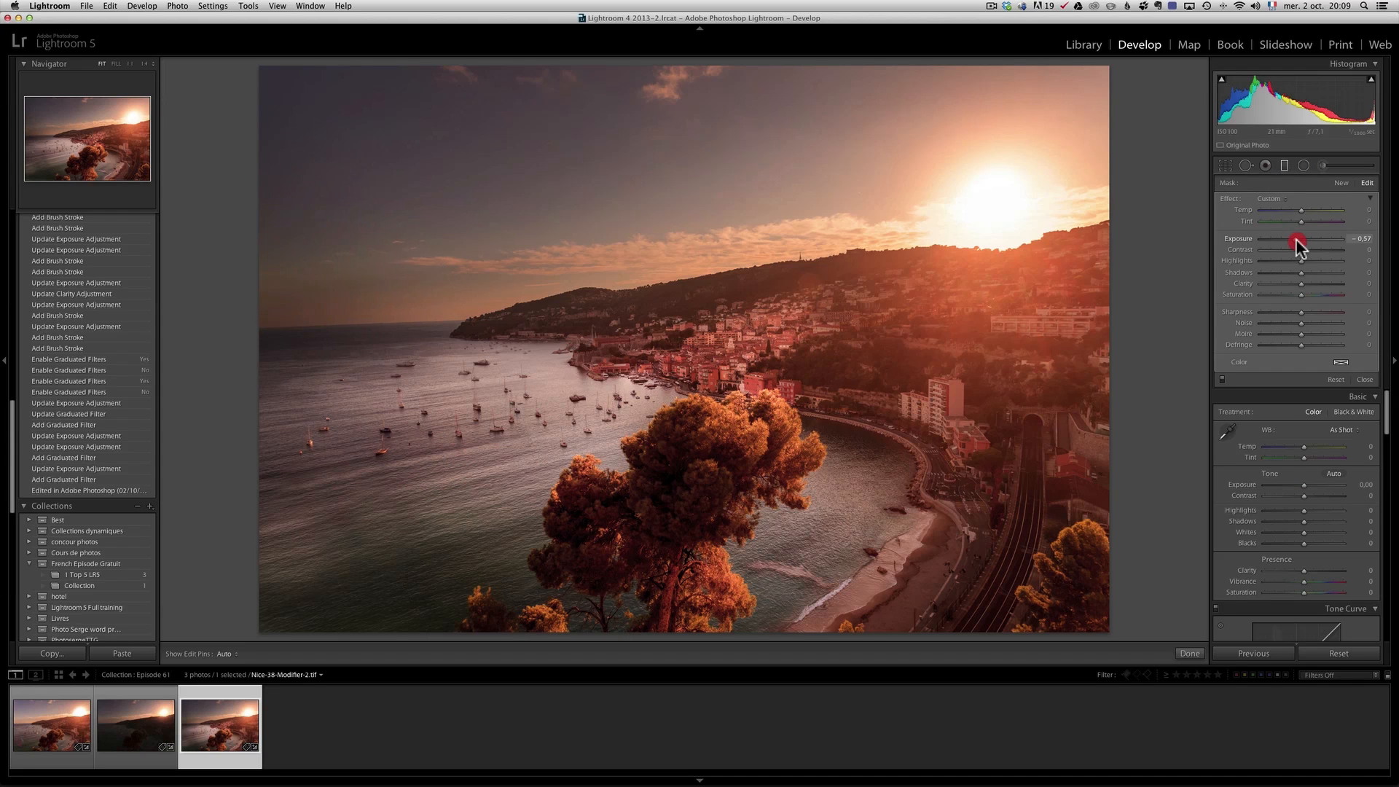
{"action": "left_click_drag", "start_coordinate": [1297, 244], "coordinate": [1301, 239]}
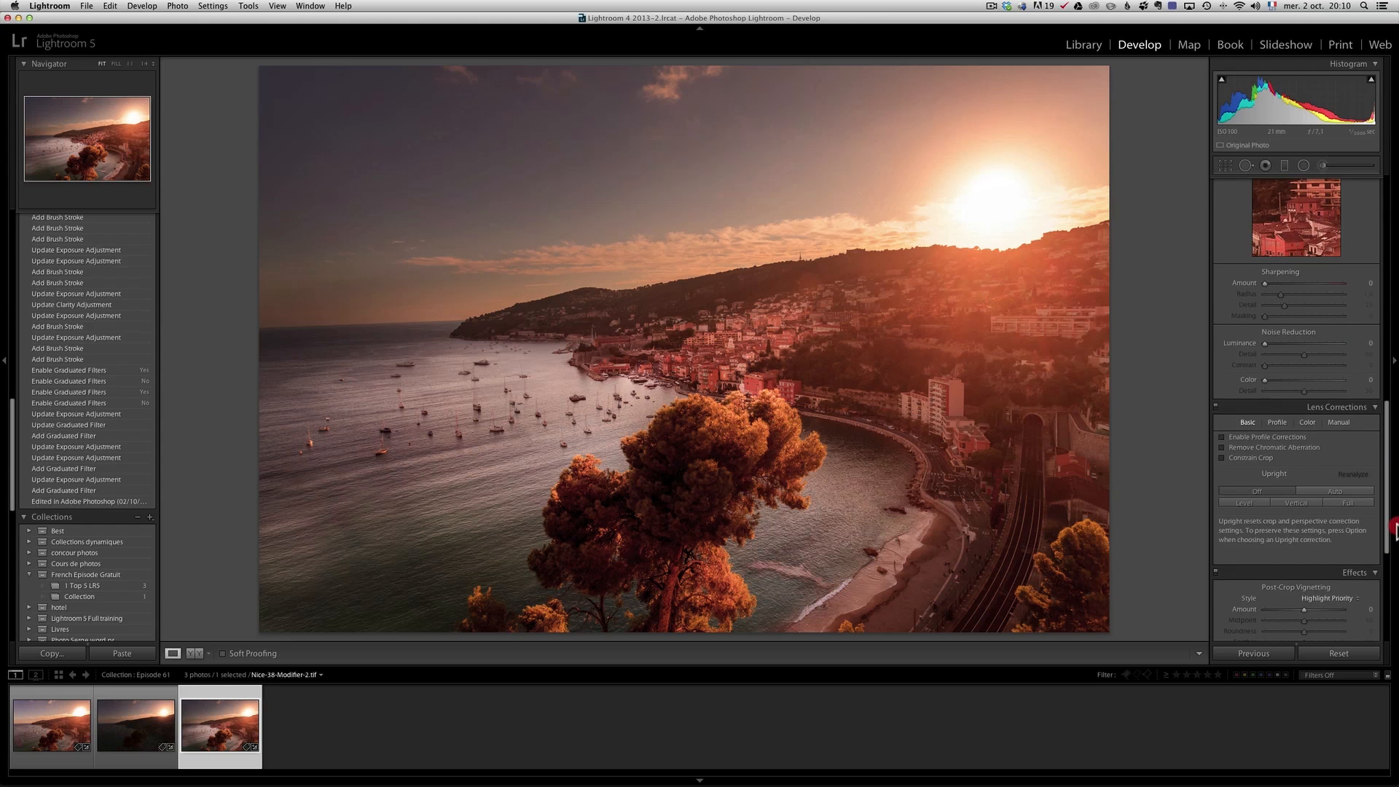
Tint the highlights warm orange at hue 48, saturation 62, and give the shadows a blue tint
{"action": "scroll", "scroll_direction": "down", "scroll_amount": 3}
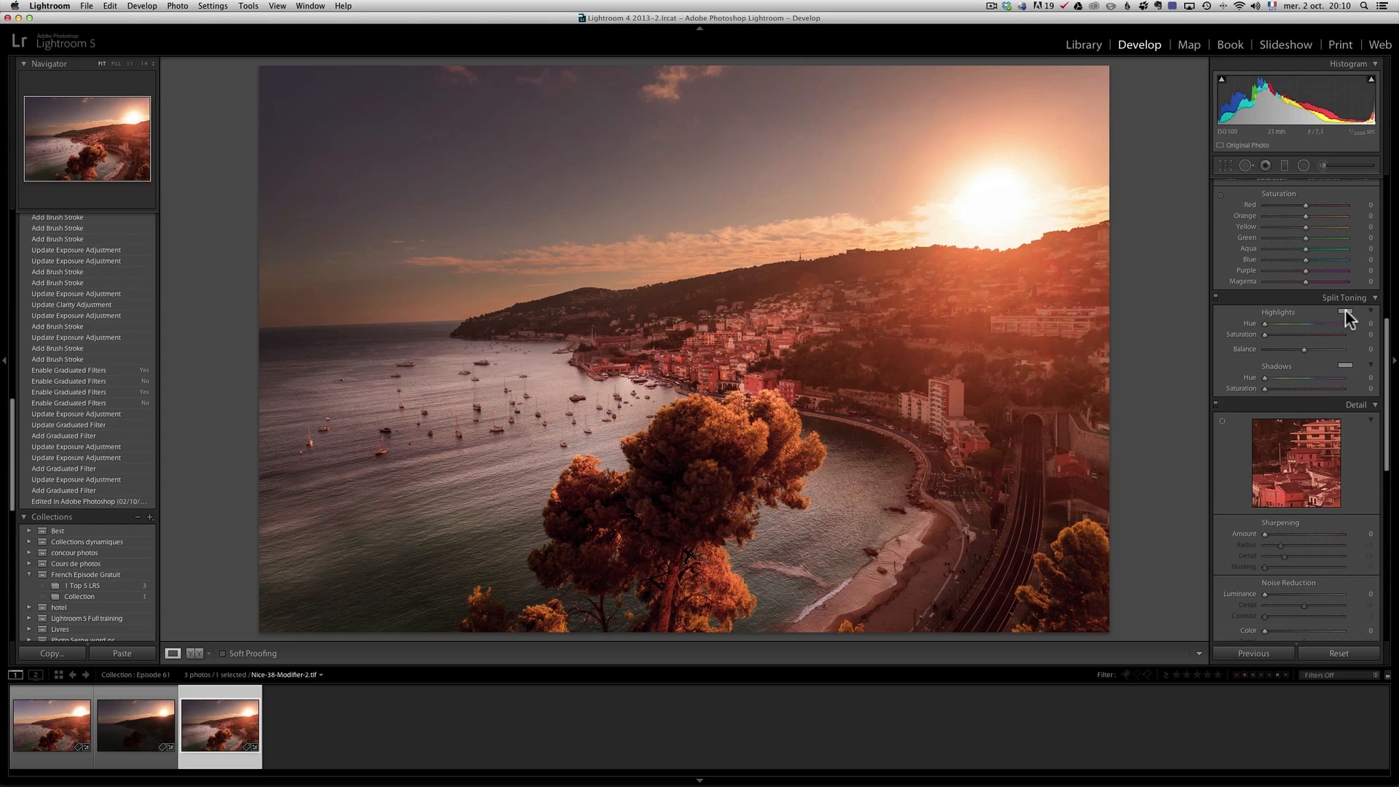
{"action": "left_click", "coordinate": [1344, 312]}
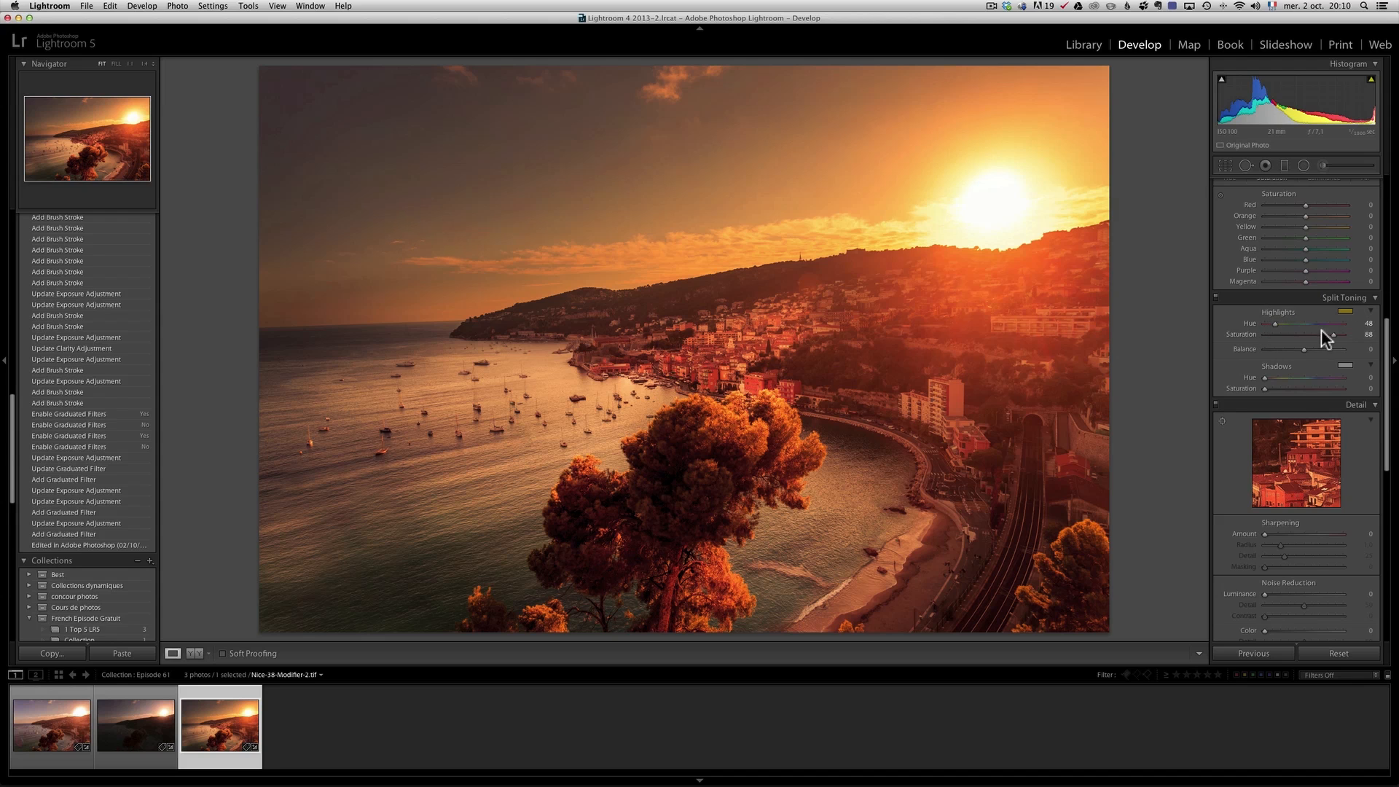
{"action": "left_click_drag", "start_coordinate": [1329, 337], "coordinate": [1323, 337]}
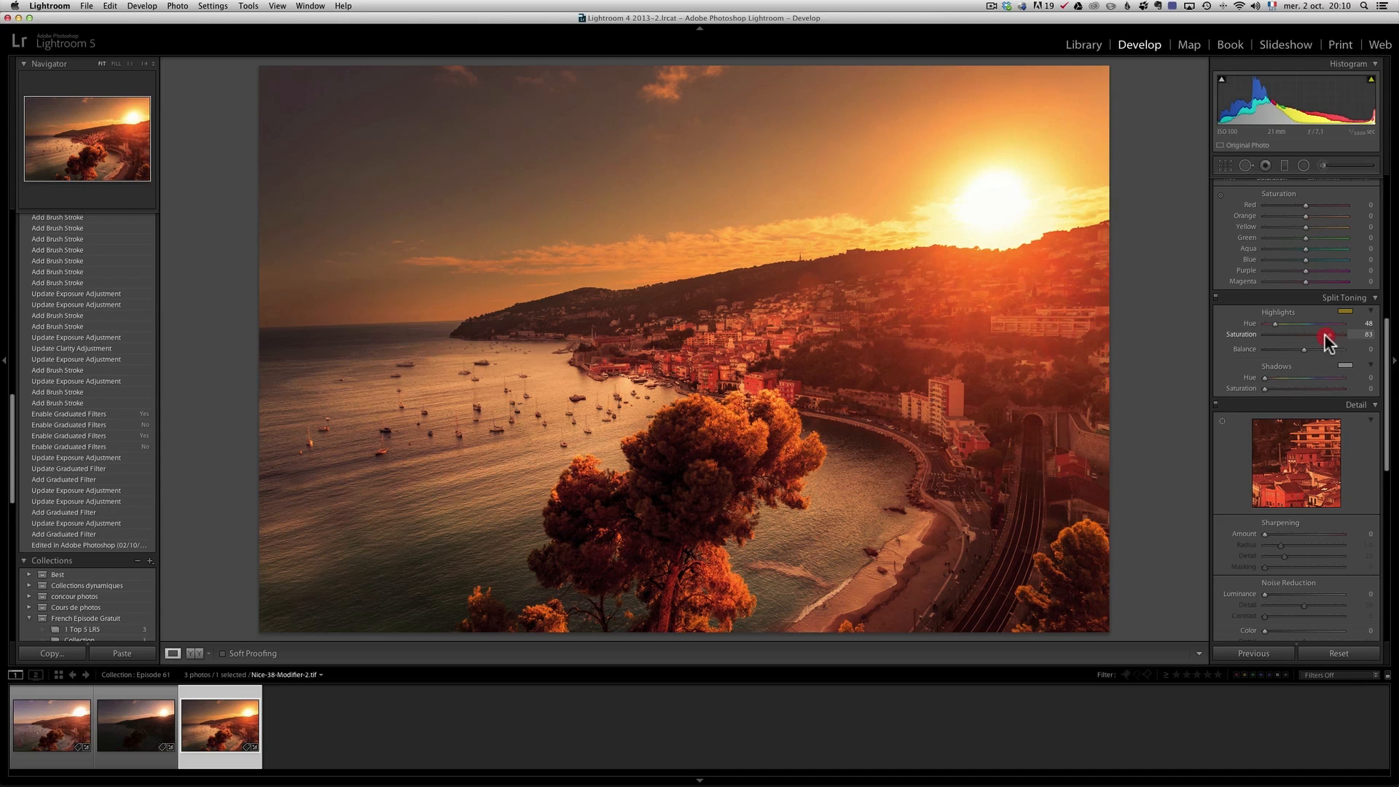
{"action": "left_click_drag", "start_coordinate": [1325, 337], "coordinate": [1292, 342]}
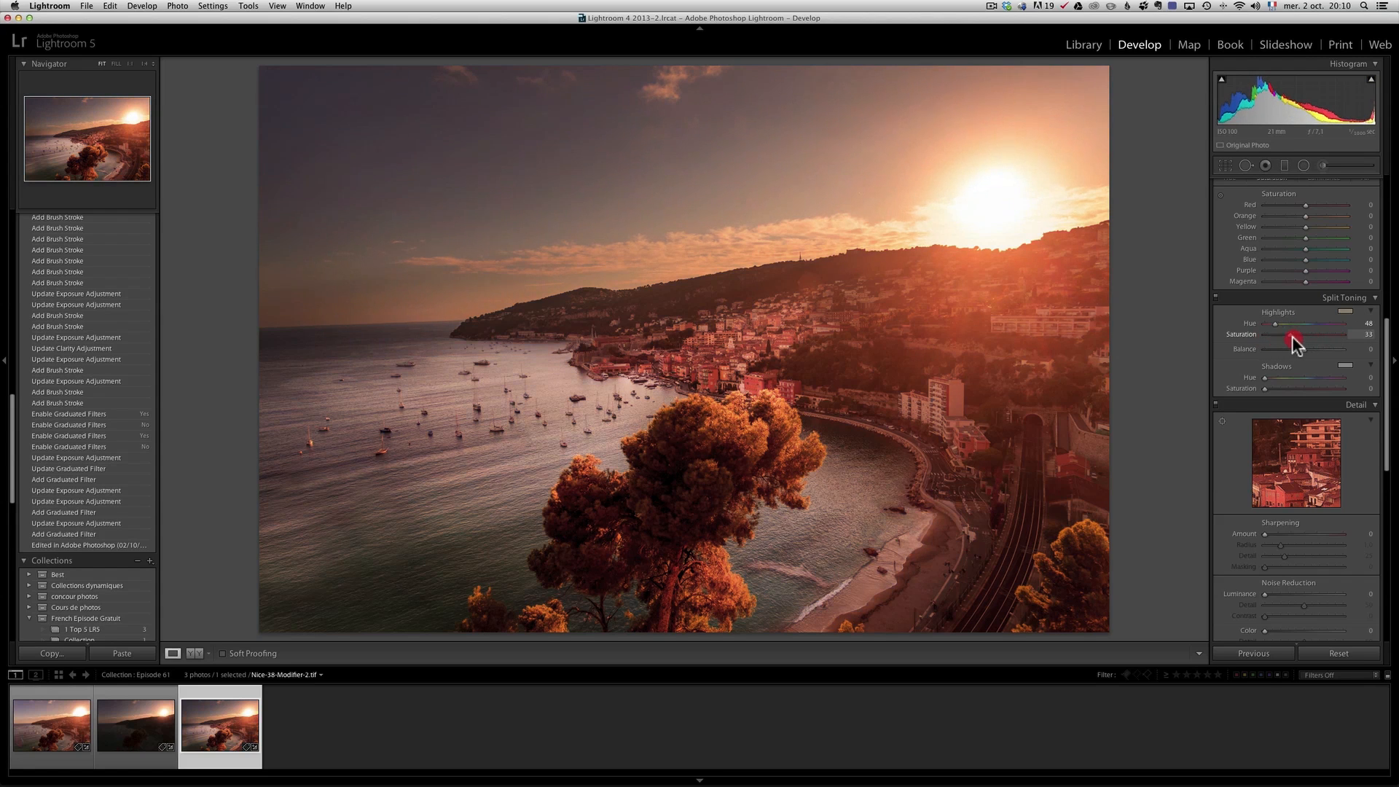
{"action": "left_click_drag", "start_coordinate": [1294, 341], "coordinate": [1301, 340]}
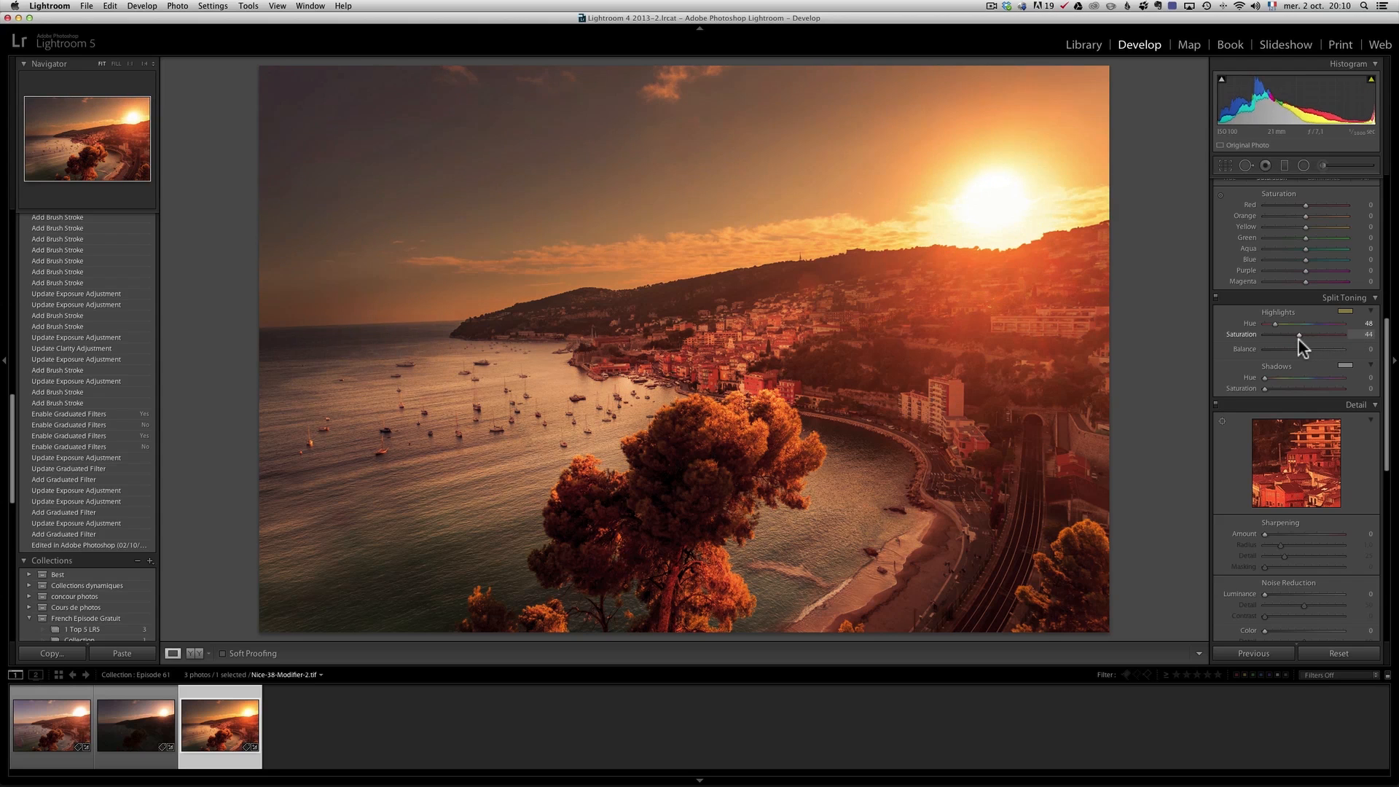
{"action": "left_click_drag", "start_coordinate": [1299, 335], "coordinate": [1312, 335]}
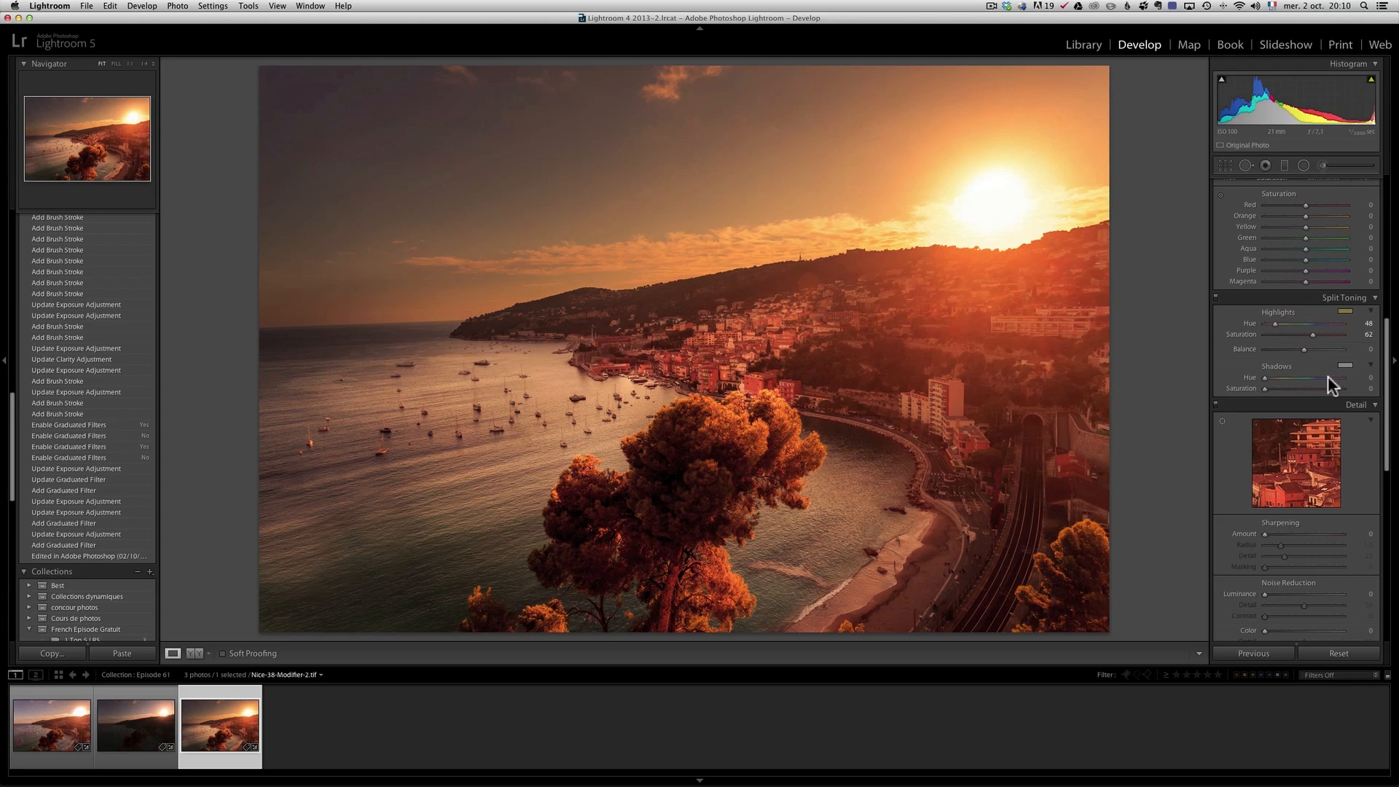
{"action": "left_click", "coordinate": [1346, 364]}
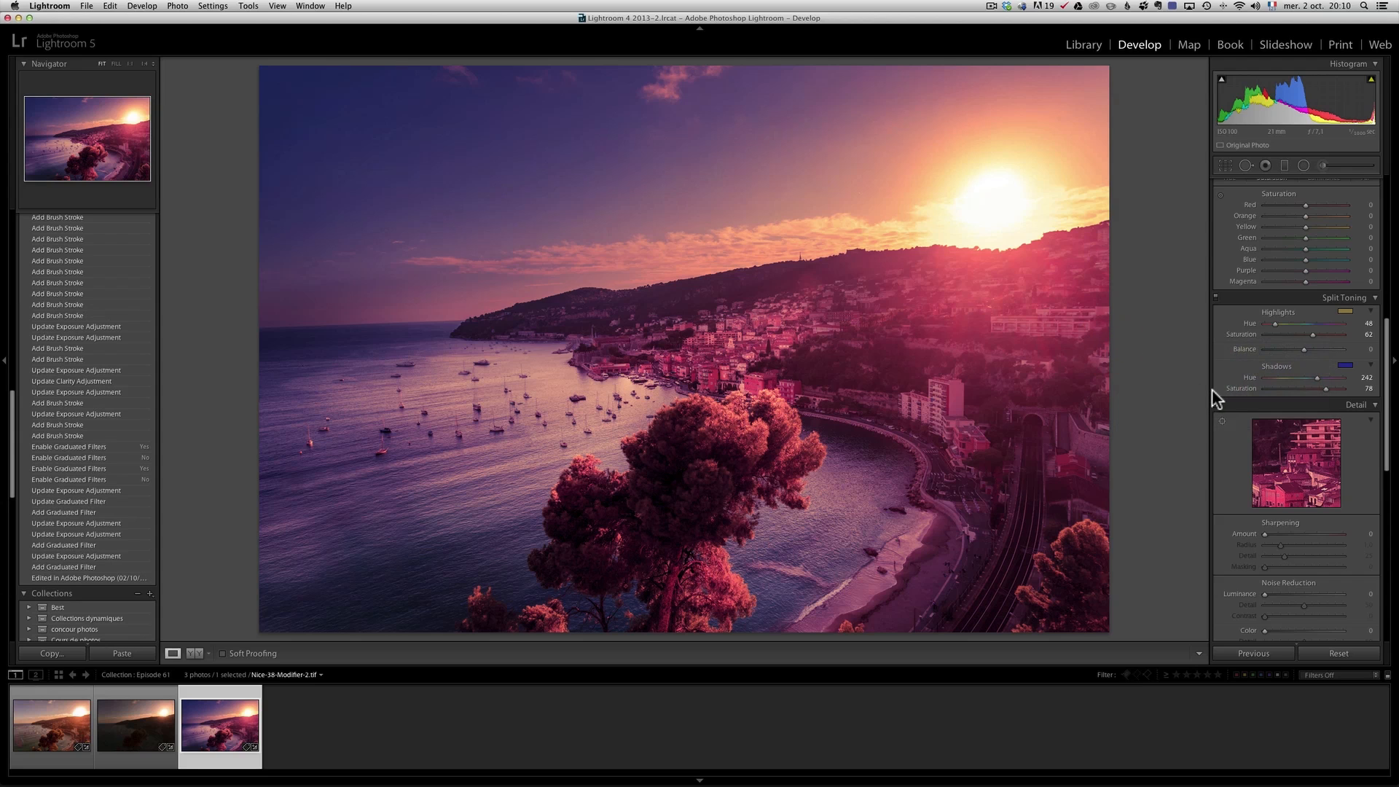
{"action": "mouse_move", "coordinate": [1276, 326]}
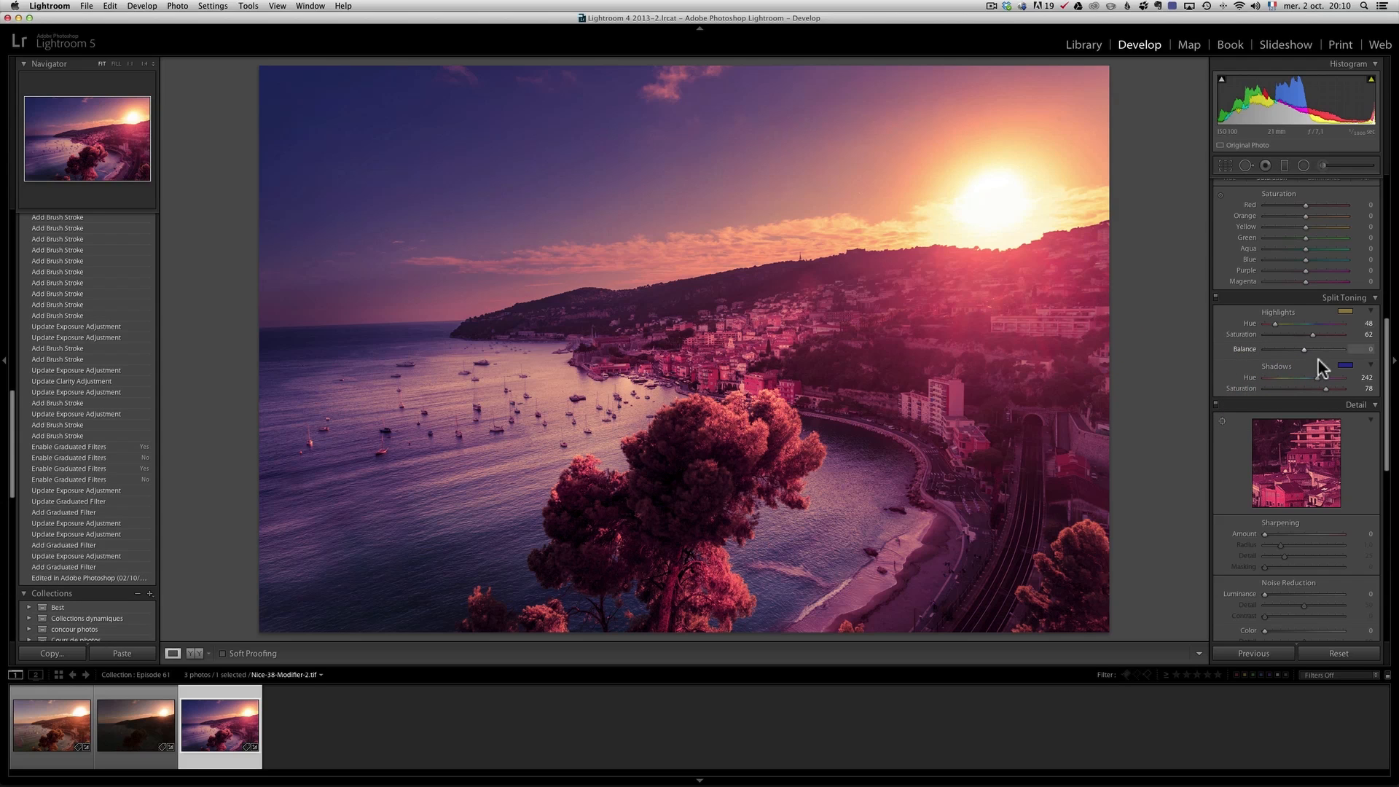
Lower the blue shadow tint (hue 242) to a gentle saturation of about 34
{"action": "left_click_drag", "start_coordinate": [1328, 387], "coordinate": [1307, 387]}
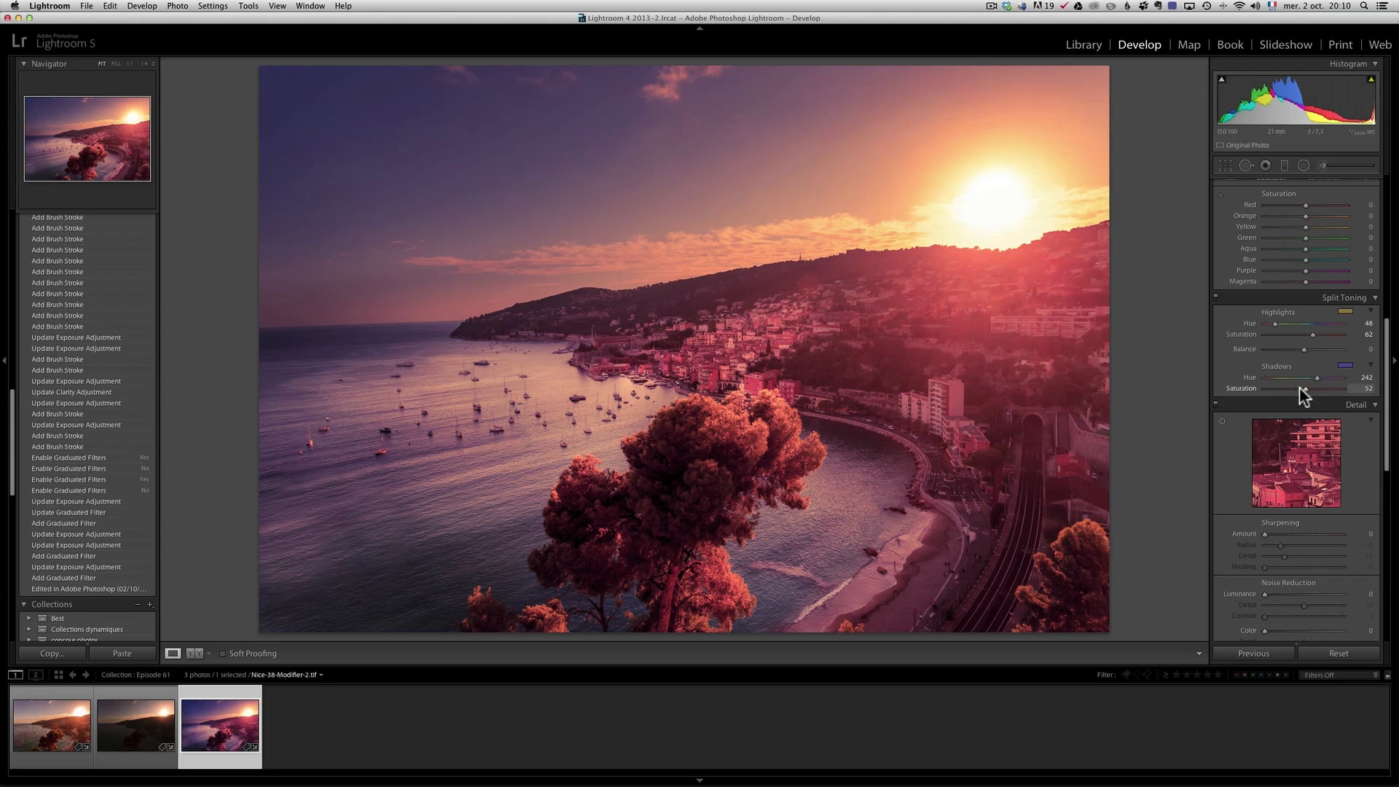
{"action": "left_click_drag", "start_coordinate": [1311, 388], "coordinate": [1285, 388]}
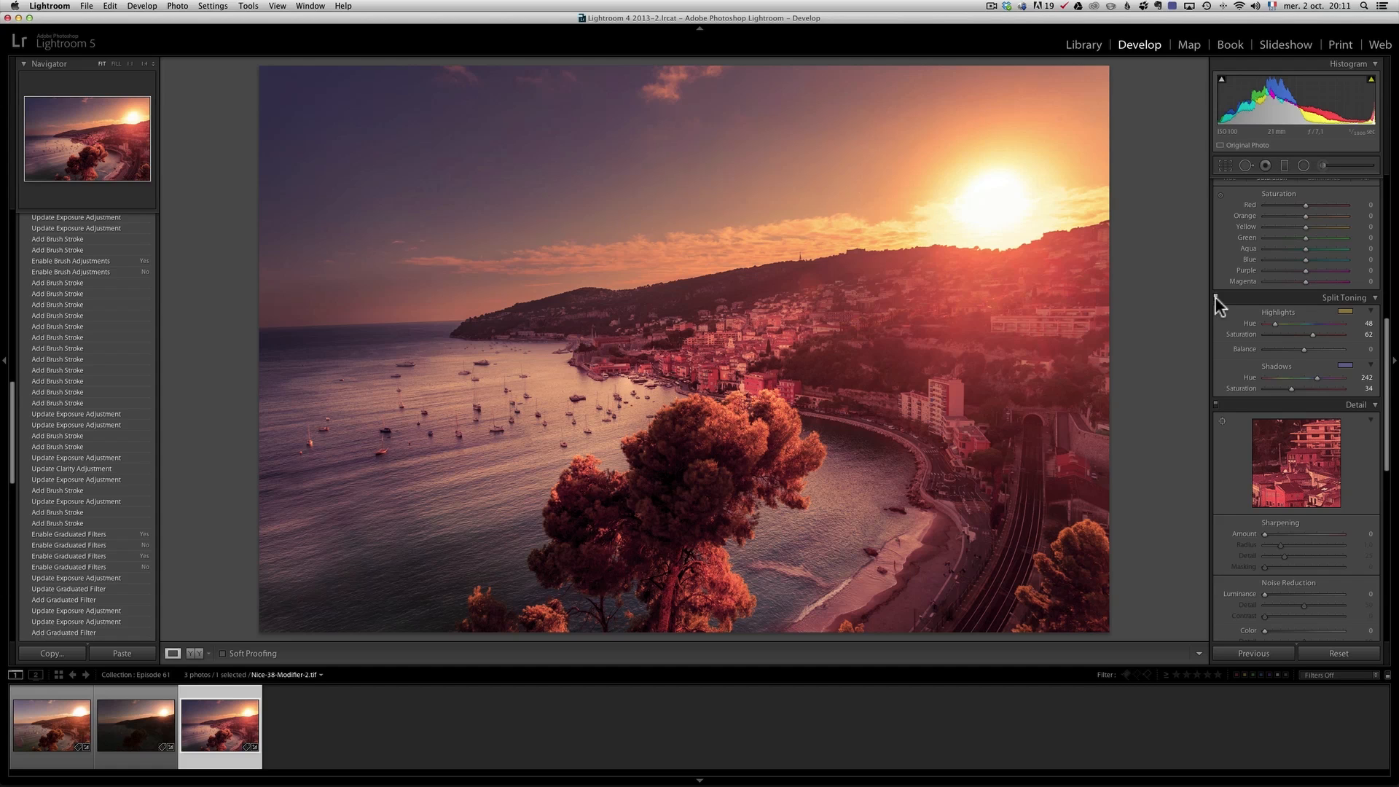
{"action": "left_click", "coordinate": [1346, 312]}
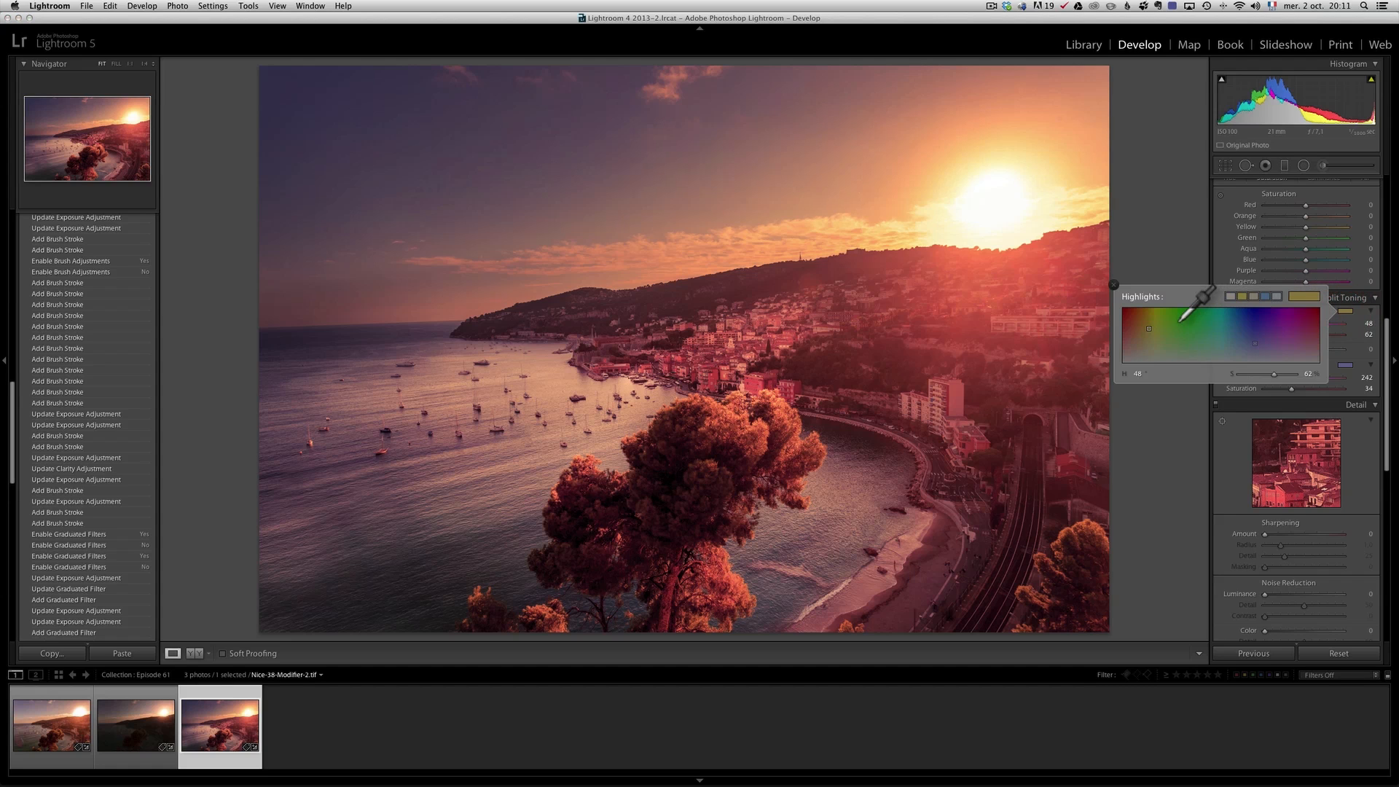
Shift the highlight tint to golden yellow-orange at hue 55, saturation 67
{"action": "left_click_drag", "start_coordinate": [1148, 328], "coordinate": [1151, 320]}
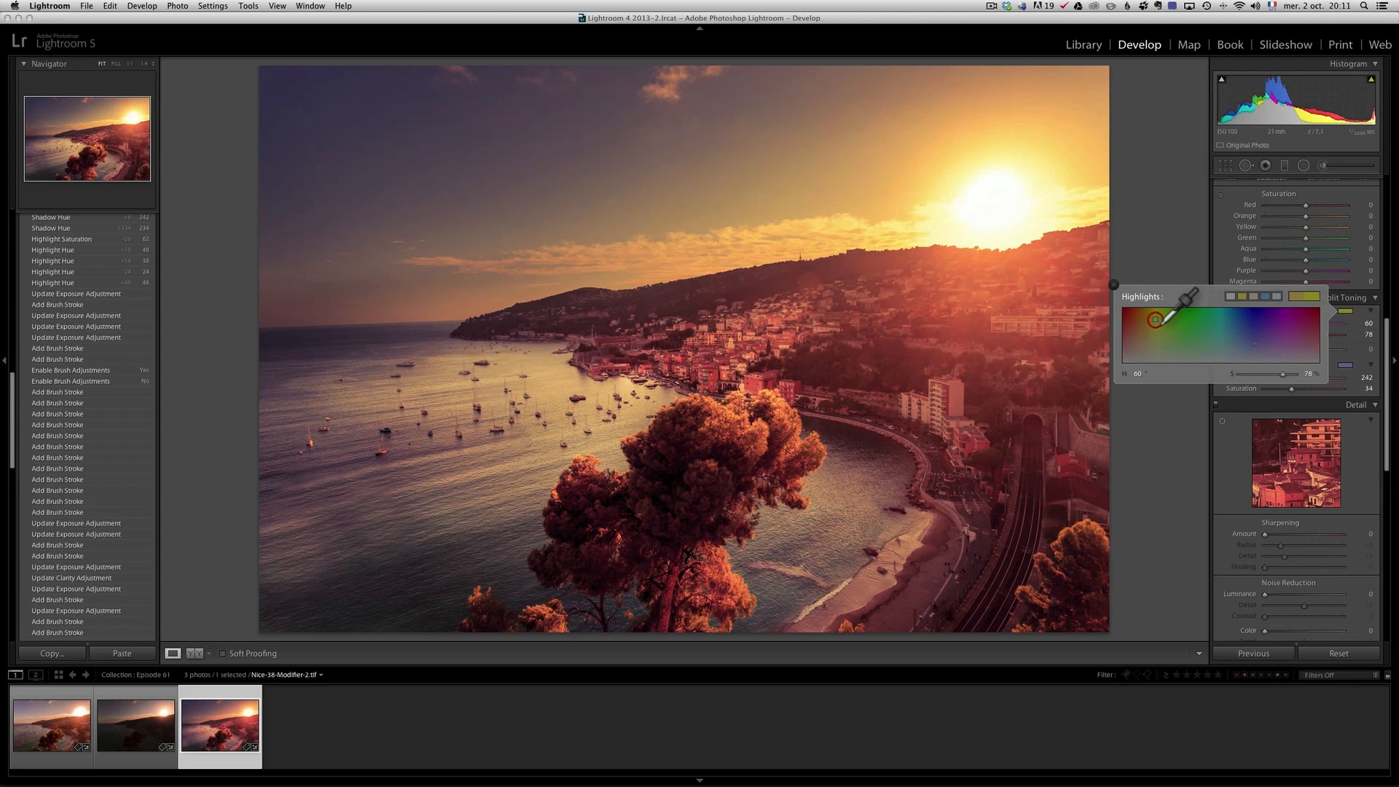
{"action": "left_click_drag", "start_coordinate": [1156, 319], "coordinate": [1151, 328]}
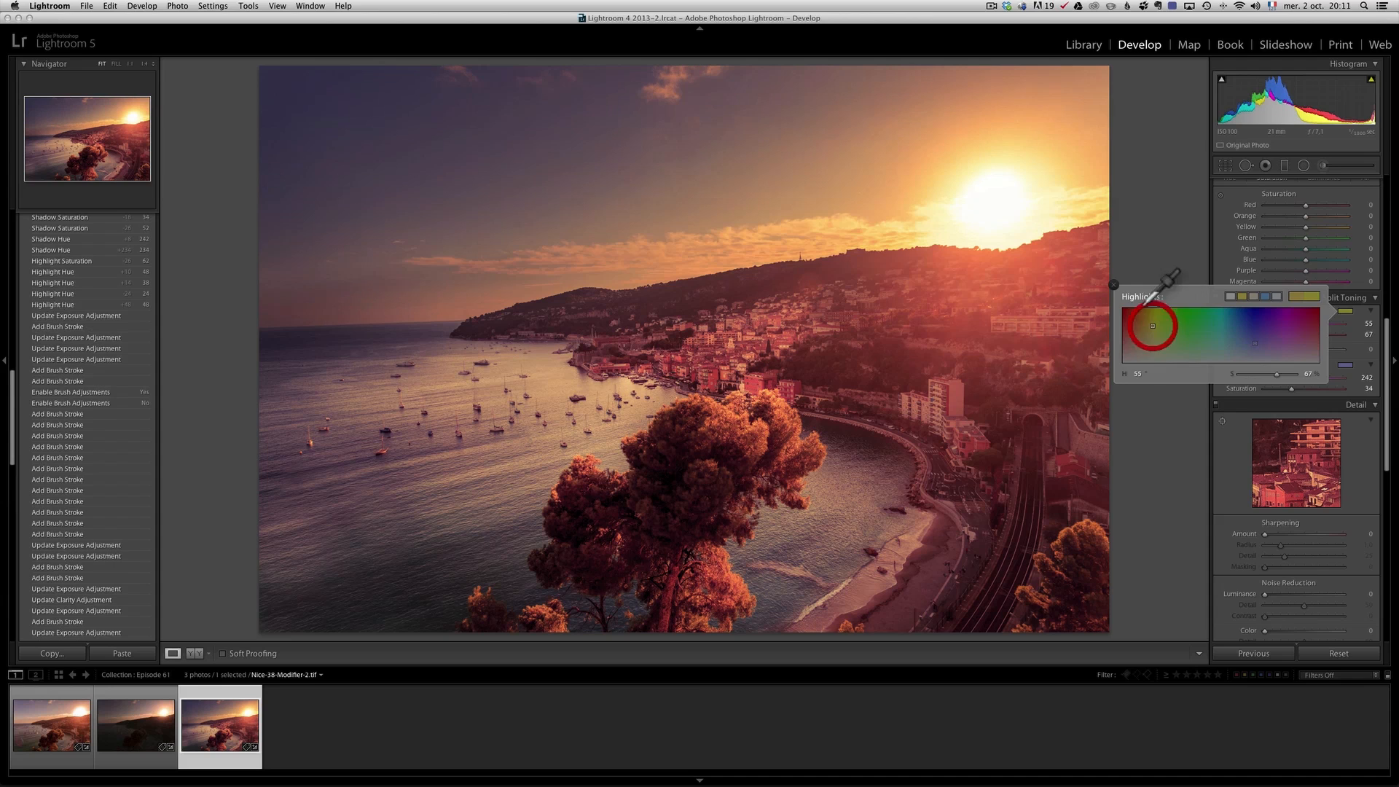
{"action": "left_click", "coordinate": [1113, 286]}
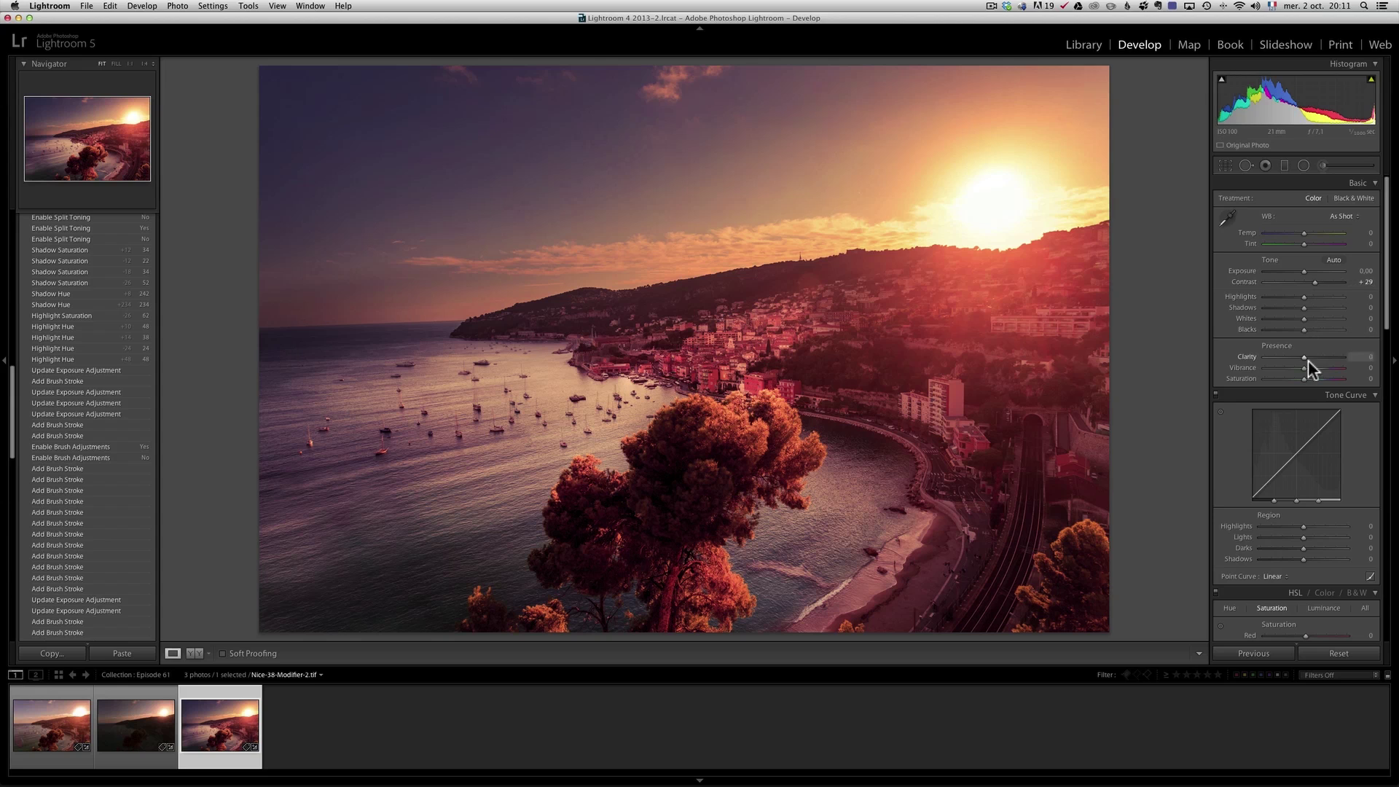
Raise the photo's Vibrance to +36 in the Basic panel
{"action": "left_click_drag", "start_coordinate": [1307, 367], "coordinate": [1336, 367]}
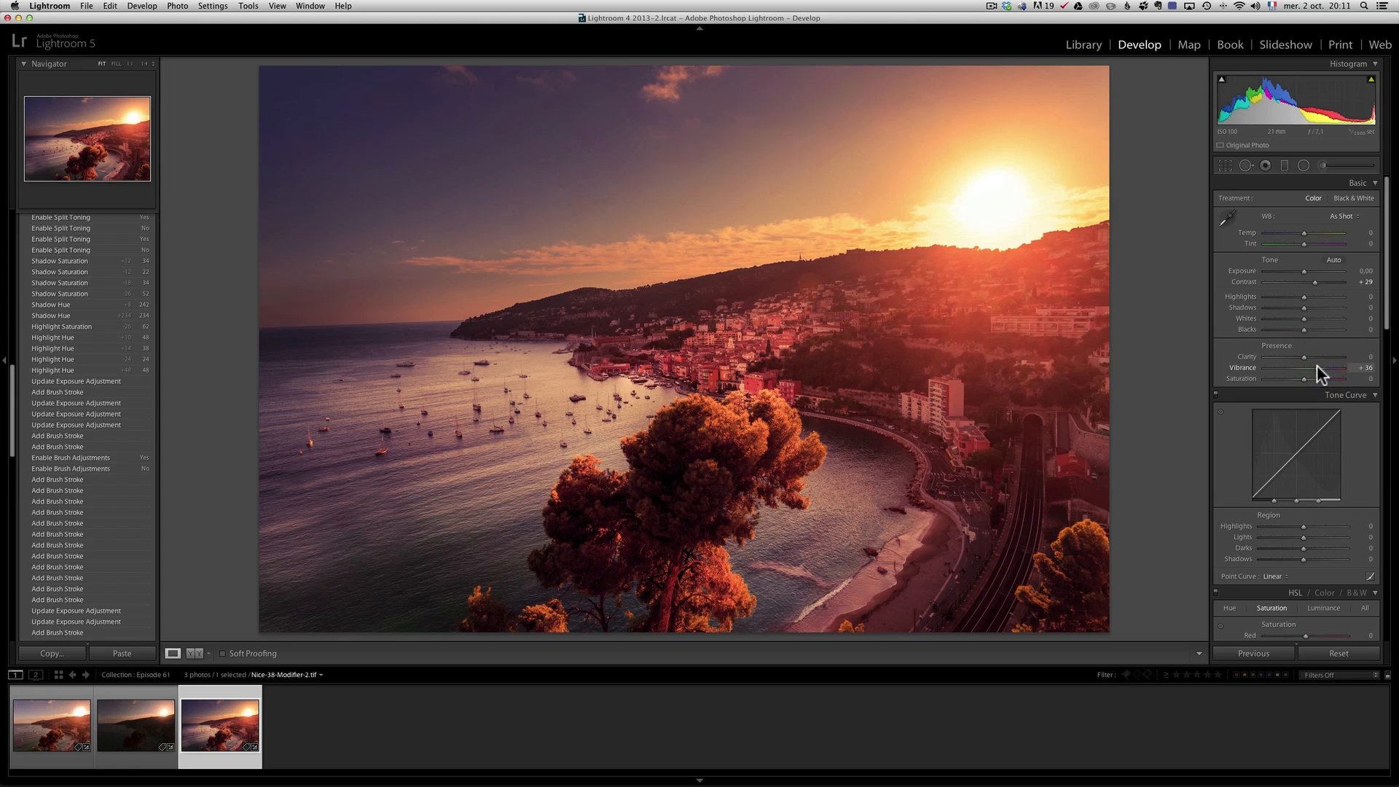
{"action": "left_click_drag", "start_coordinate": [1324, 367], "coordinate": [1311, 367]}
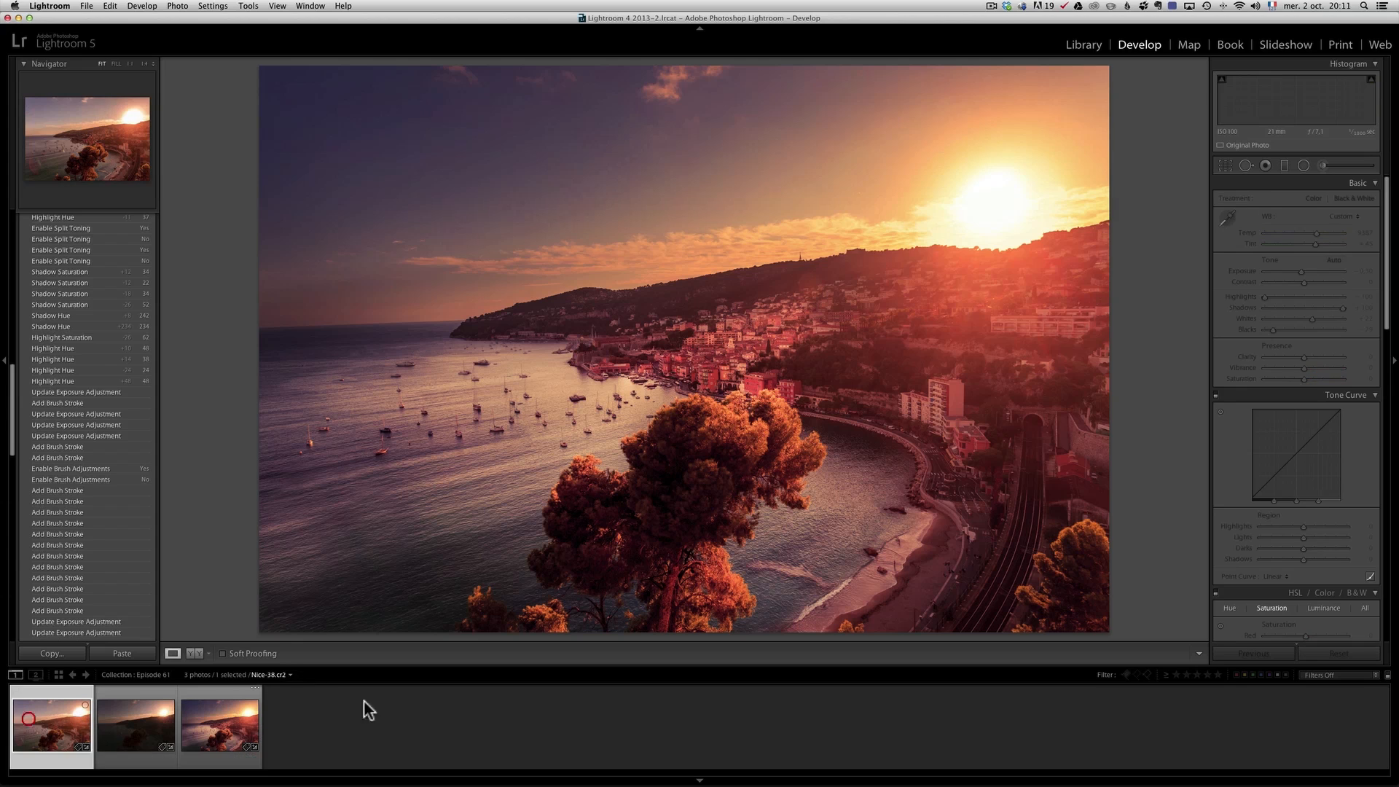
Reset the first raw photo's settings, then ease the sunset's vibrance down to about +19
{"action": "left_click", "coordinate": [1337, 653]}
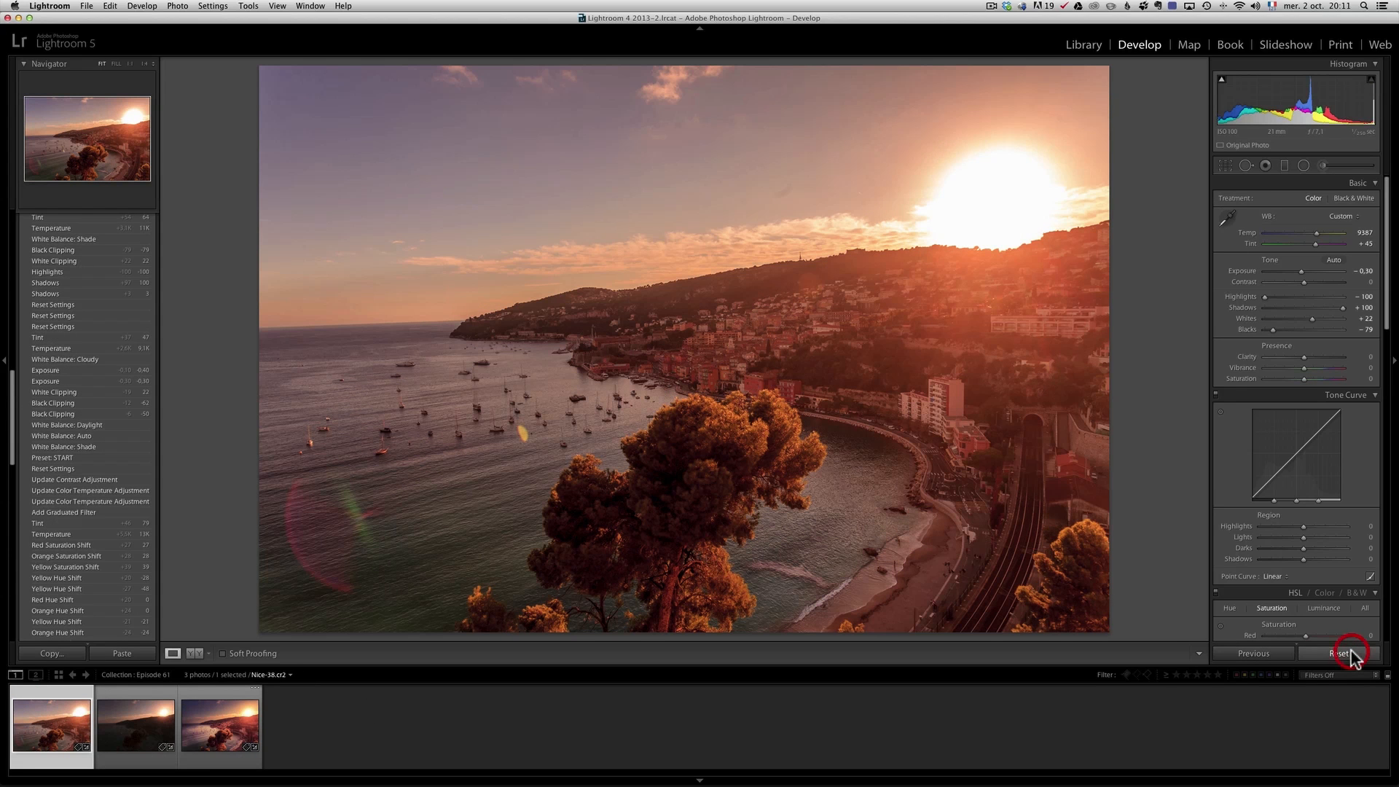
{"action": "left_click", "coordinate": [1339, 652]}
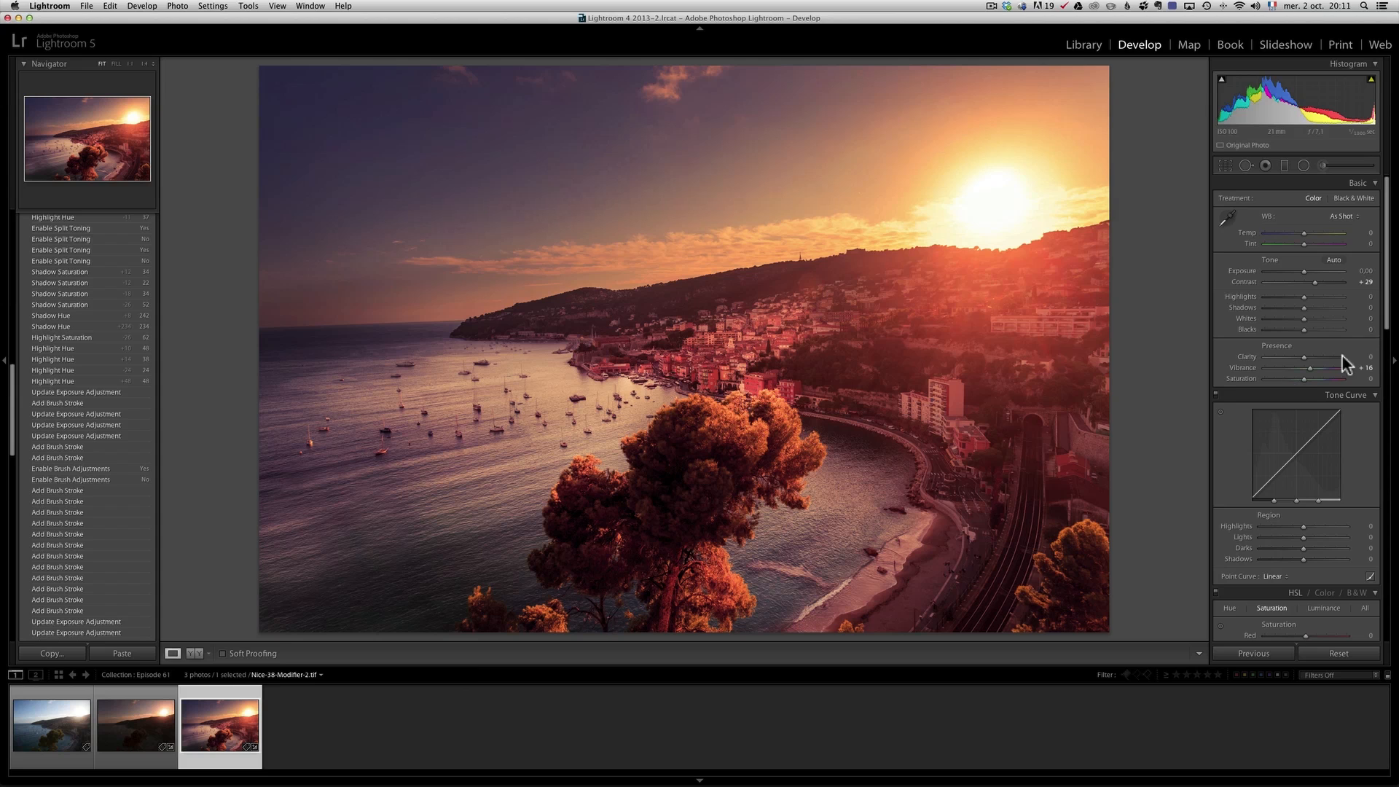
{"action": "left_click_drag", "start_coordinate": [1342, 368], "coordinate": [1320, 367]}
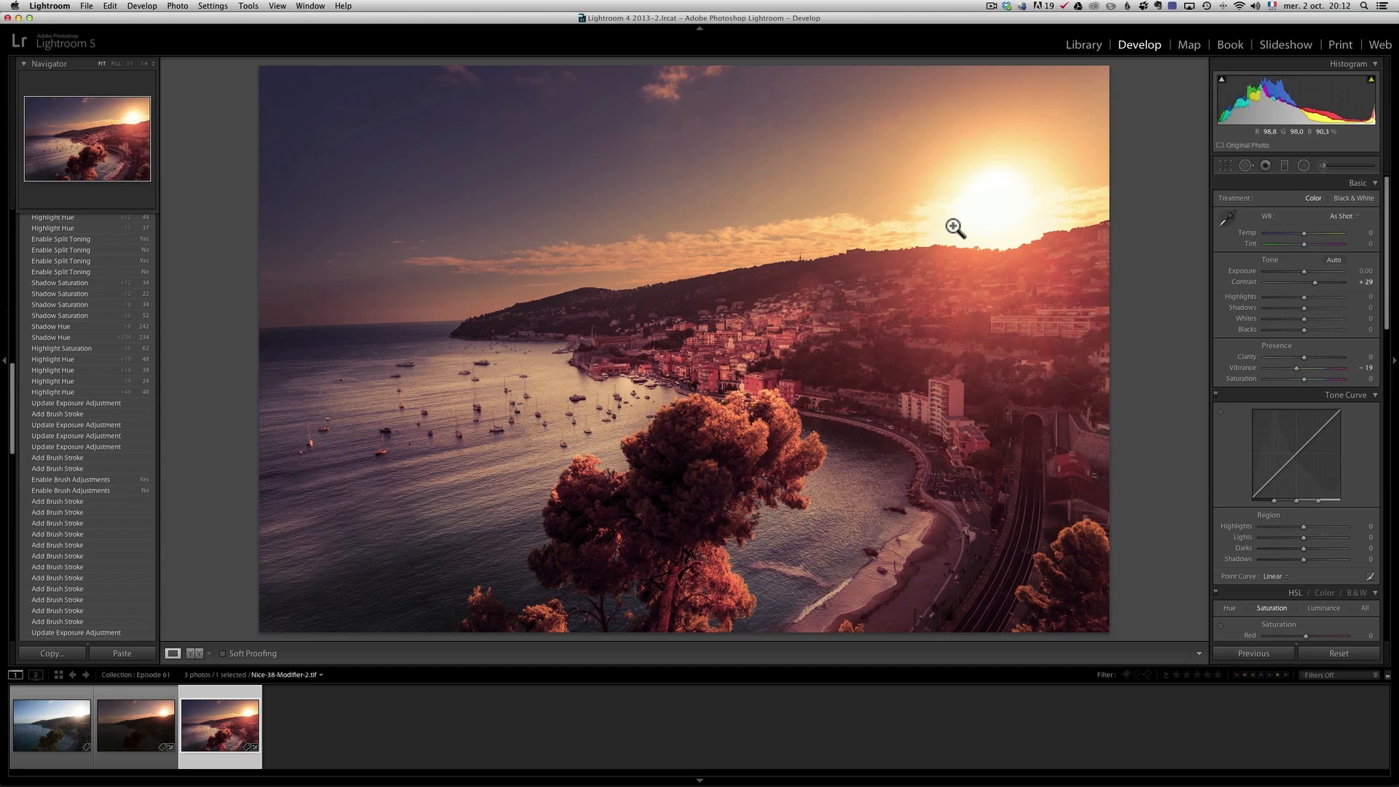
{"action": "mouse_move", "coordinate": [412, 380]}
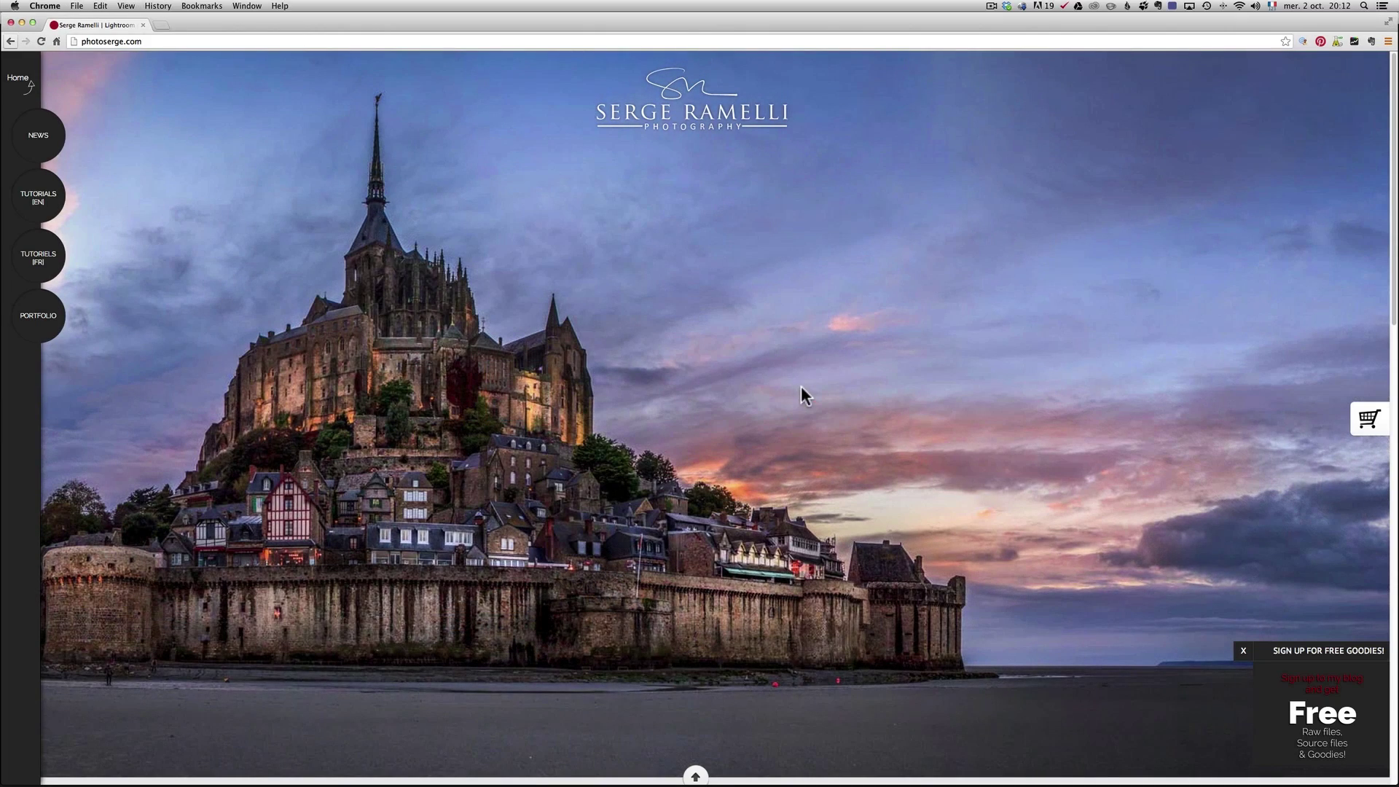
{"action": "mouse_move", "coordinate": [41, 201]}
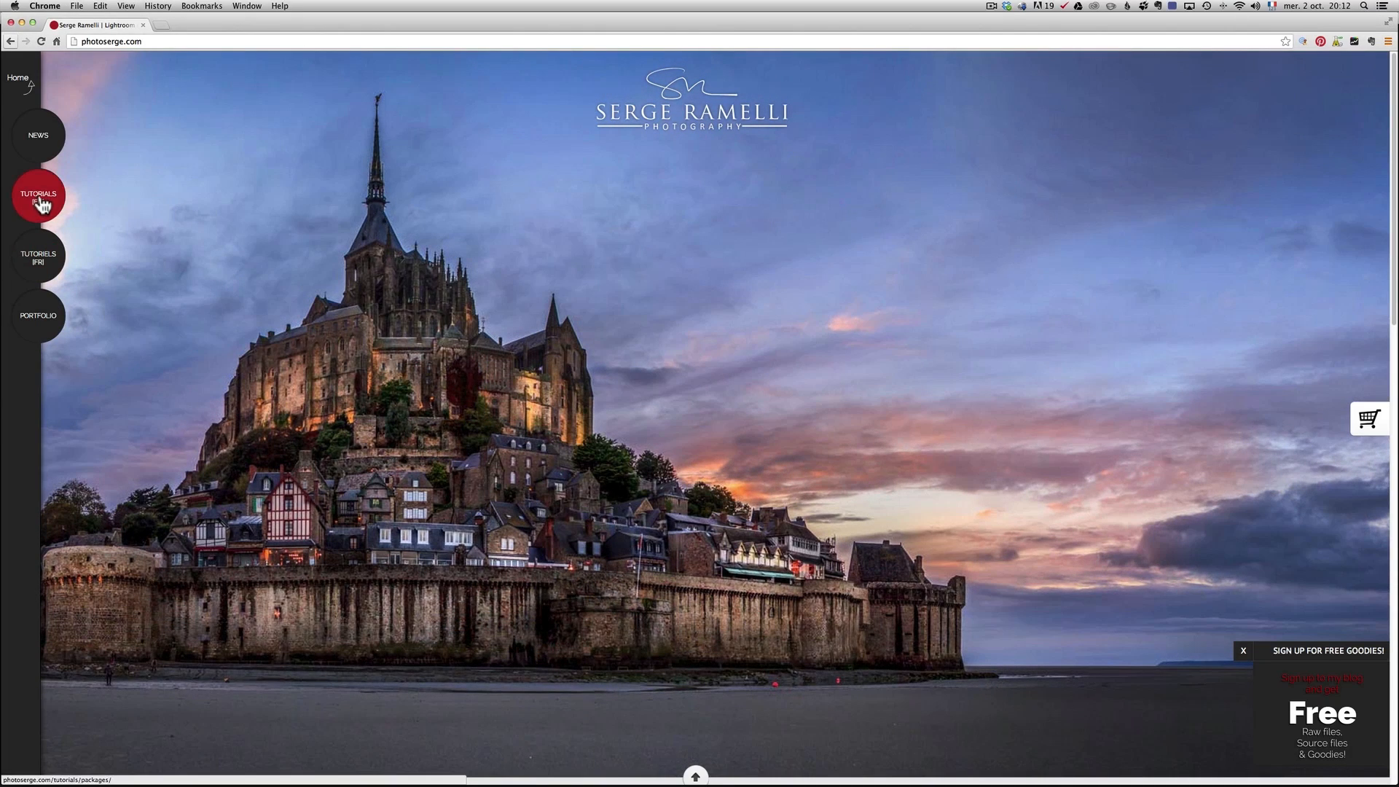
Browse the English tutorials page with the $107 Lightroom 5 training bundle
{"action": "left_click", "coordinate": [38, 195]}
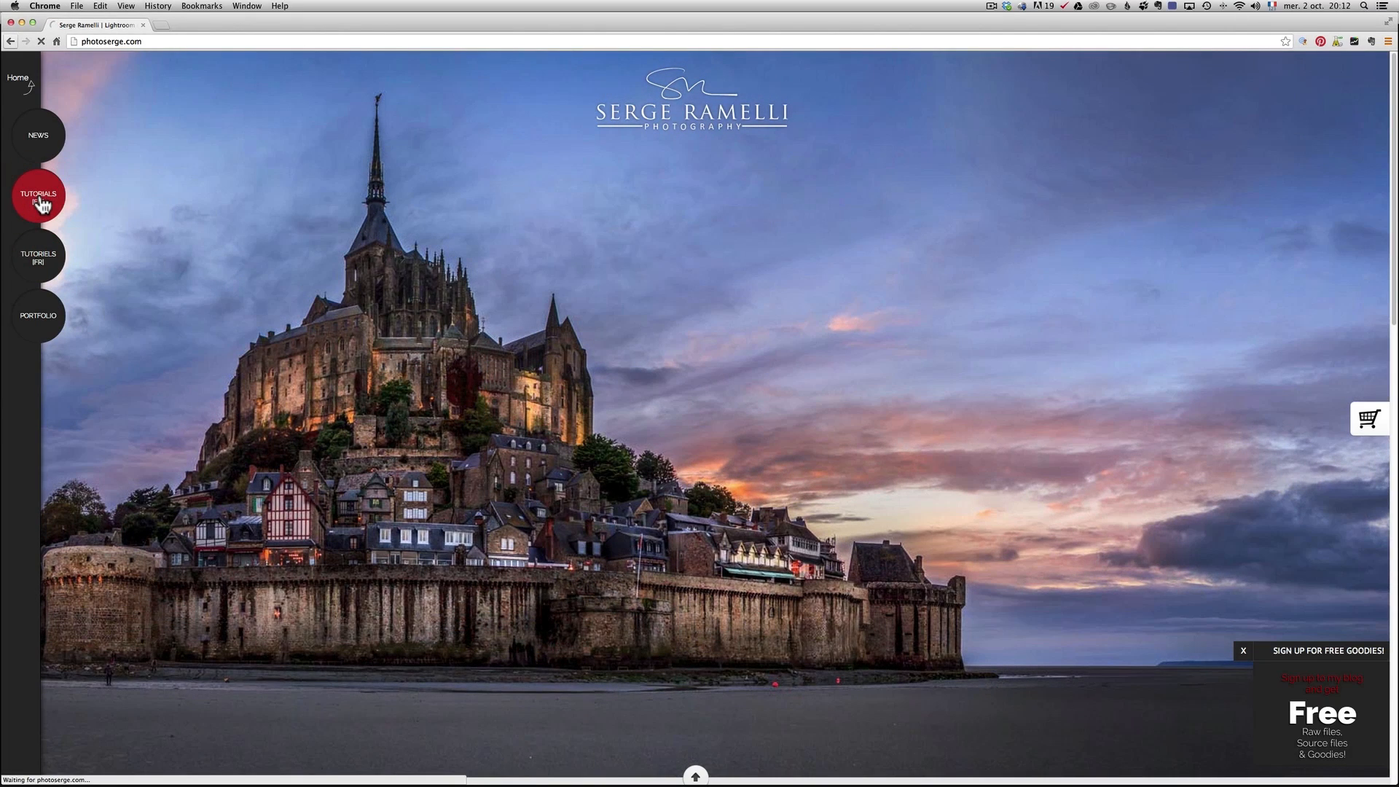
{"action": "left_click", "coordinate": [38, 195]}
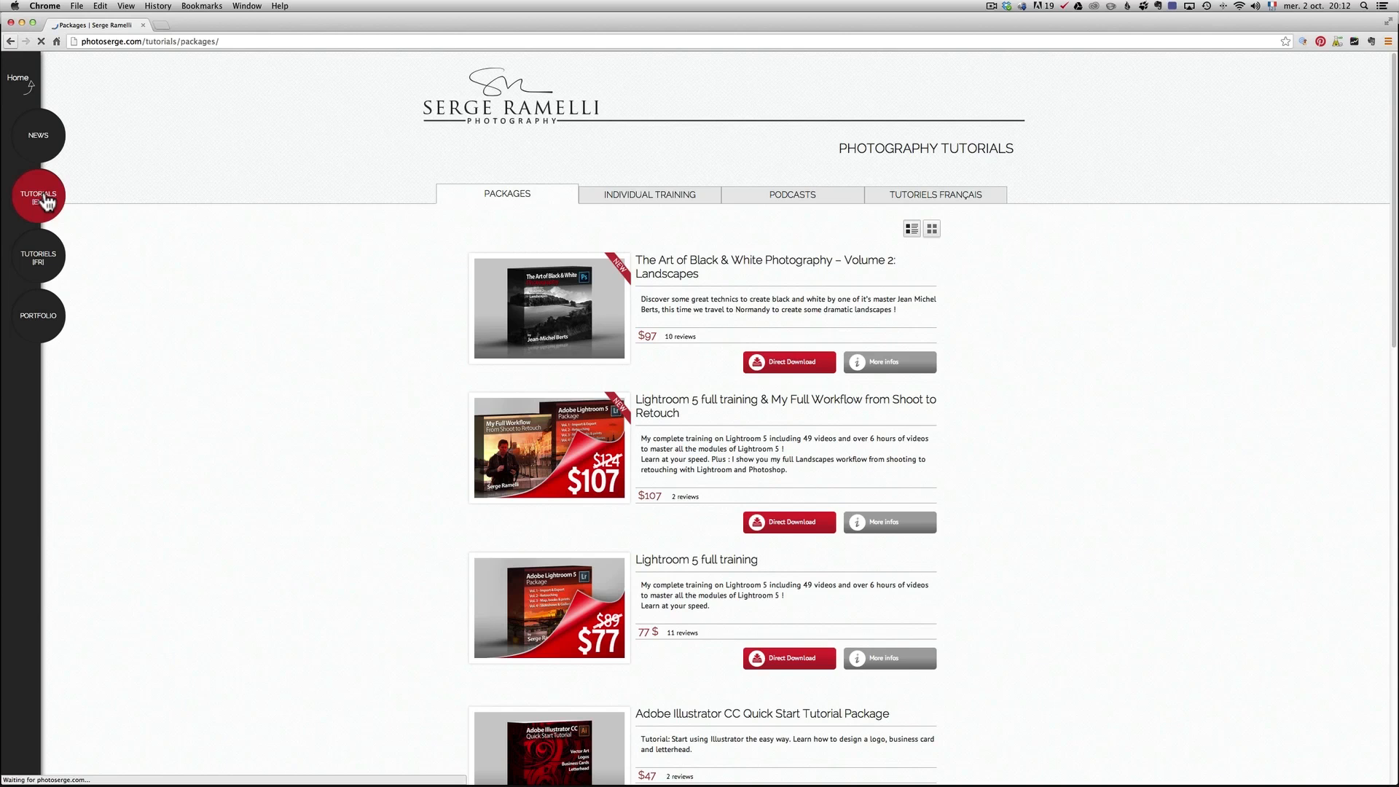
{"action": "scroll", "scroll_direction": "down", "scroll_amount": 3}
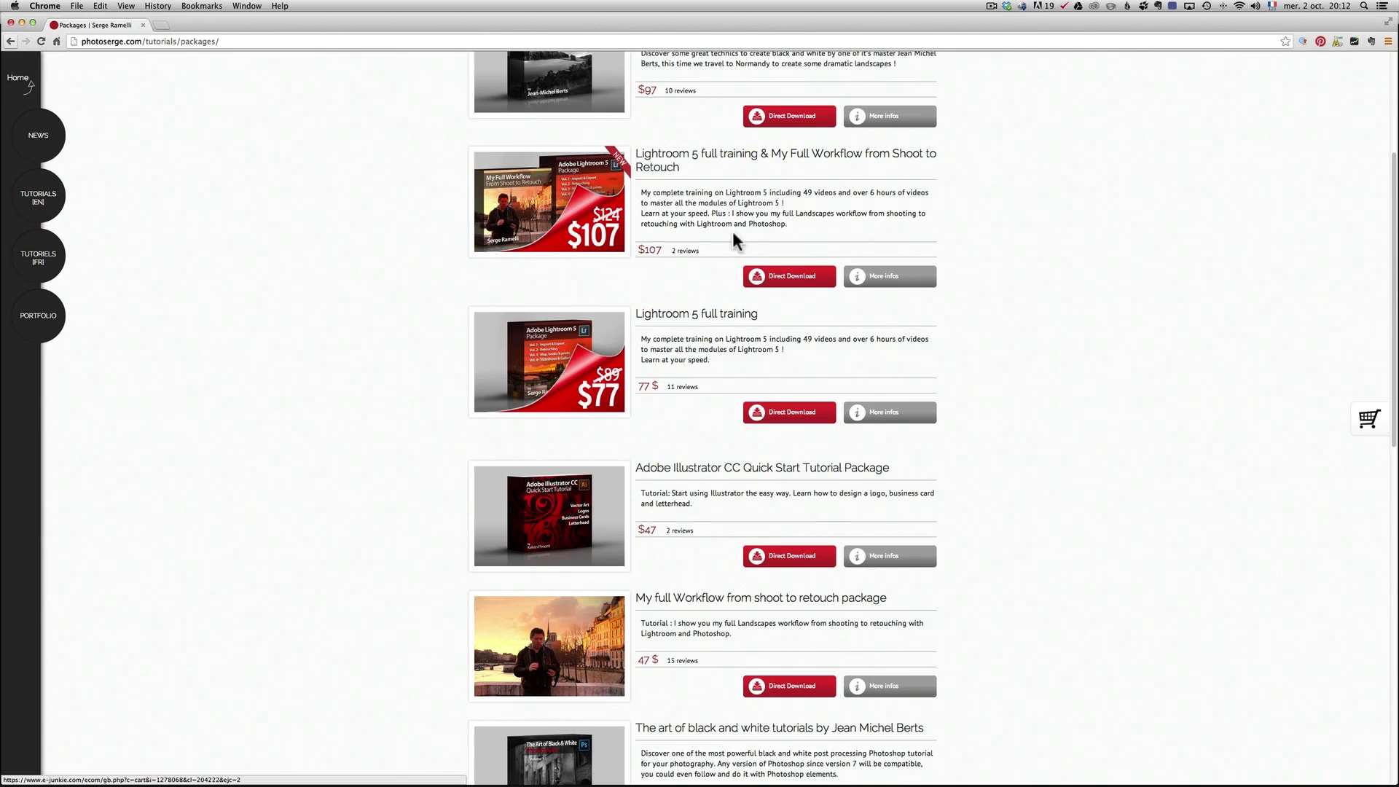
{"action": "mouse_move", "coordinate": [782, 166]}
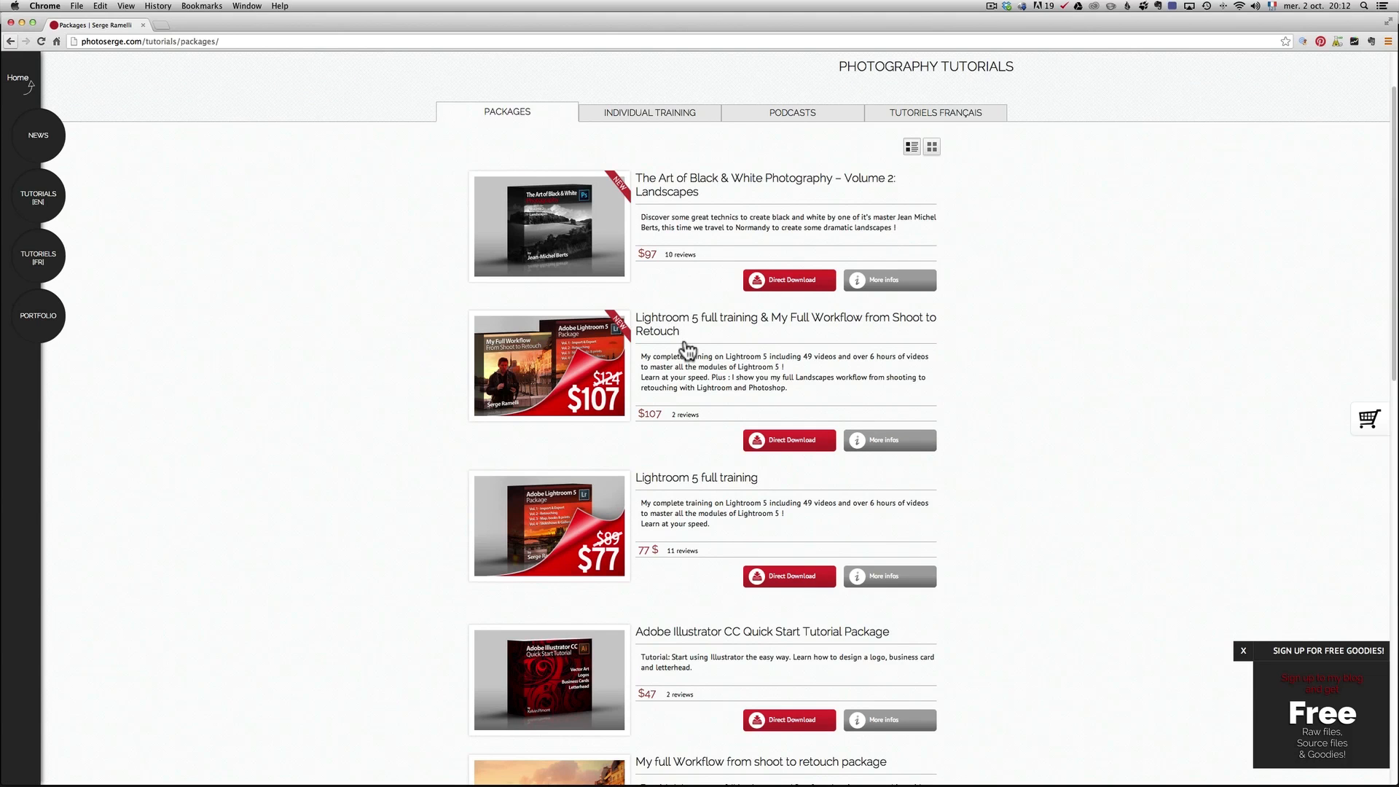
{"action": "mouse_move", "coordinate": [686, 350]}
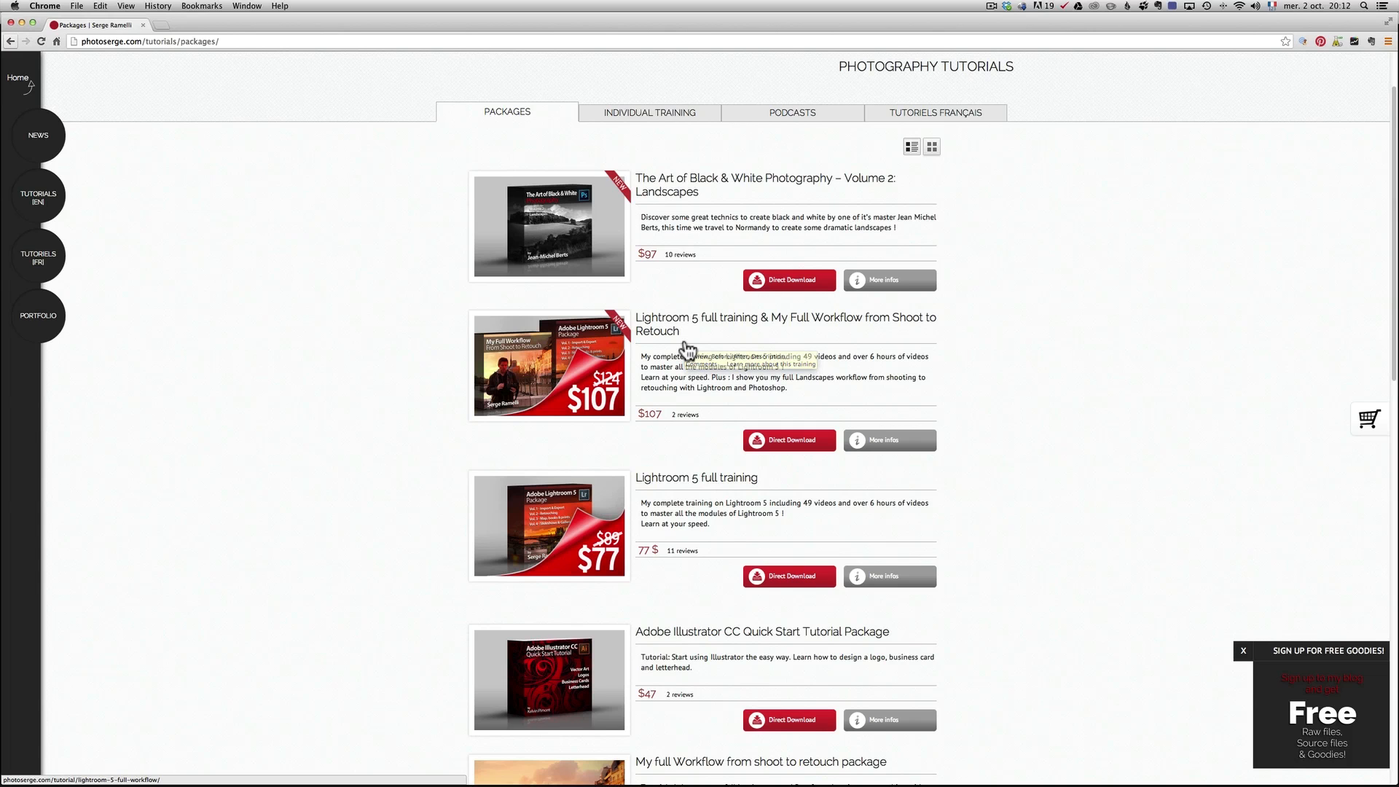
{"action": "mouse_move", "coordinate": [688, 346]}
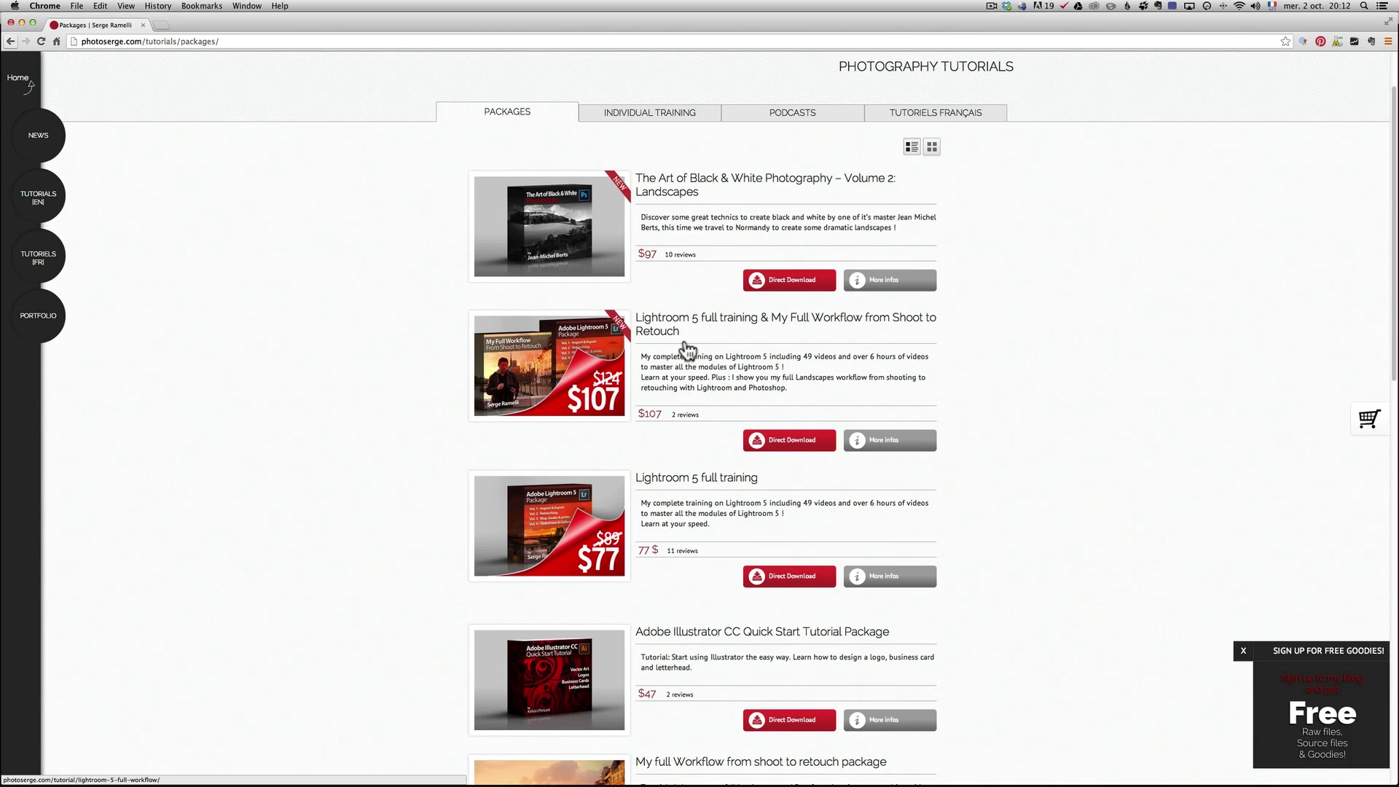
{"action": "mouse_move", "coordinate": [775, 428]}
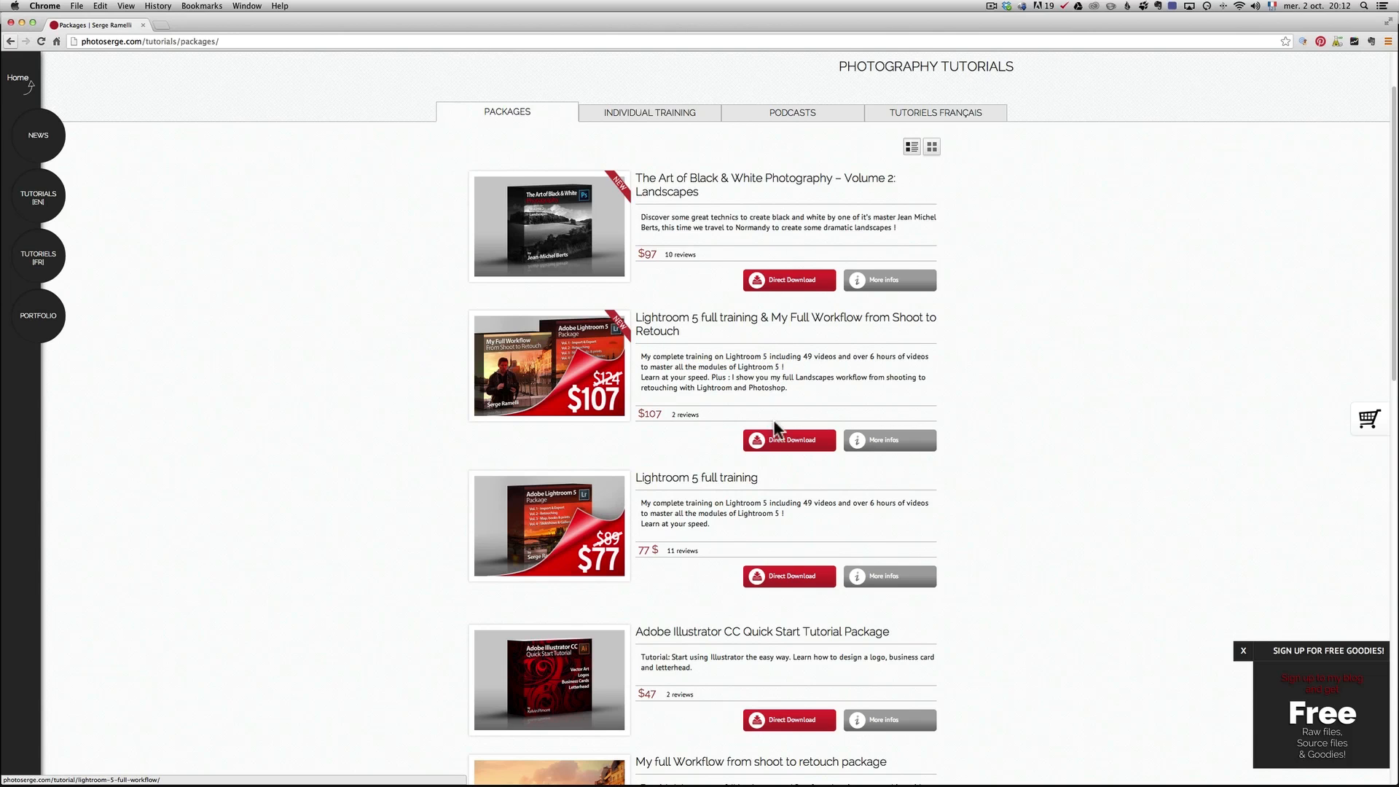
{"action": "scroll", "scroll_direction": "down", "scroll_amount": 3}
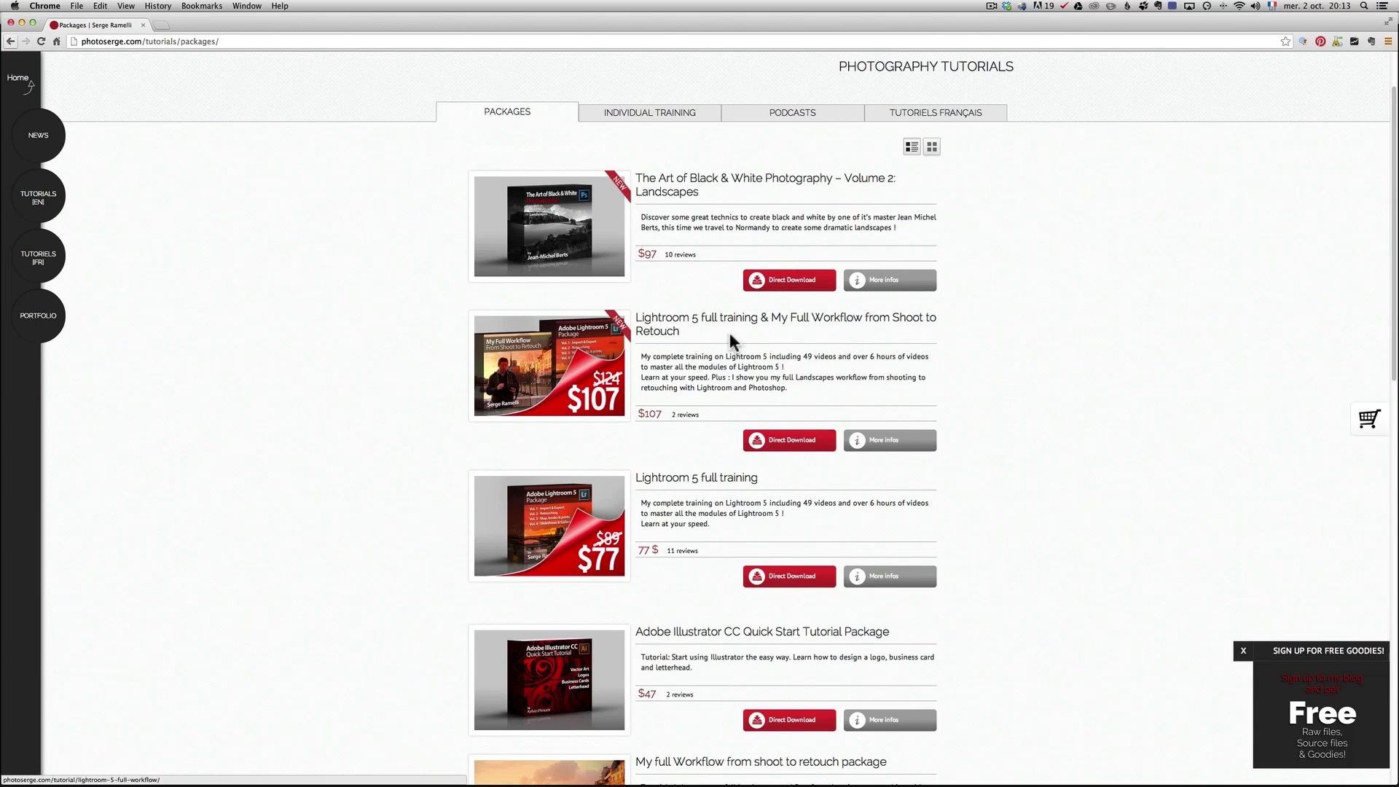
{"action": "mouse_move", "coordinate": [879, 399]}
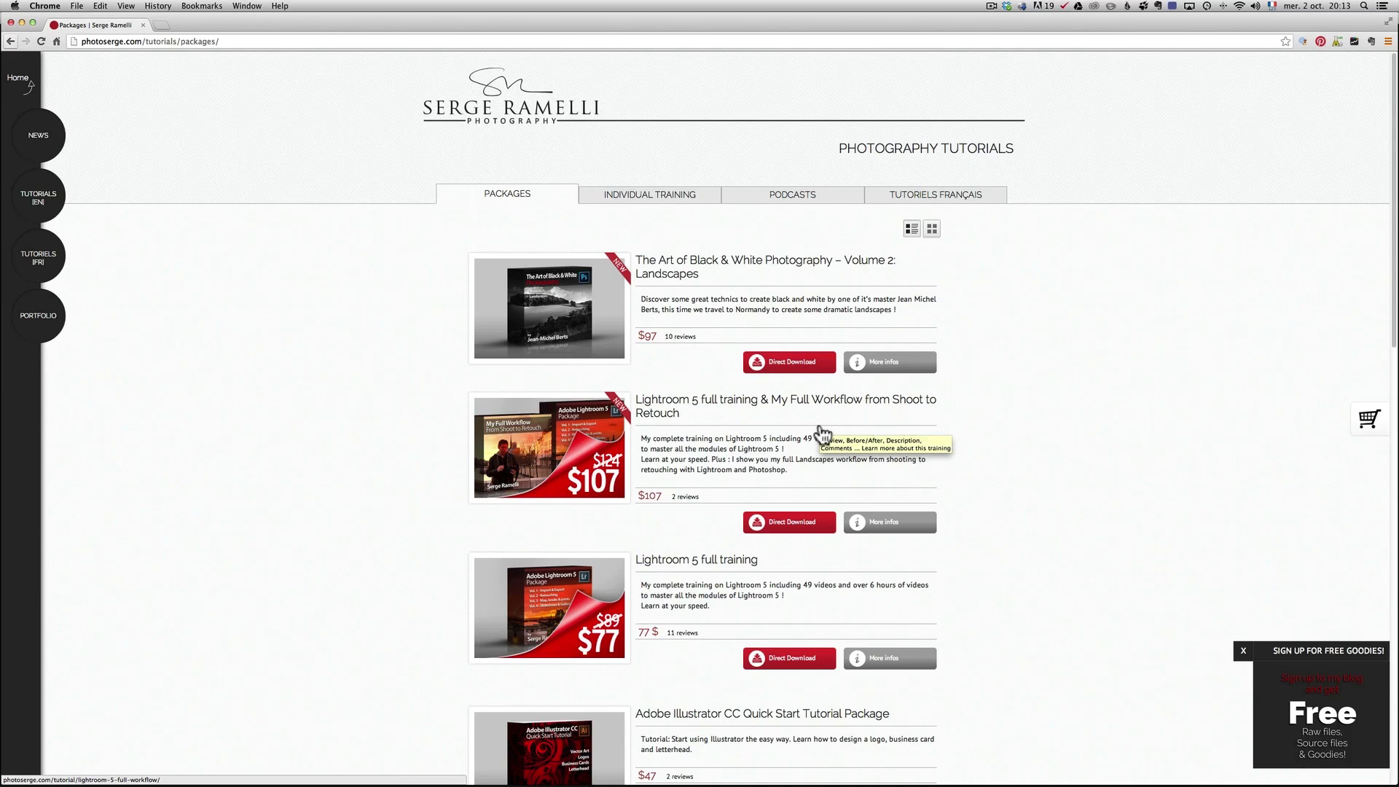
{"action": "mouse_move", "coordinate": [821, 434]}
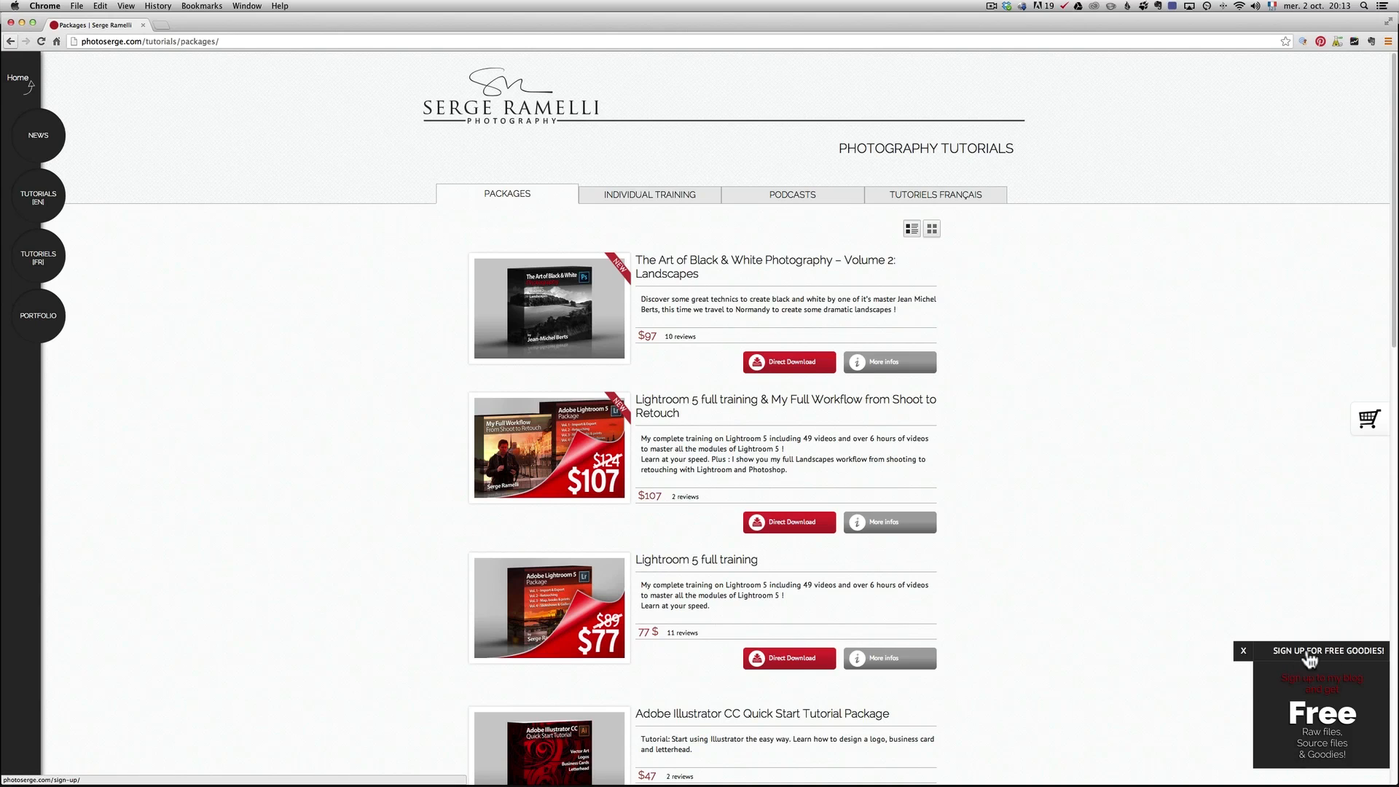
{"action": "mouse_move", "coordinate": [1325, 728]}
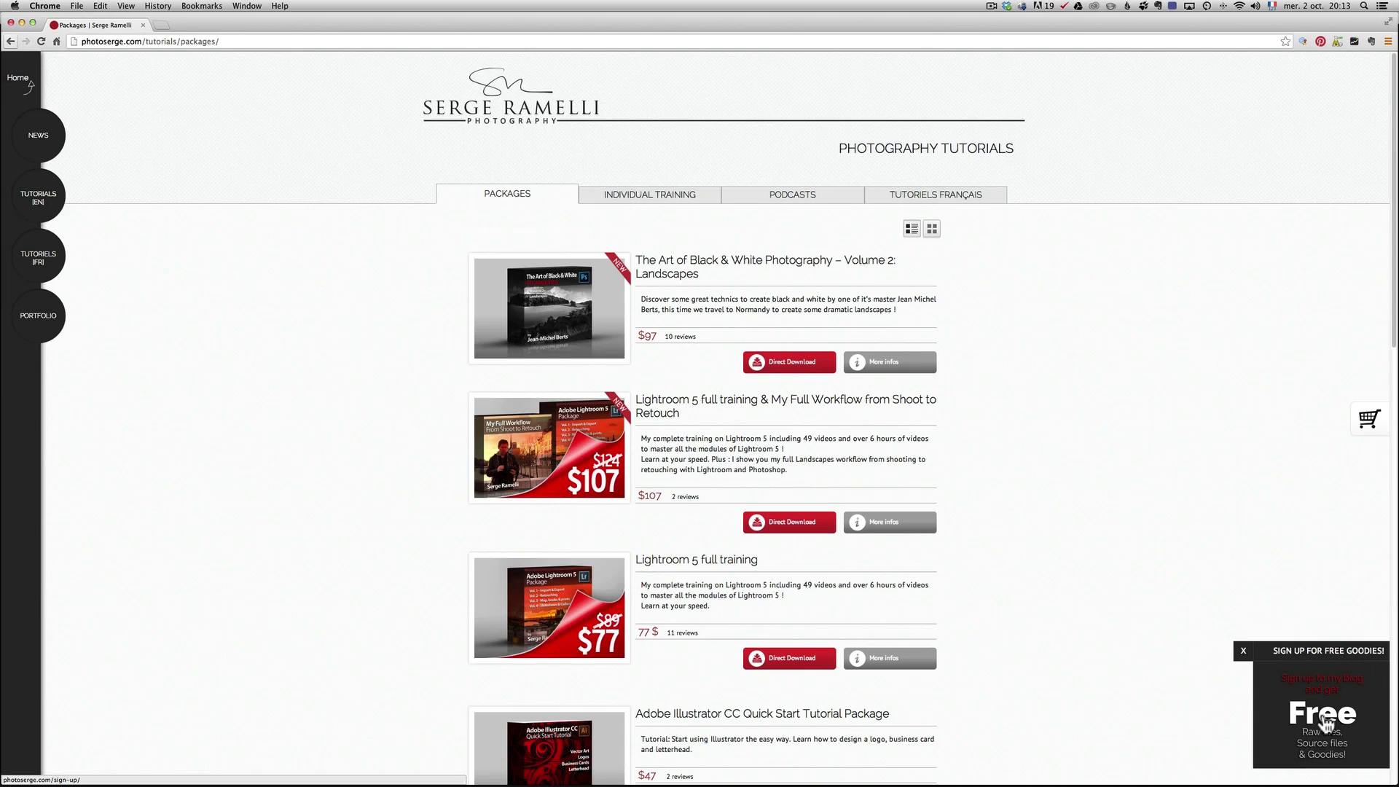